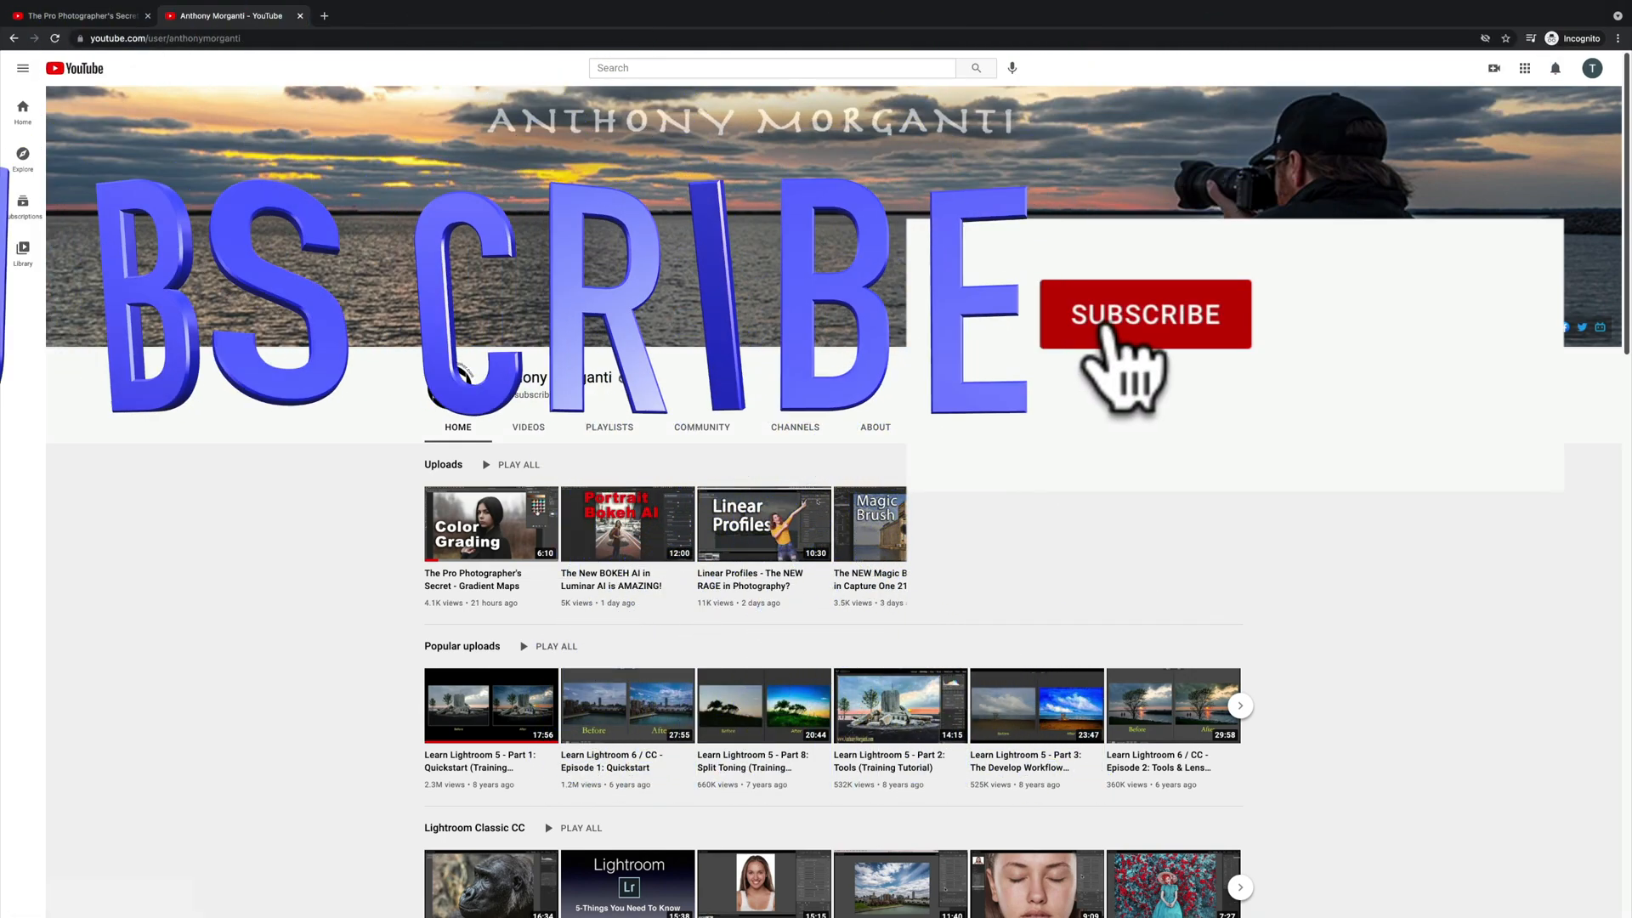
# Subscribe to the photography channel with the bell on All, then like the Gradient Maps video.
pyautogui.click(1145, 314)
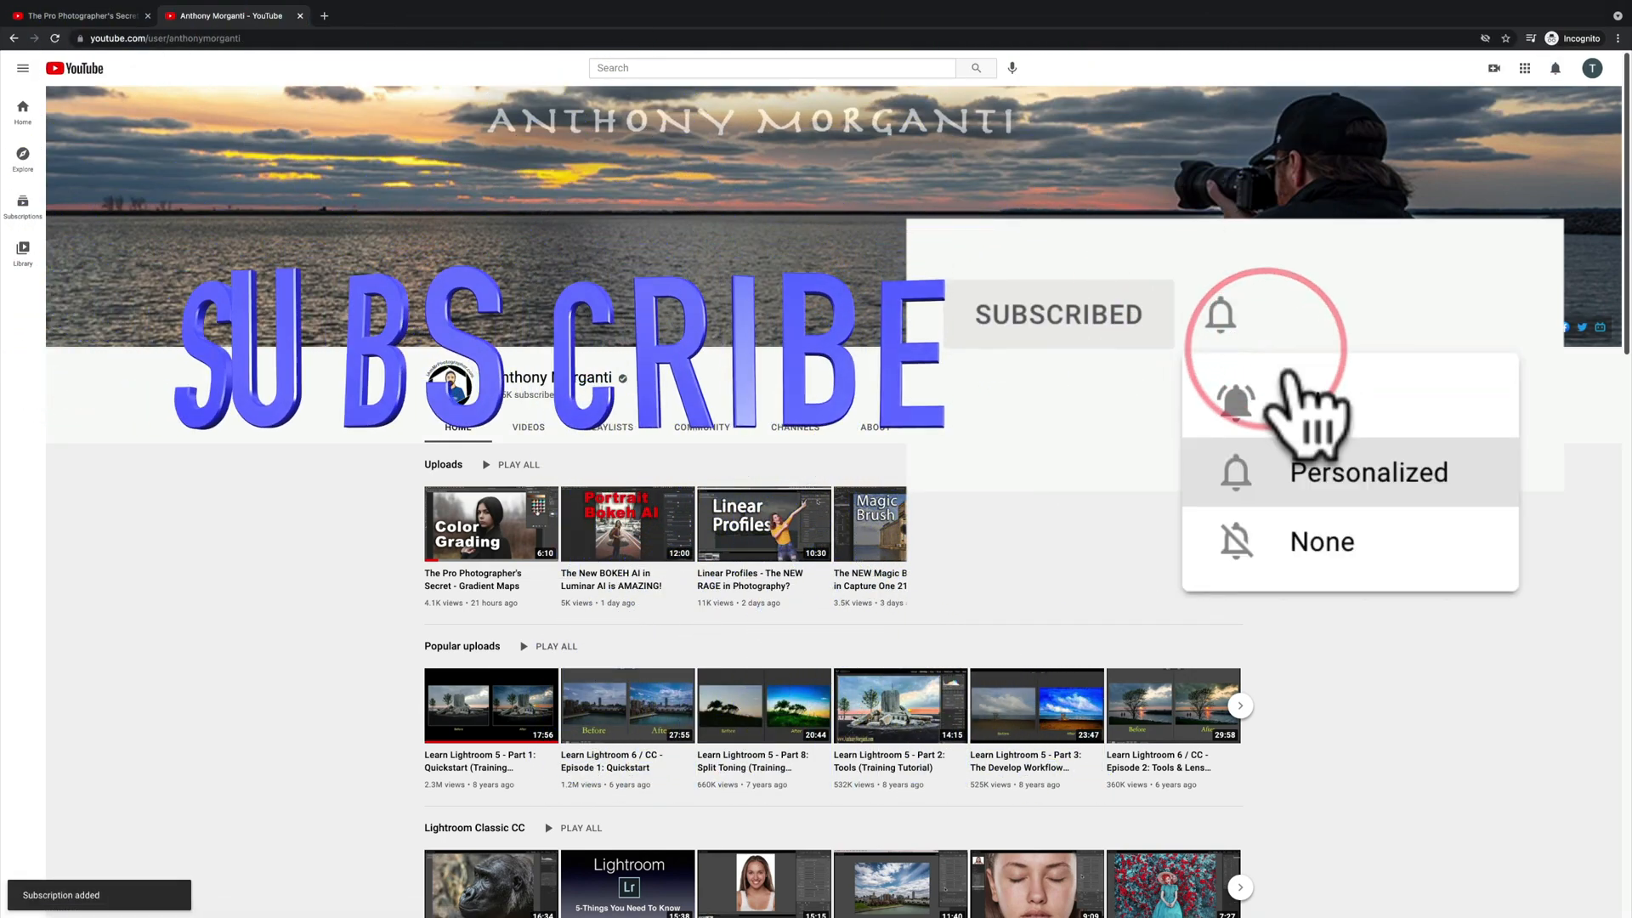
pyautogui.click(1236, 399)
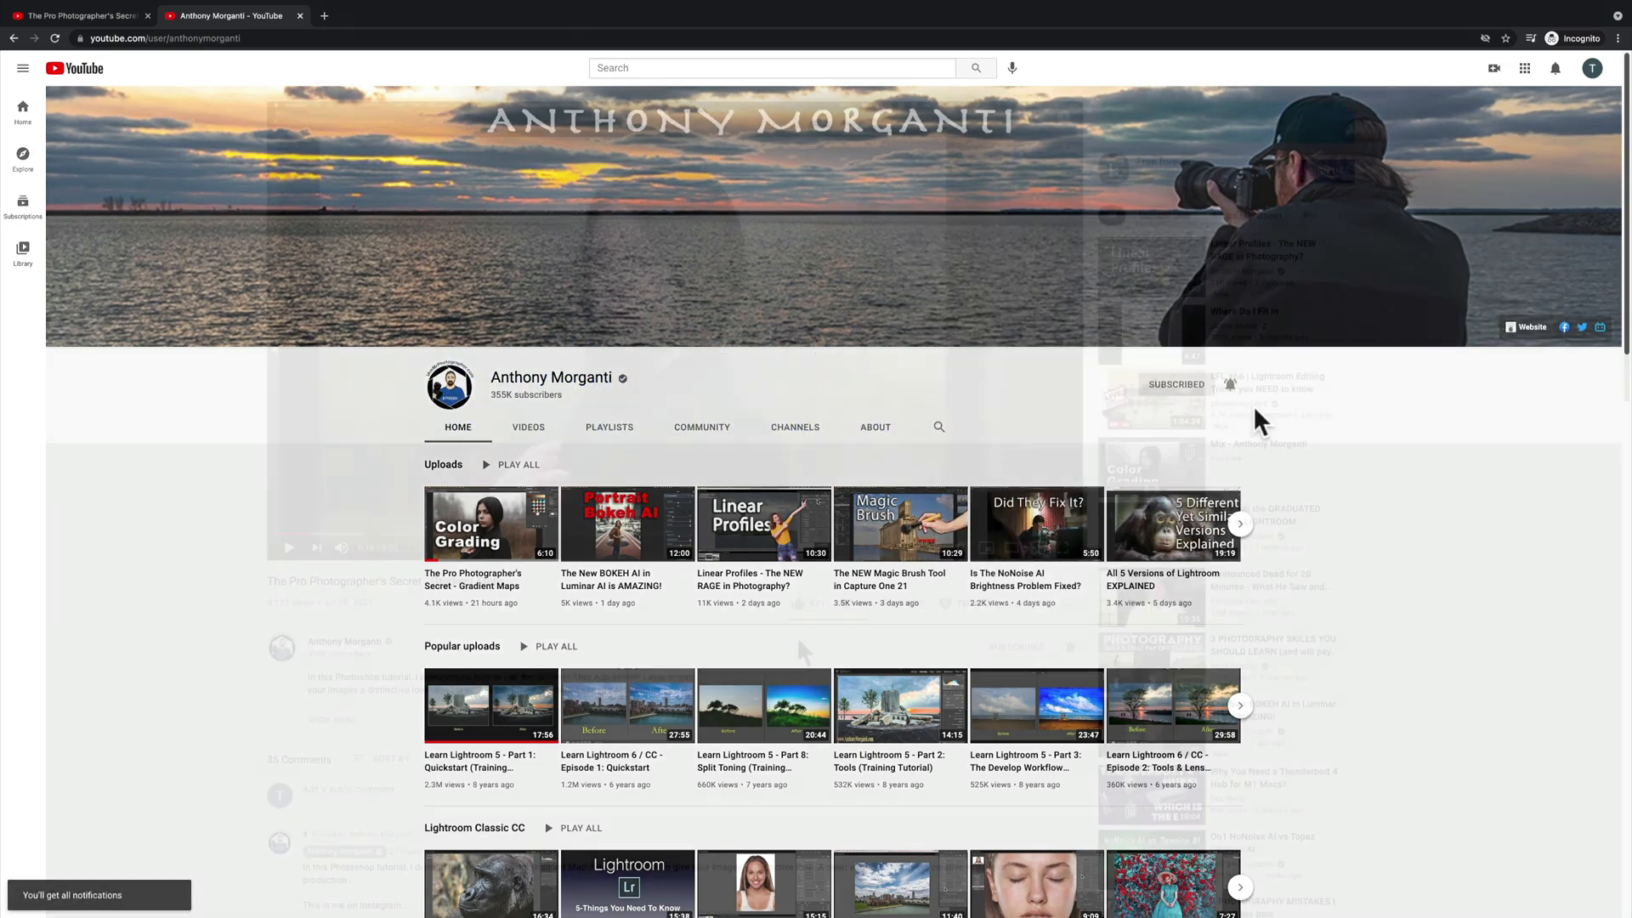
pyautogui.click(490, 524)
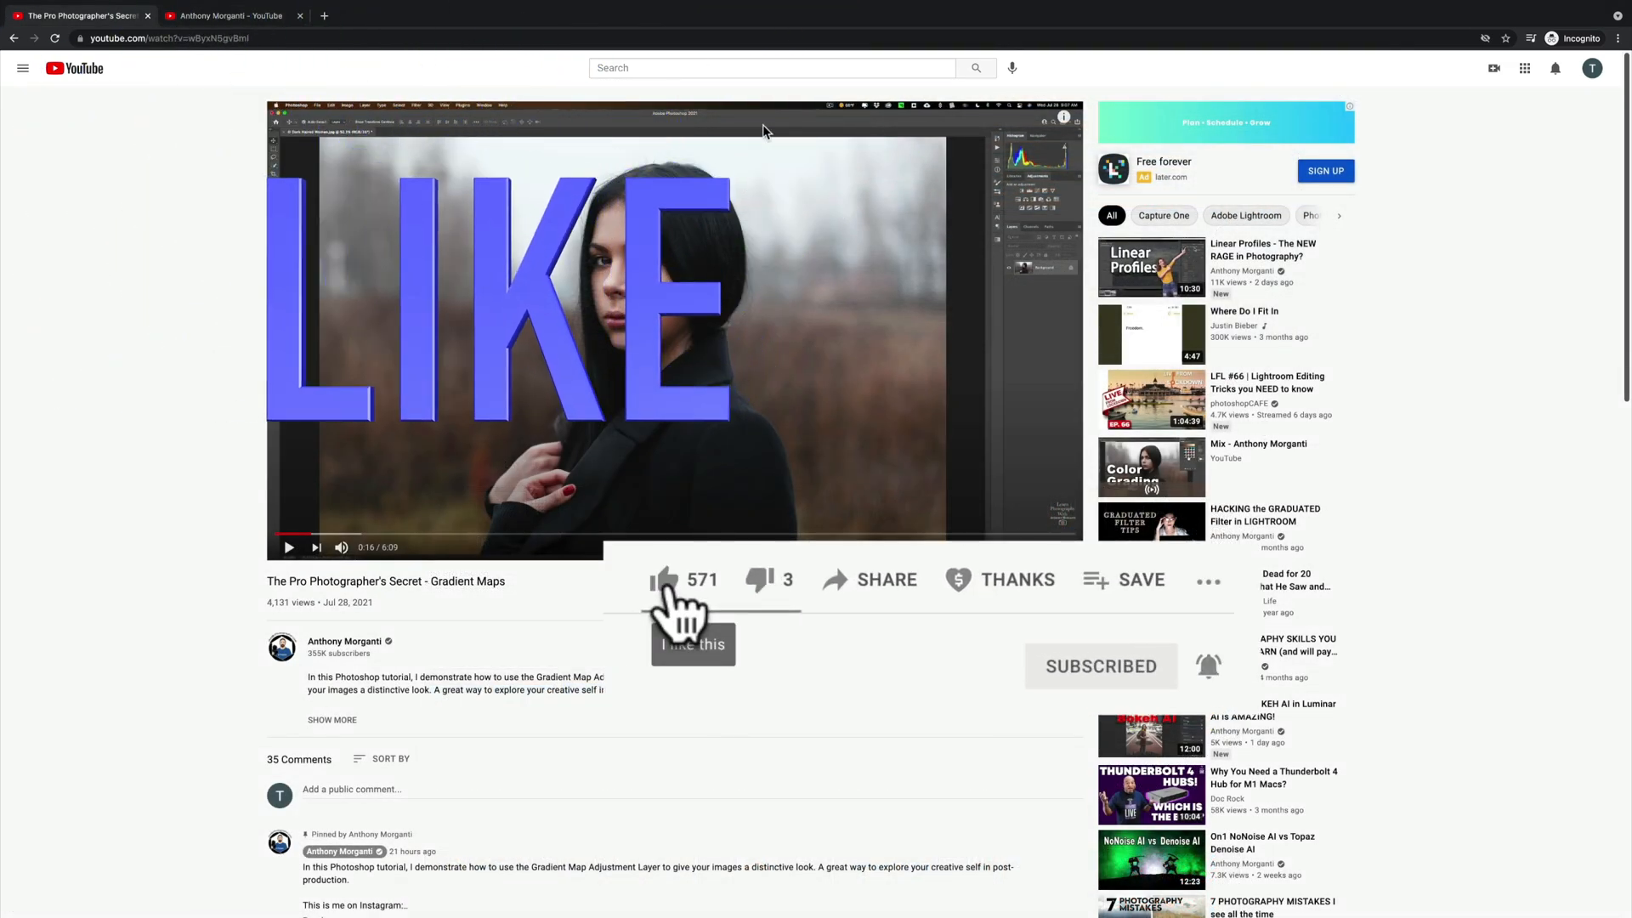
pyautogui.click(664, 579)
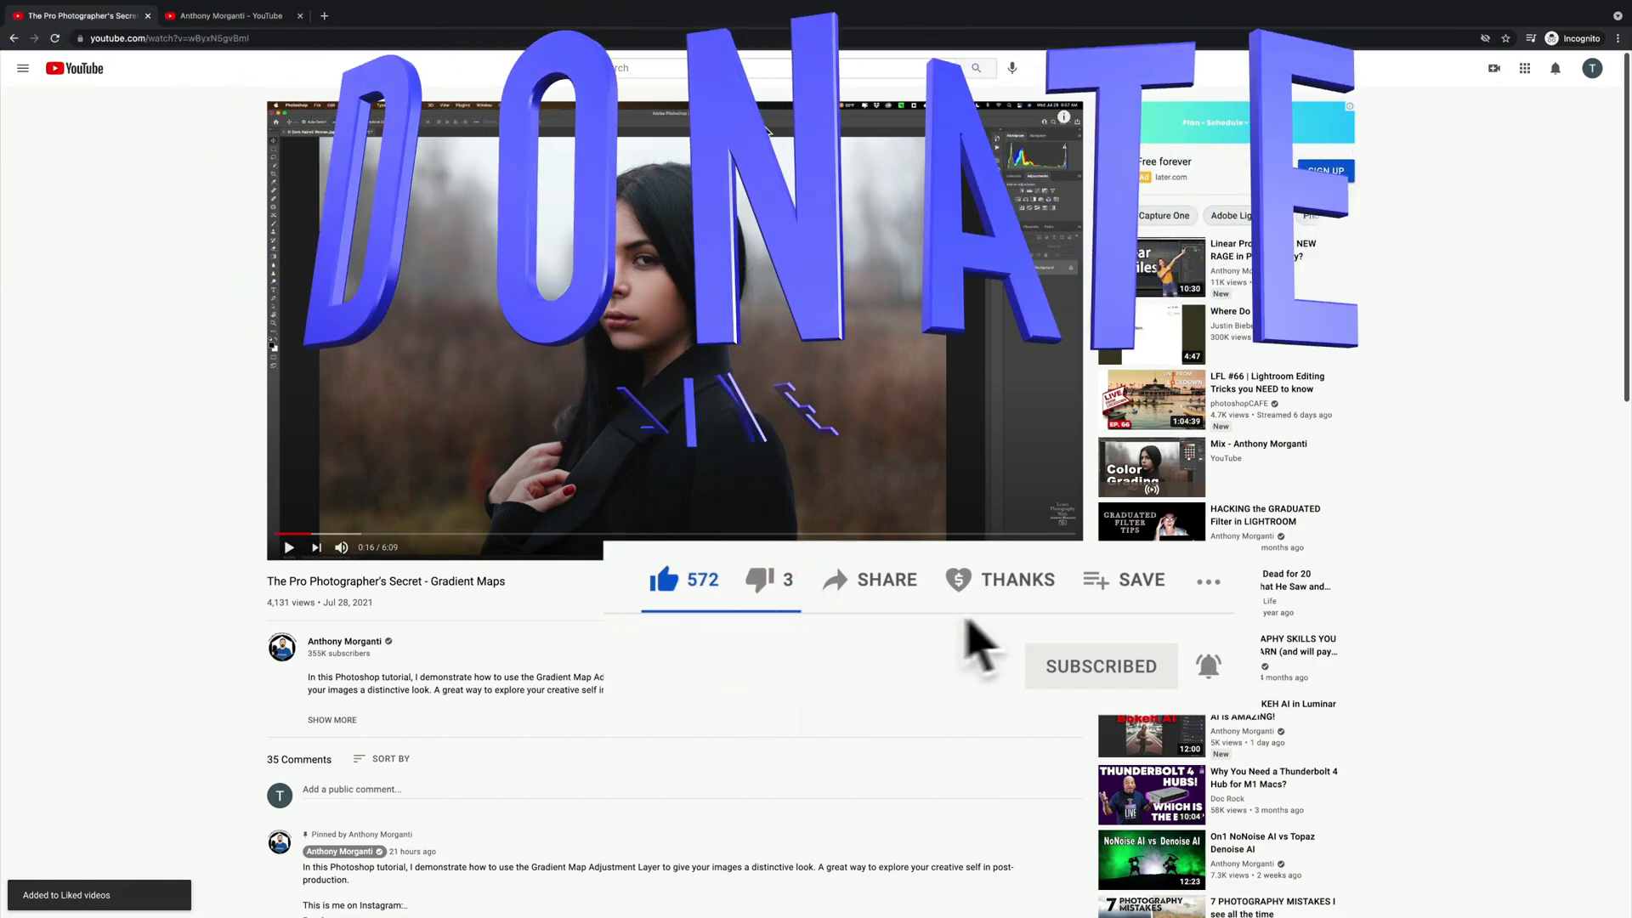
pyautogui.click(1013, 580)
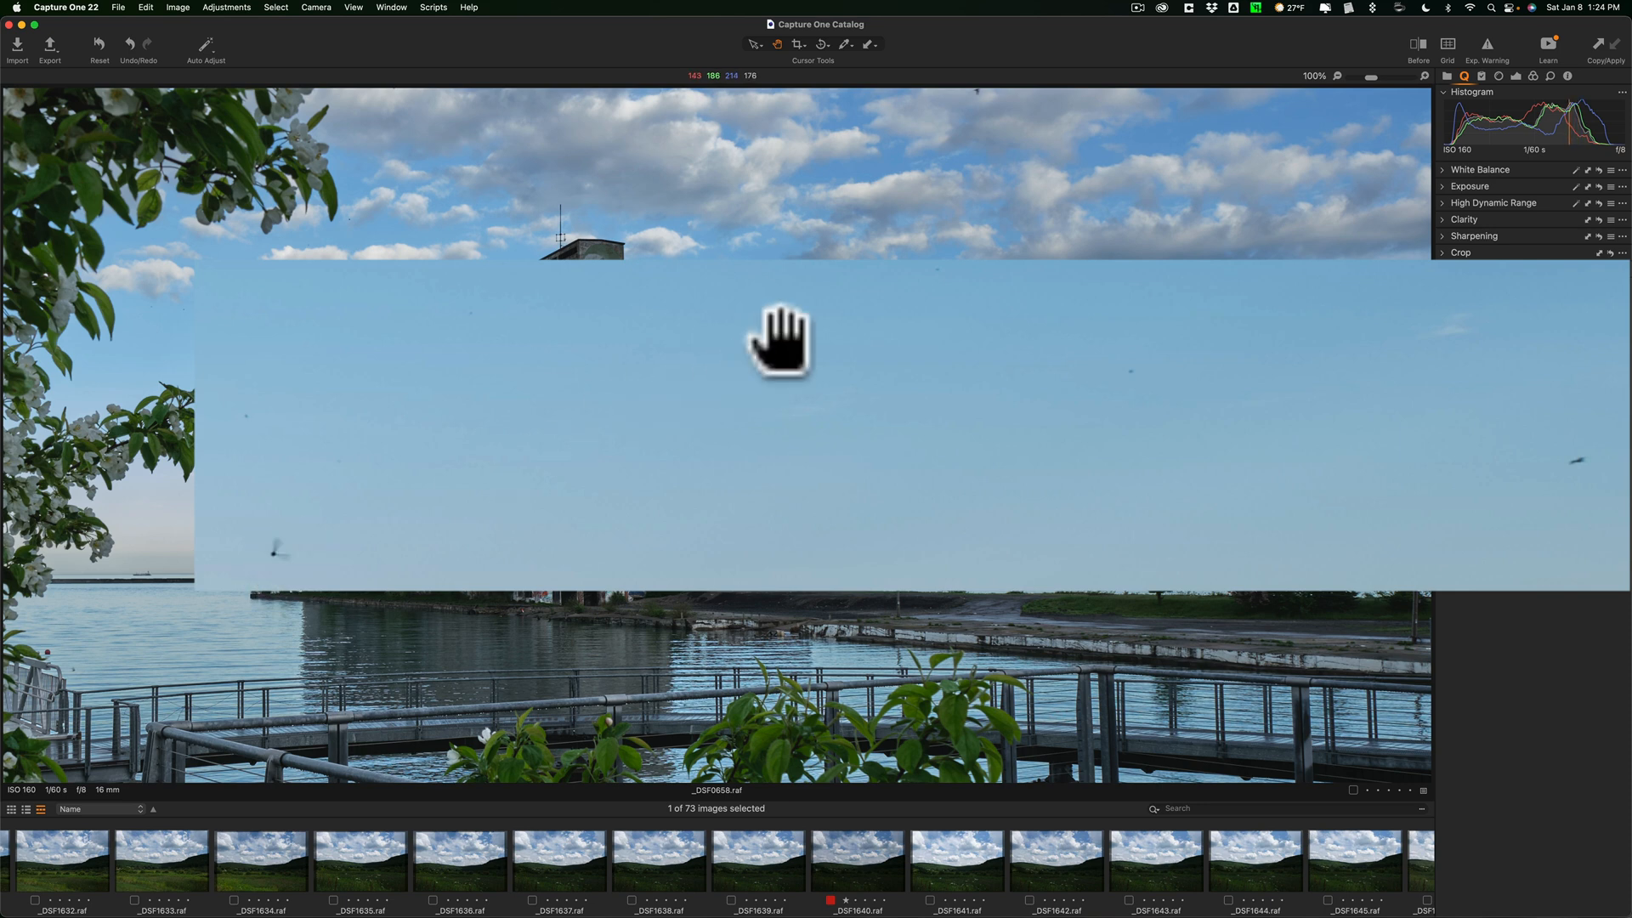
pyautogui.moveTo(372, 451)
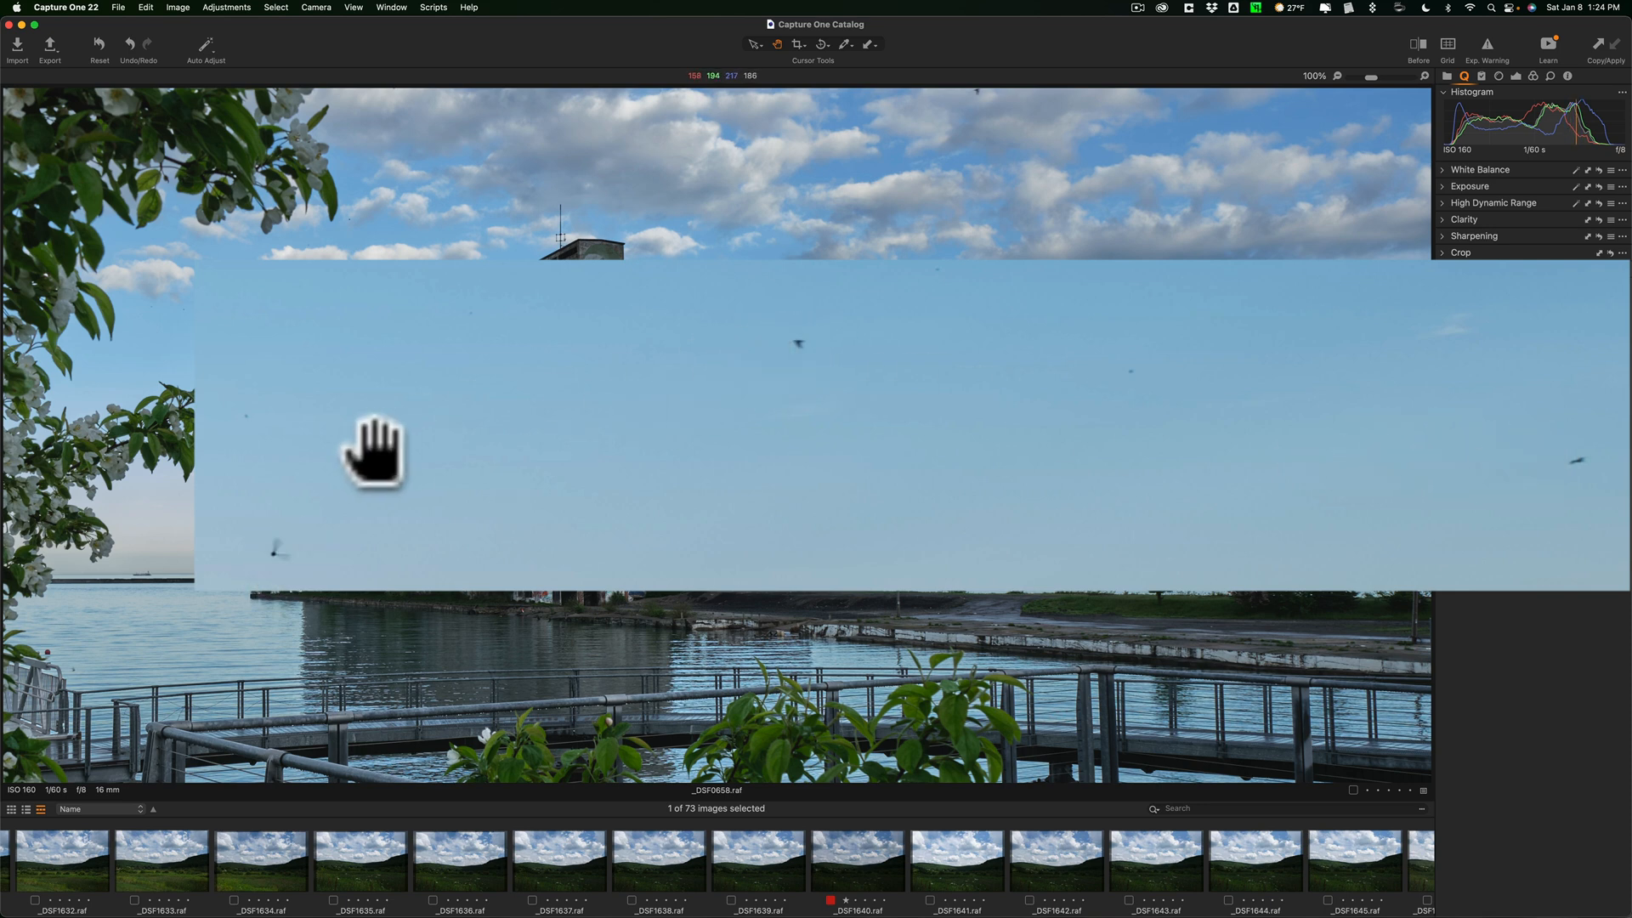
pyautogui.moveTo(1266, 436)
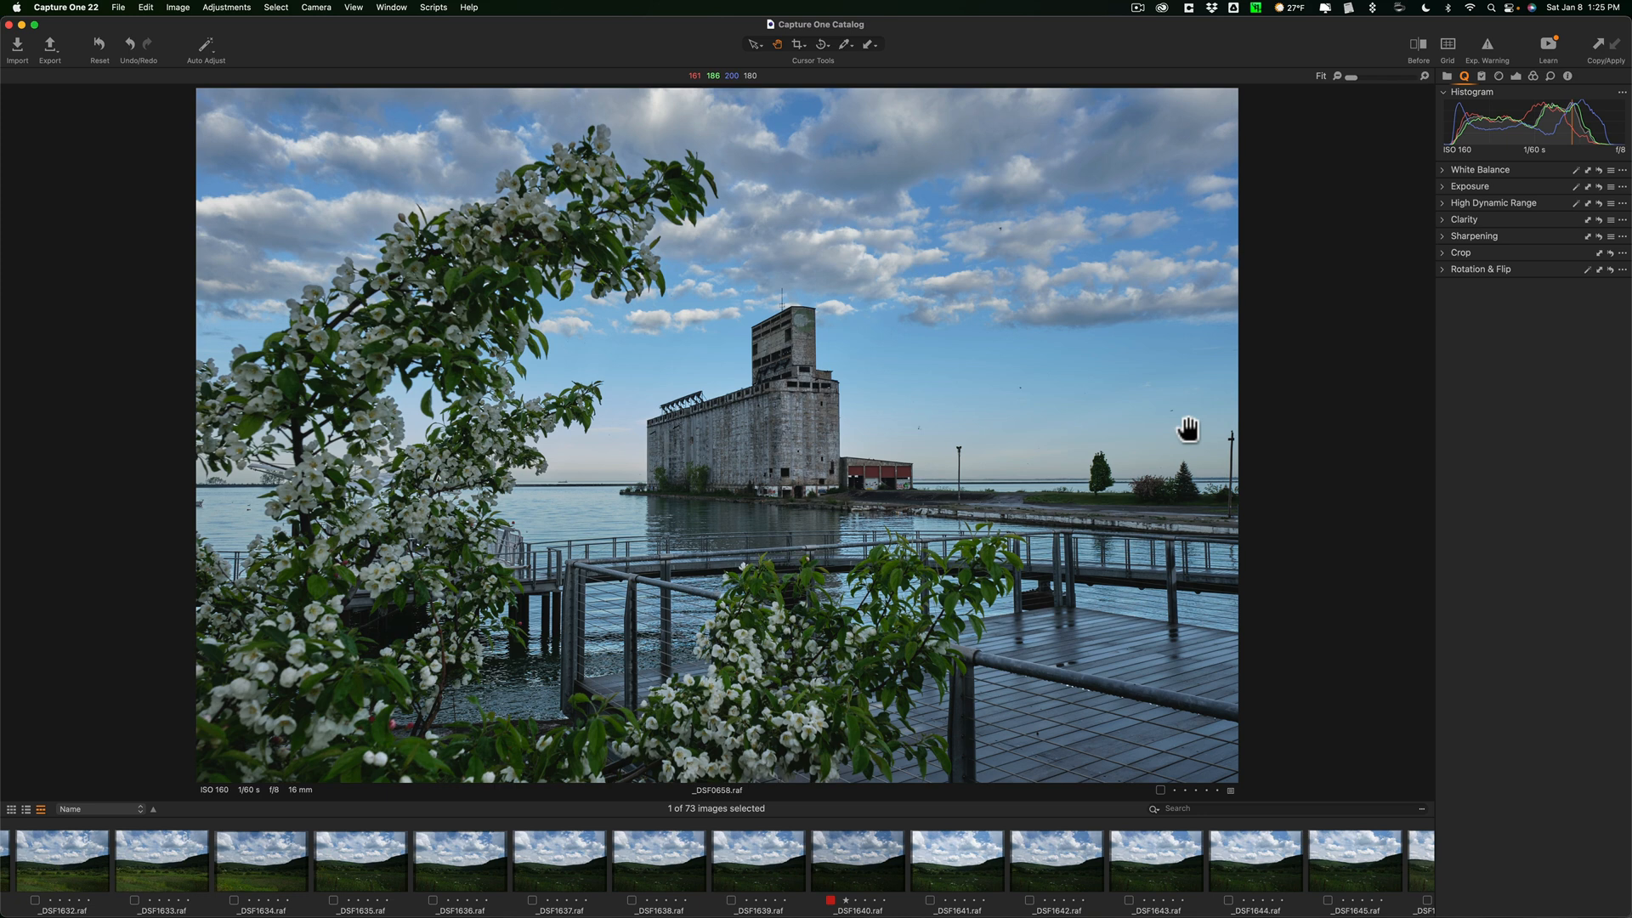
pyautogui.moveTo(919, 453)
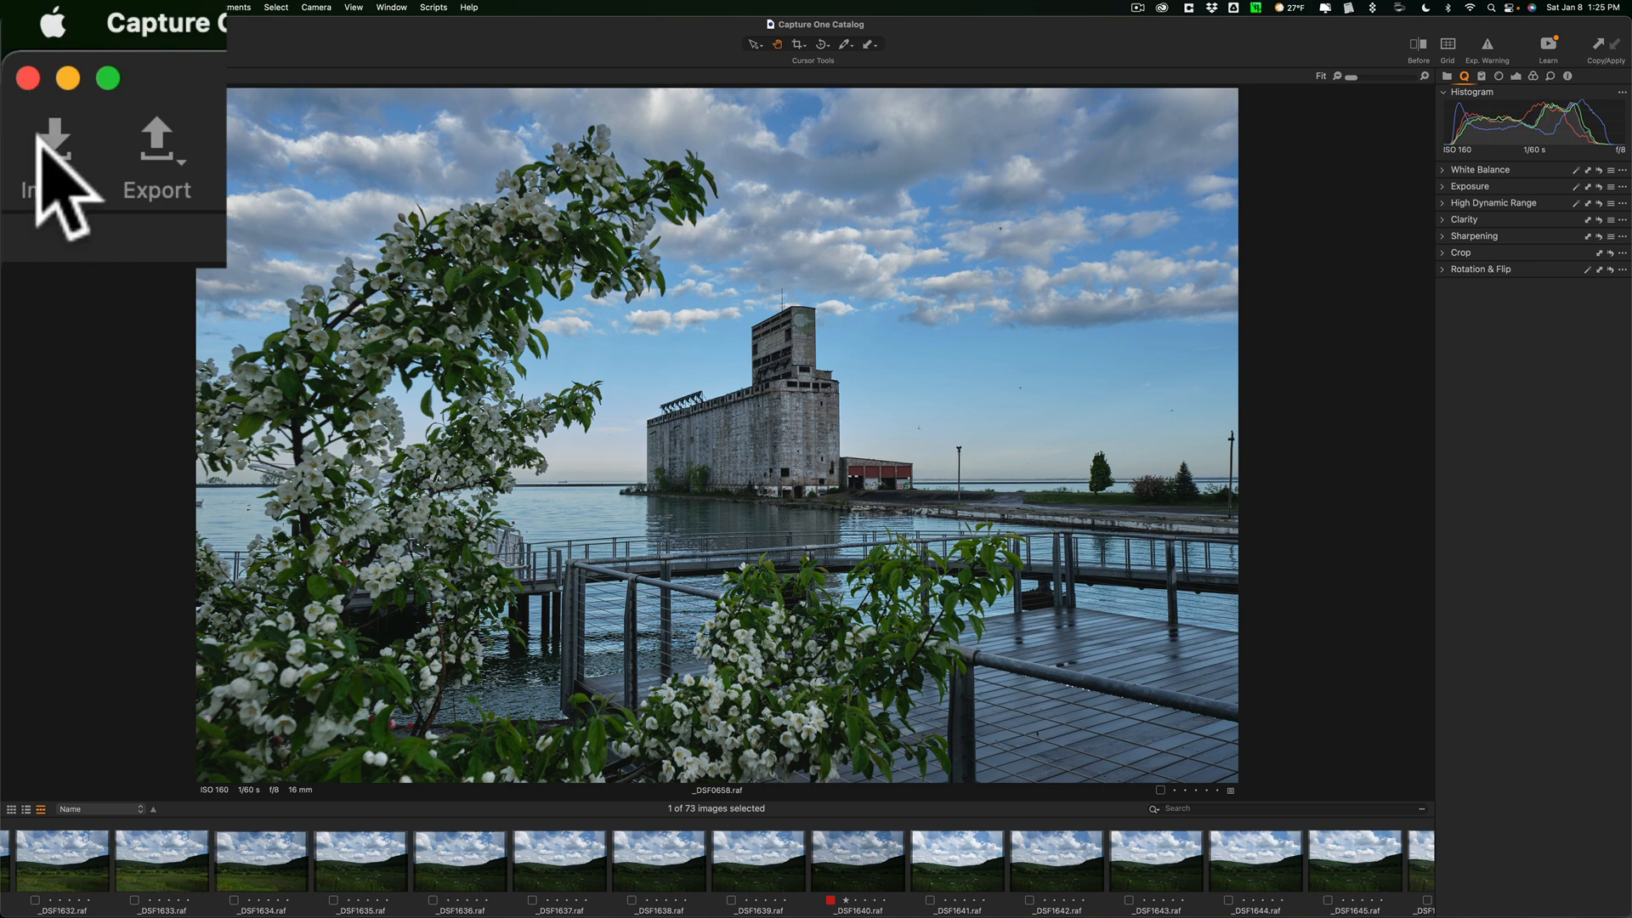
# Open the Import Images window listing 74 Fujifilm X-T4 images.
pyautogui.click(55, 167)
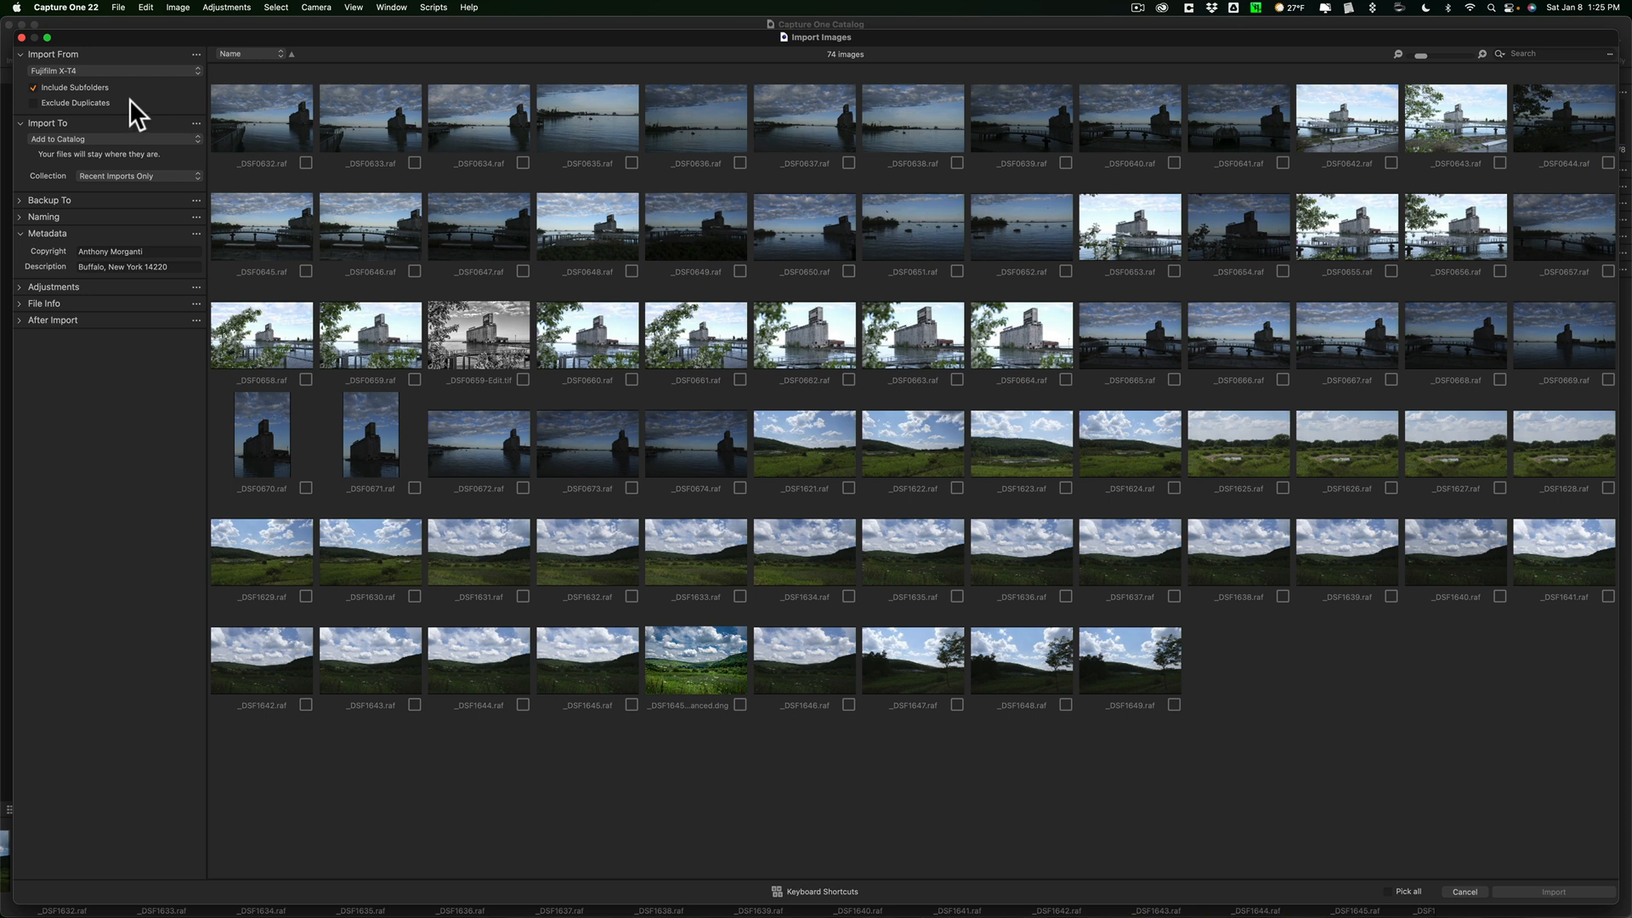
pyautogui.click(103, 70)
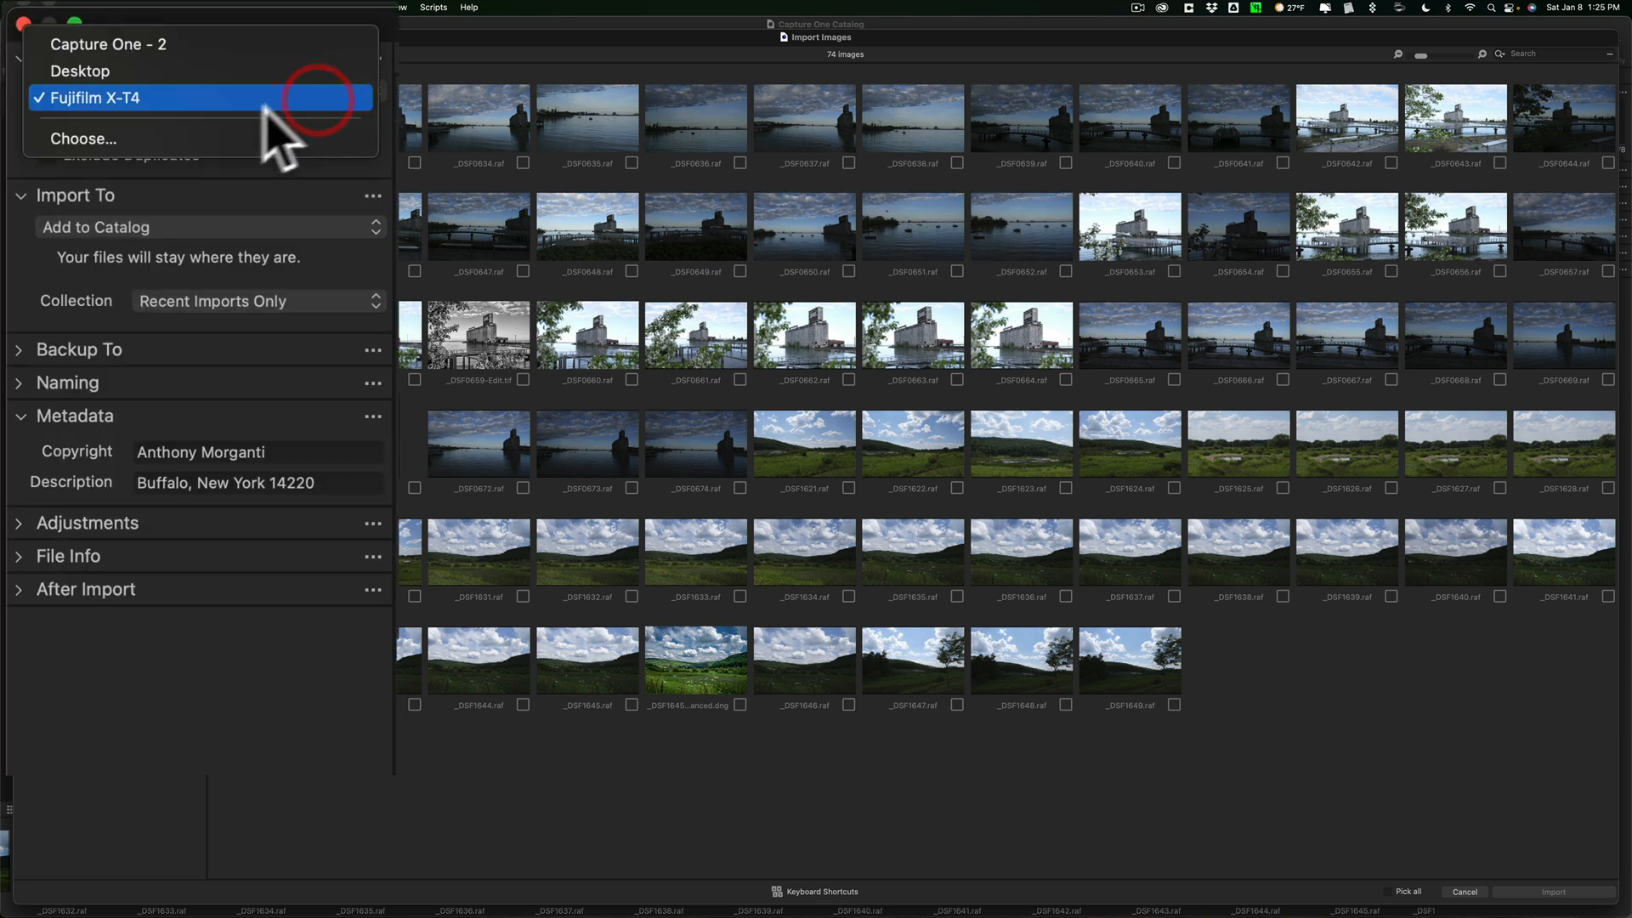
pyautogui.moveTo(250, 139)
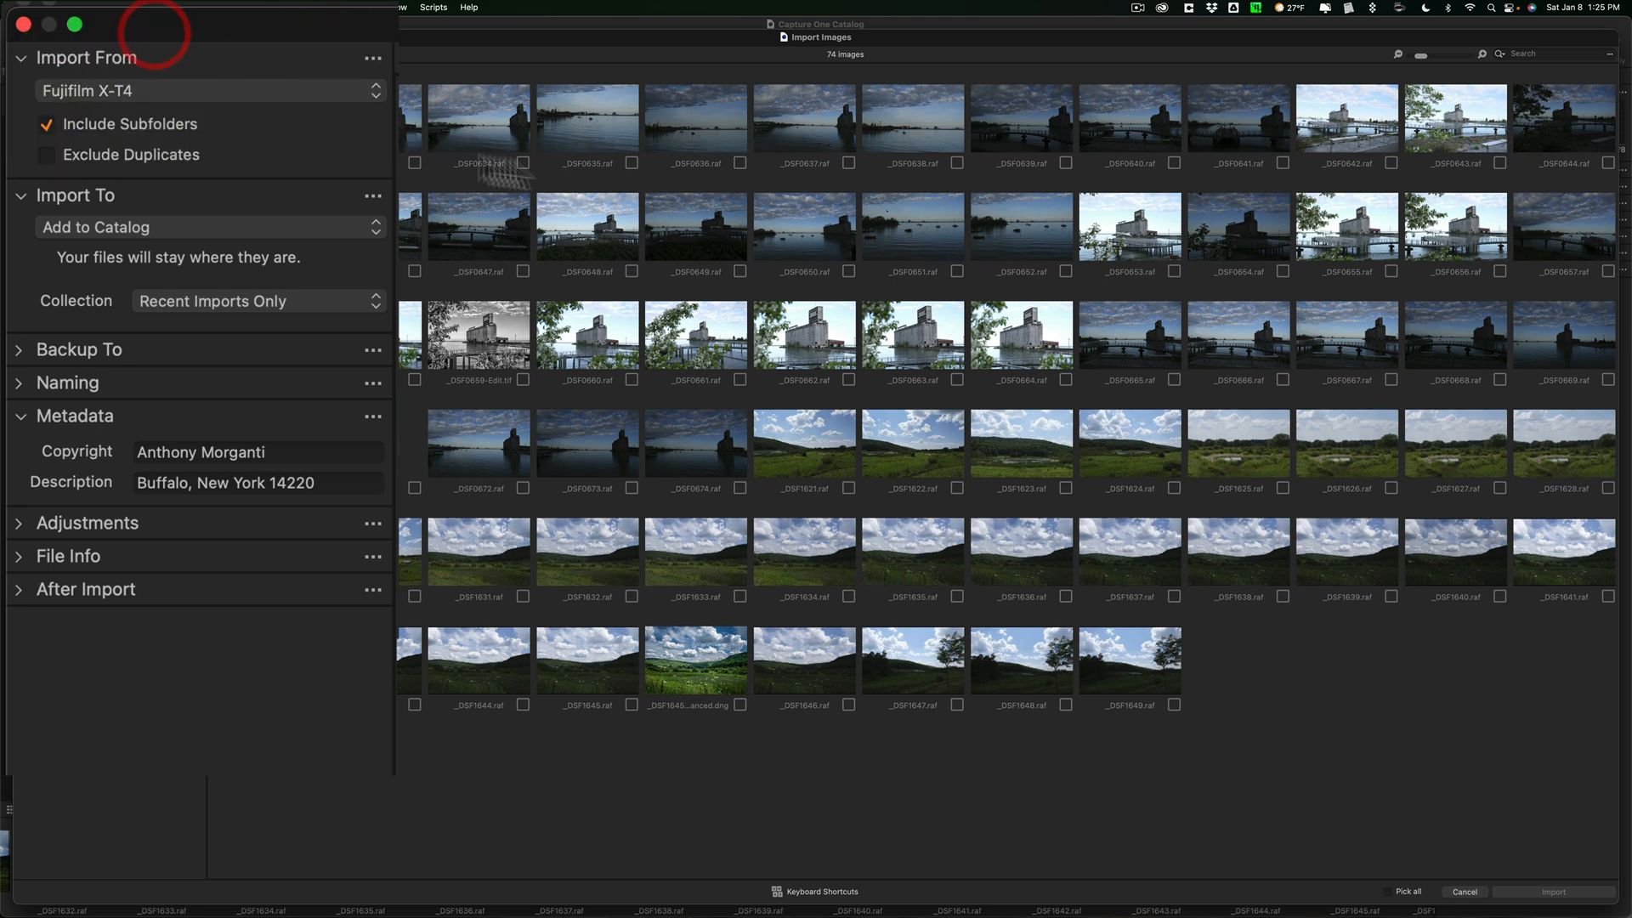
pyautogui.moveTo(381, 291)
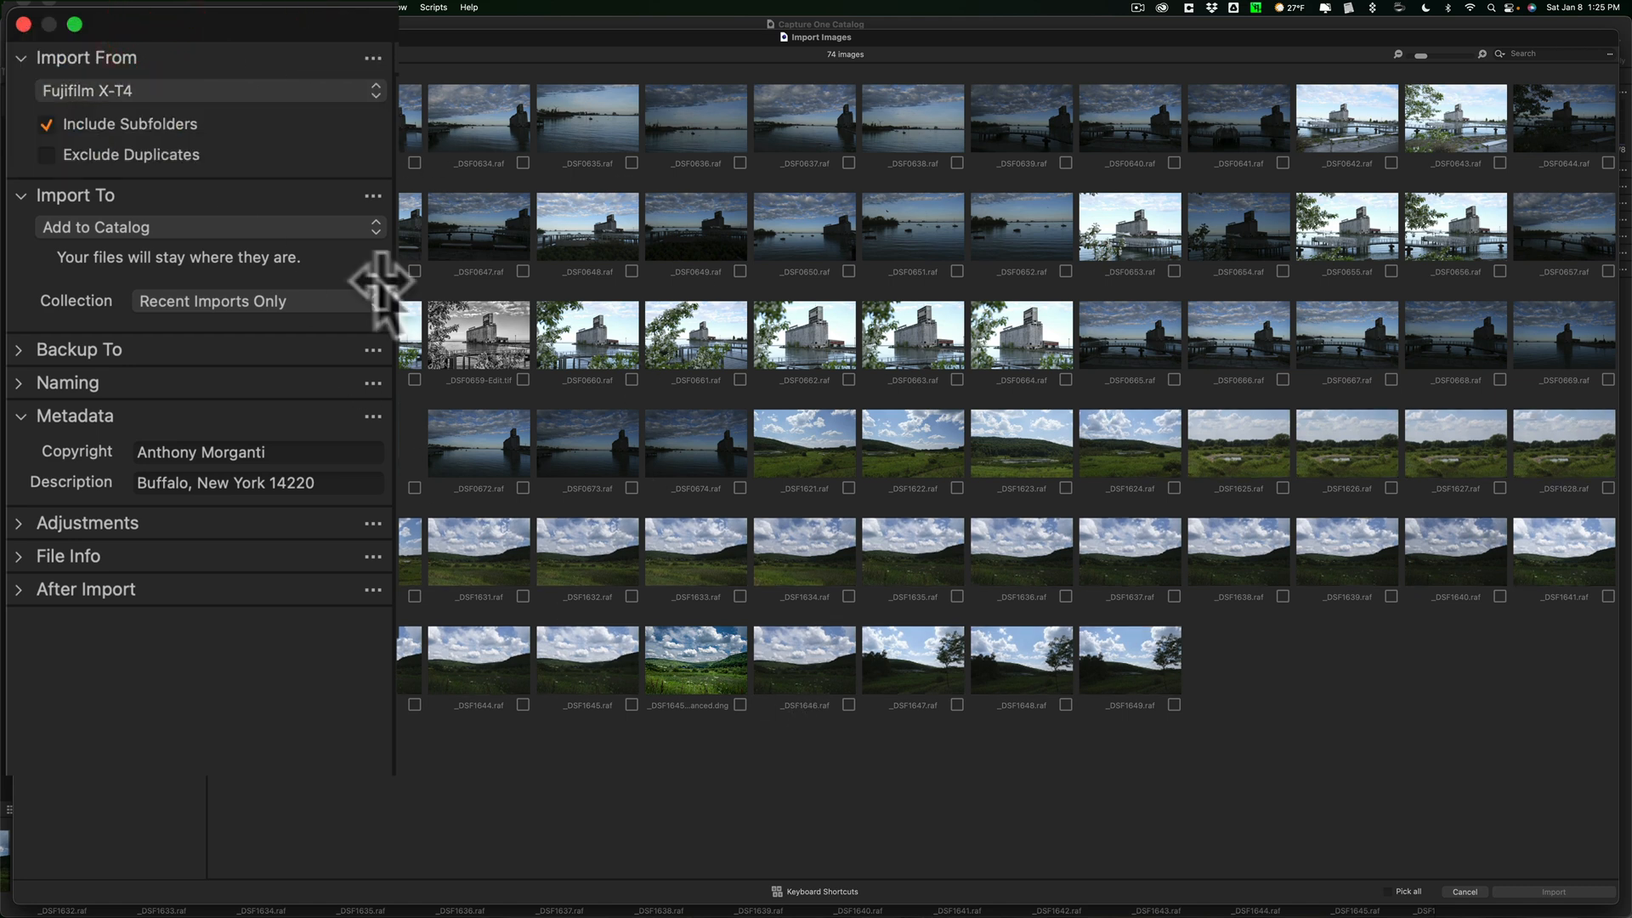
pyautogui.moveTo(218, 281)
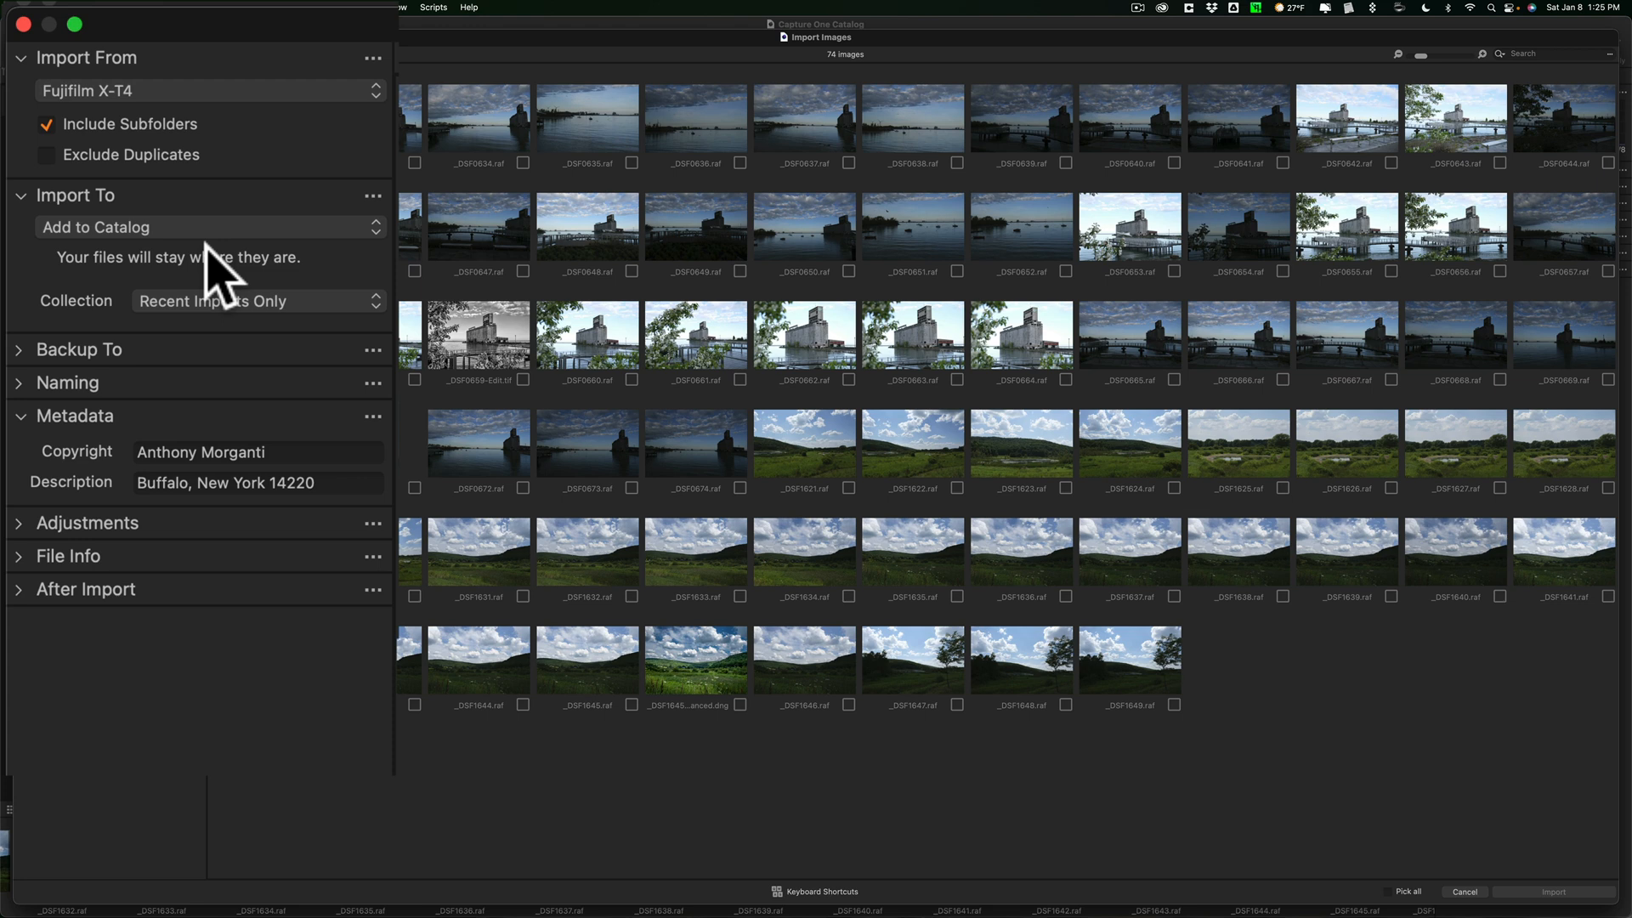
pyautogui.moveTo(125, 359)
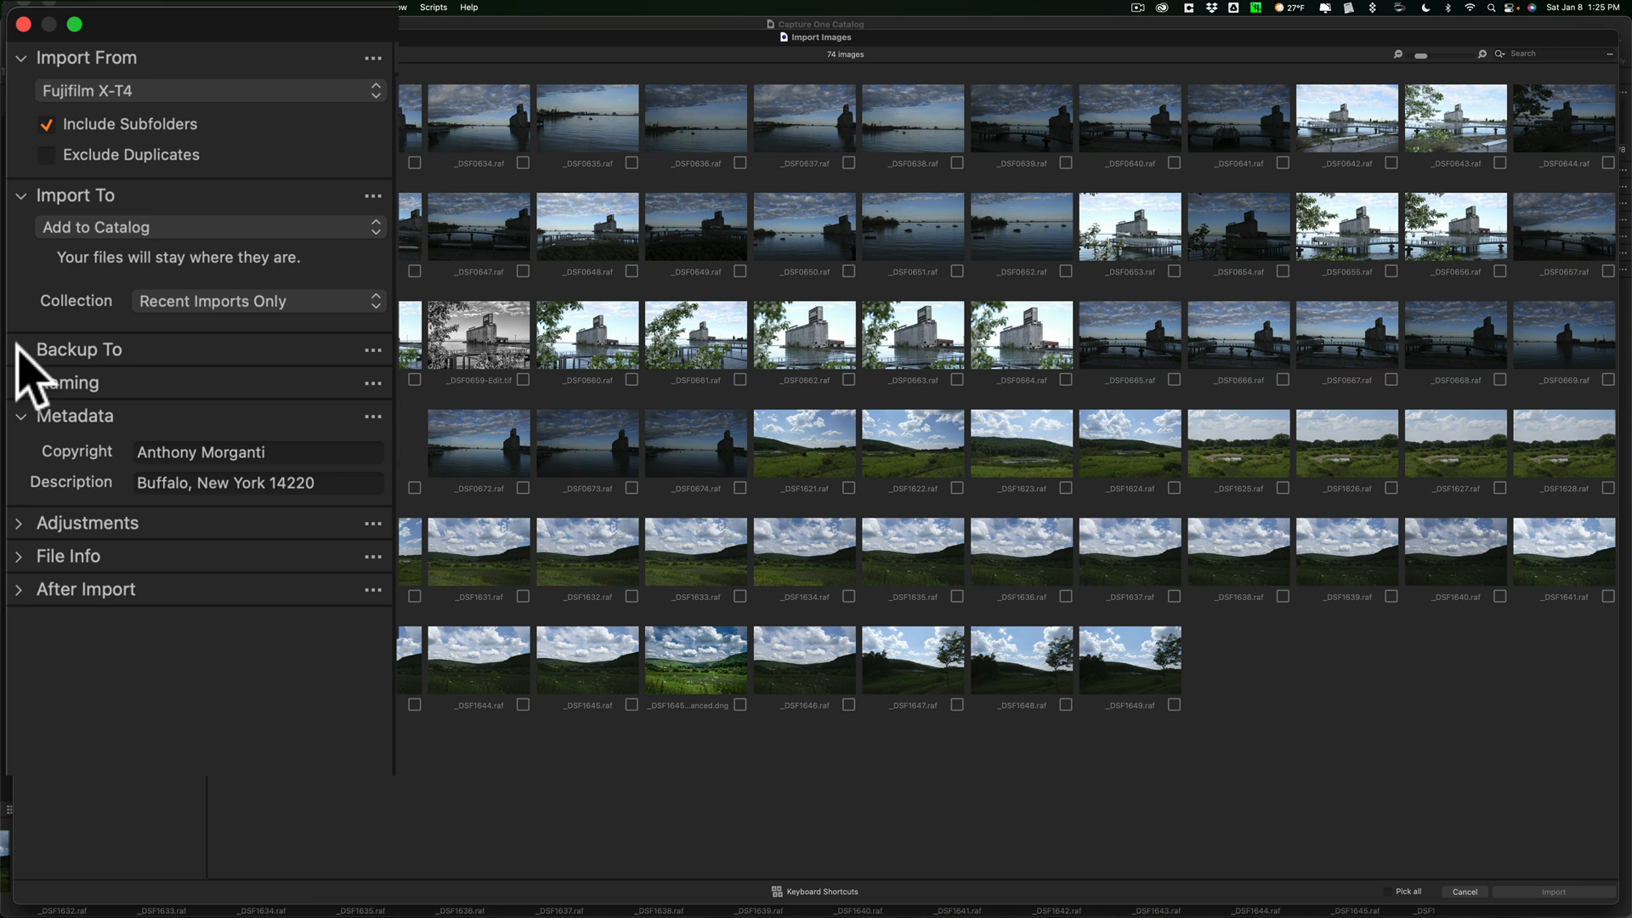
pyautogui.moveTo(73, 416)
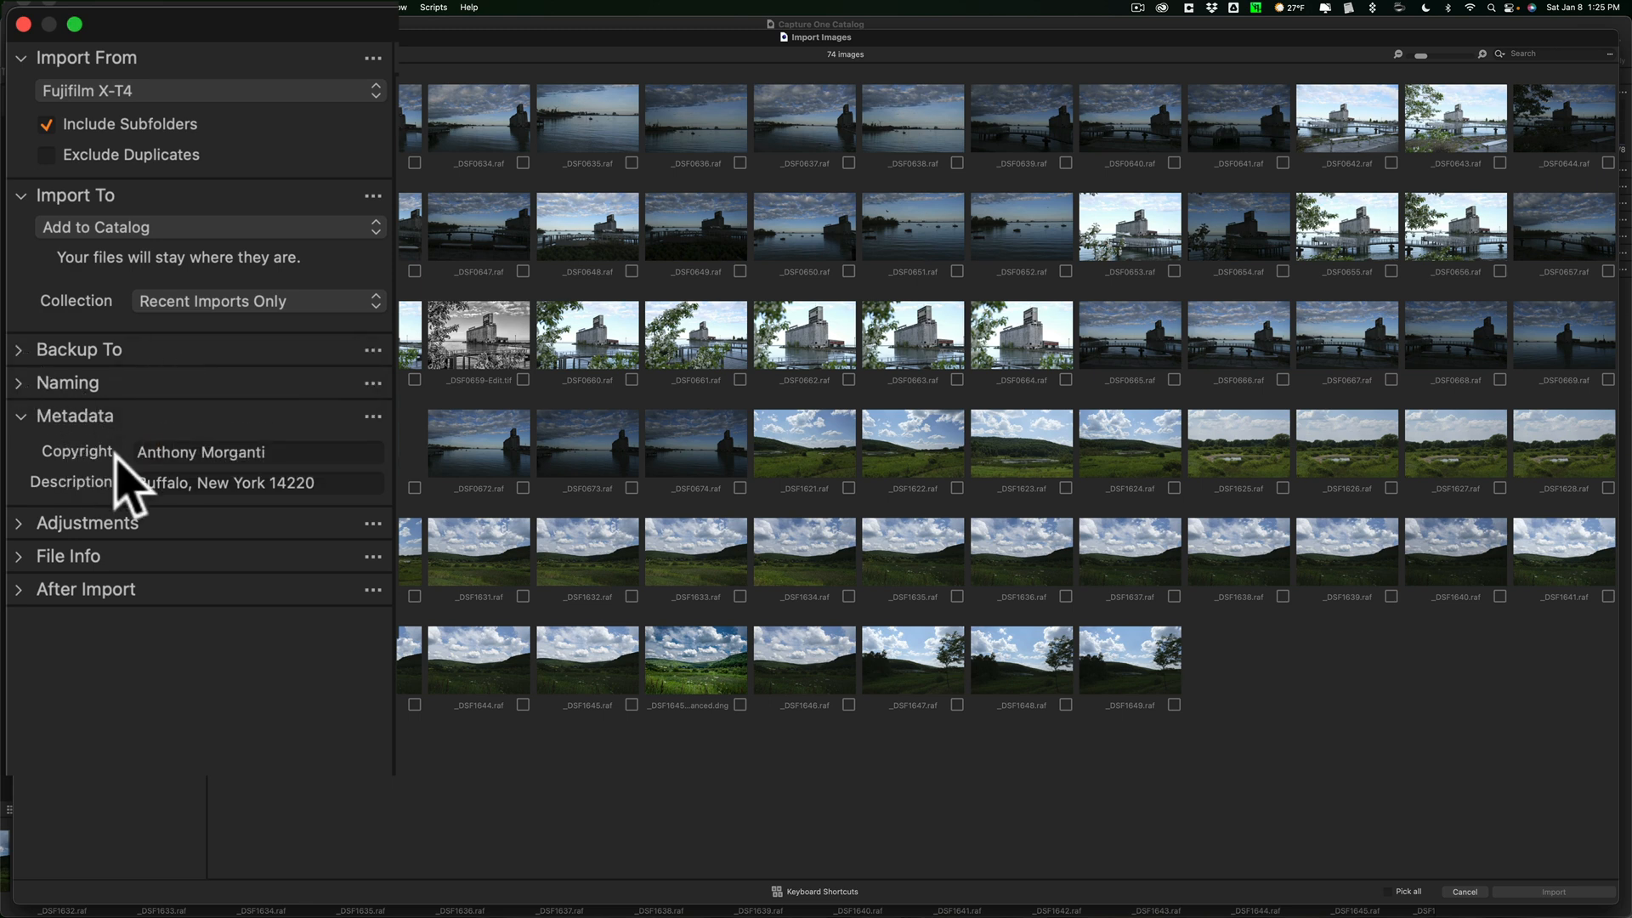
pyautogui.moveTo(260, 526)
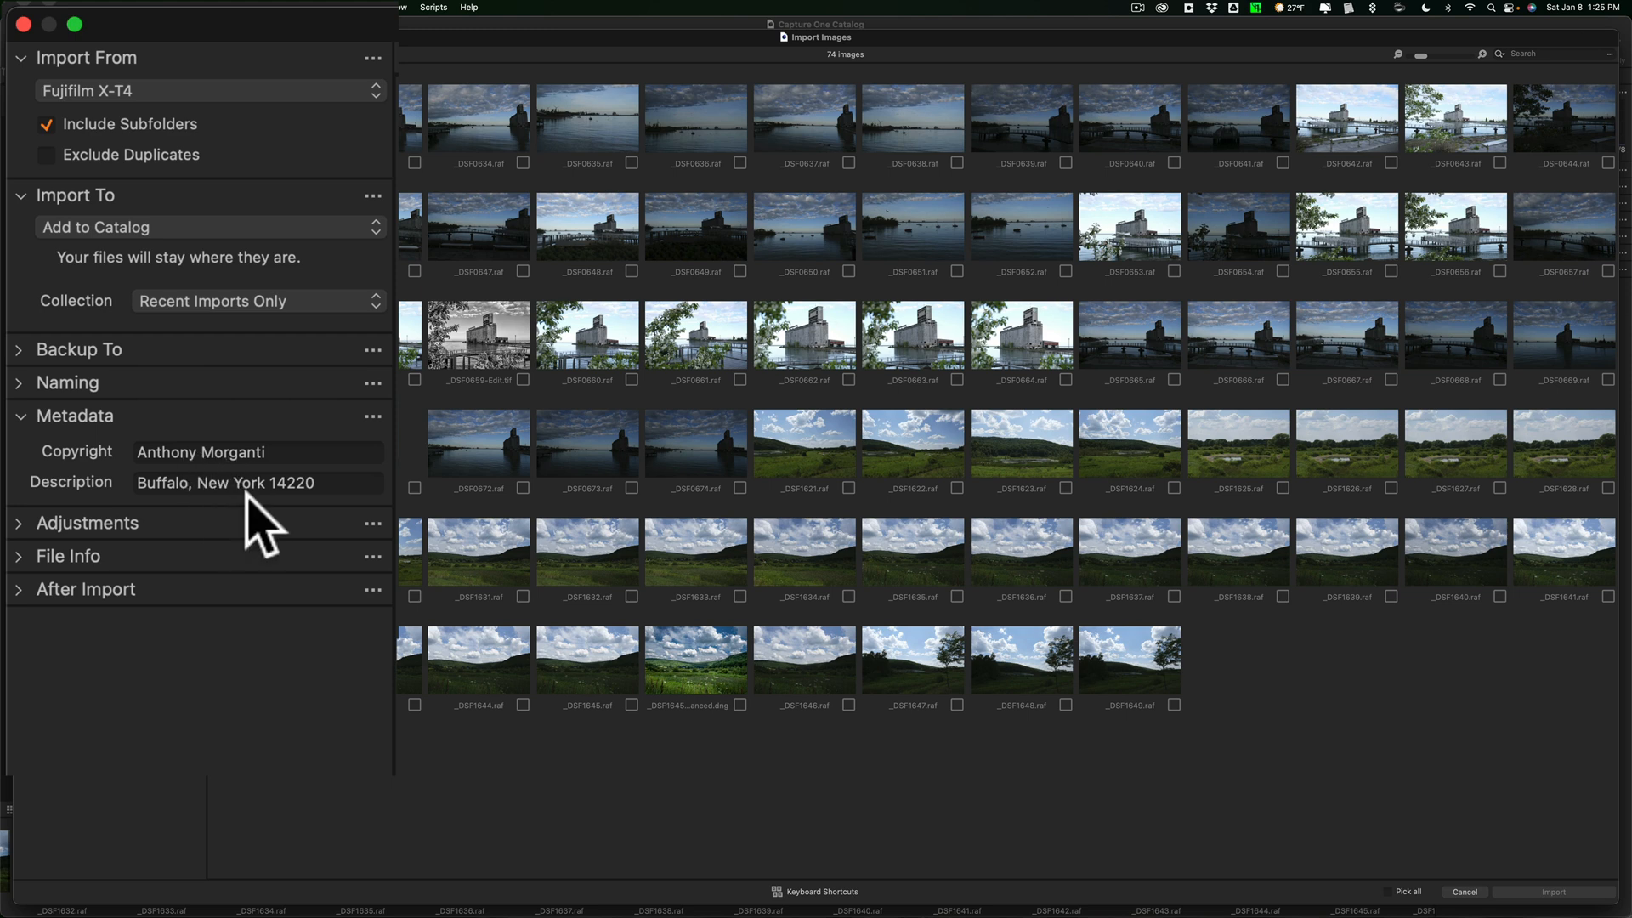
pyautogui.moveTo(182, 536)
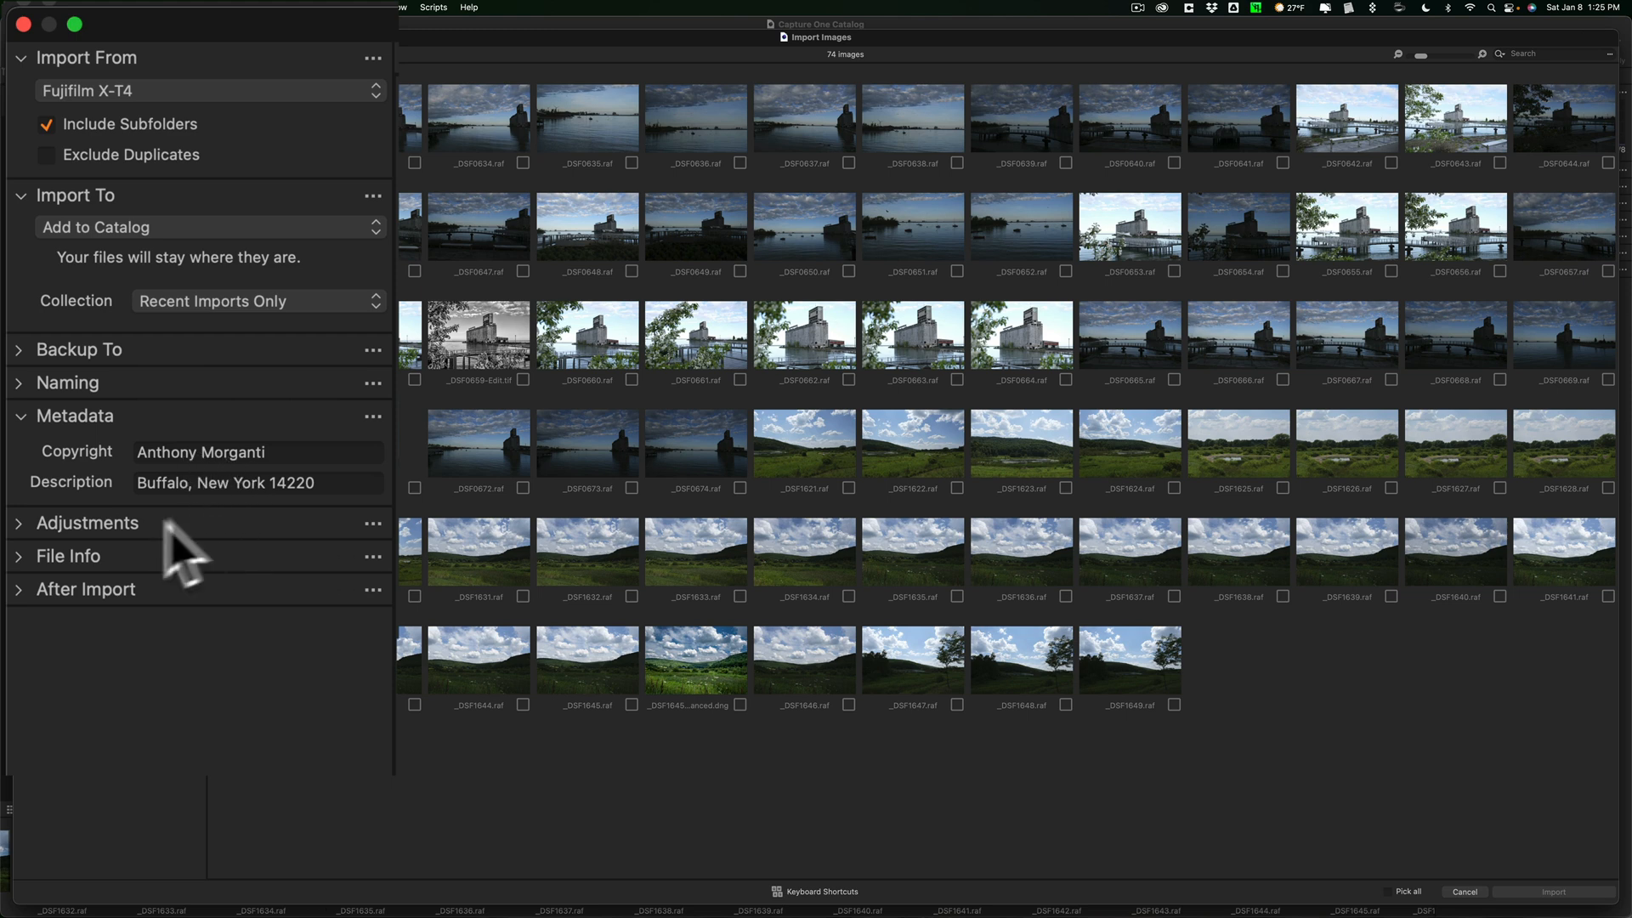
pyautogui.moveTo(31, 556)
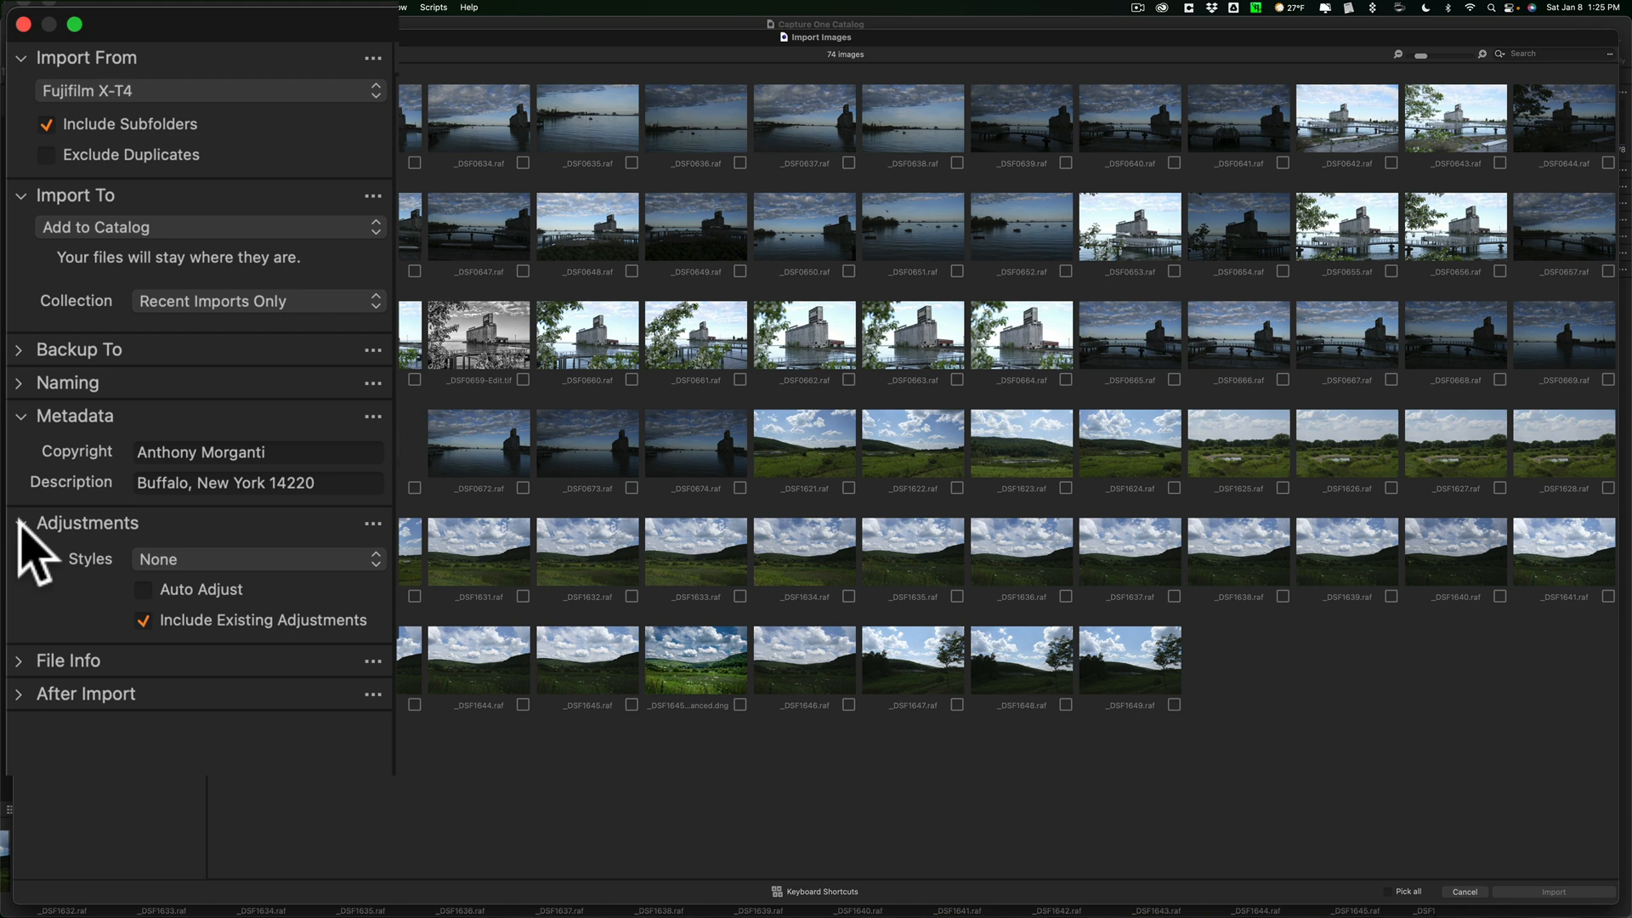
pyautogui.click(18, 523)
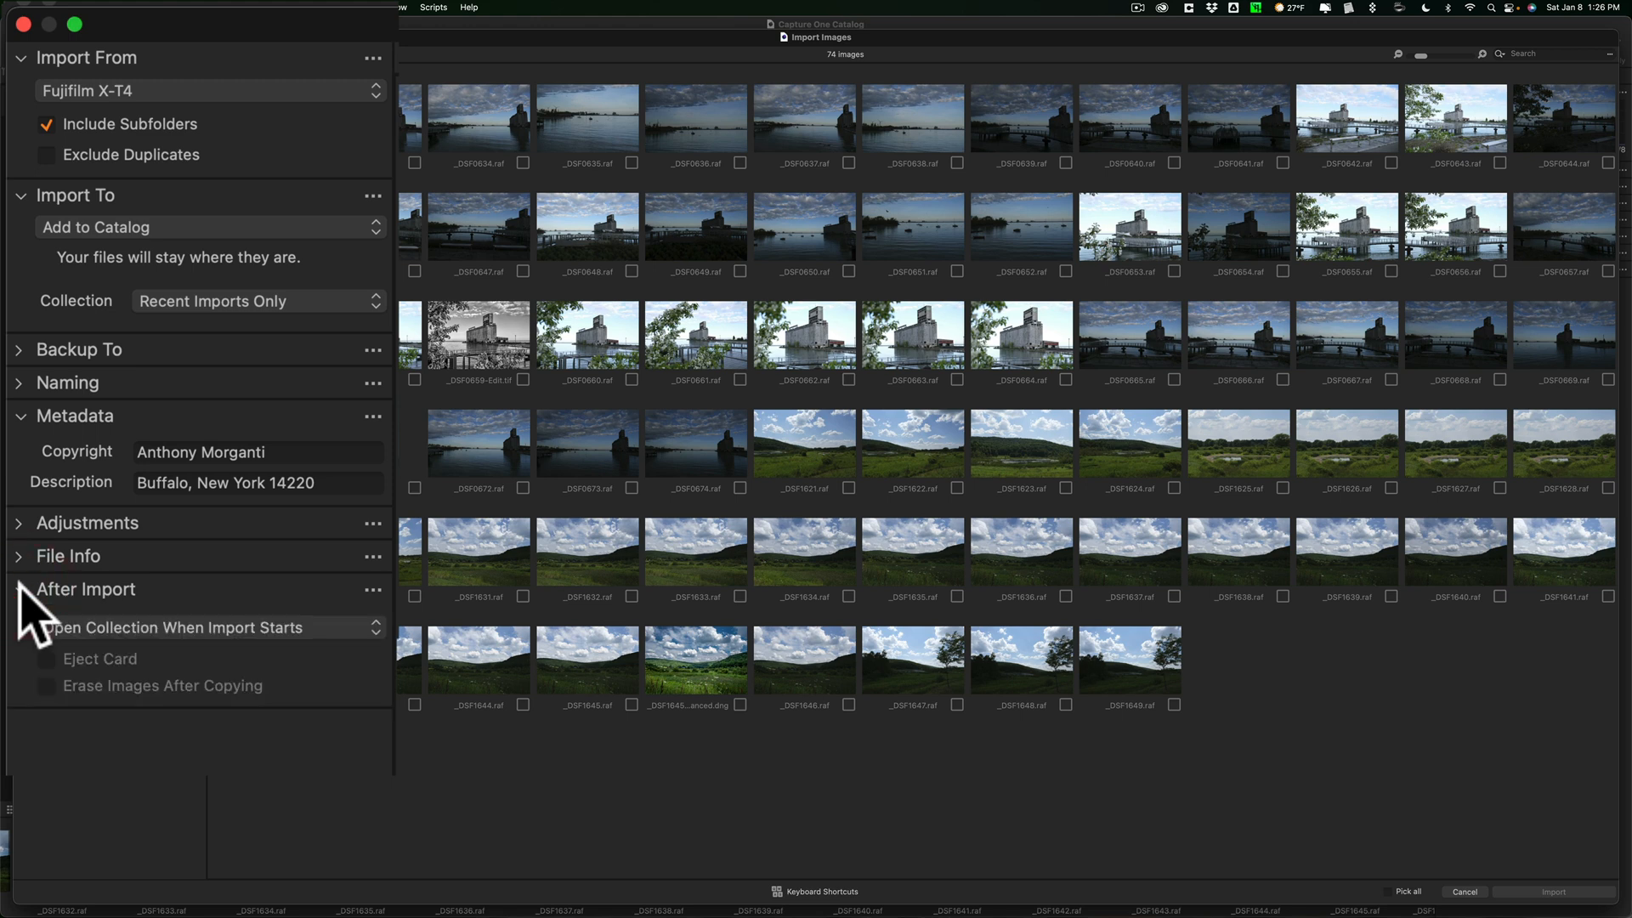
pyautogui.click(85, 589)
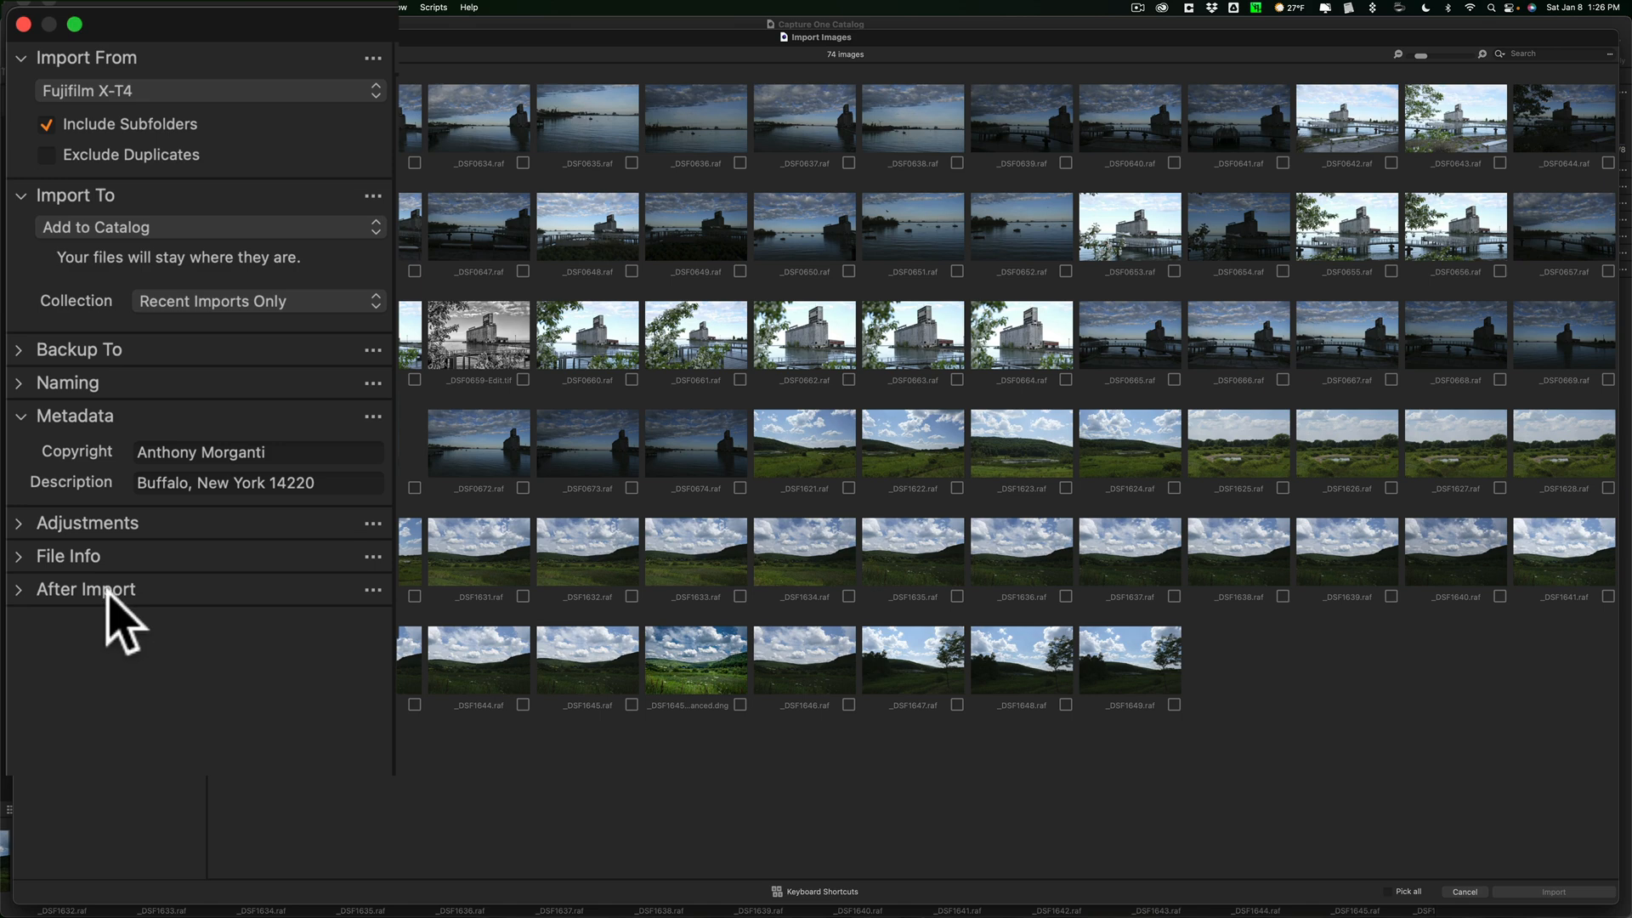
pyautogui.moveTo(1472, 898)
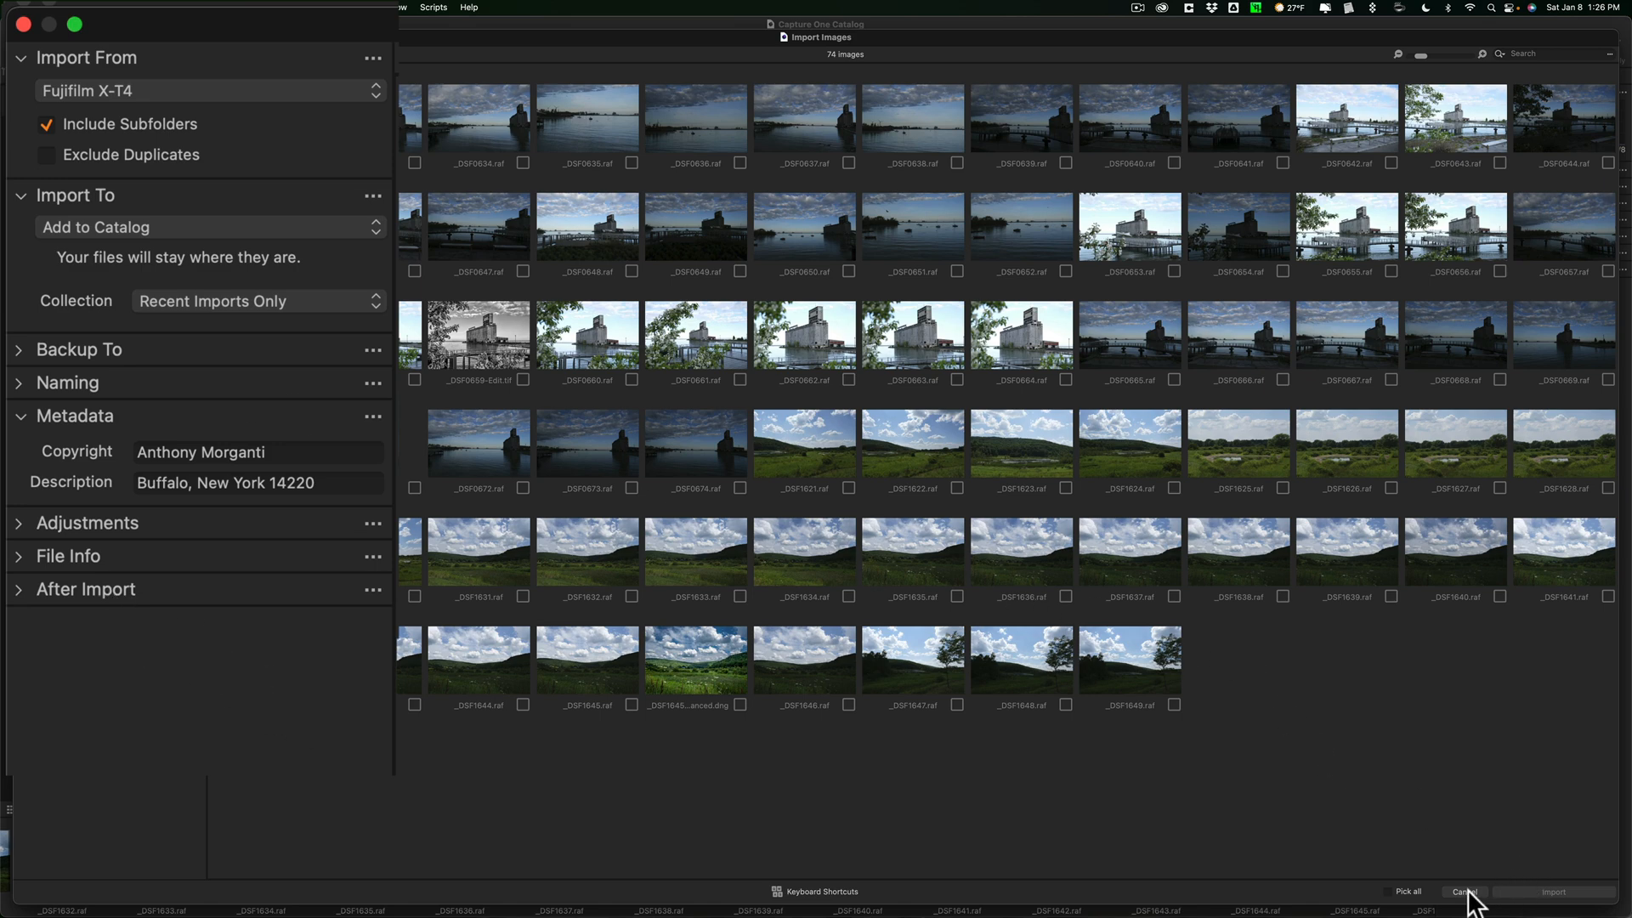
# Close the import window without importing, then show the metadata and keyword tools.
pyautogui.click(1464, 892)
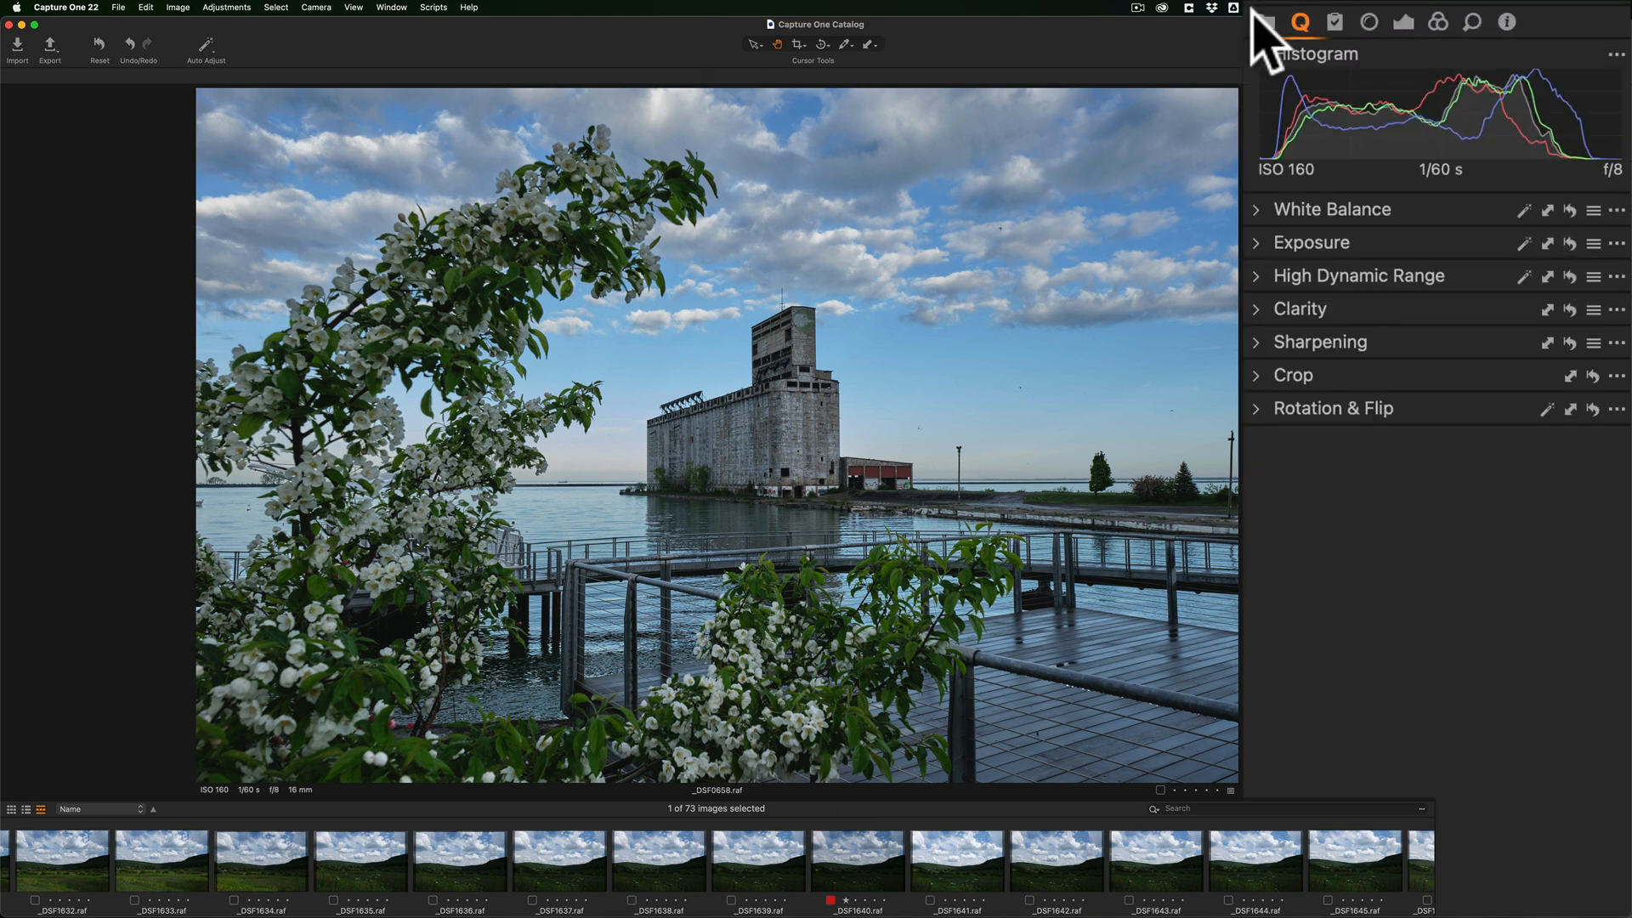
pyautogui.click(1265, 21)
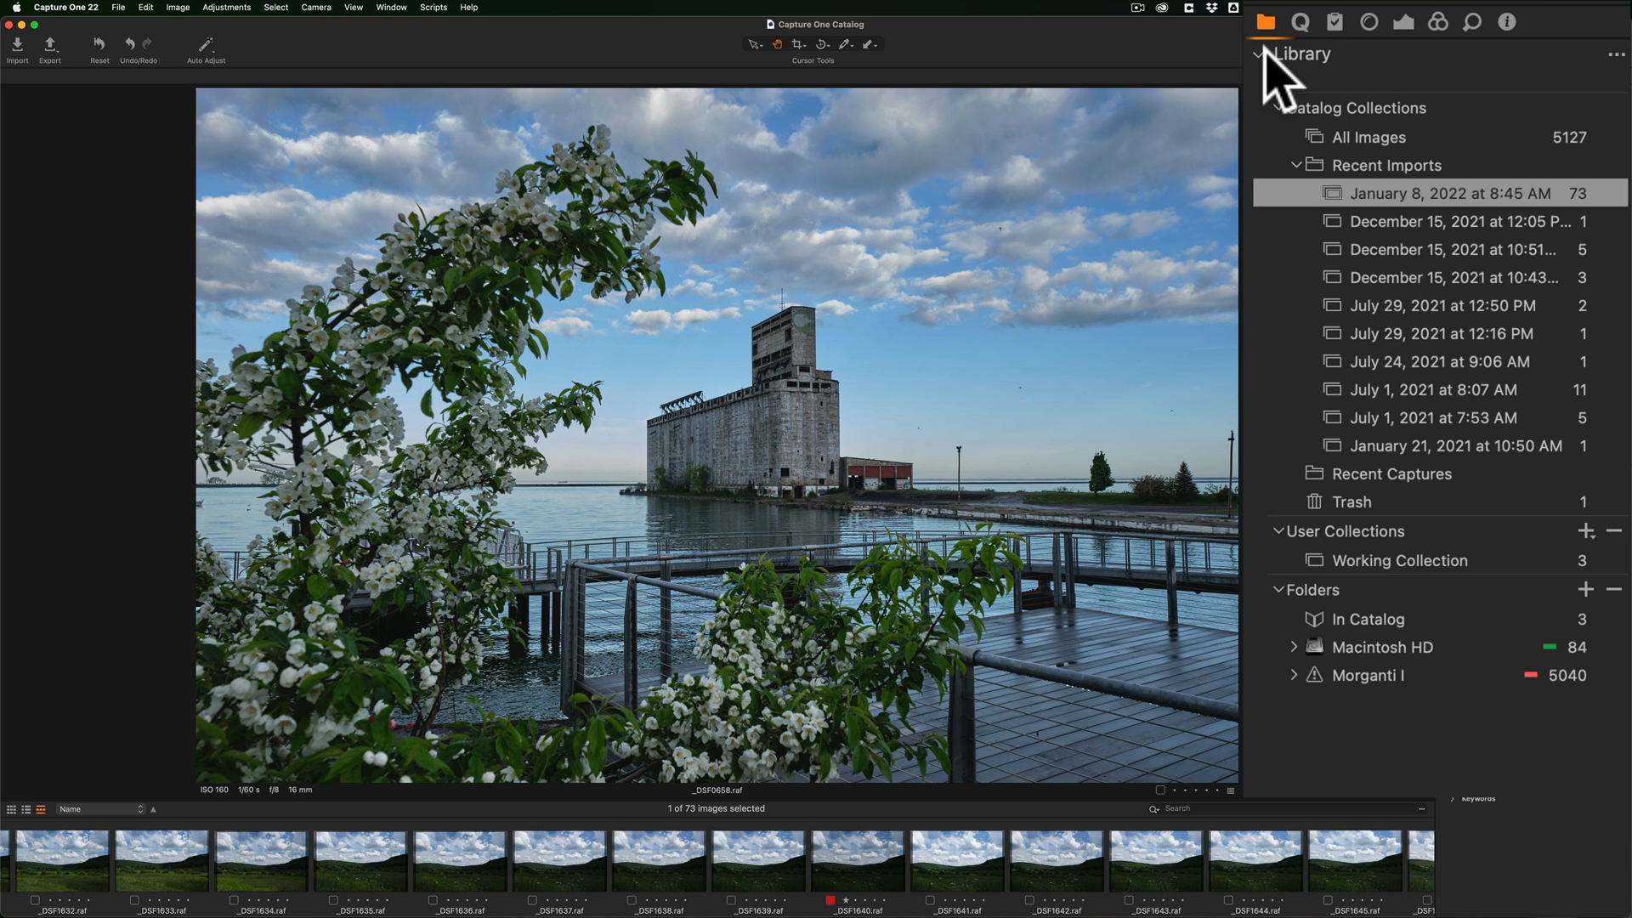
pyautogui.moveTo(1368, 212)
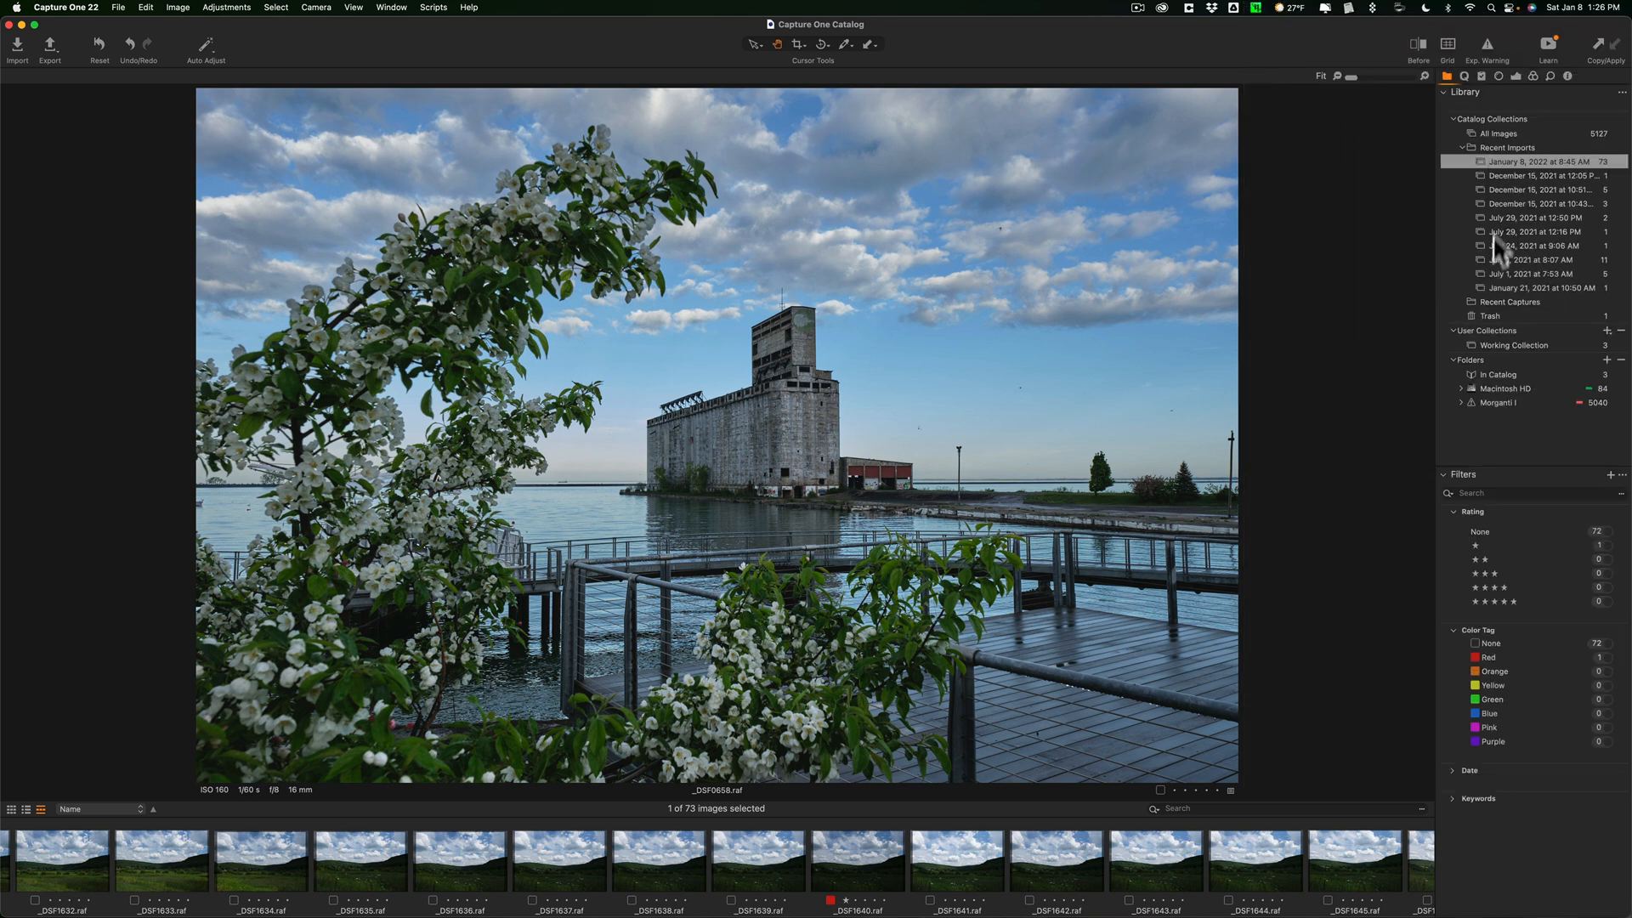
pyautogui.moveTo(1490, 598)
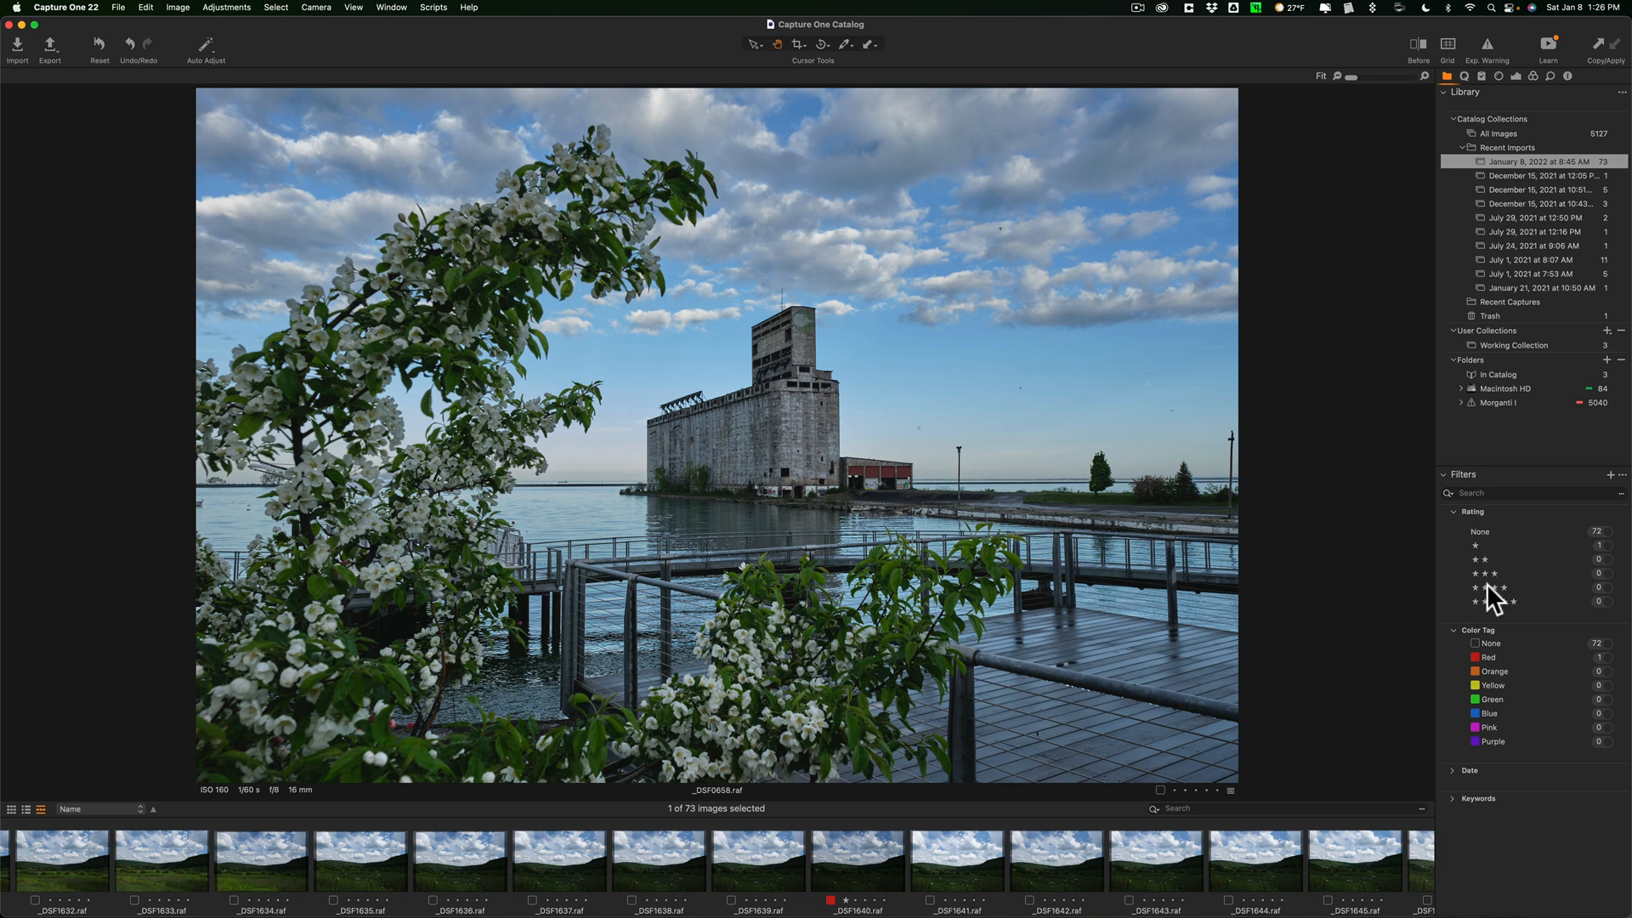
pyautogui.moveTo(1445, 680)
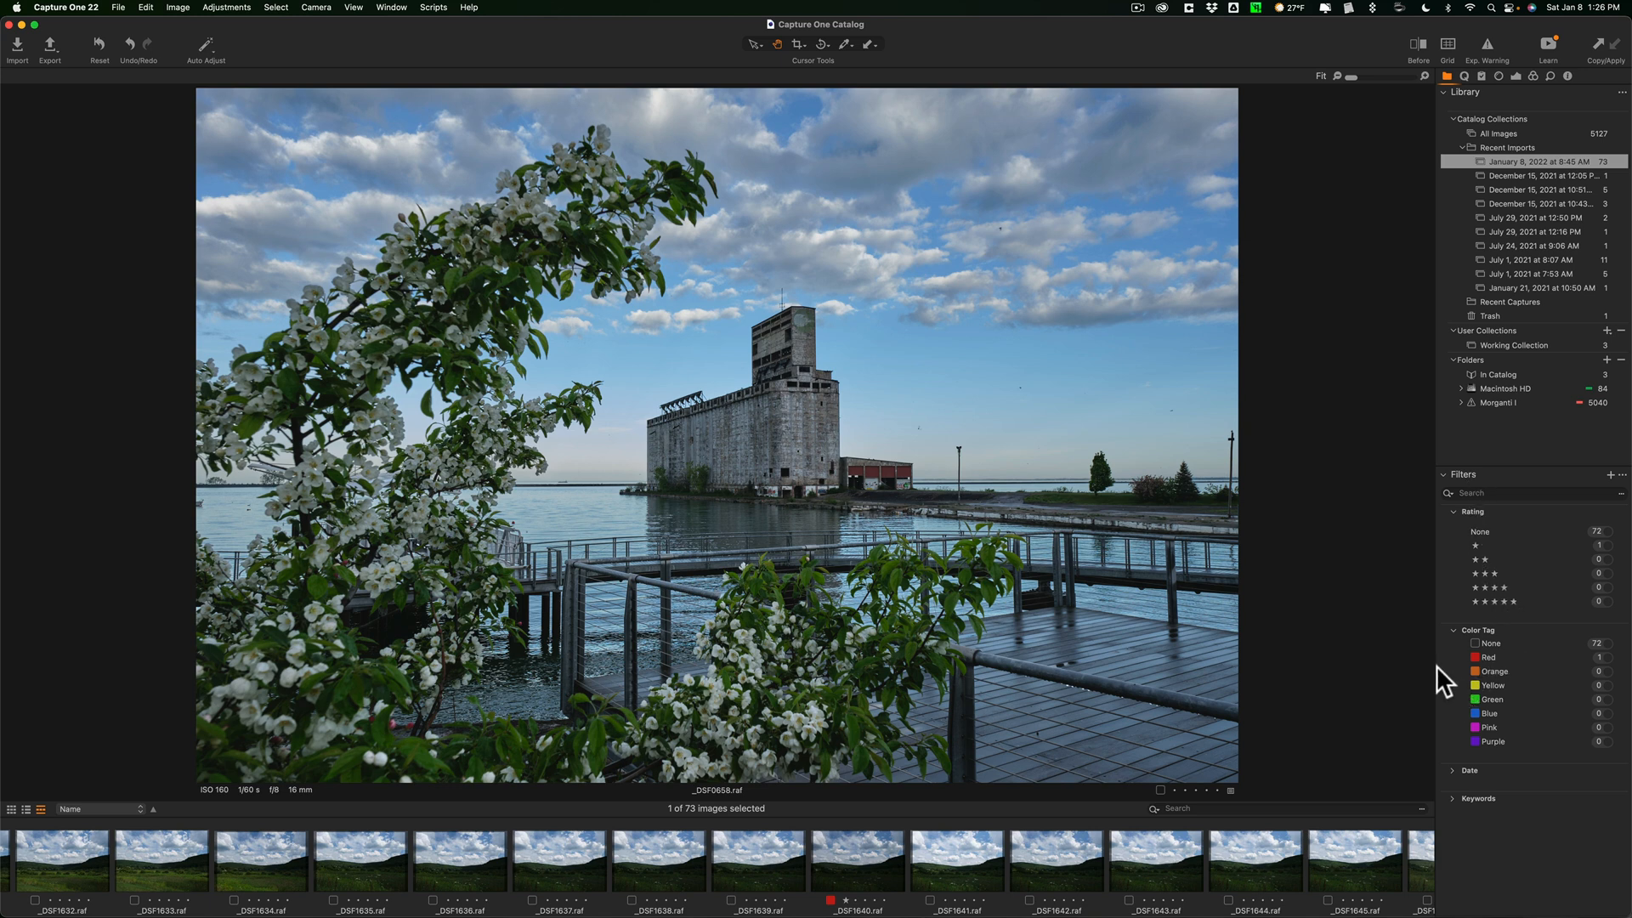
pyautogui.moveTo(1281, 611)
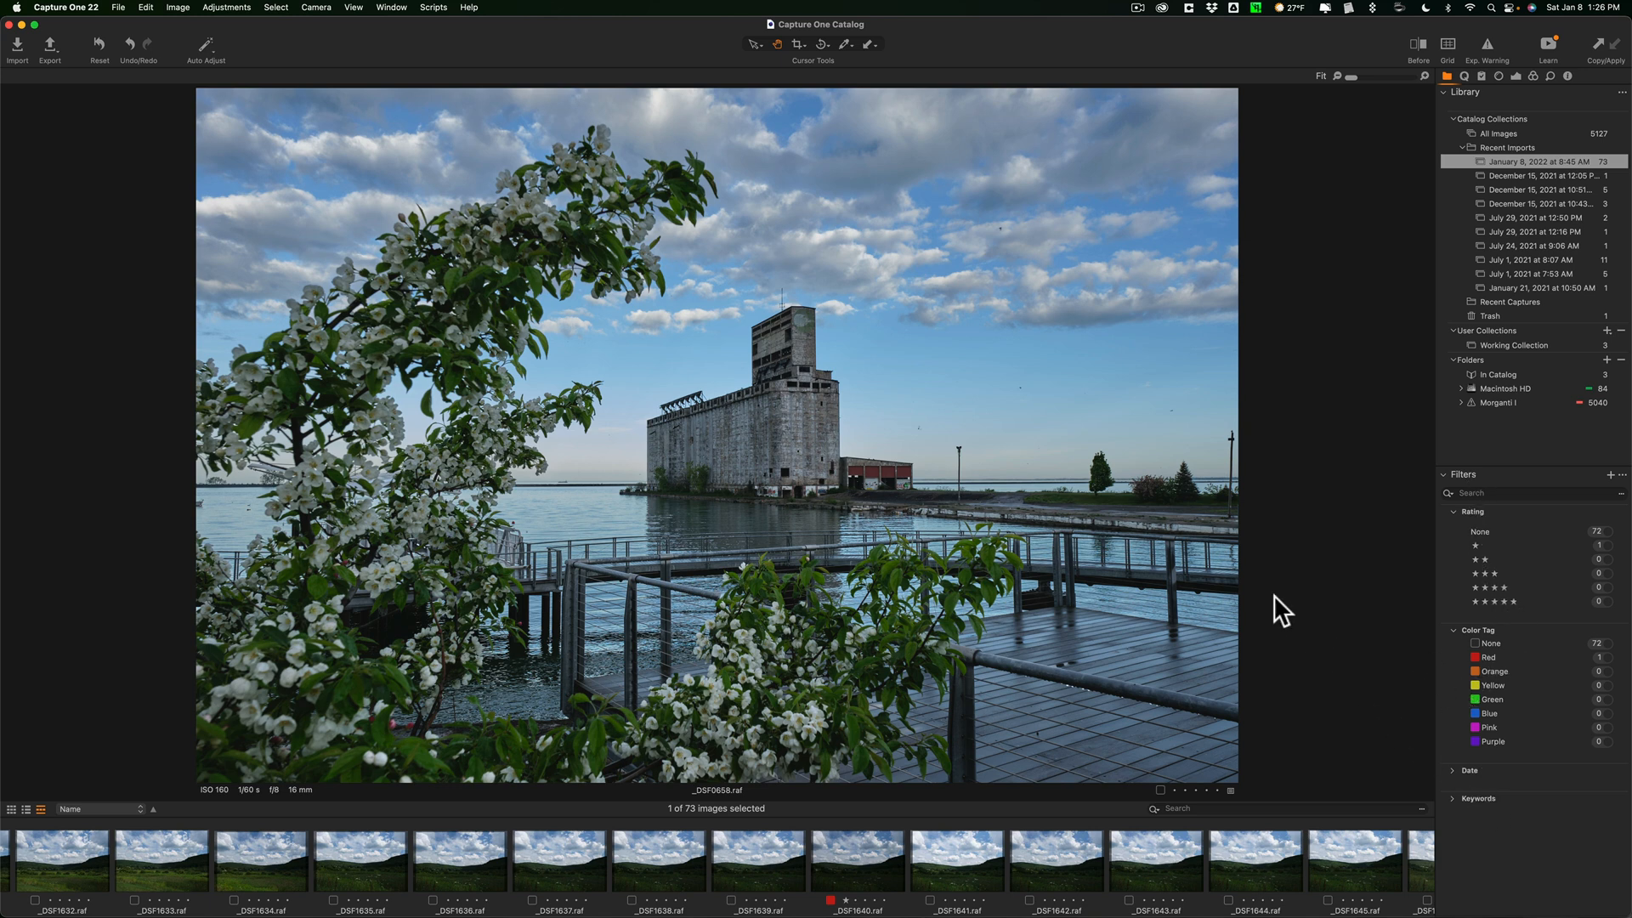
pyautogui.moveTo(1451, 94)
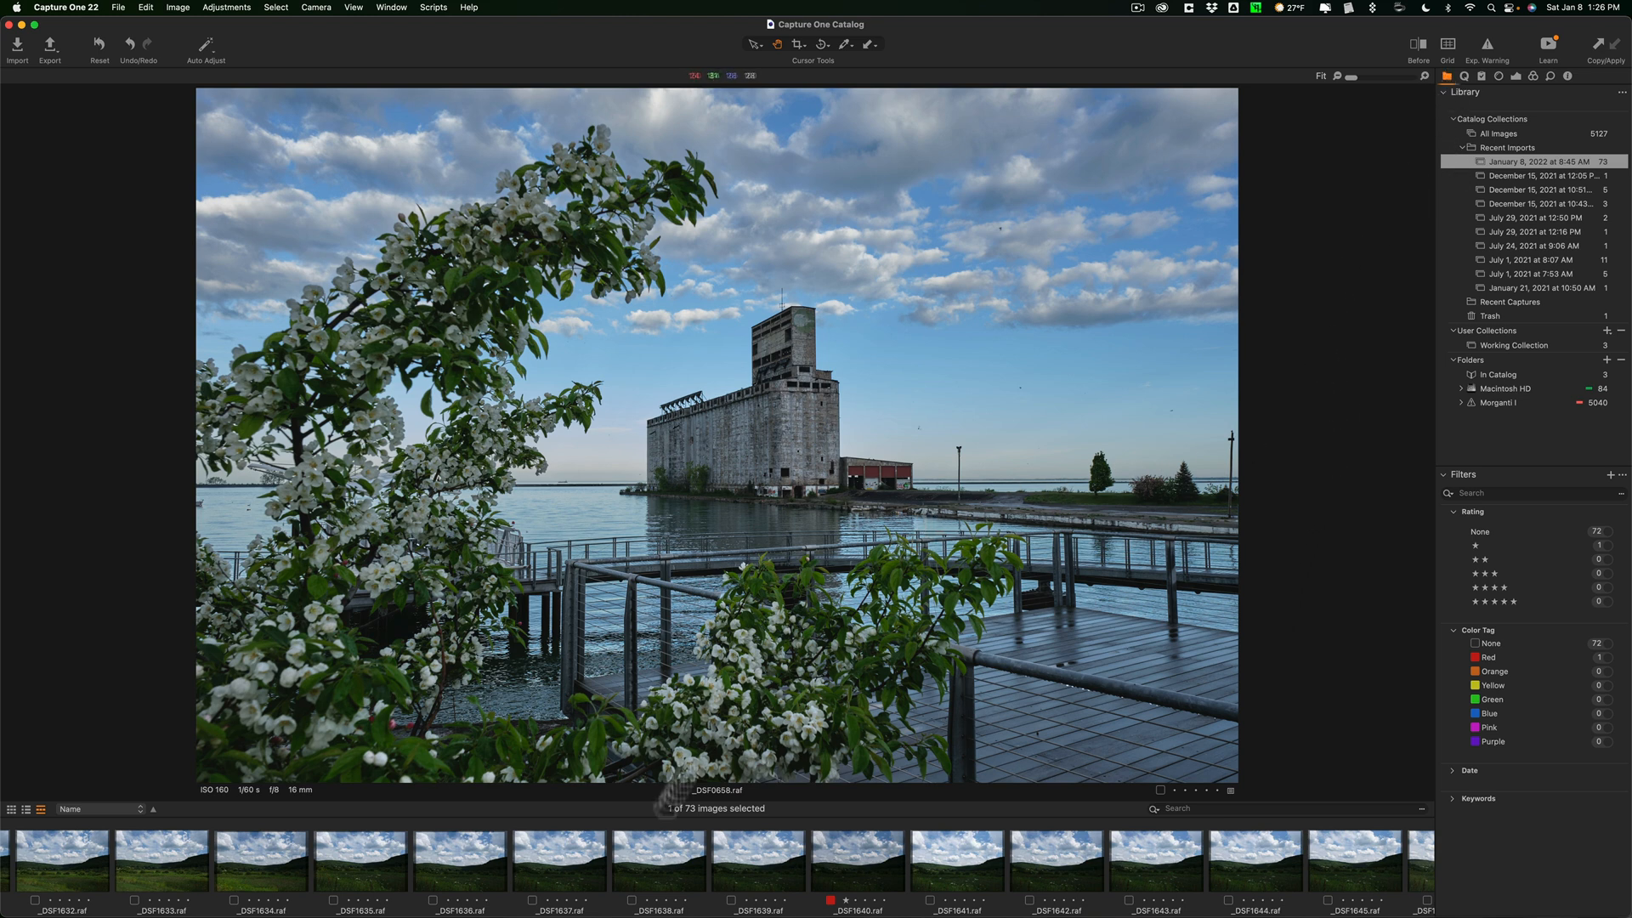
pyautogui.moveTo(1034, 880)
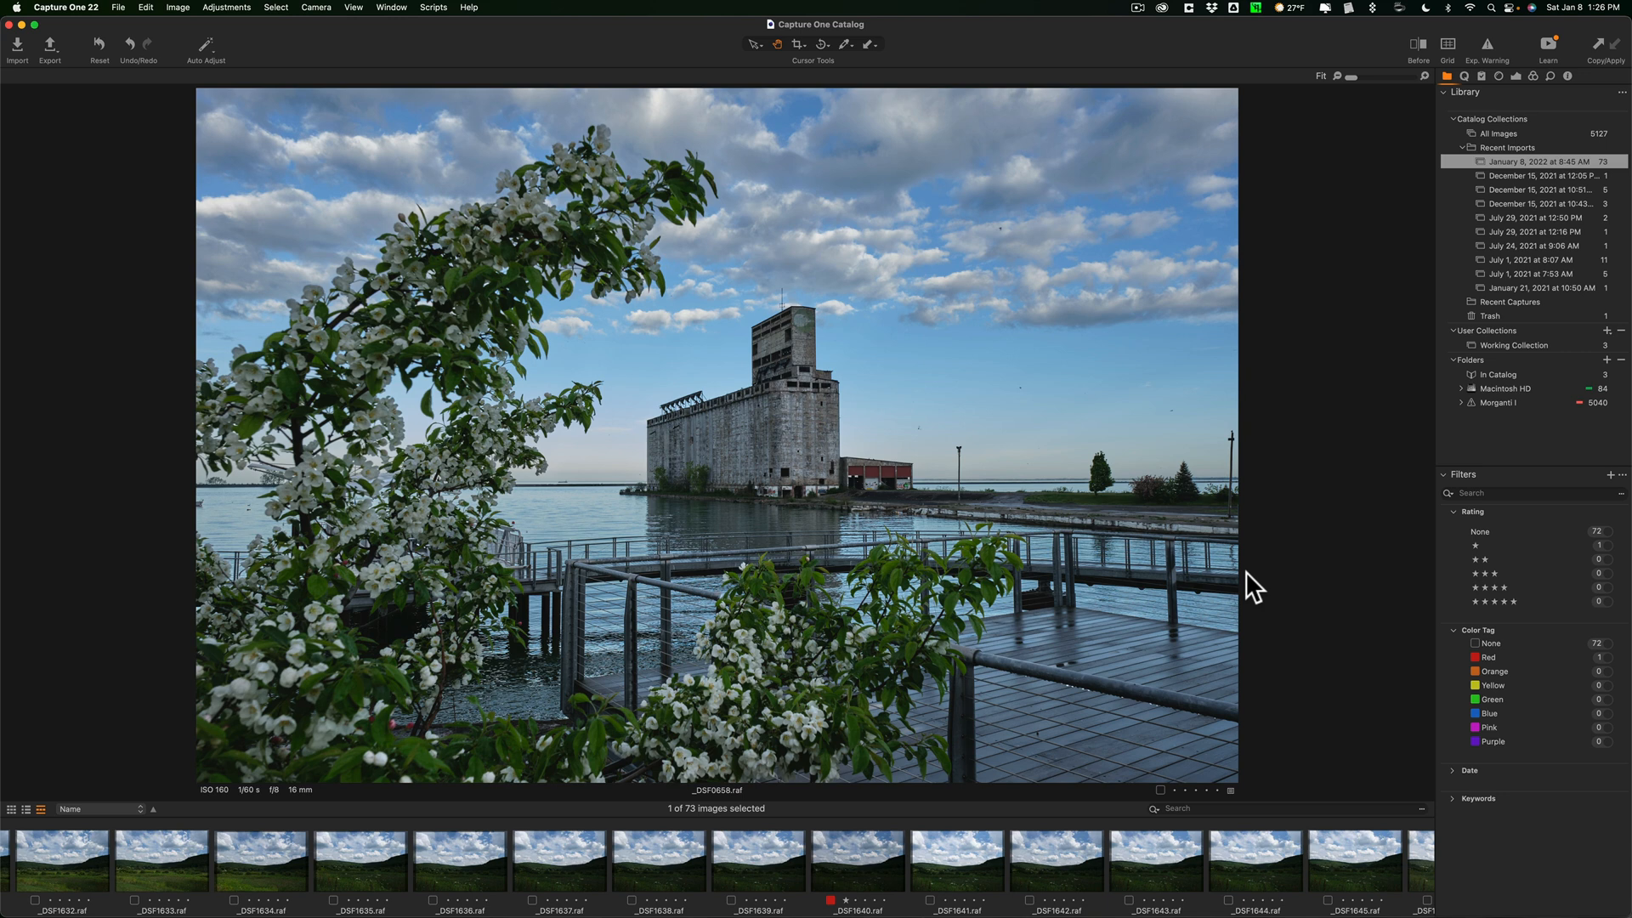
pyautogui.moveTo(1526, 218)
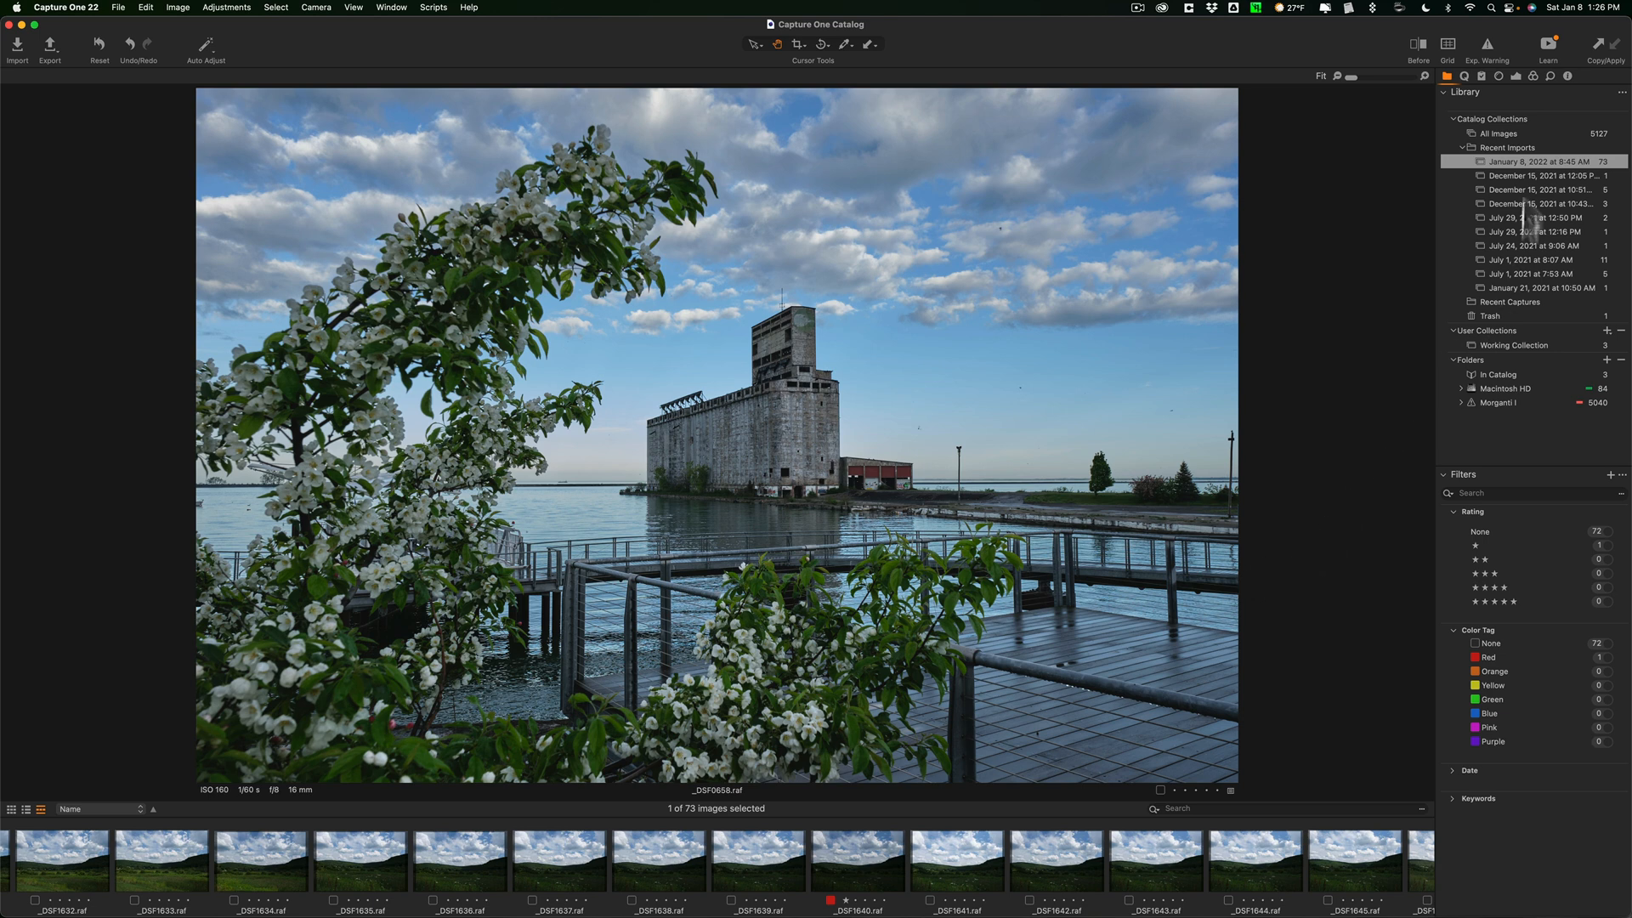
pyautogui.moveTo(1525, 182)
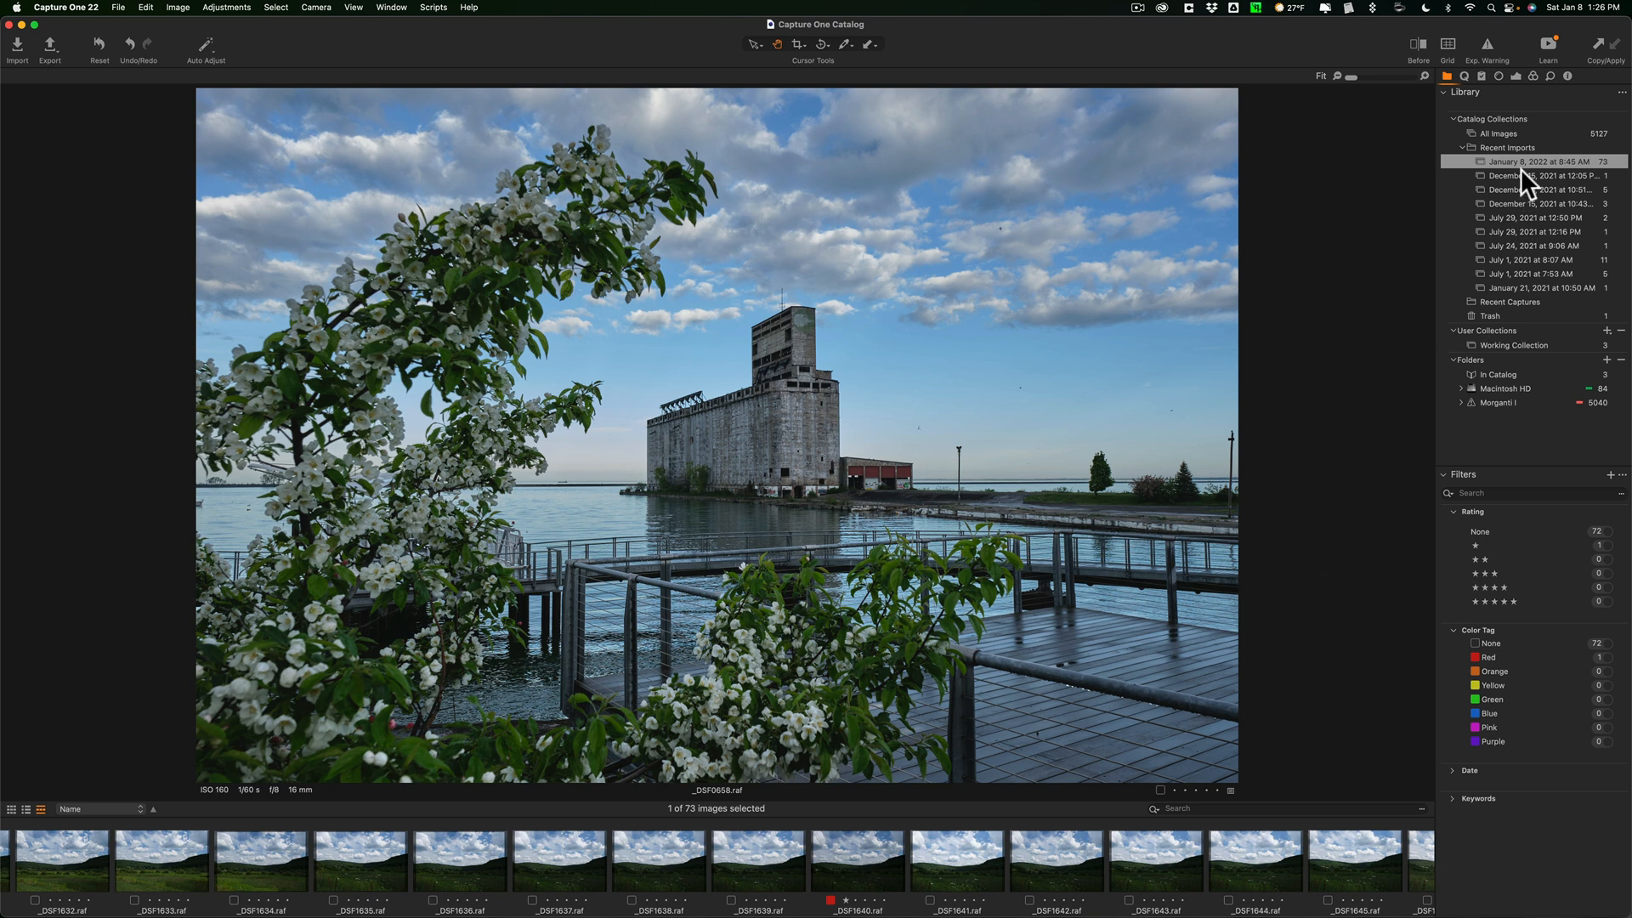
pyautogui.click(1569, 76)
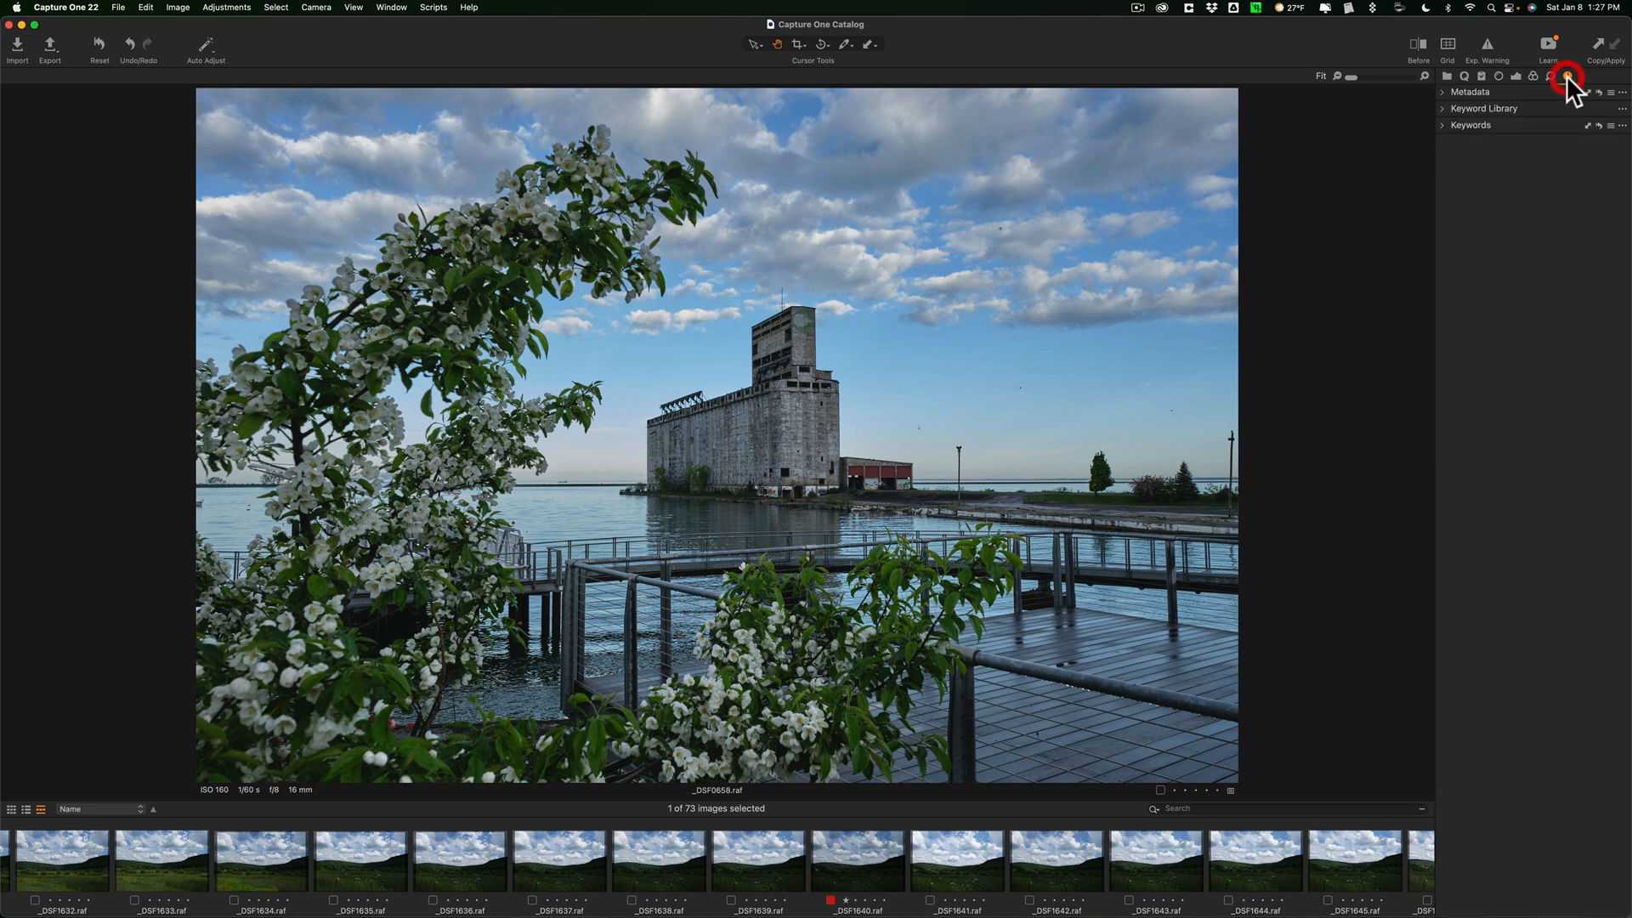
# Show the Details tools and preview the Sharpening and Clarity sliders, leaving both collapsed.
pyautogui.click(1571, 82)
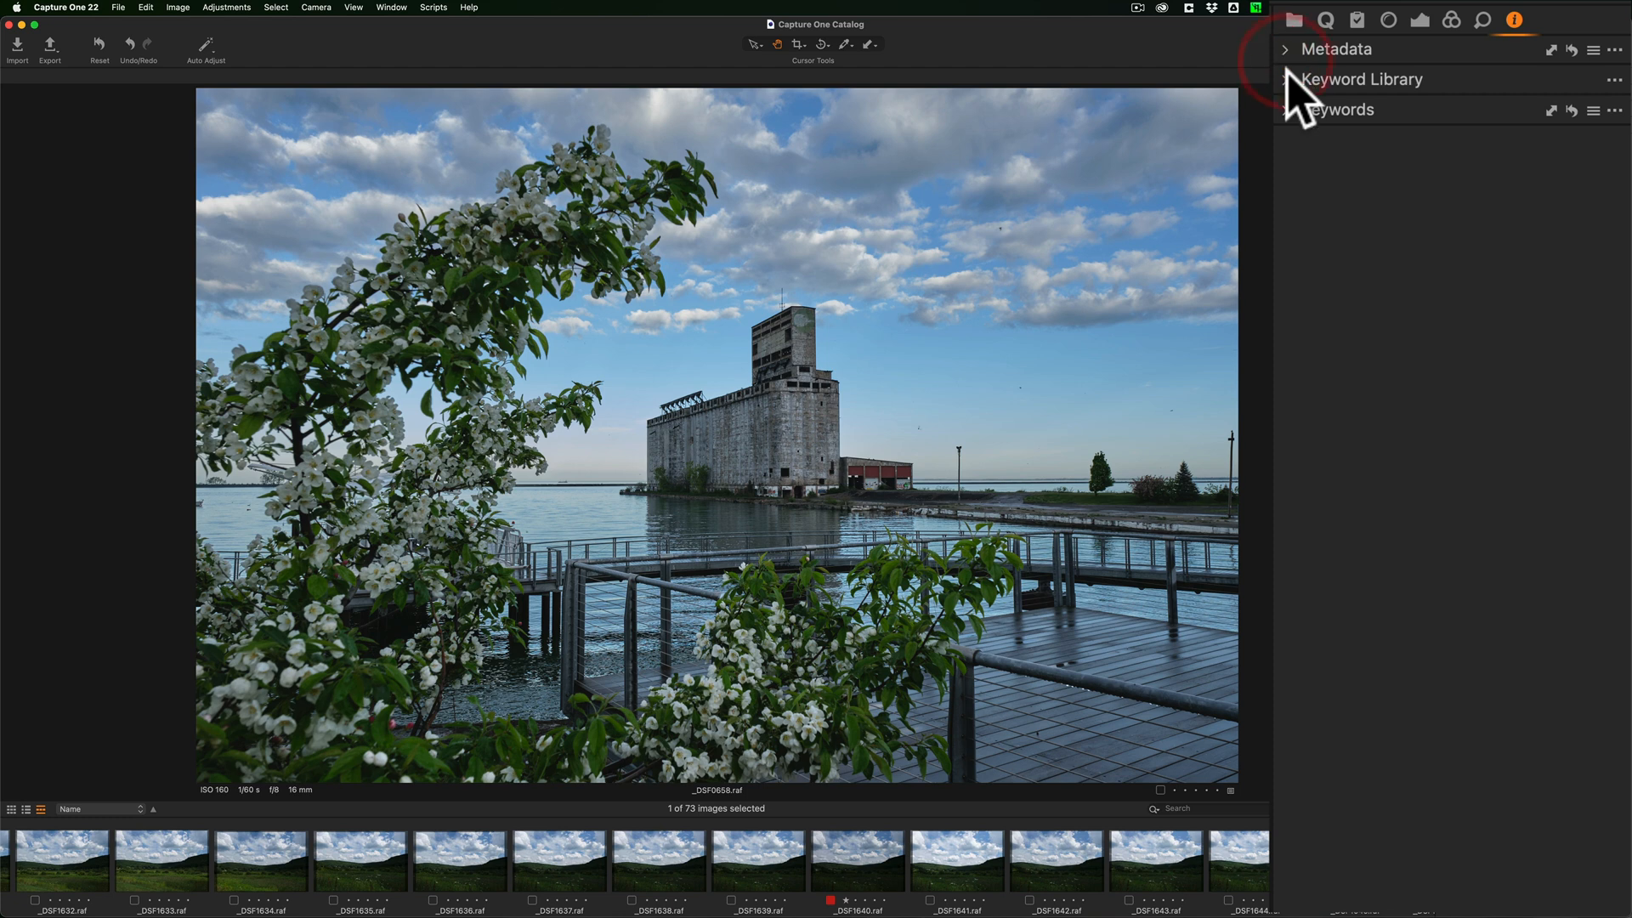
pyautogui.moveTo(1416, 120)
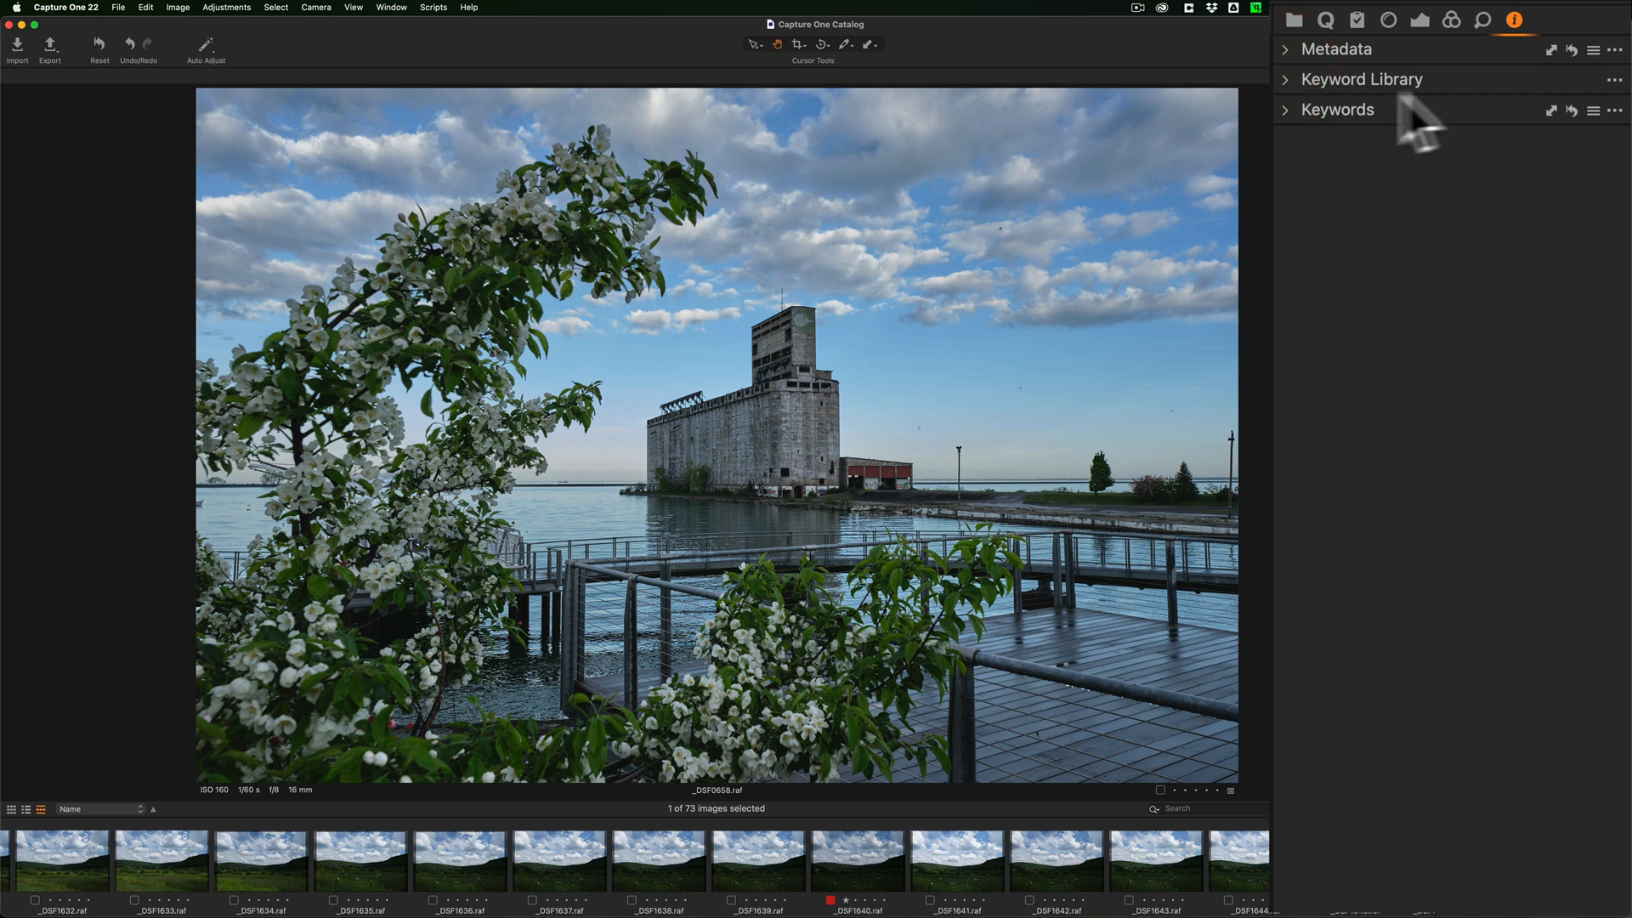
pyautogui.click(1484, 20)
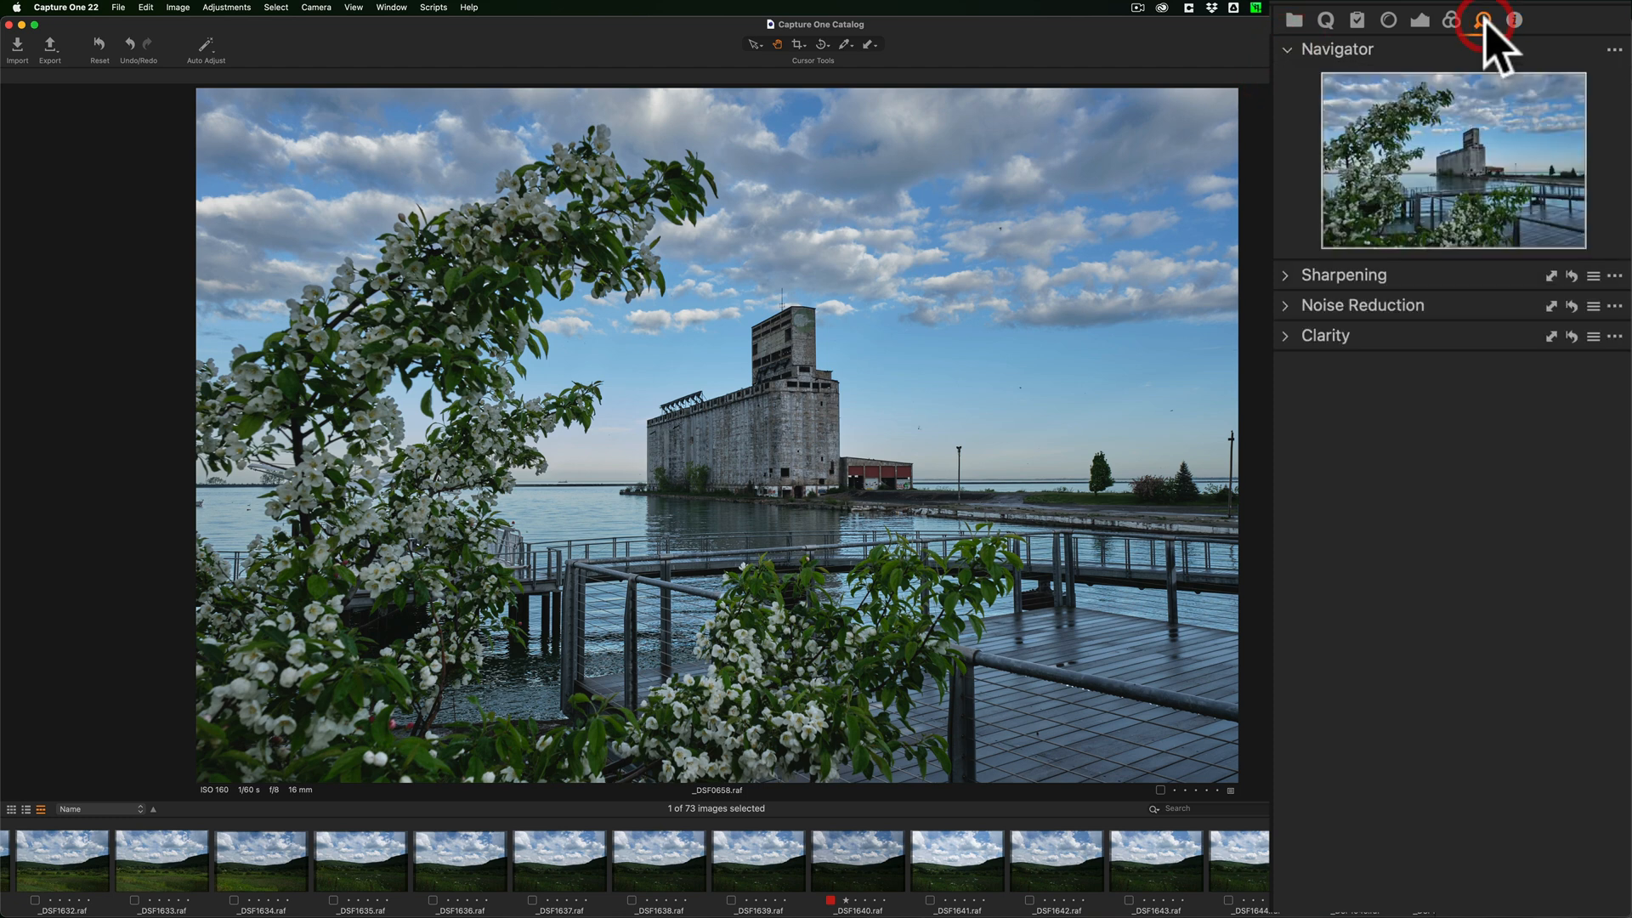
pyautogui.click(1485, 20)
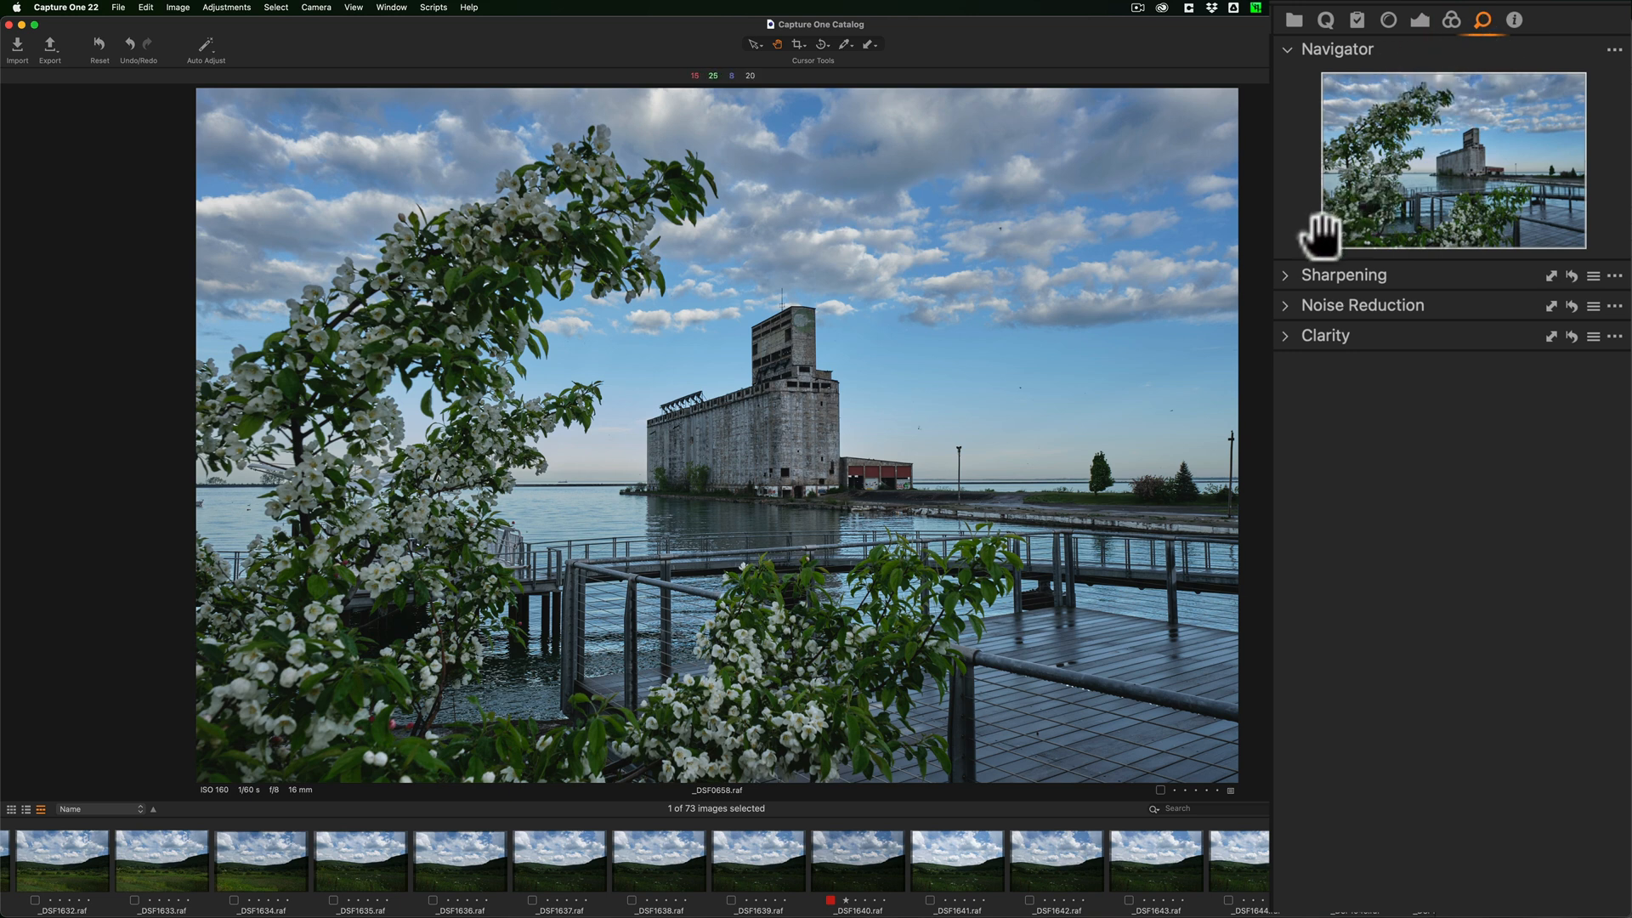
pyautogui.click(1286, 275)
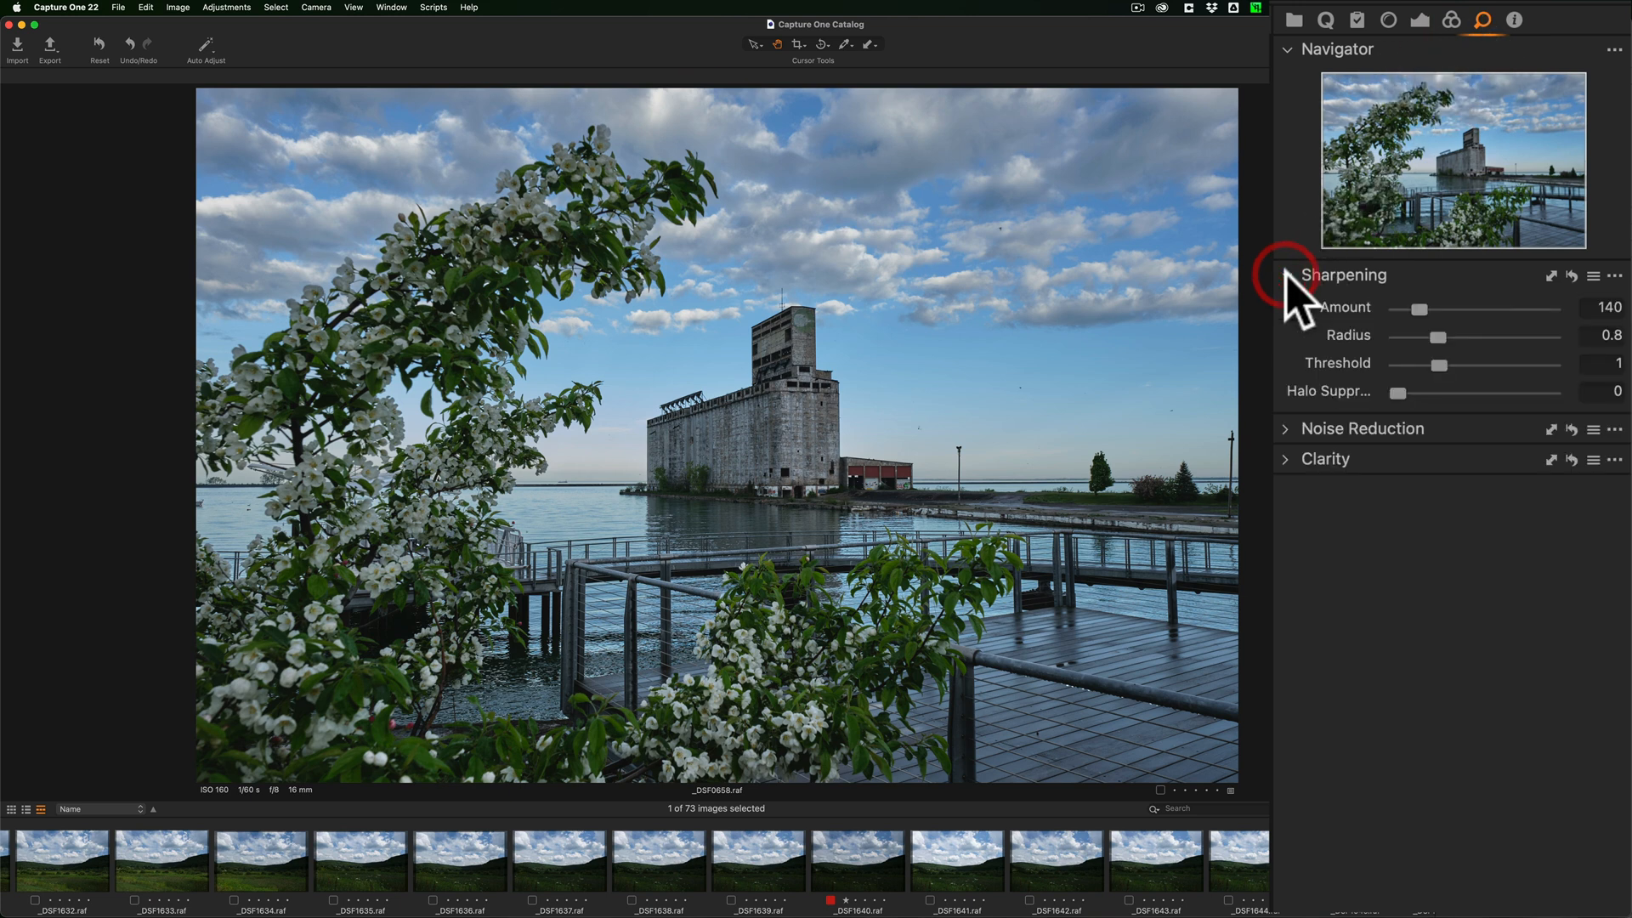
pyautogui.click(1288, 273)
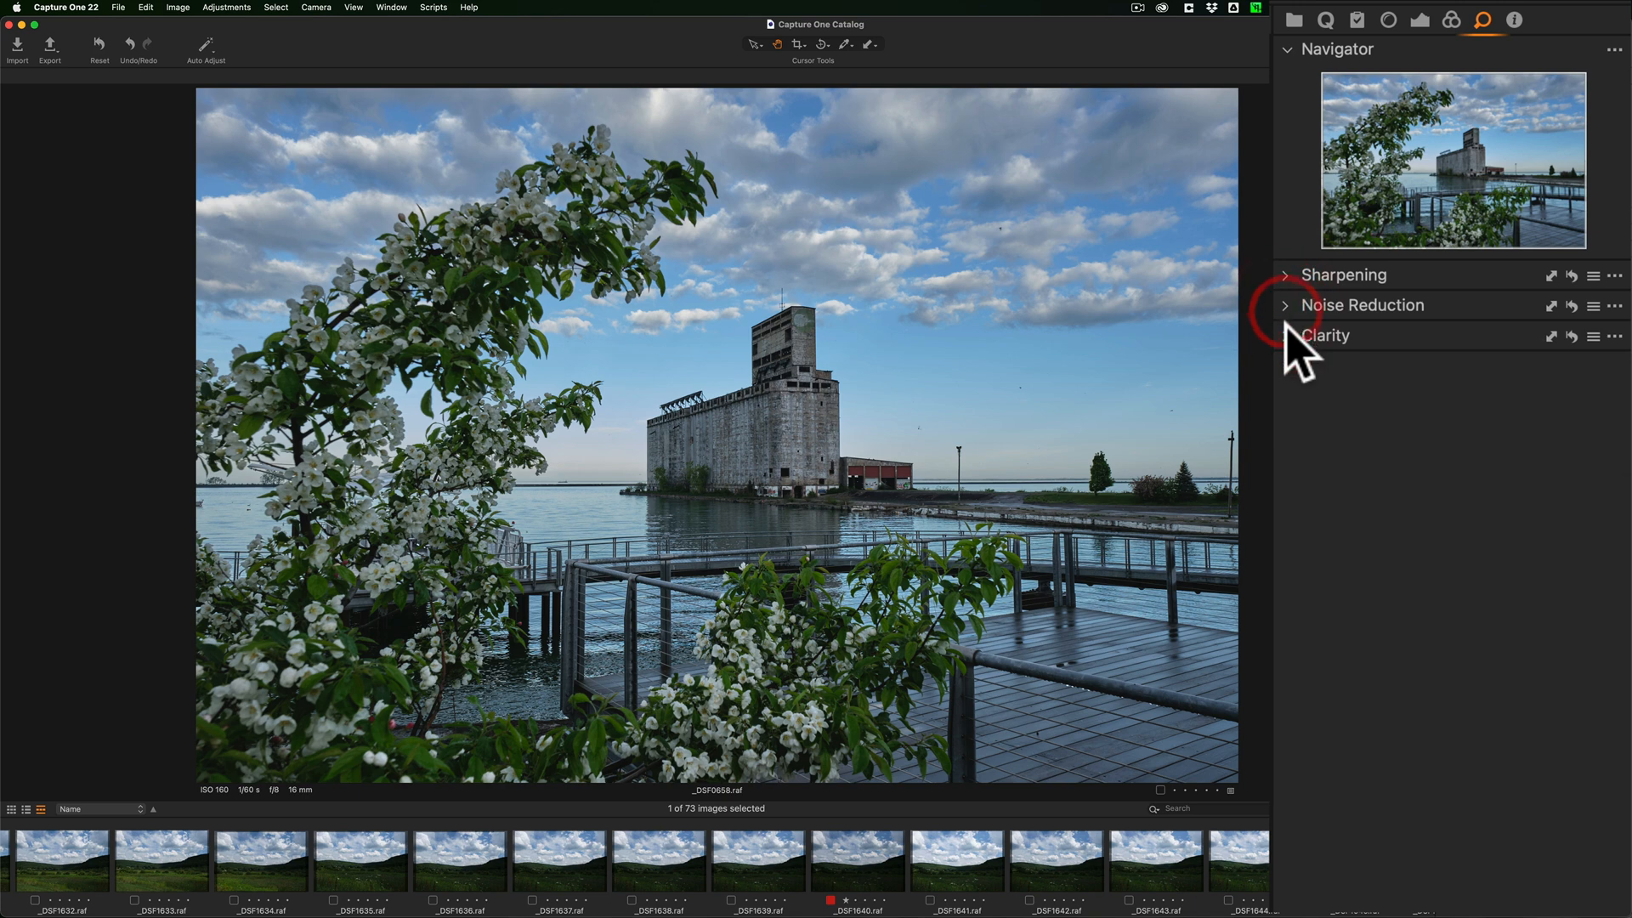
pyautogui.click(1288, 335)
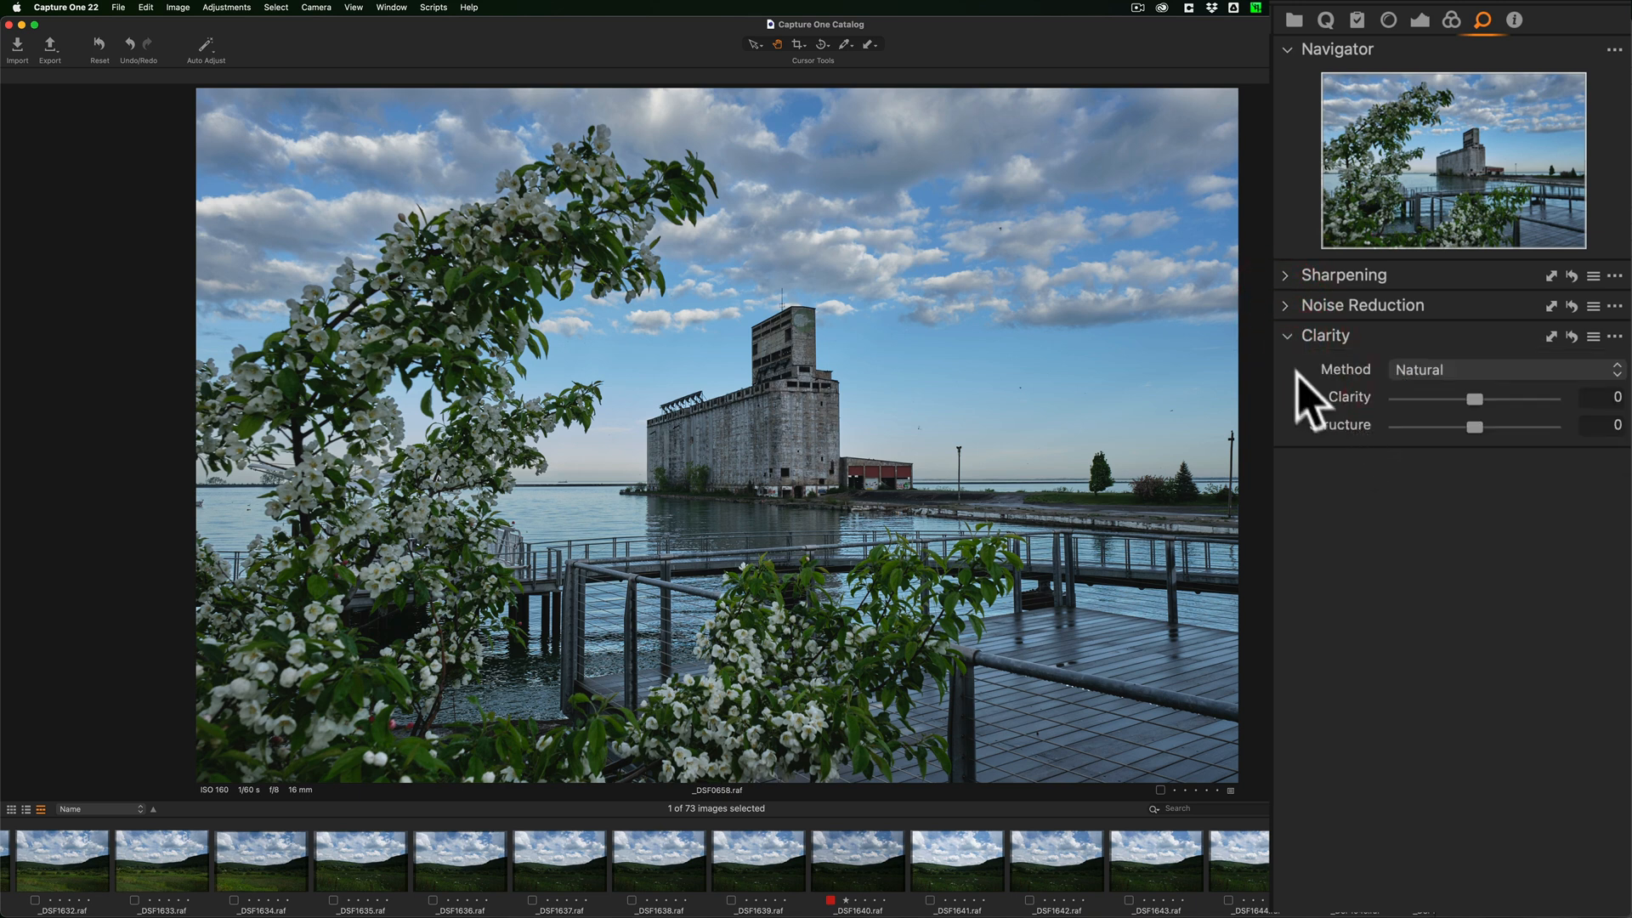
pyautogui.click(1288, 335)
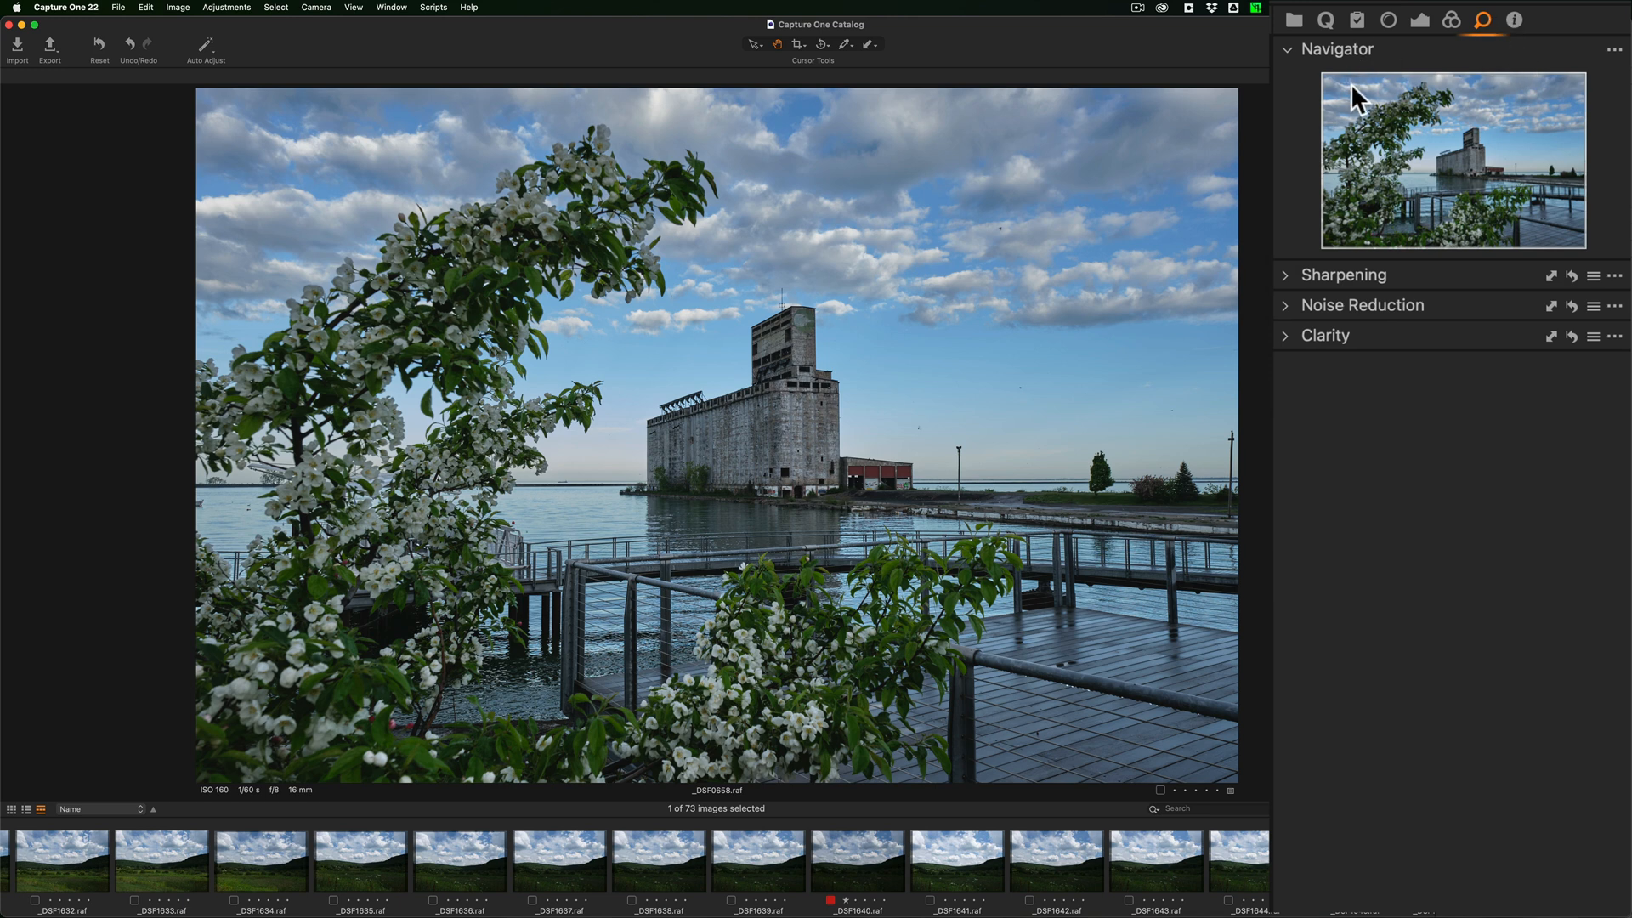
pyautogui.moveTo(1457, 38)
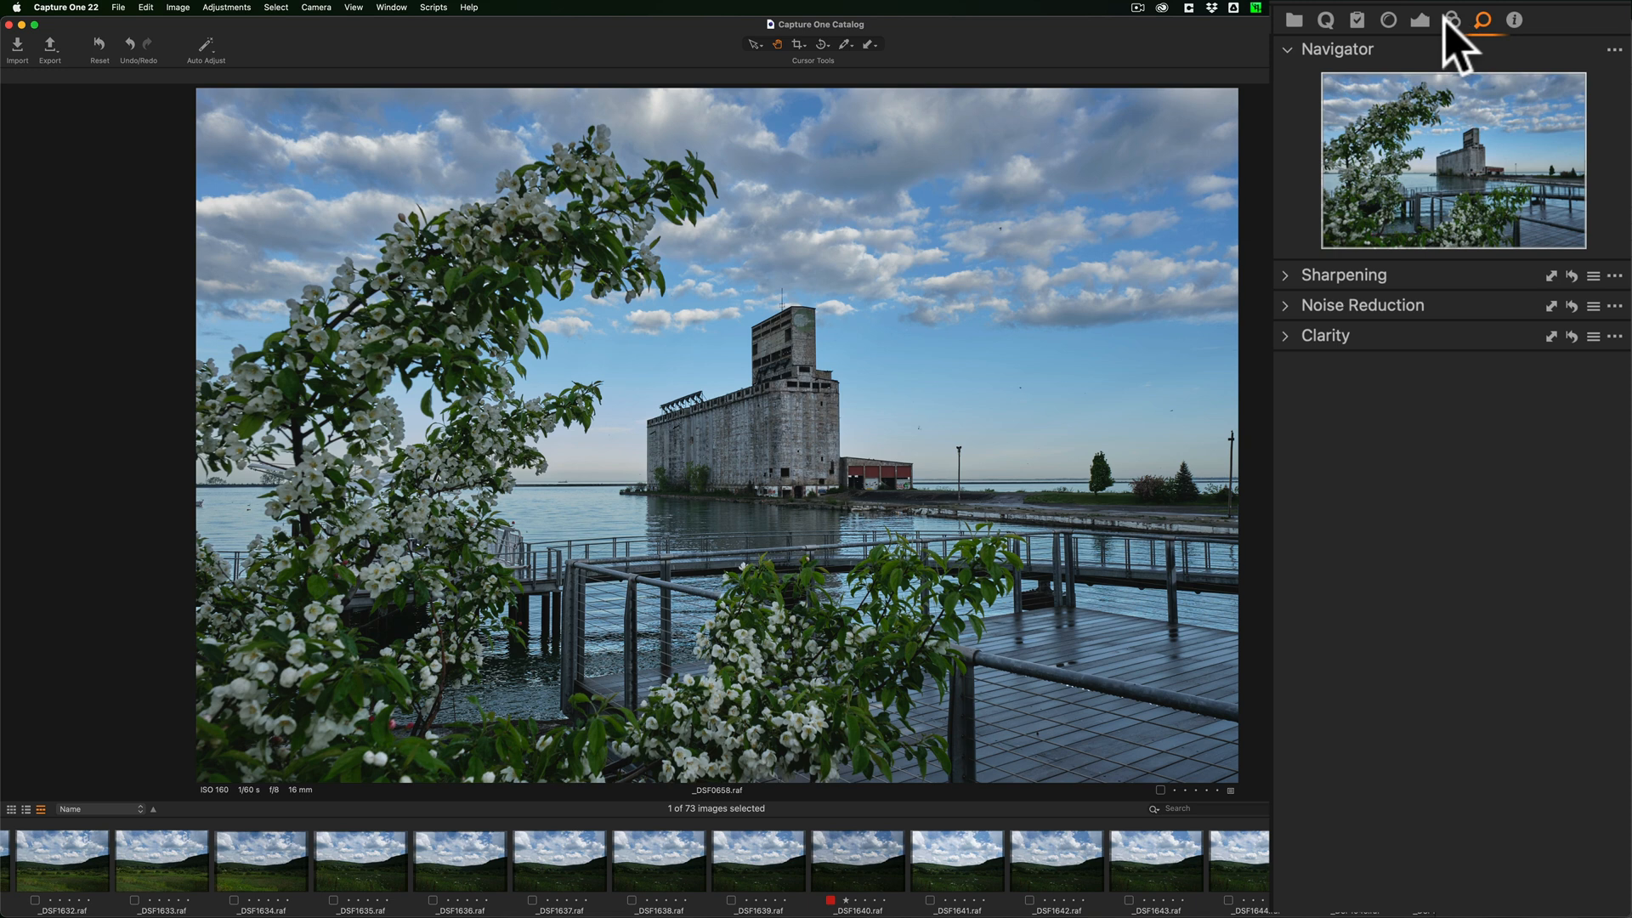
# Show the colour tools and browse Base Characteristics' ICC profile list without changing it.
pyautogui.click(1452, 19)
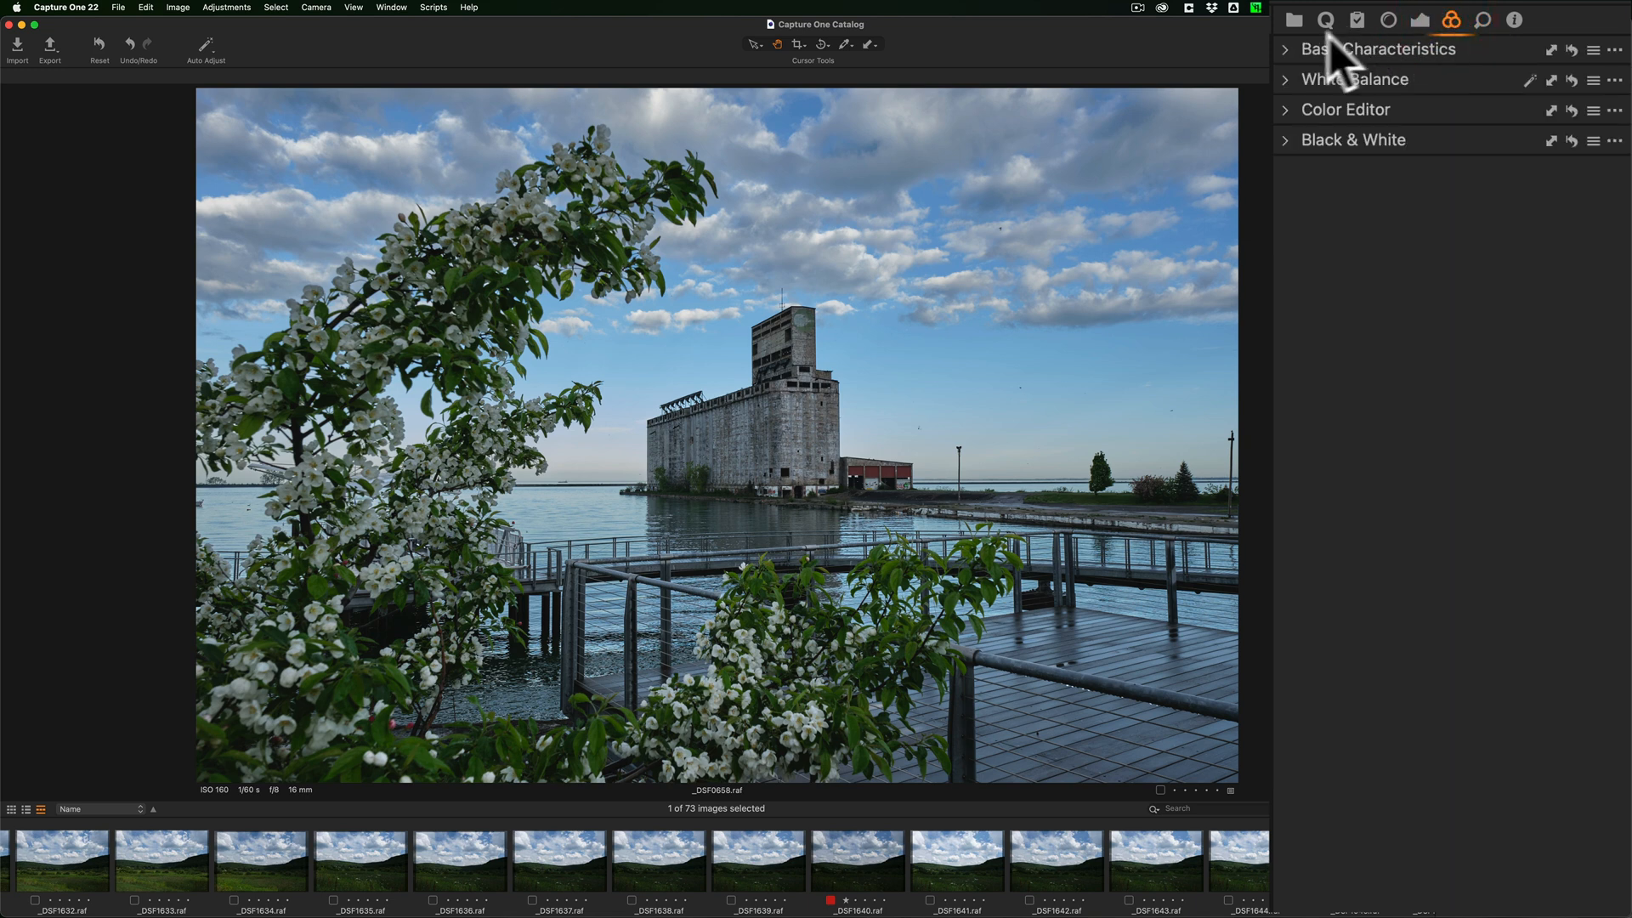
pyautogui.click(1286, 50)
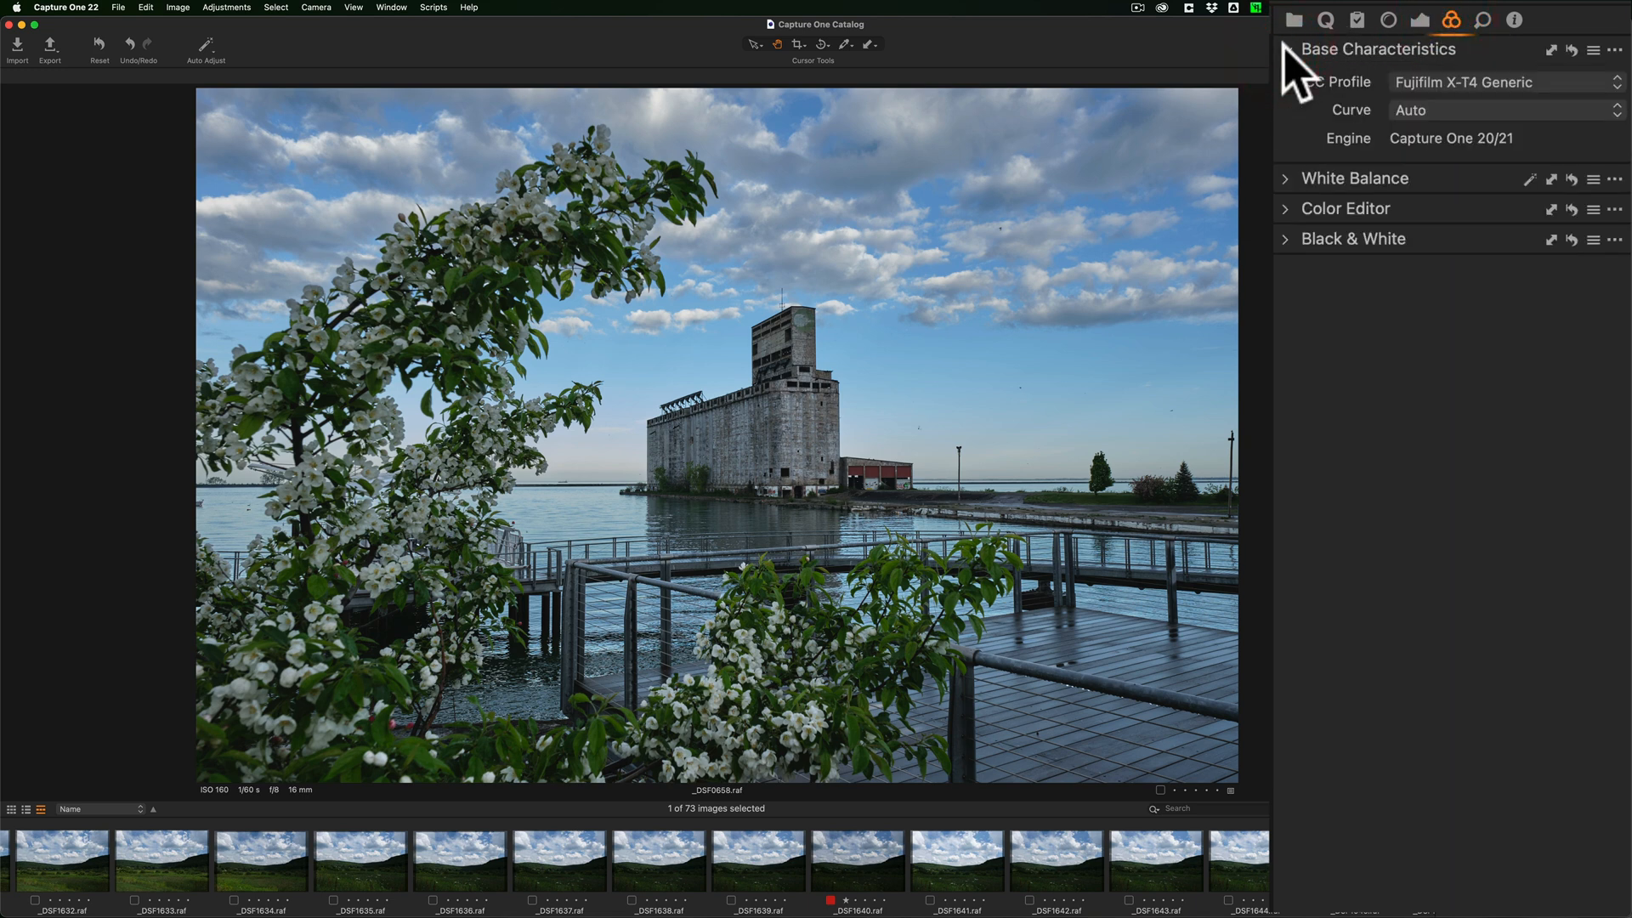
pyautogui.moveTo(1452, 20)
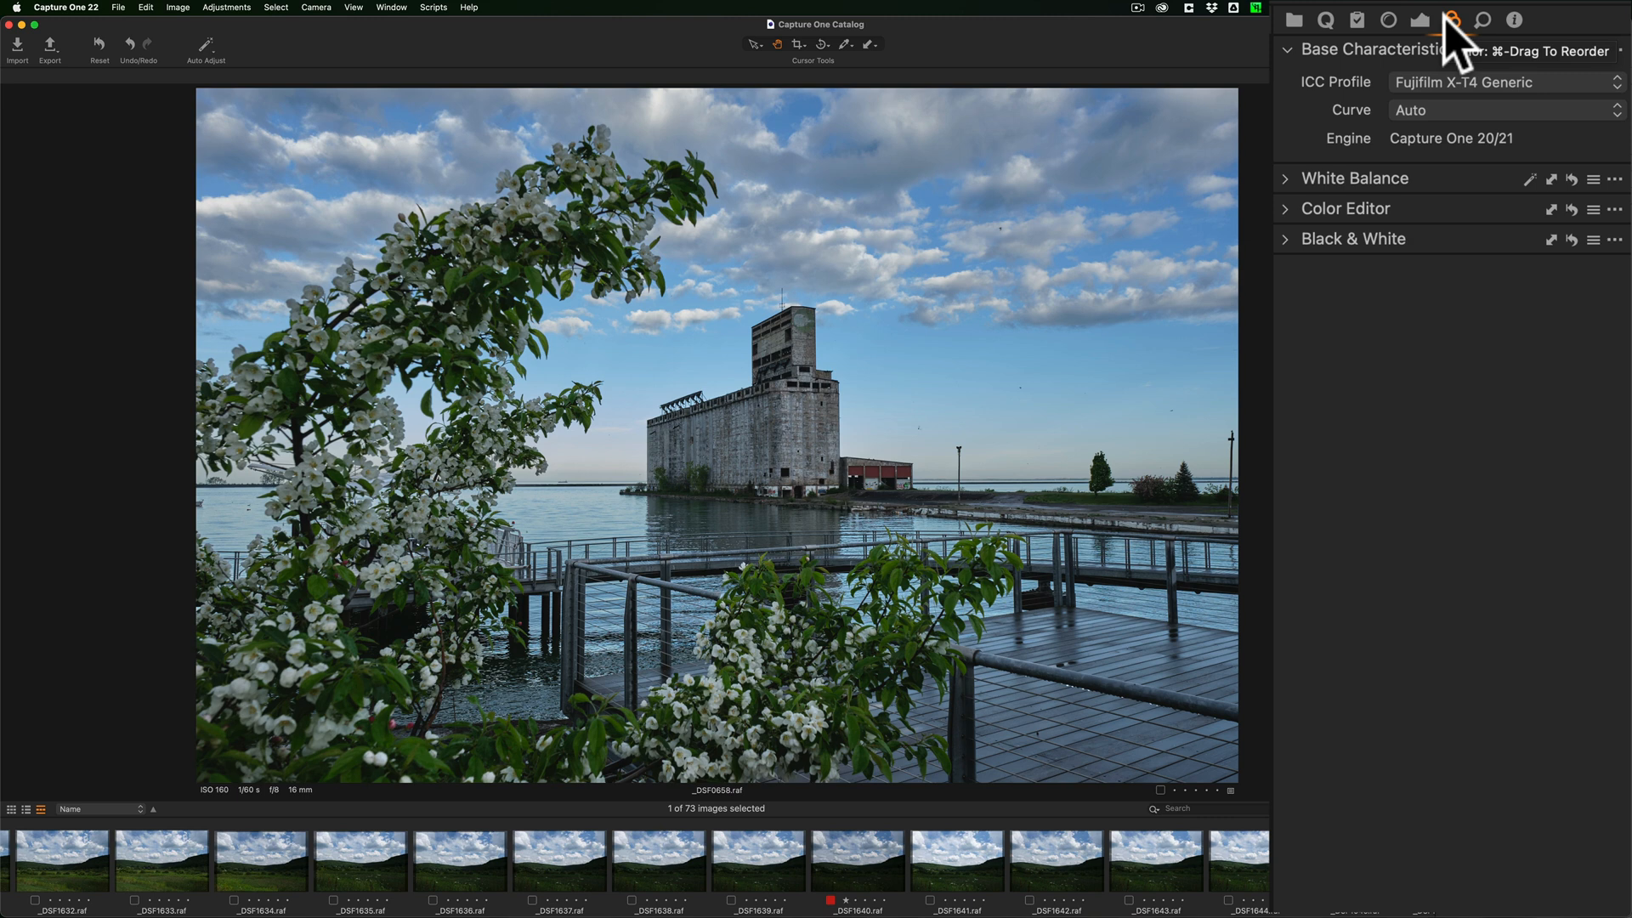
pyautogui.moveTo(1450, 20)
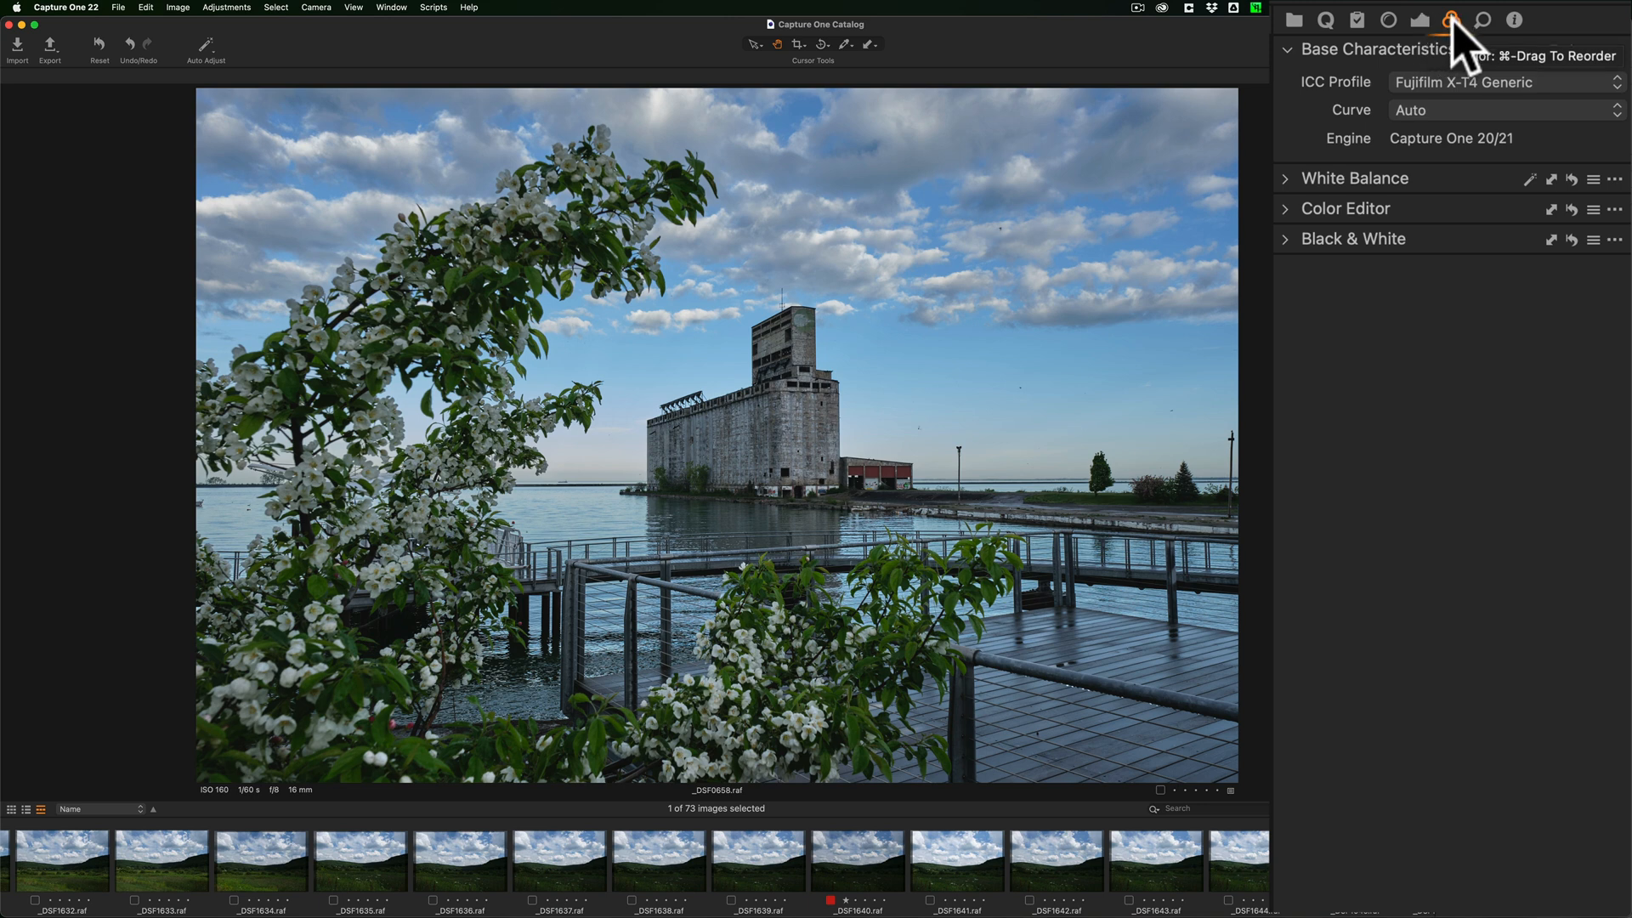
pyautogui.moveTo(1395, 99)
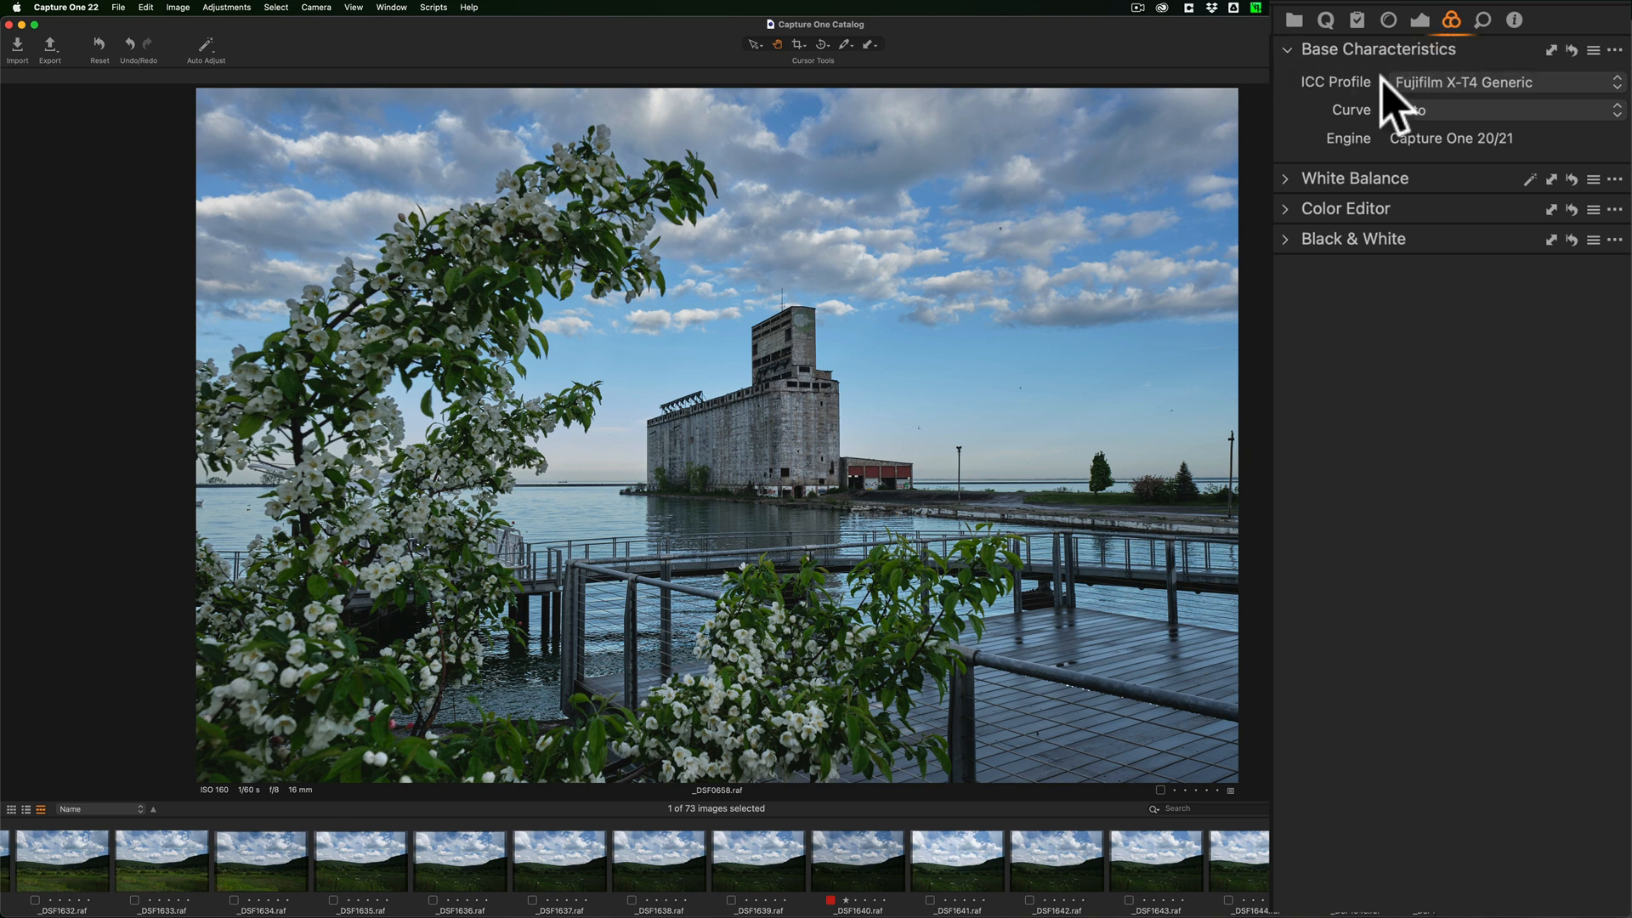
pyautogui.click(1499, 82)
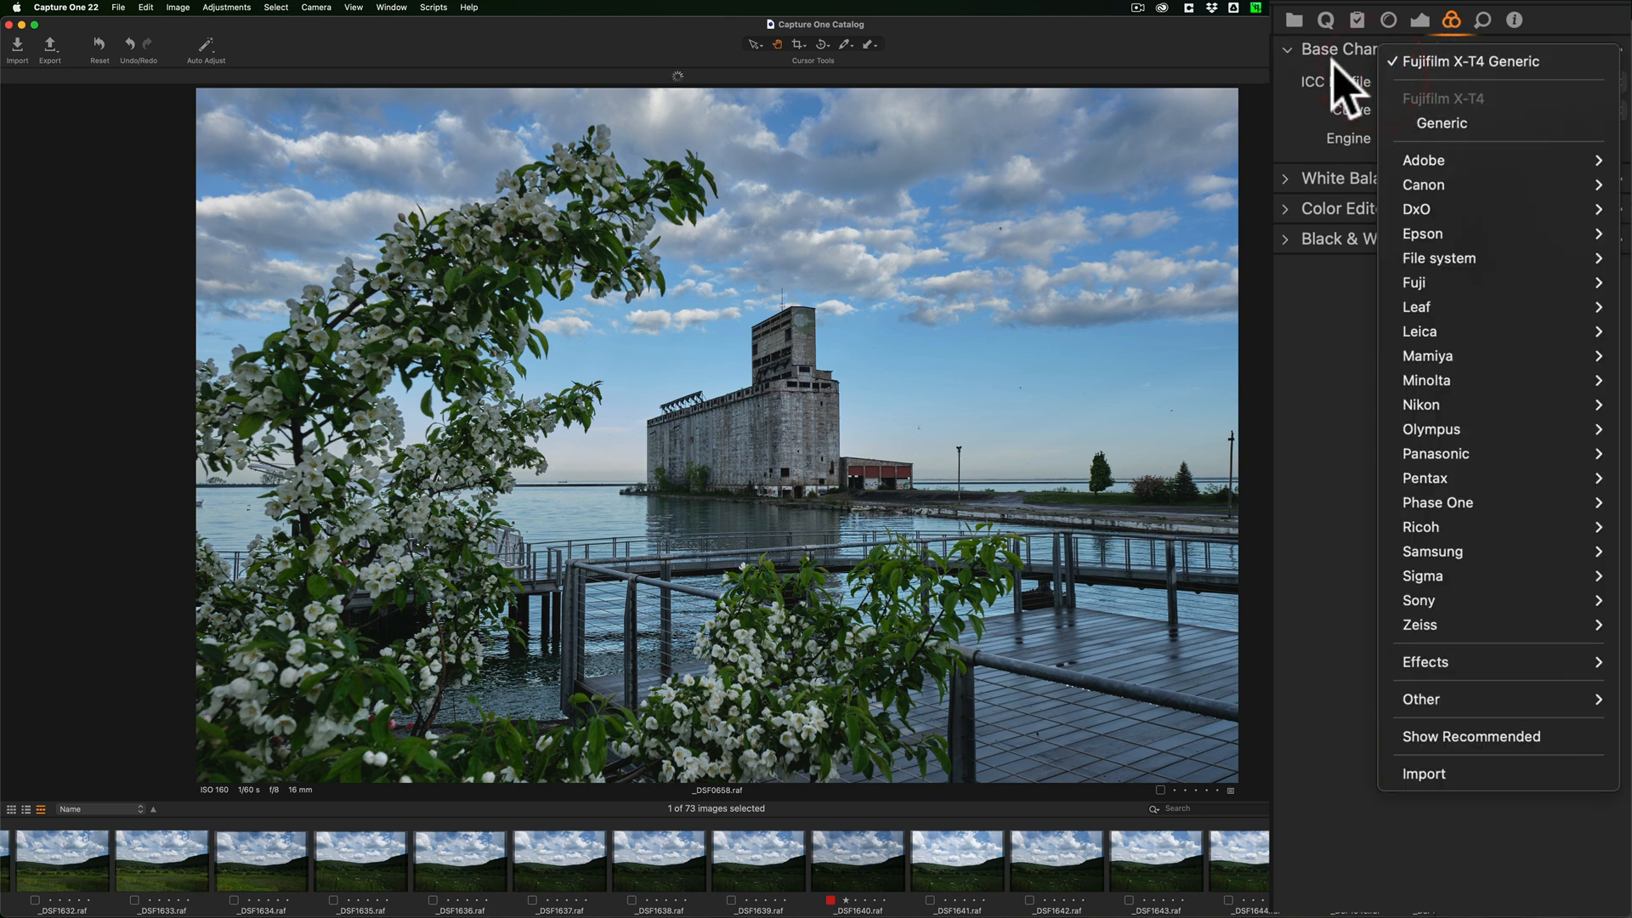
pyautogui.click(1470, 61)
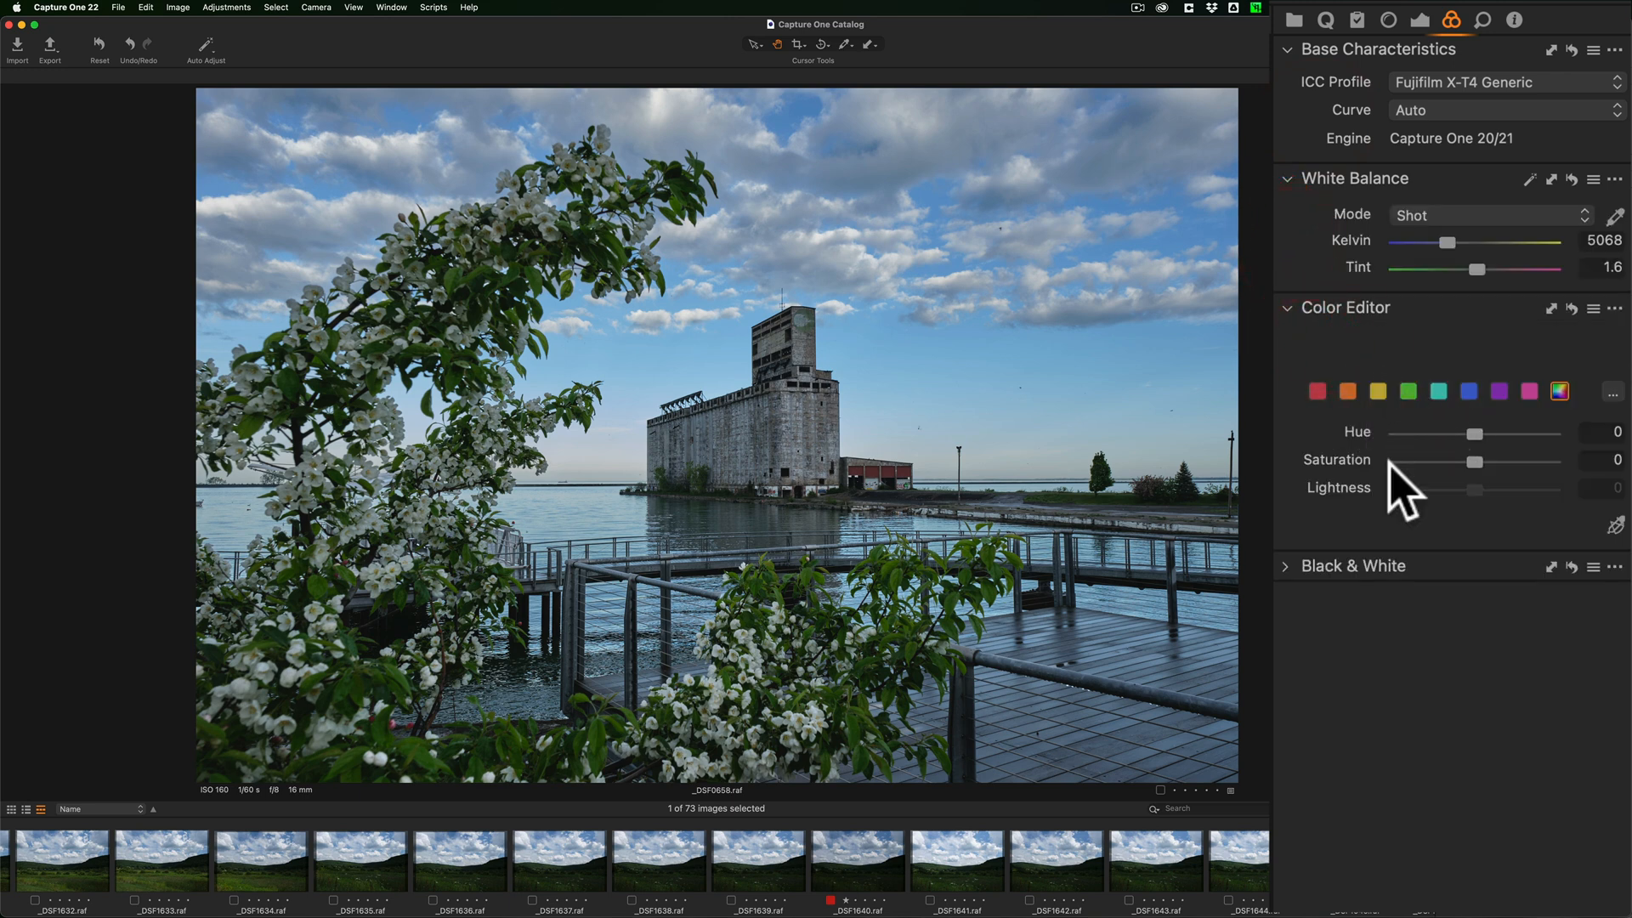
pyautogui.moveTo(1306, 583)
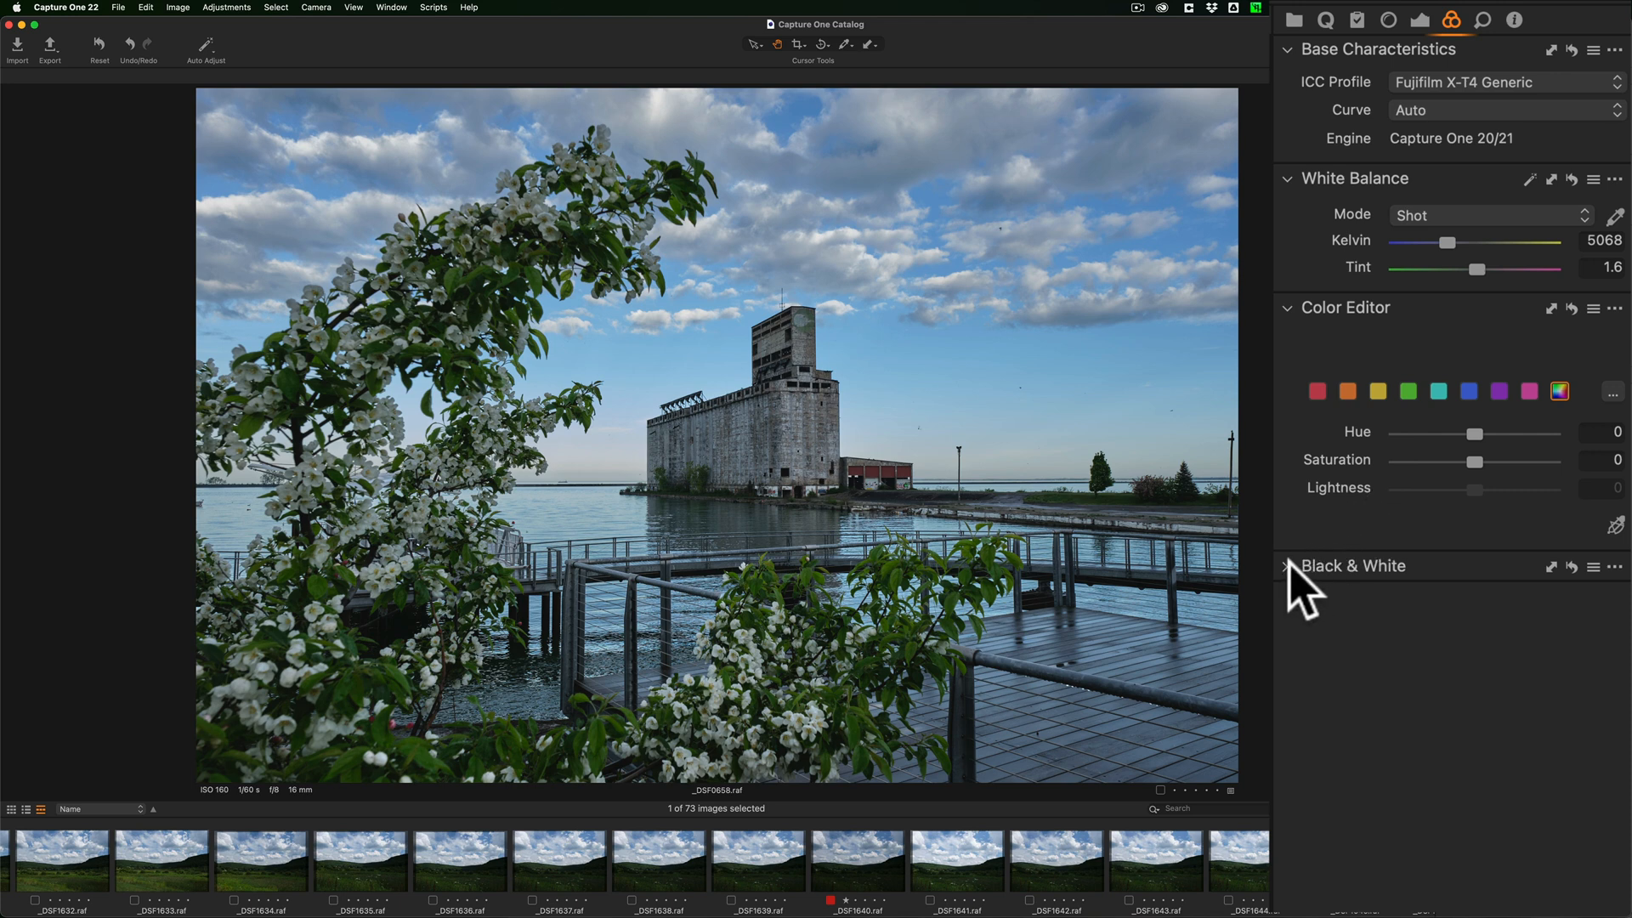
# Preview Black & White, then collapse the Color Editor and White Balance sections.
pyautogui.click(1285, 566)
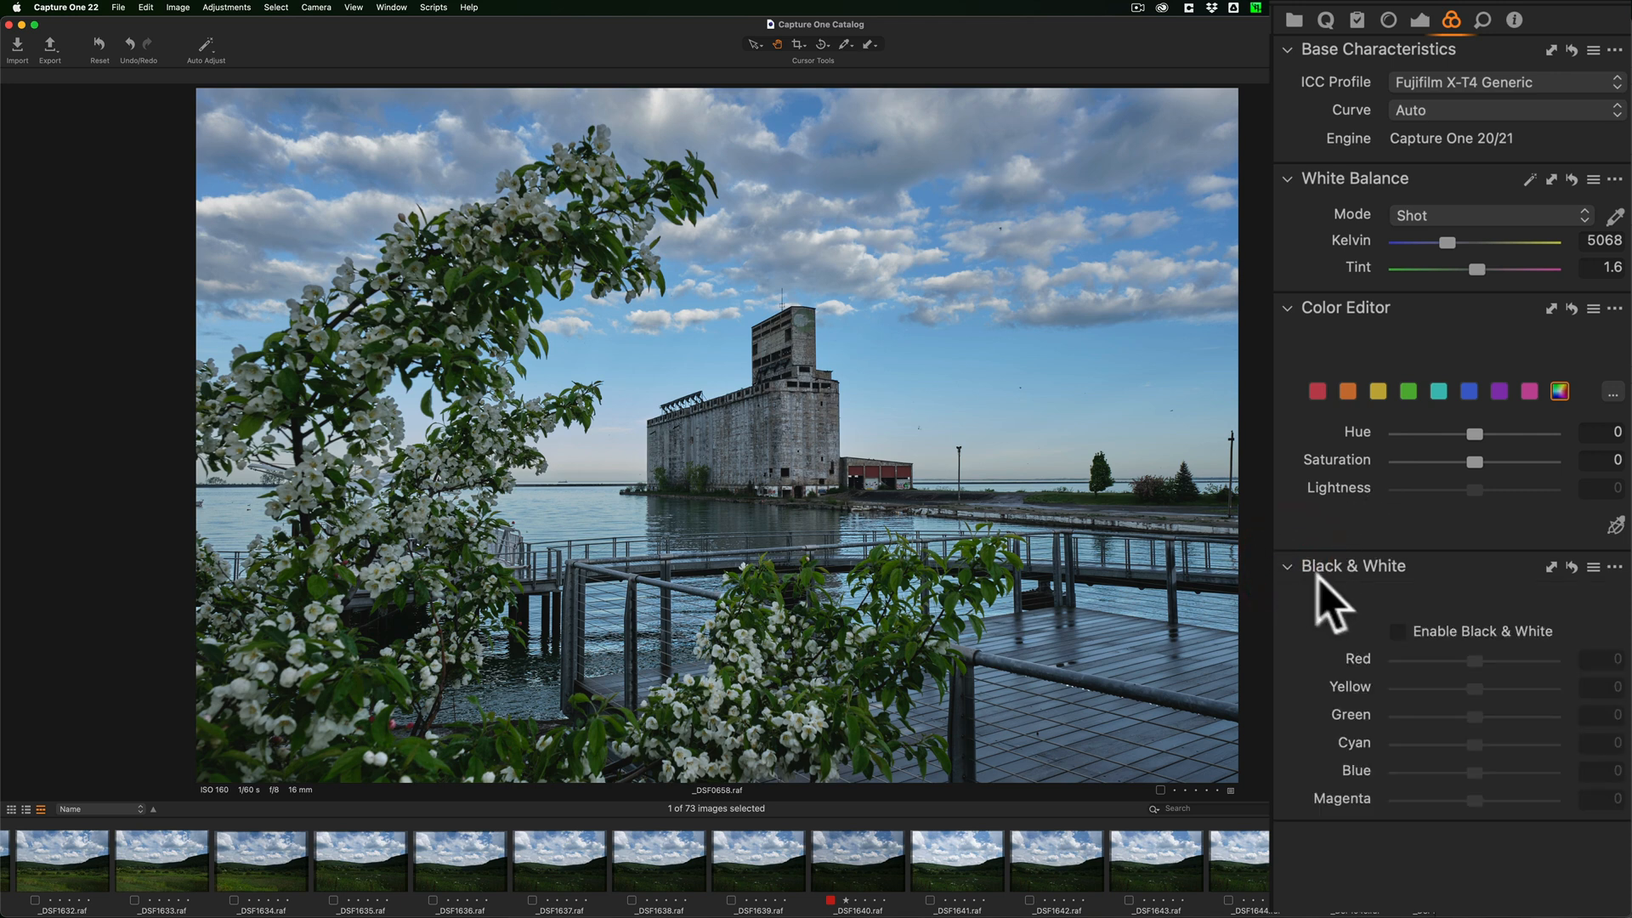
pyautogui.click(1286, 566)
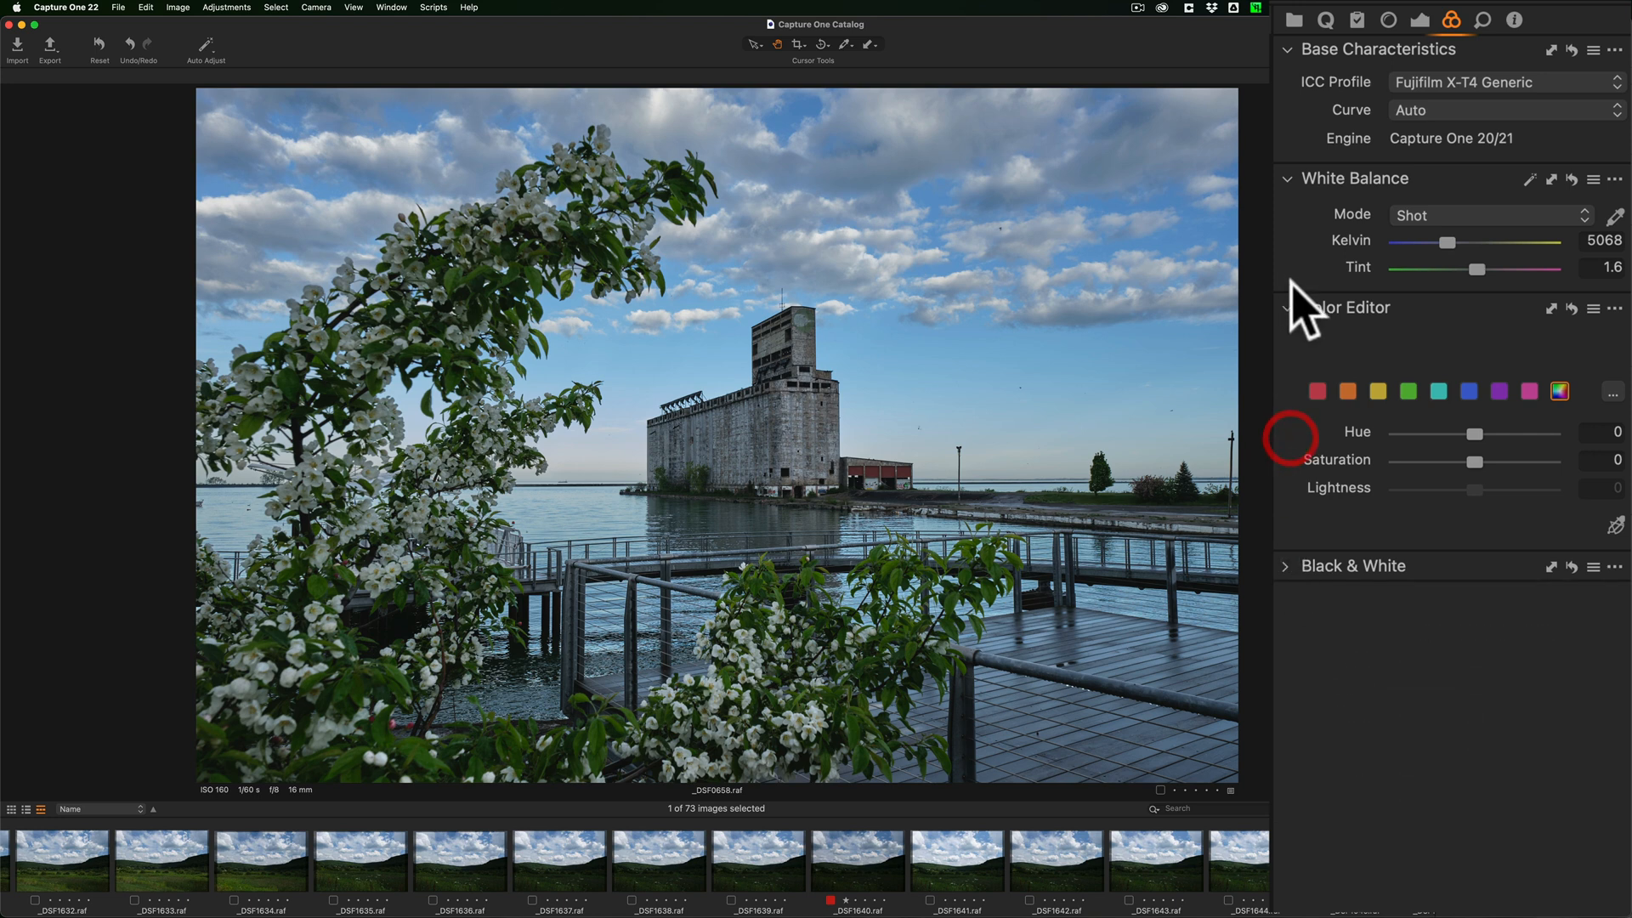
pyautogui.click(1289, 178)
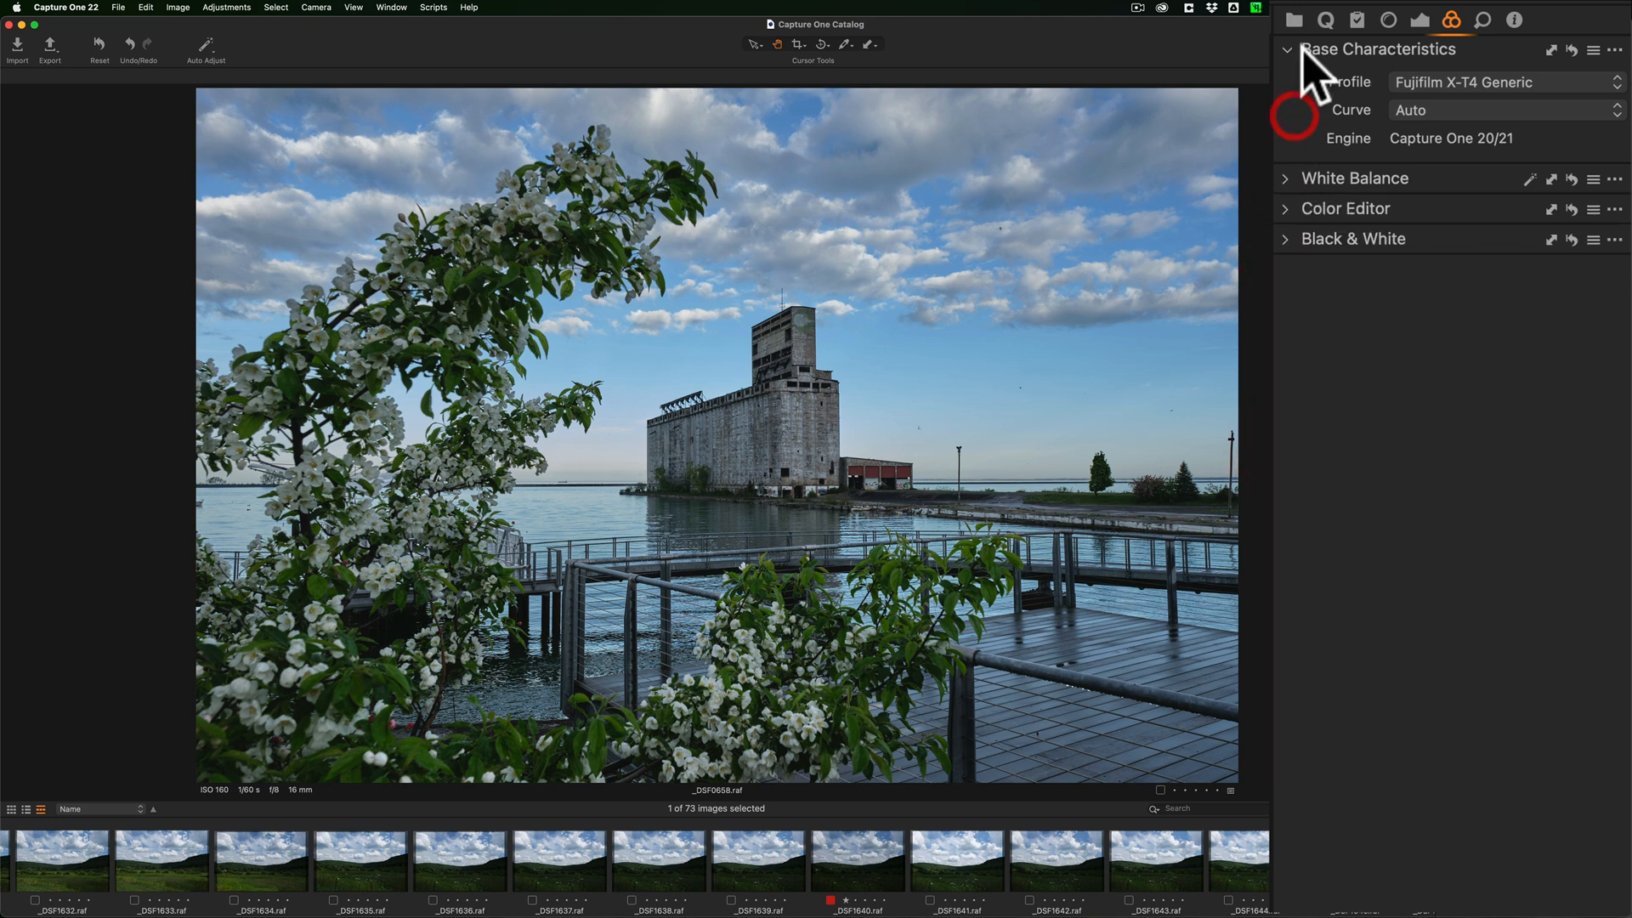
pyautogui.click(1420, 19)
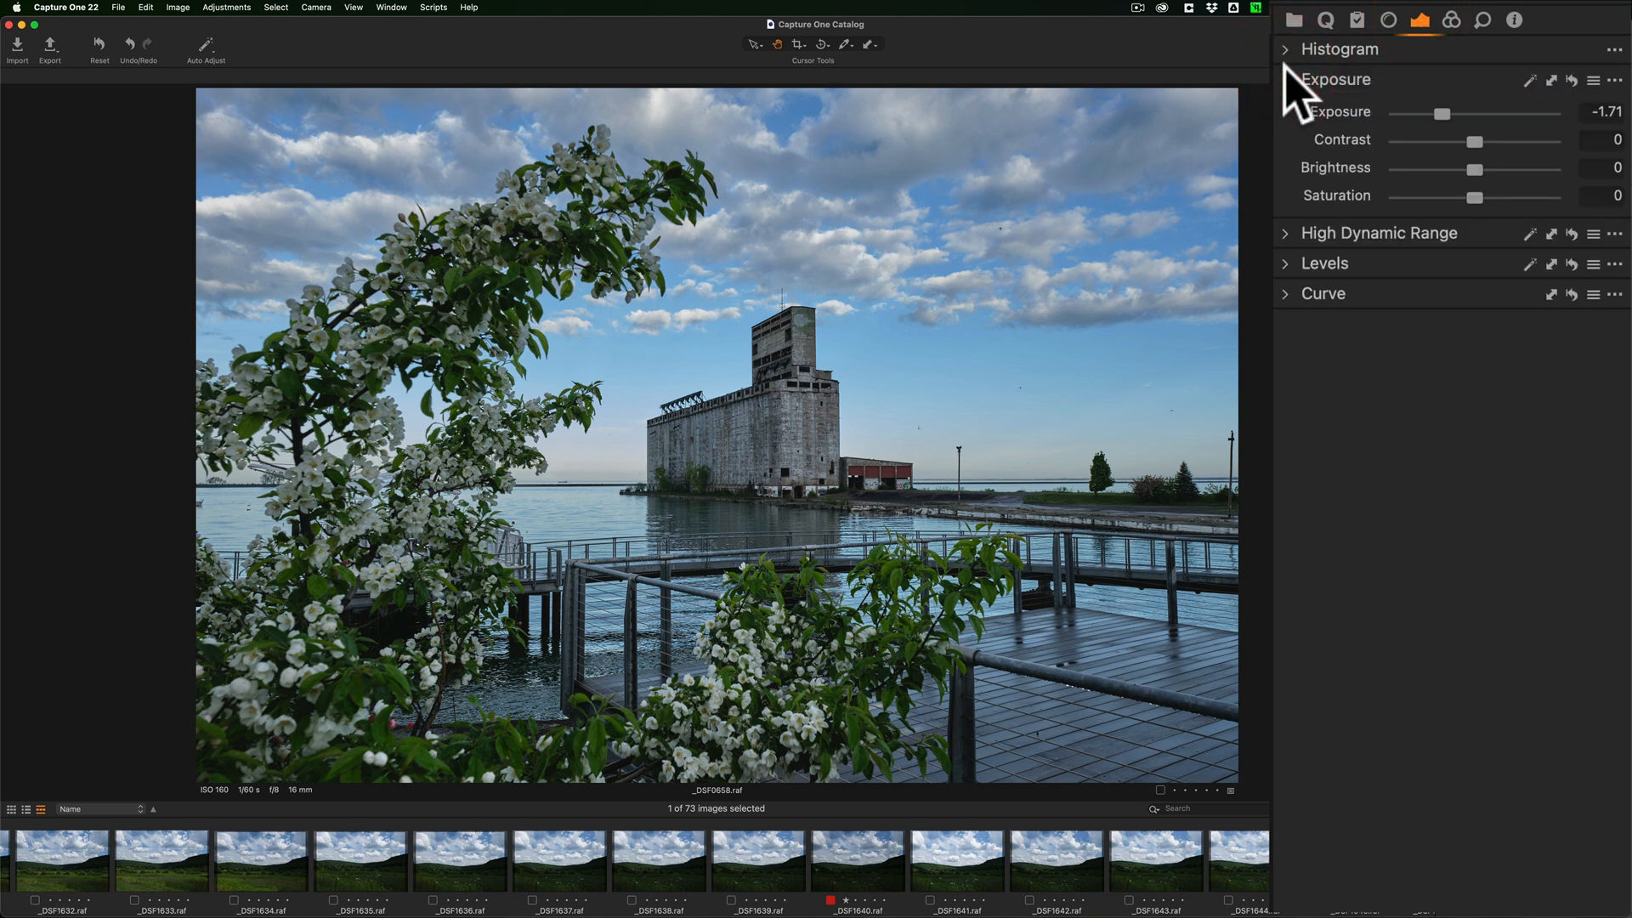
# Preview the High Dynamic Range and Levels settings in the exposure tools.
pyautogui.click(1285, 233)
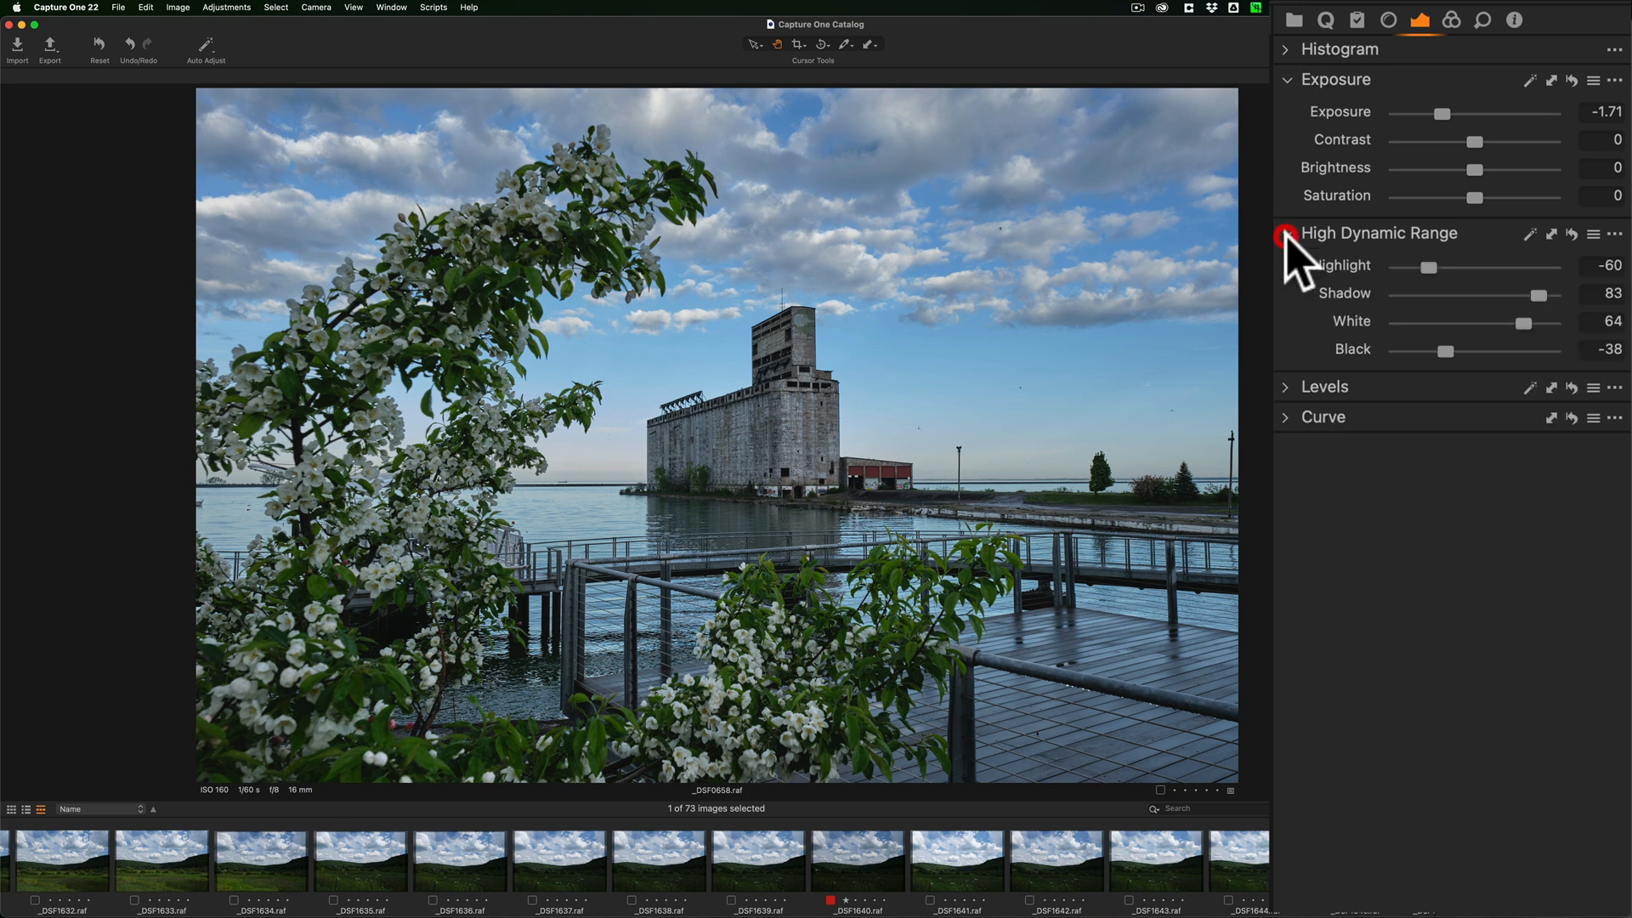
pyautogui.click(1285, 386)
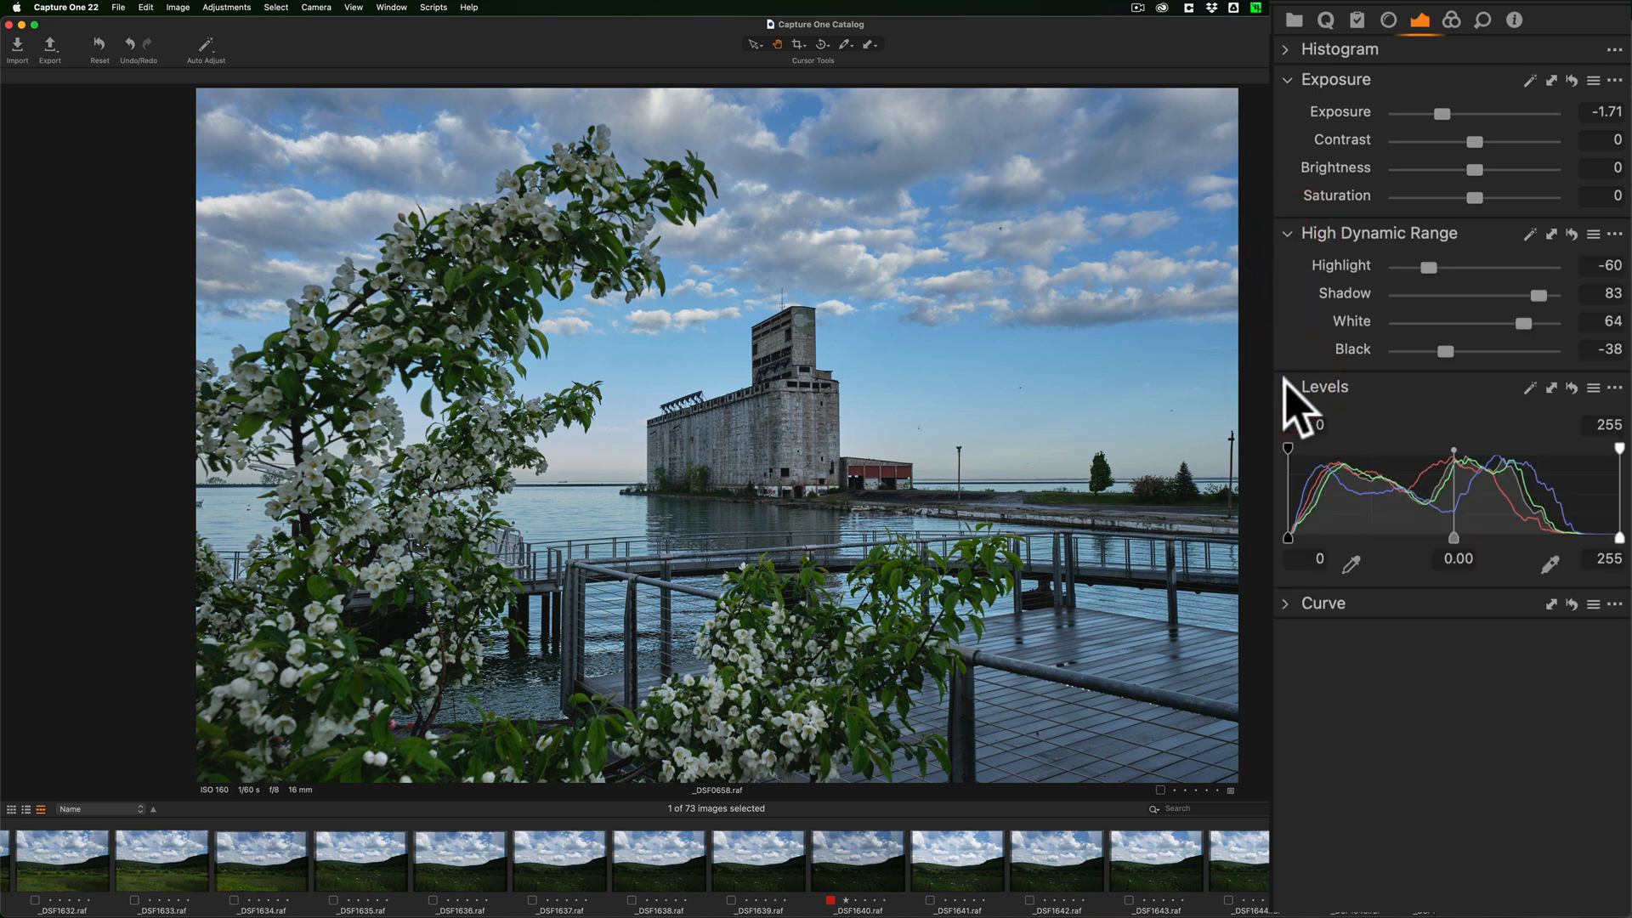
pyautogui.click(1285, 386)
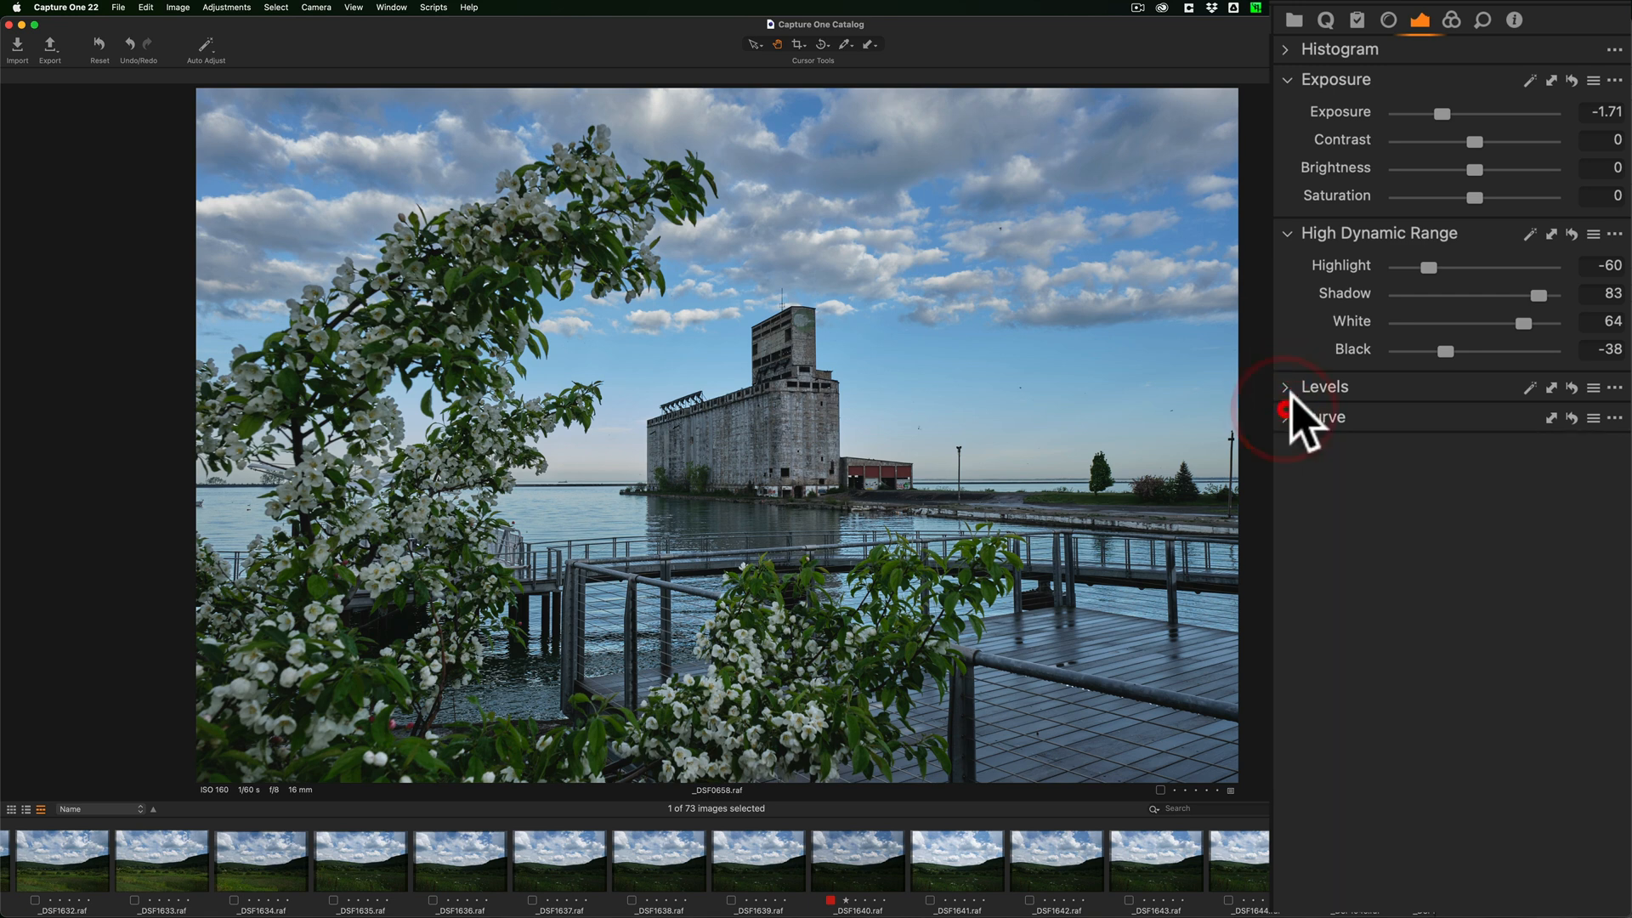
pyautogui.moveTo(1307, 259)
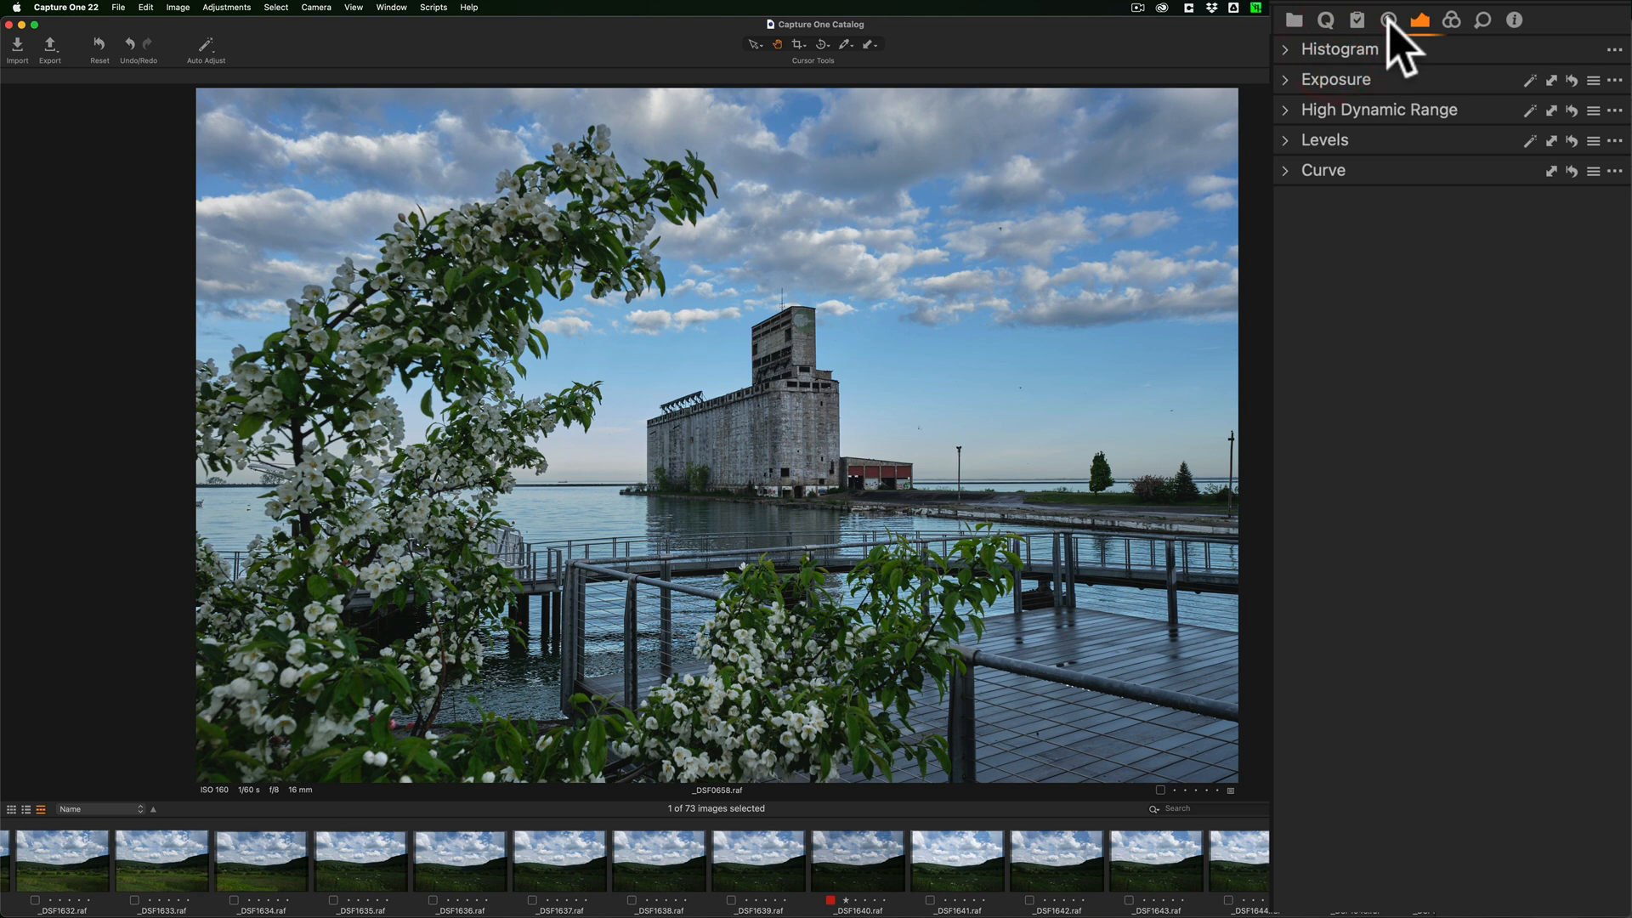
# Browse the lens tools' Grid and Rotation & Flip settings, then show Styles and Presets.
pyautogui.click(1388, 19)
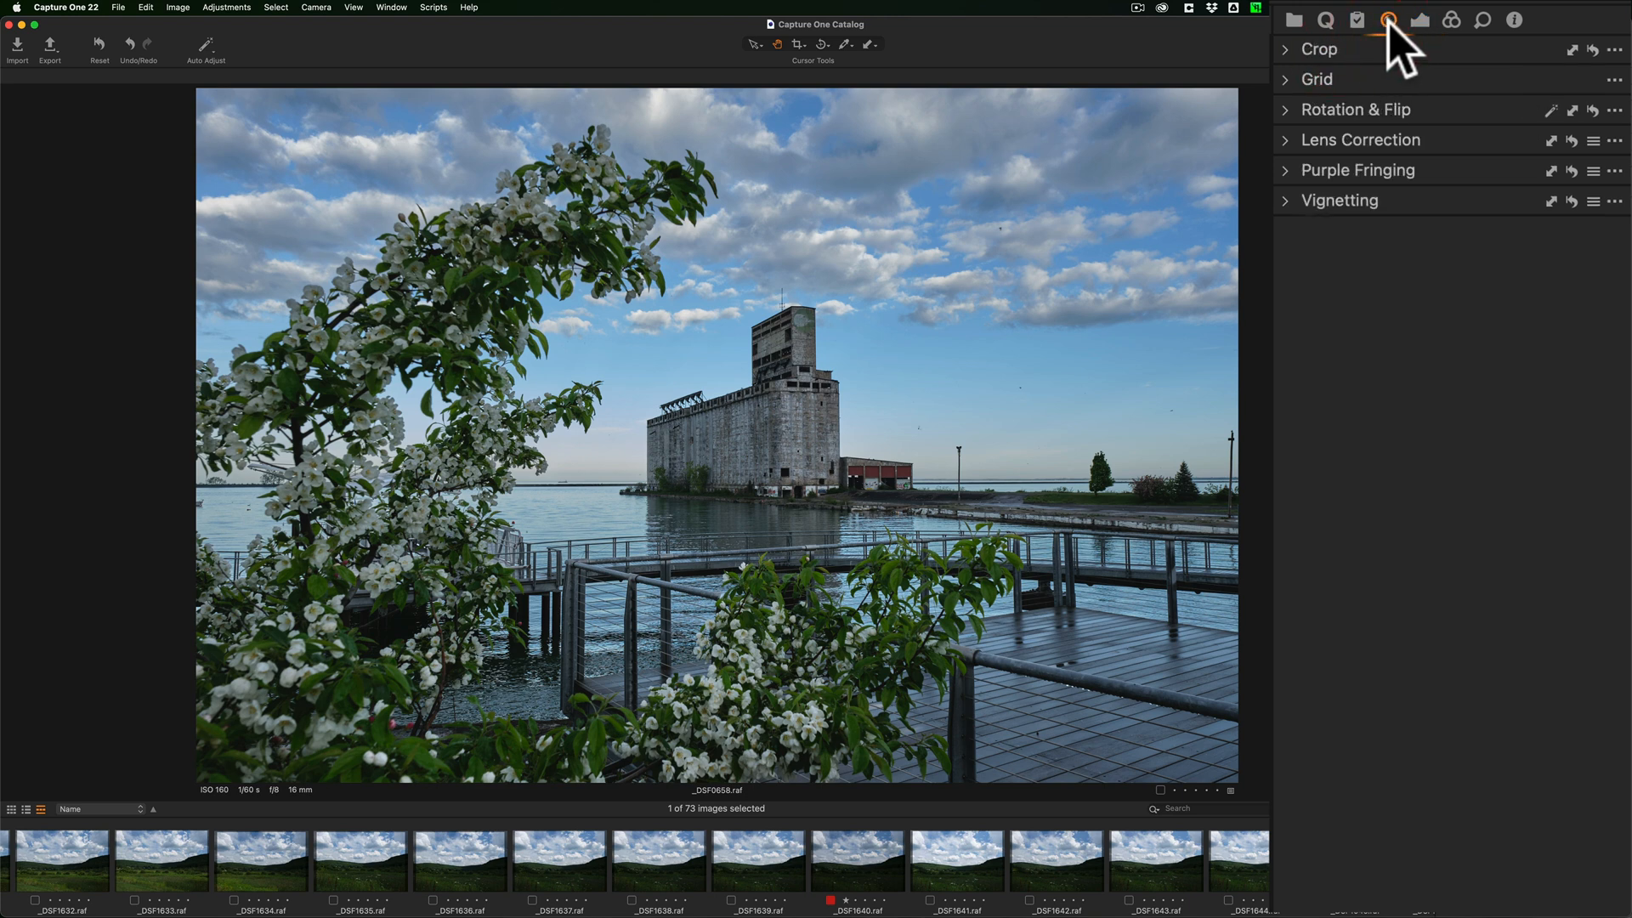
pyautogui.moveTo(1298, 68)
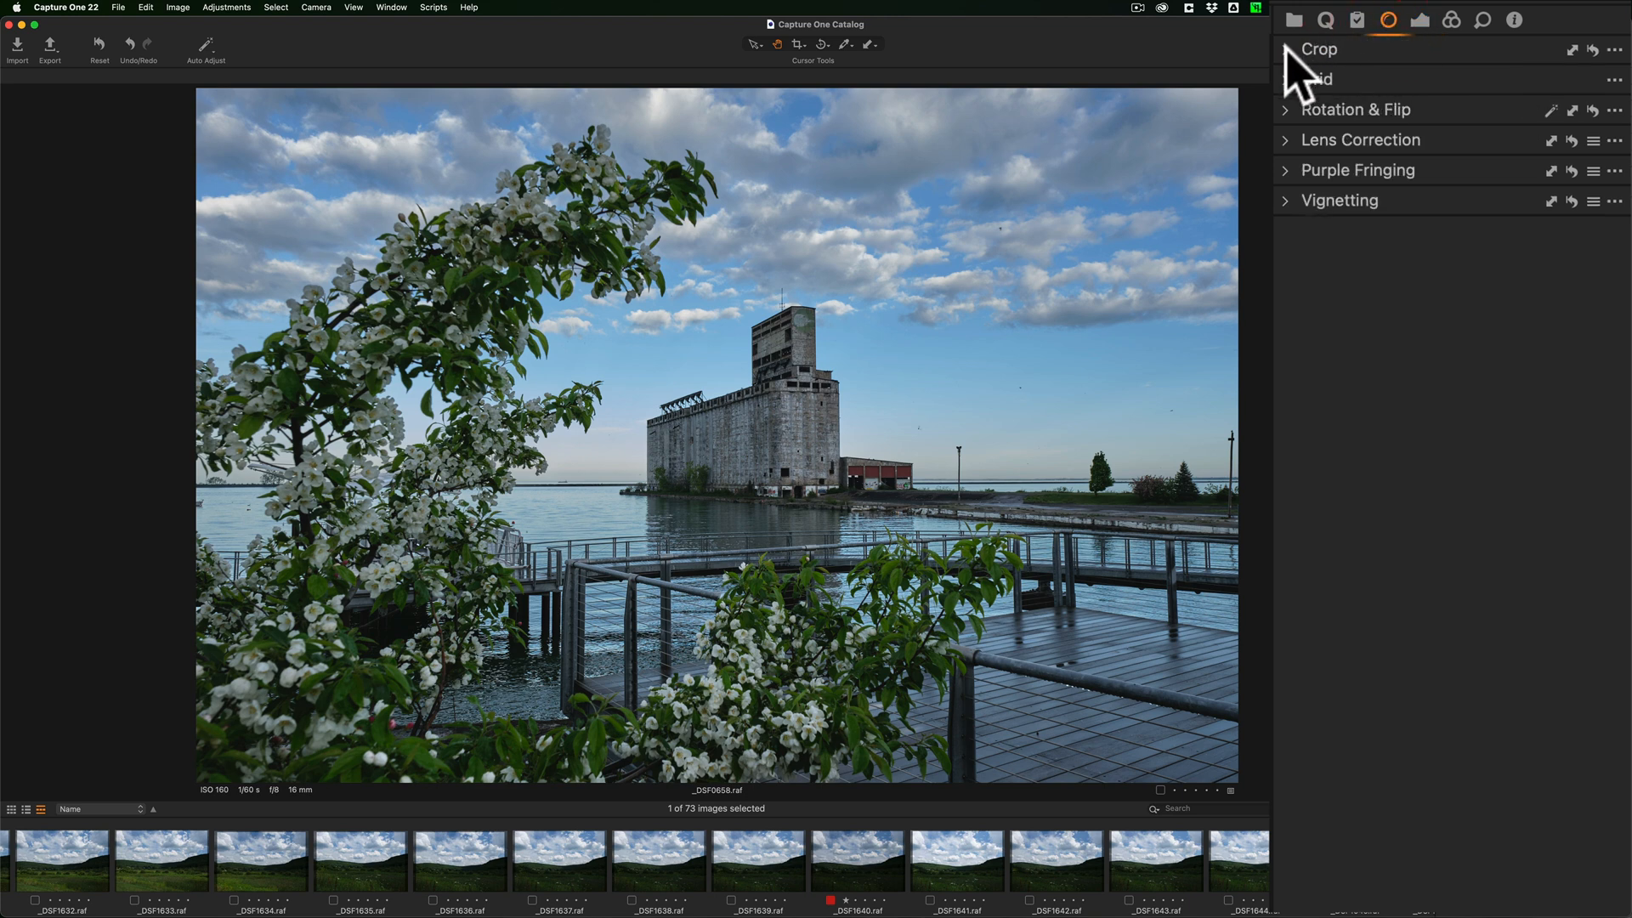
pyautogui.click(1285, 79)
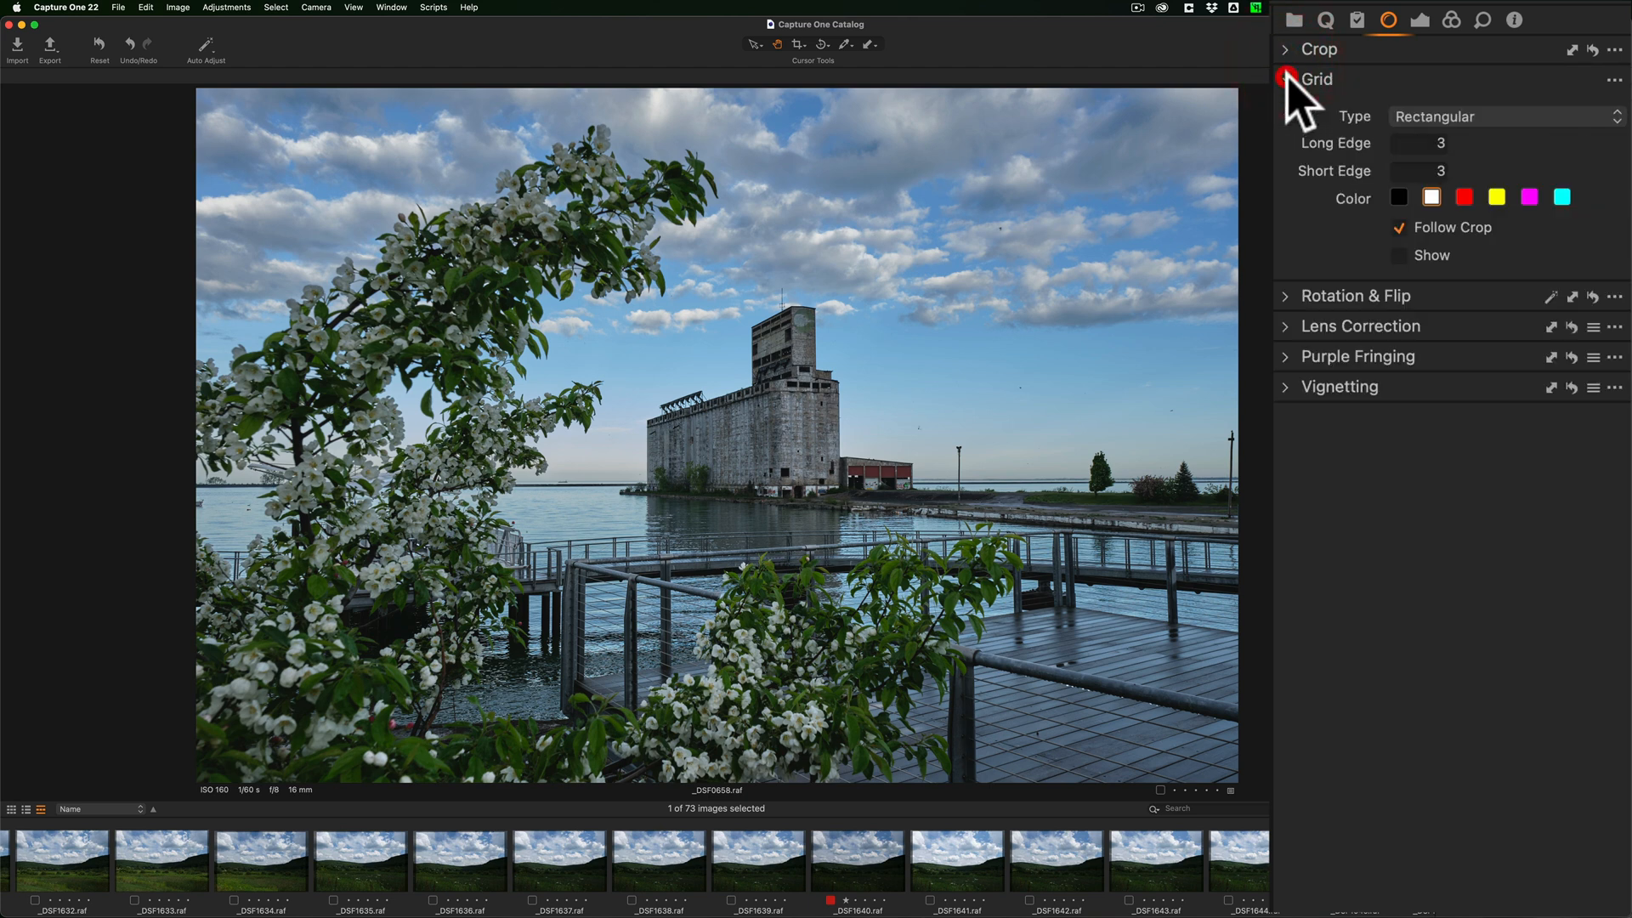
pyautogui.click(1299, 79)
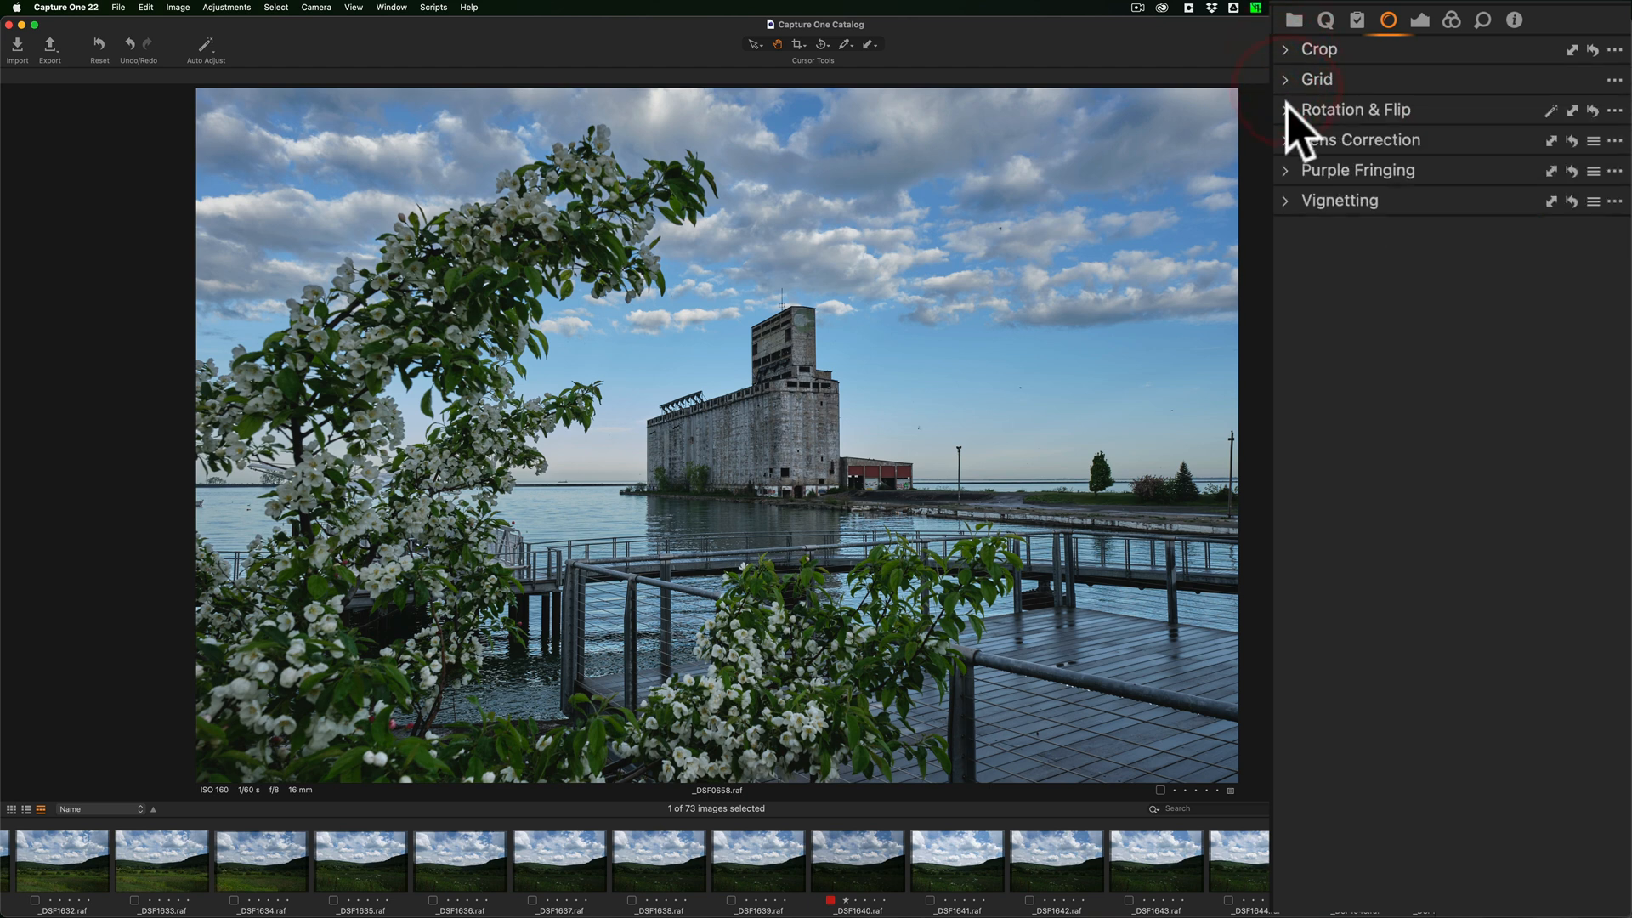
pyautogui.click(1285, 110)
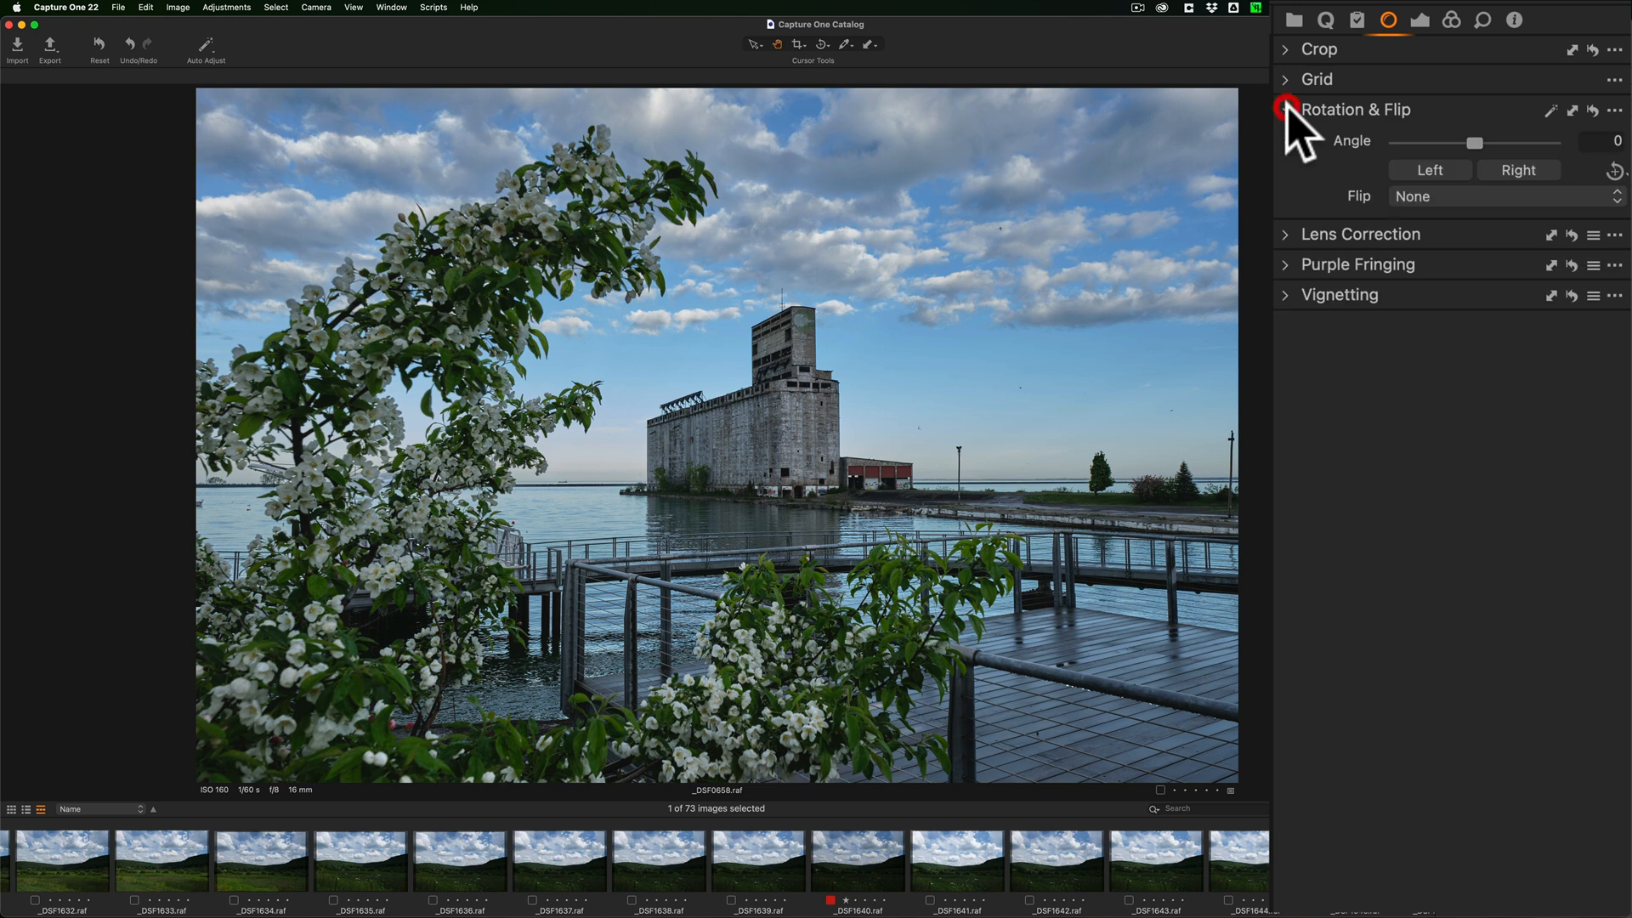
pyautogui.click(1286, 110)
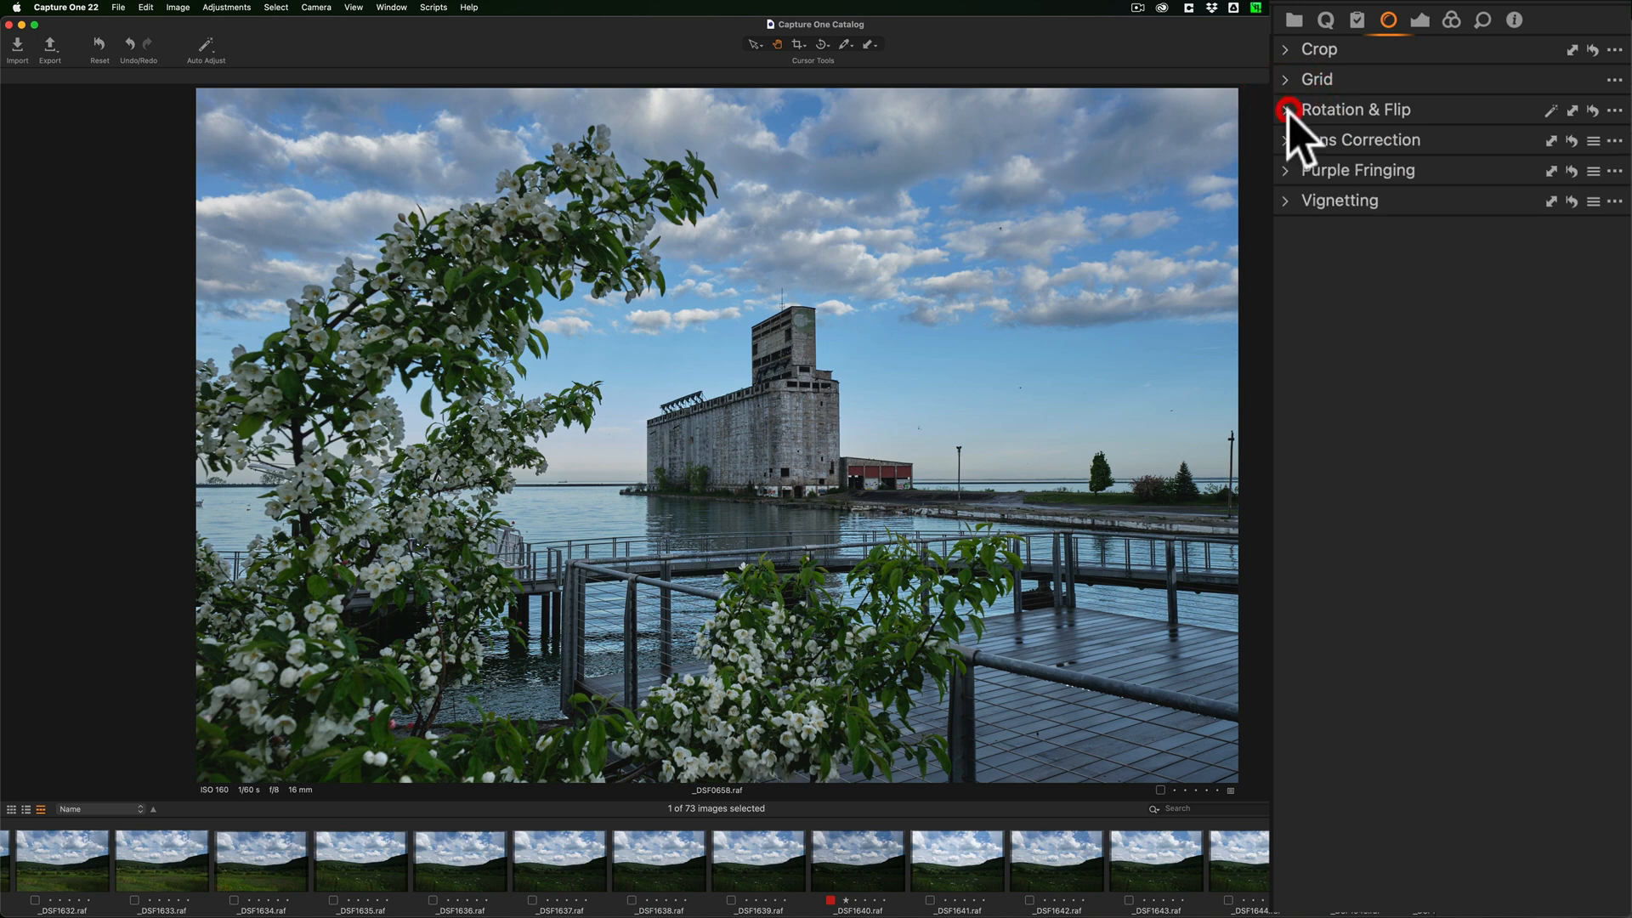
pyautogui.moveTo(1299, 182)
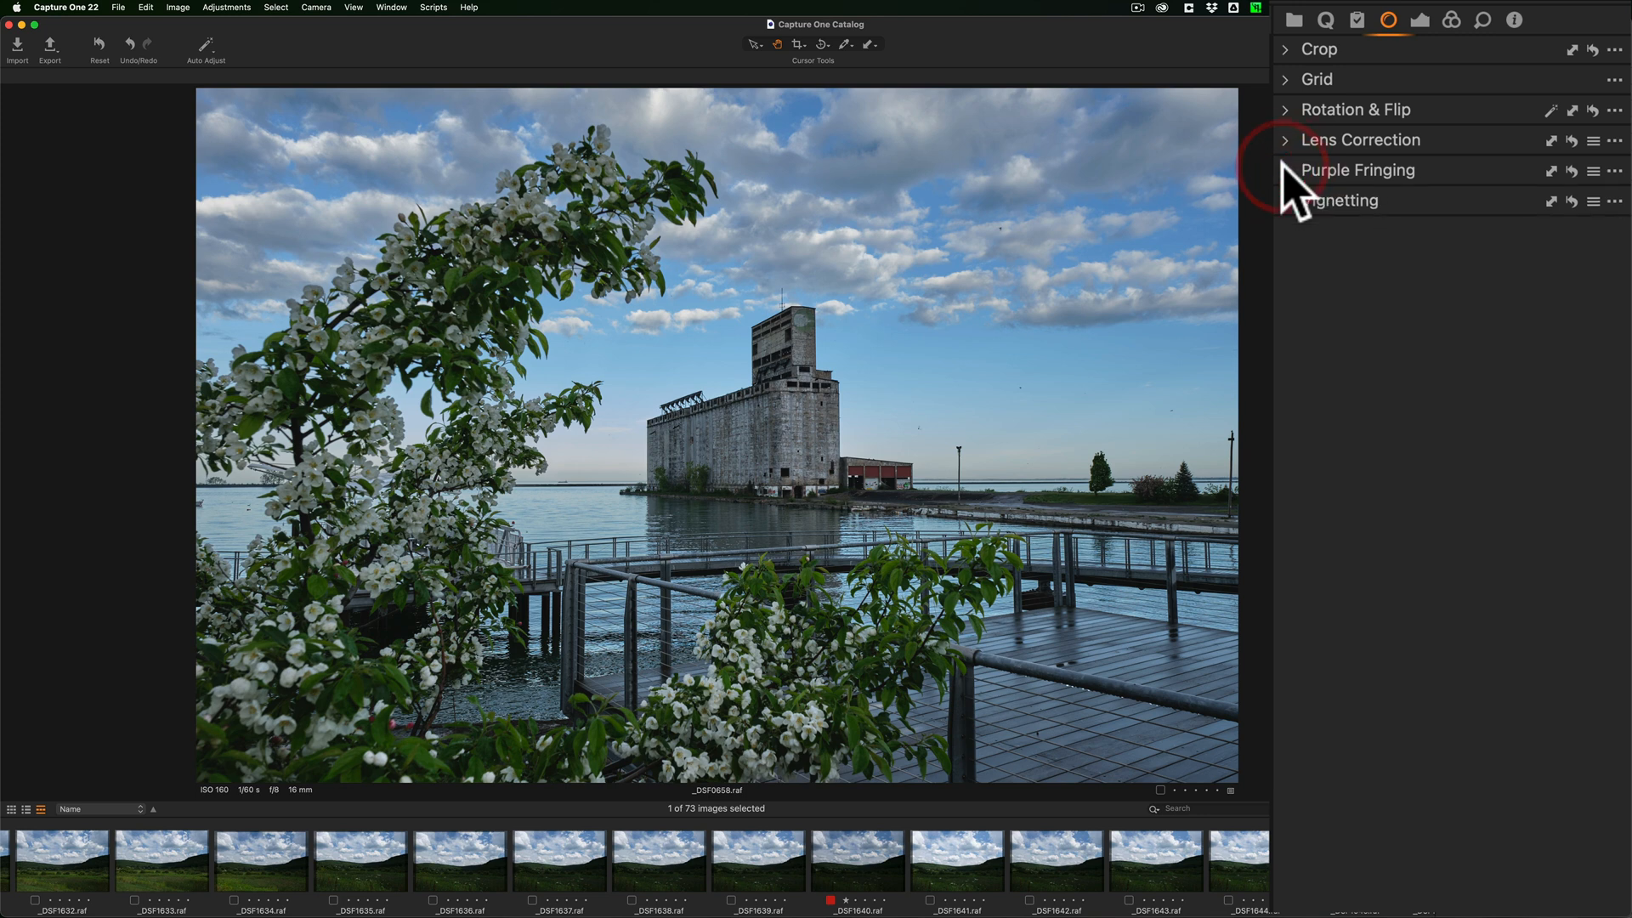
pyautogui.moveTo(1302, 218)
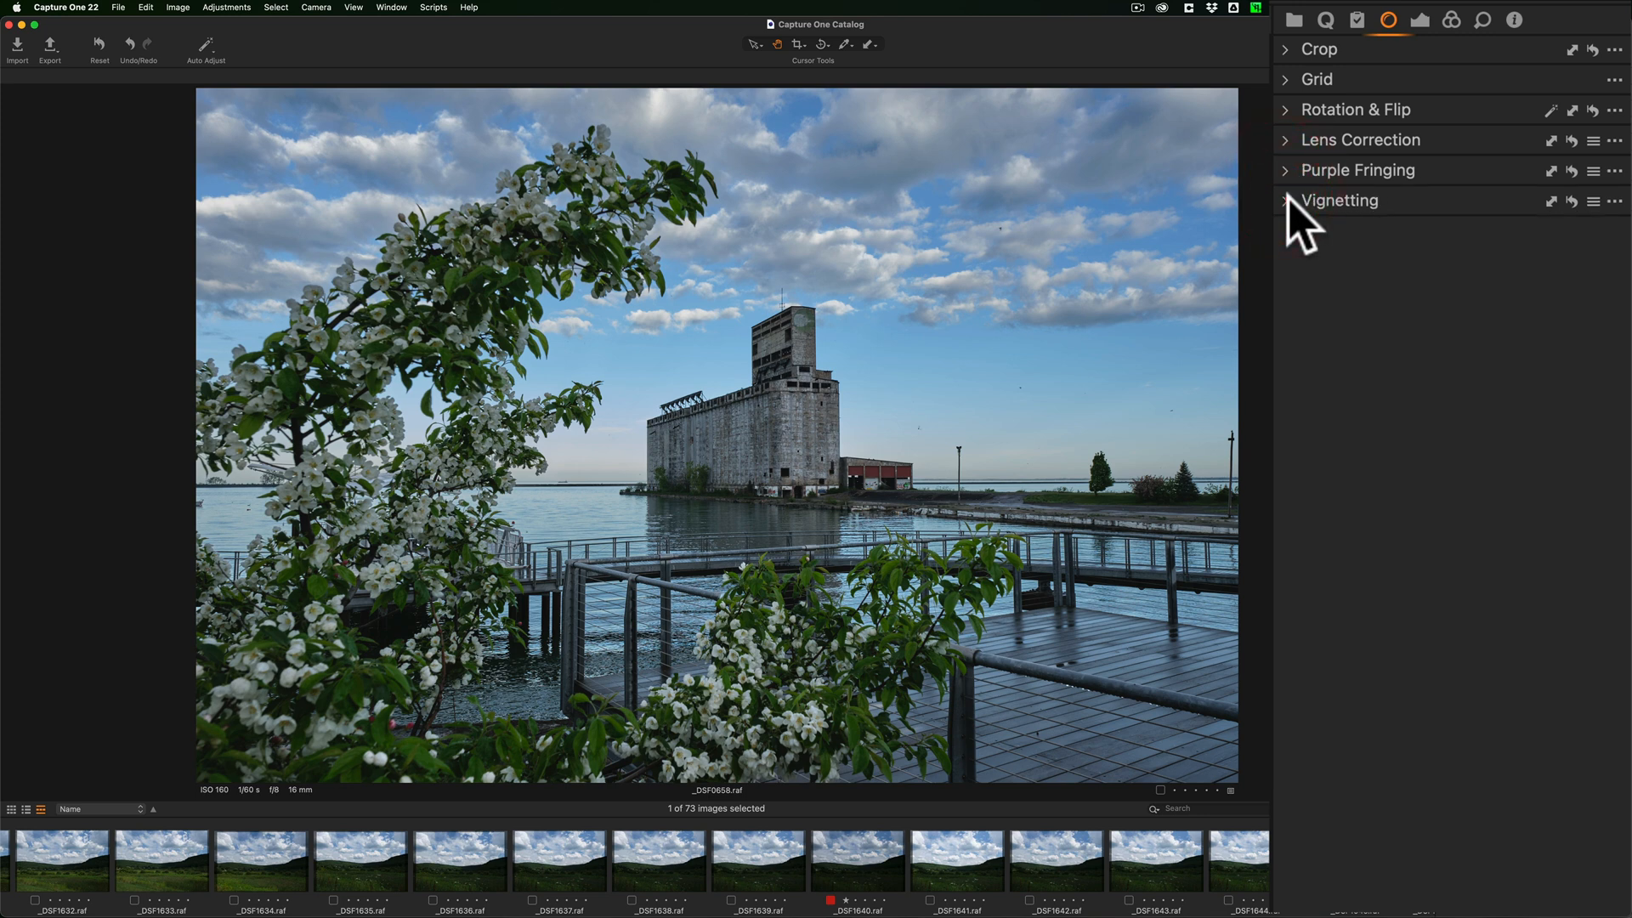
pyautogui.click(1358, 19)
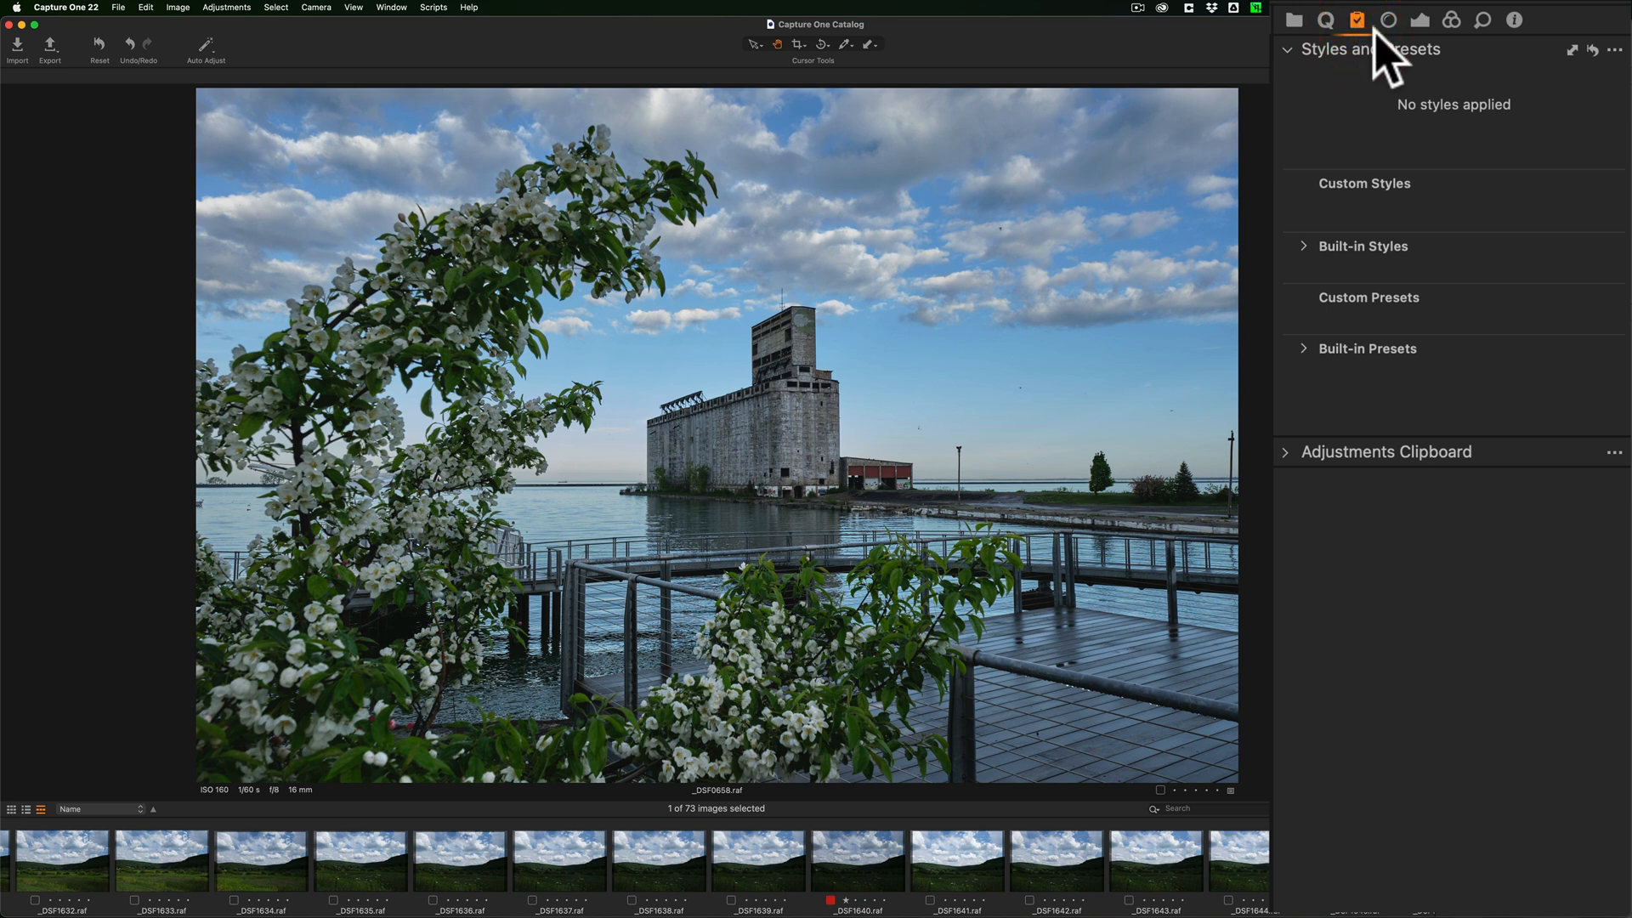
pyautogui.moveTo(1291, 250)
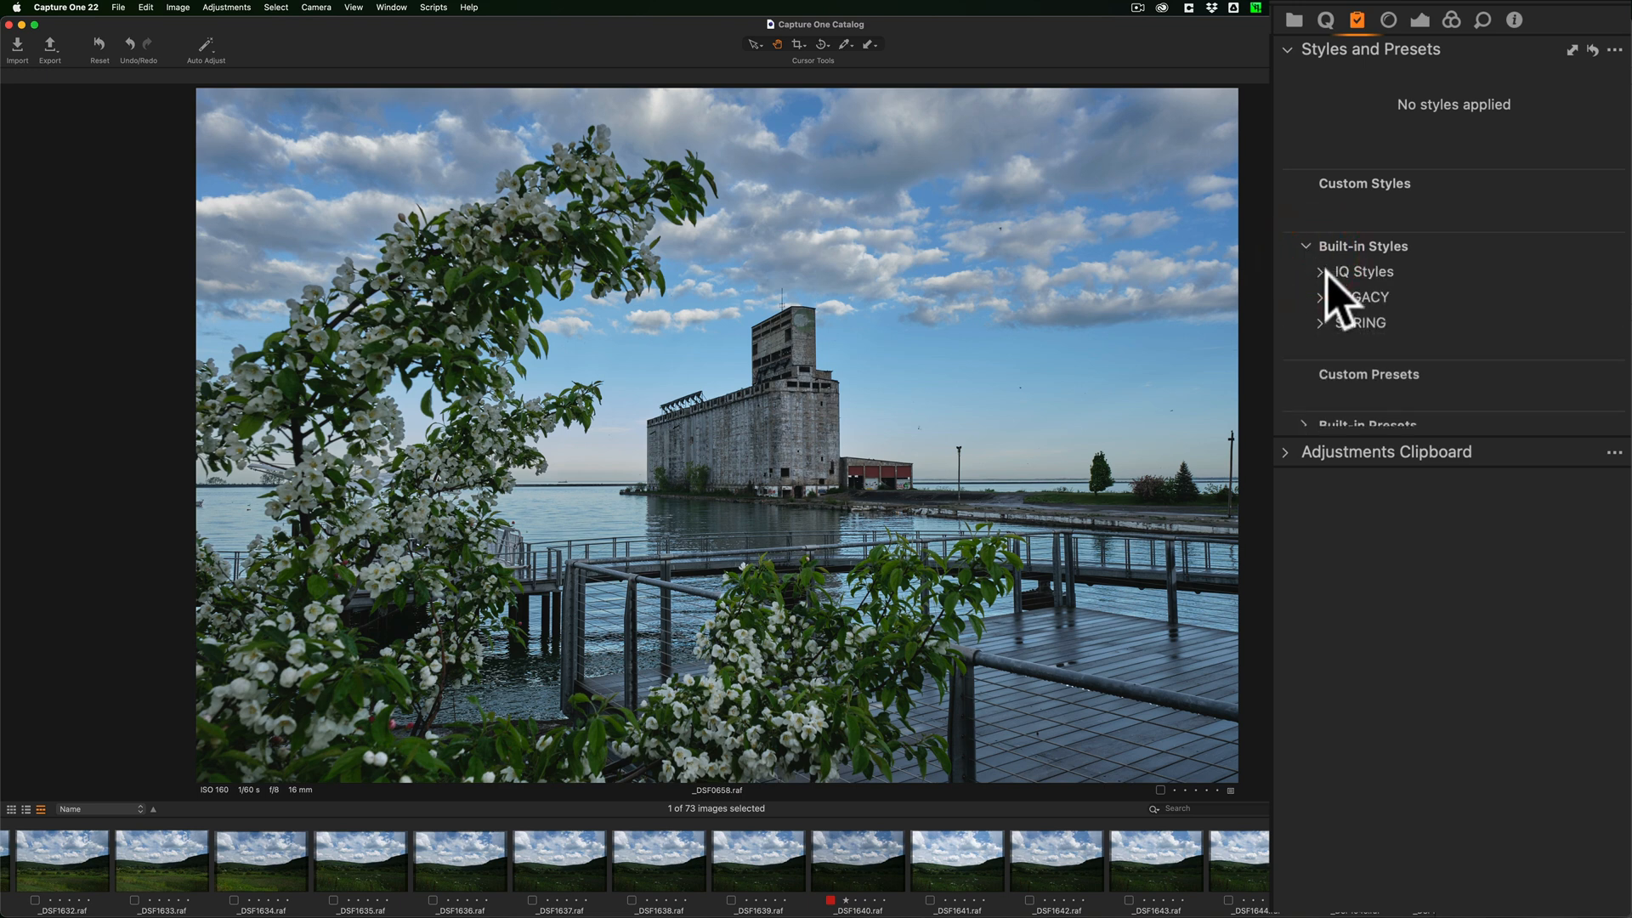
pyautogui.click(1320, 272)
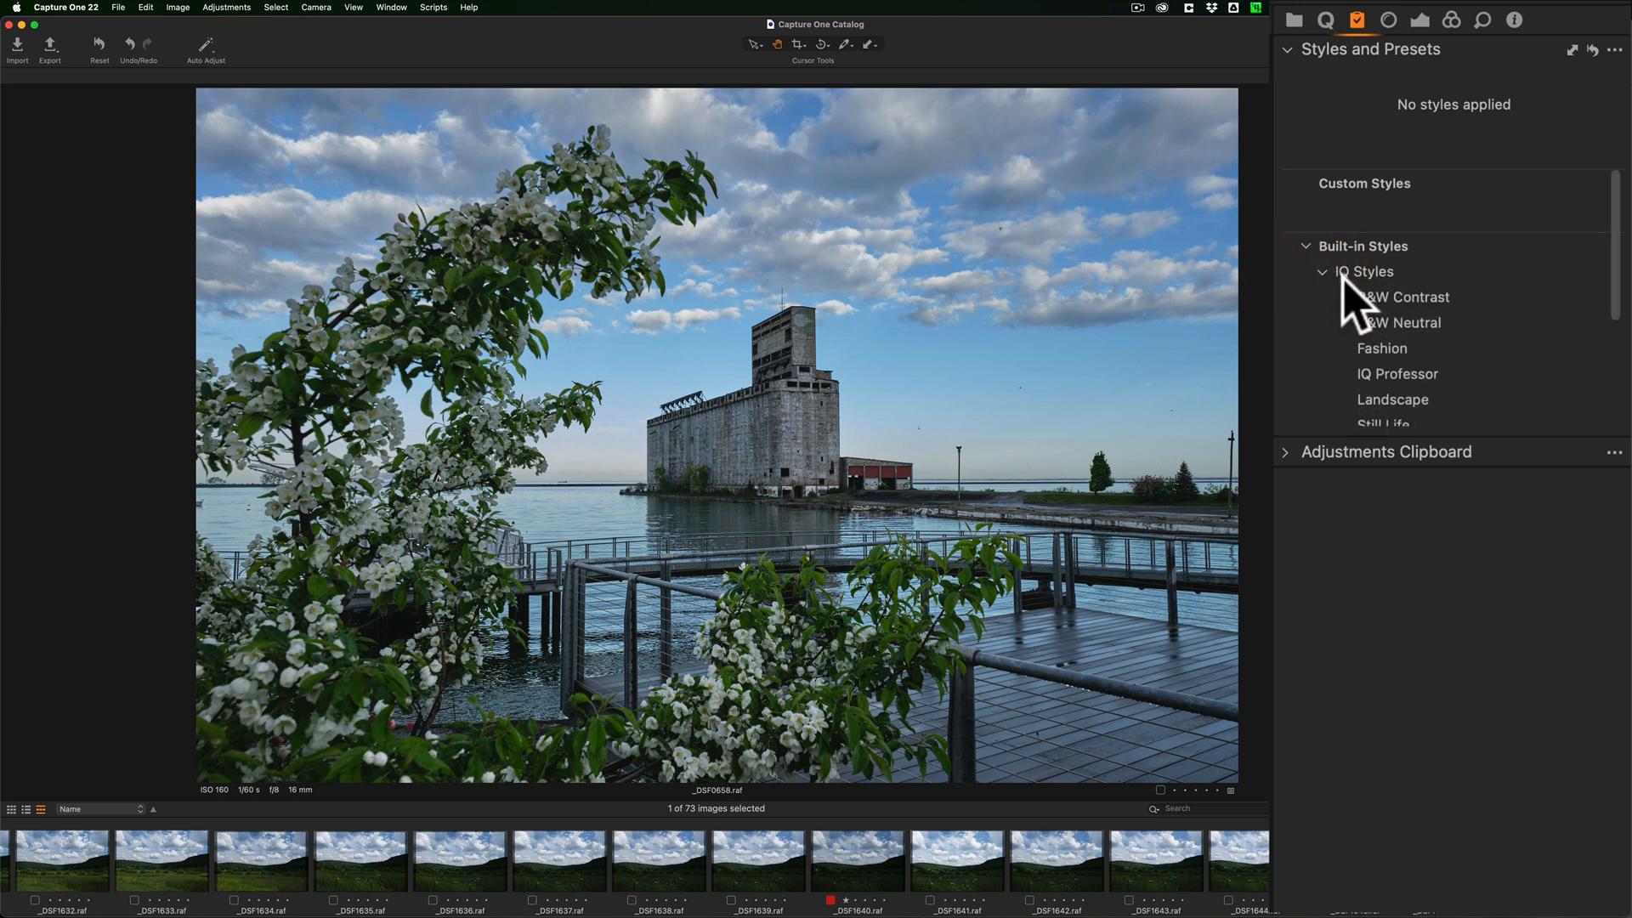
pyautogui.click(1405, 297)
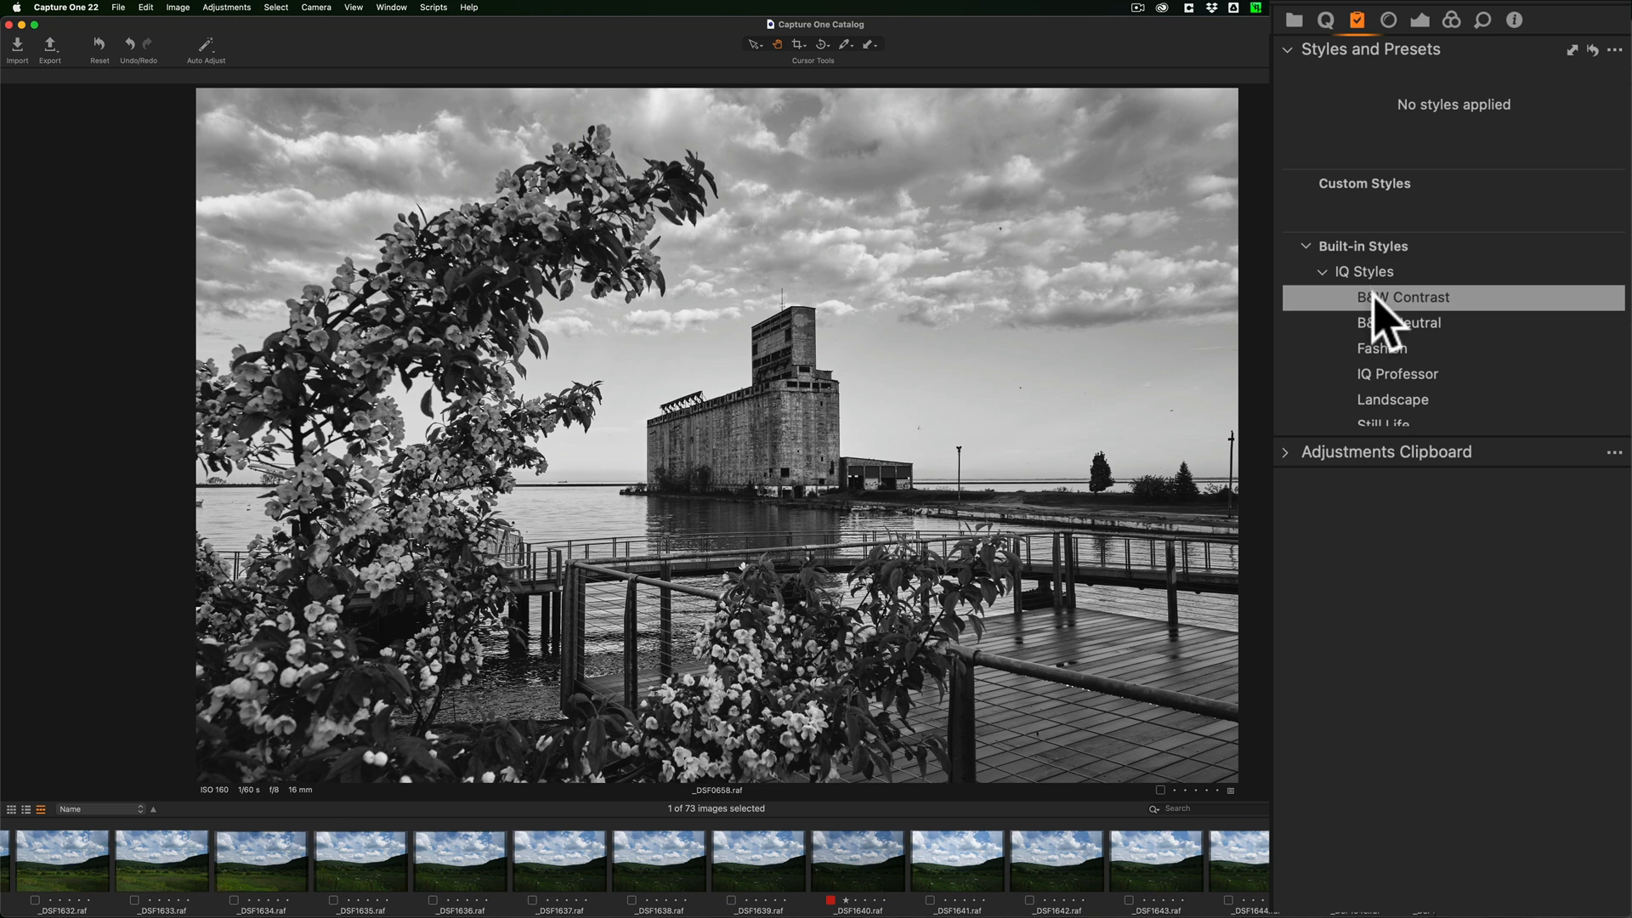
pyautogui.moveTo(1401, 323)
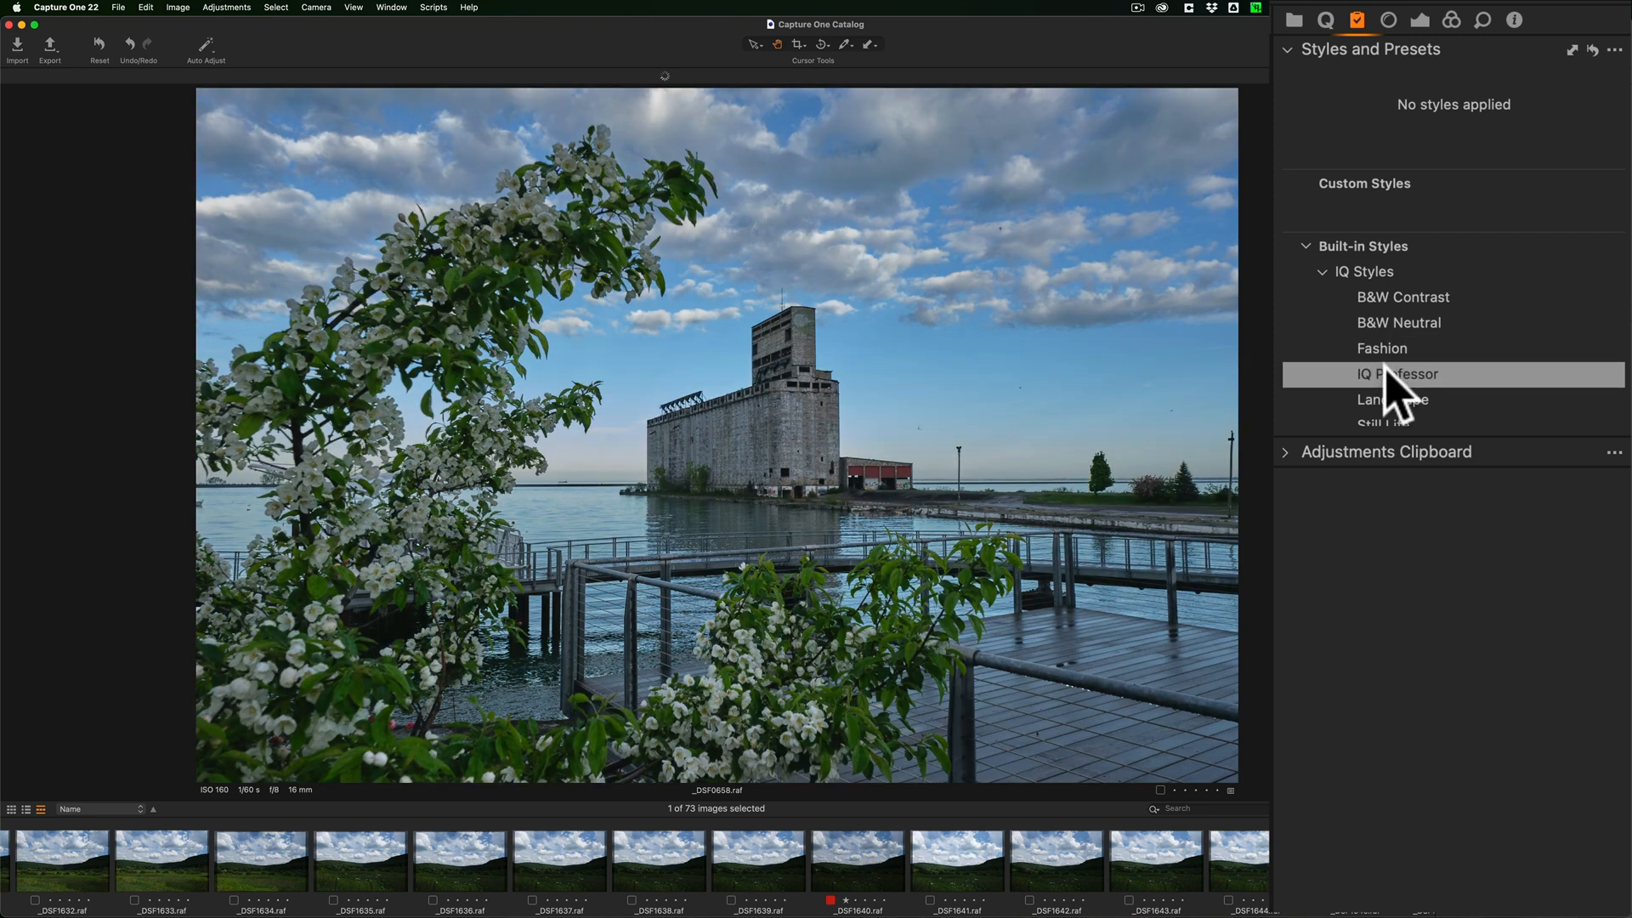
pyautogui.moveTo(1395, 437)
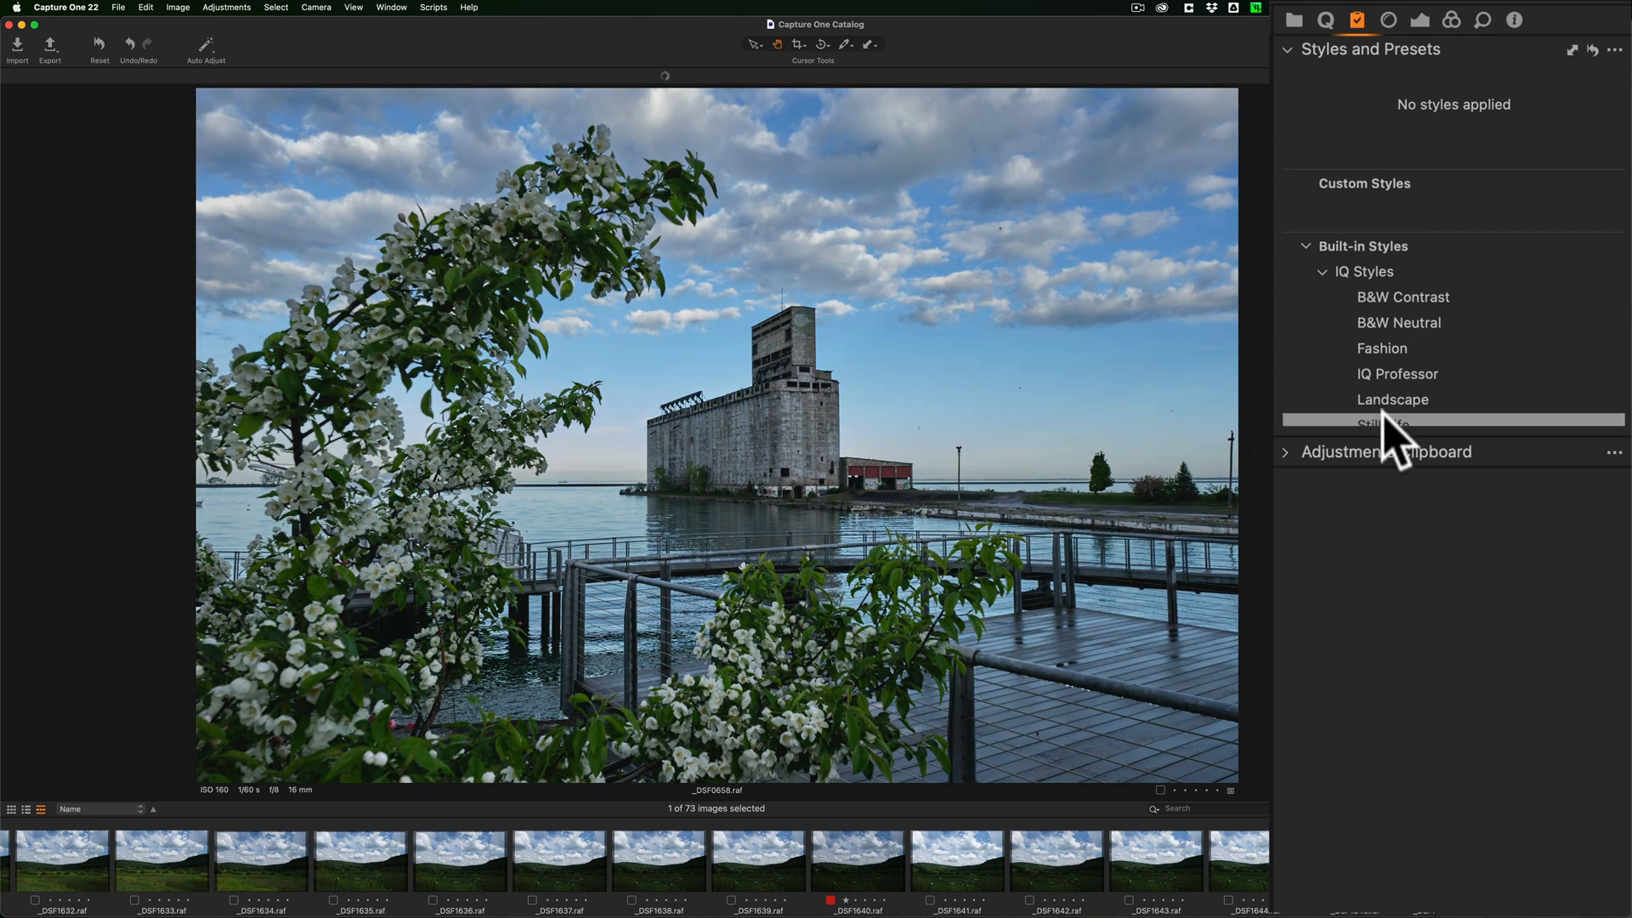
pyautogui.moveTo(1322, 282)
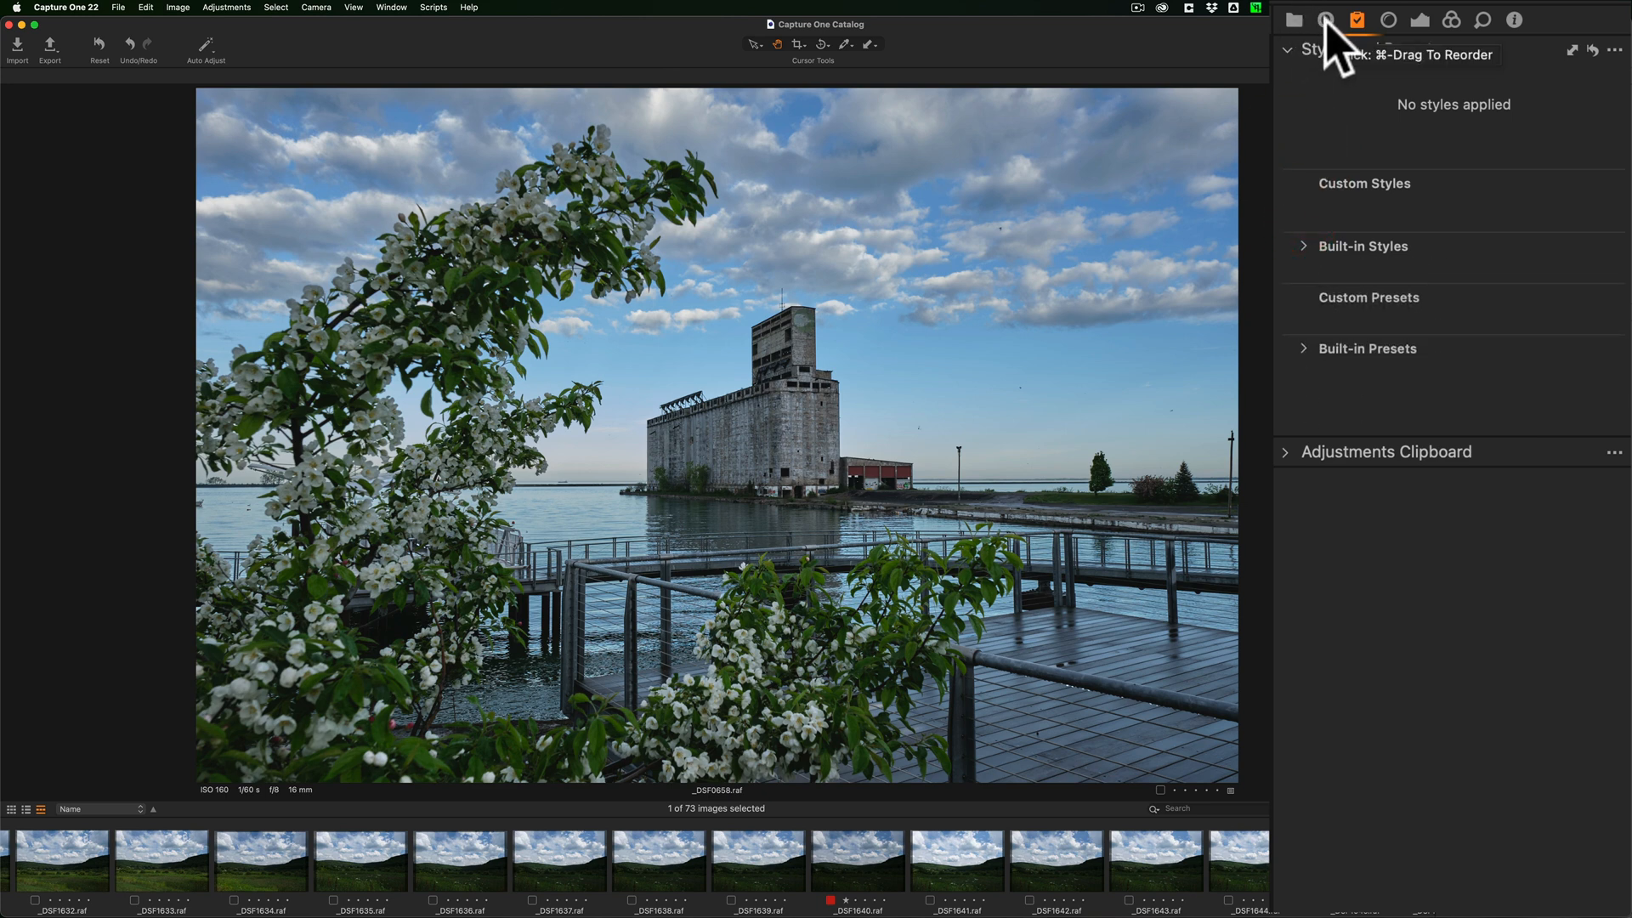
# Show the Quick tools with Histogram, White Balance and Exposure sections.
pyautogui.click(1326, 20)
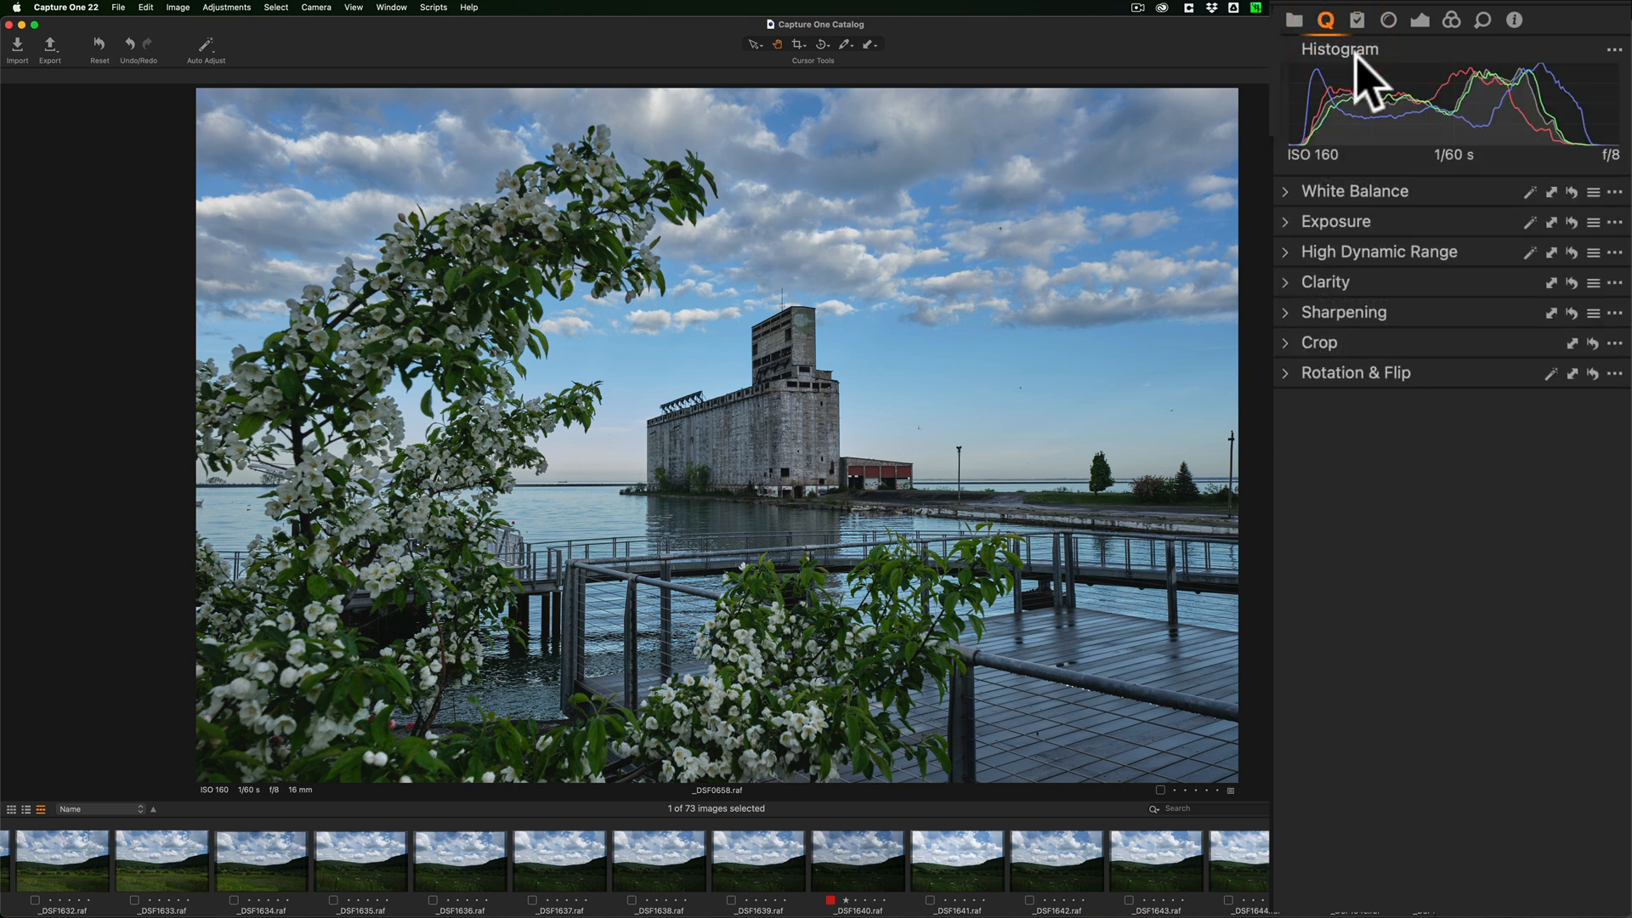
pyautogui.moveTo(1353, 104)
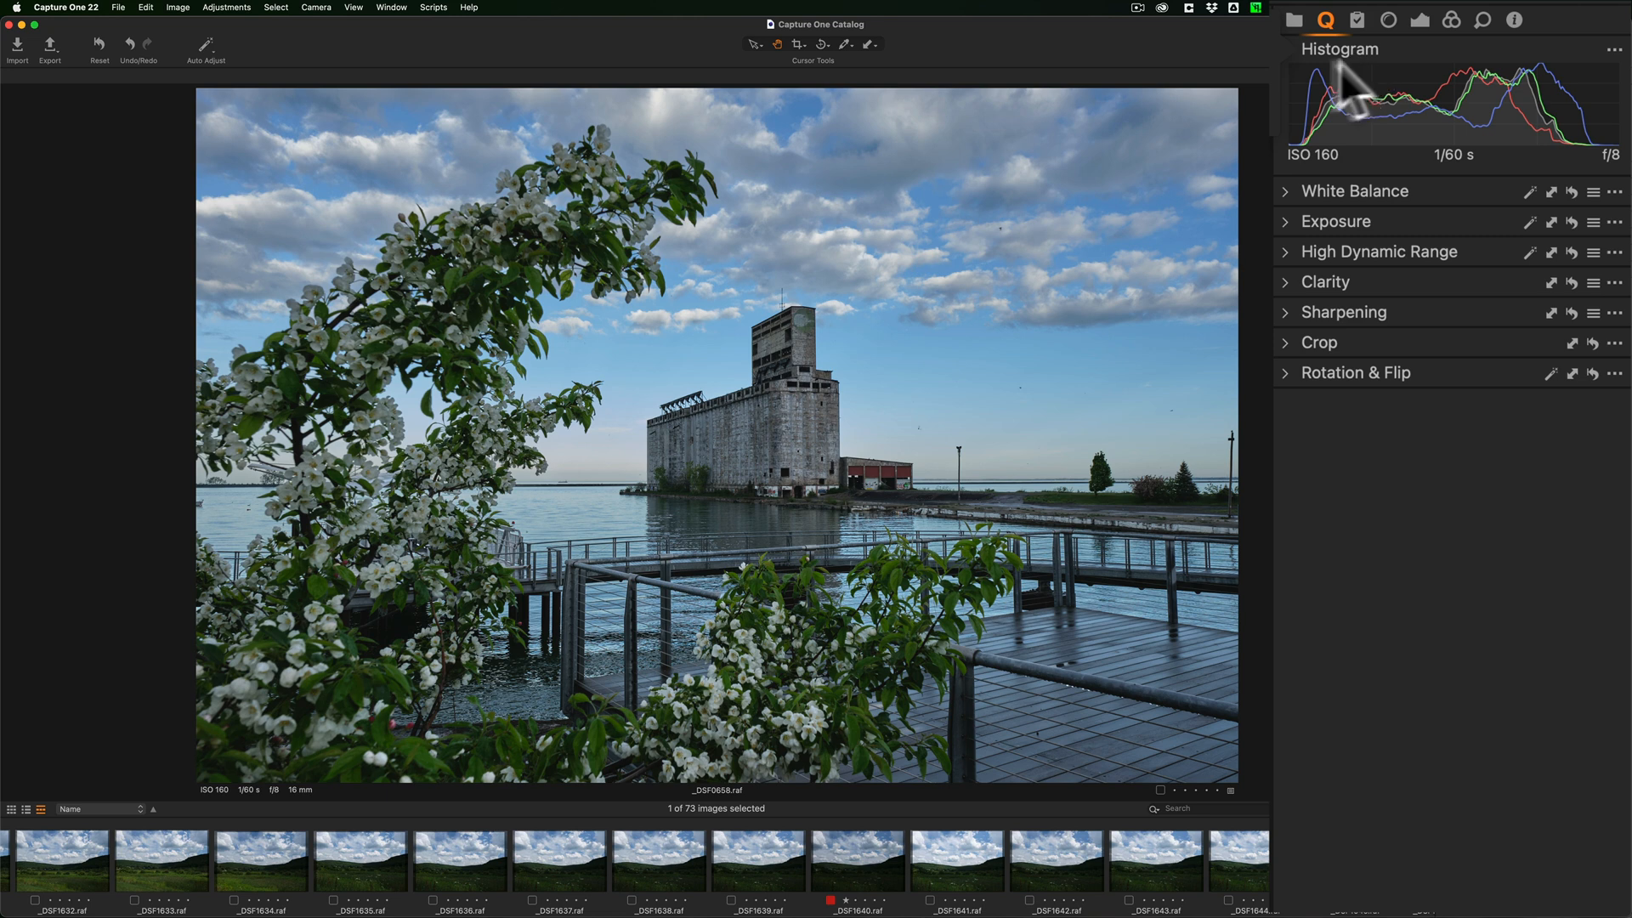
pyautogui.moveTo(1336, 37)
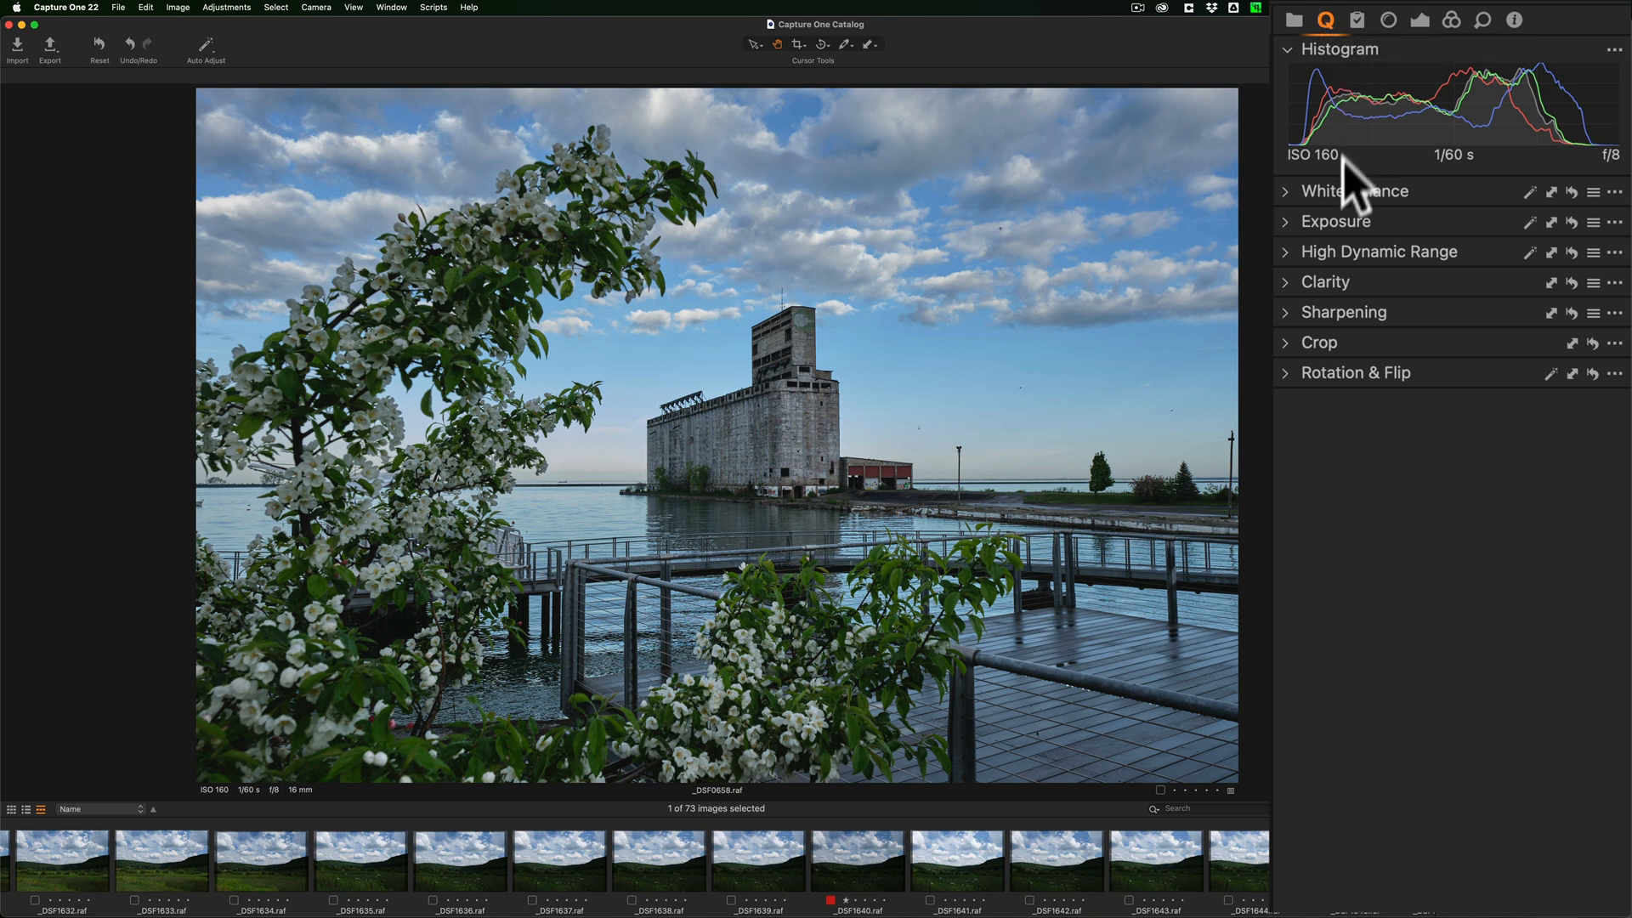
pyautogui.moveTo(1350, 288)
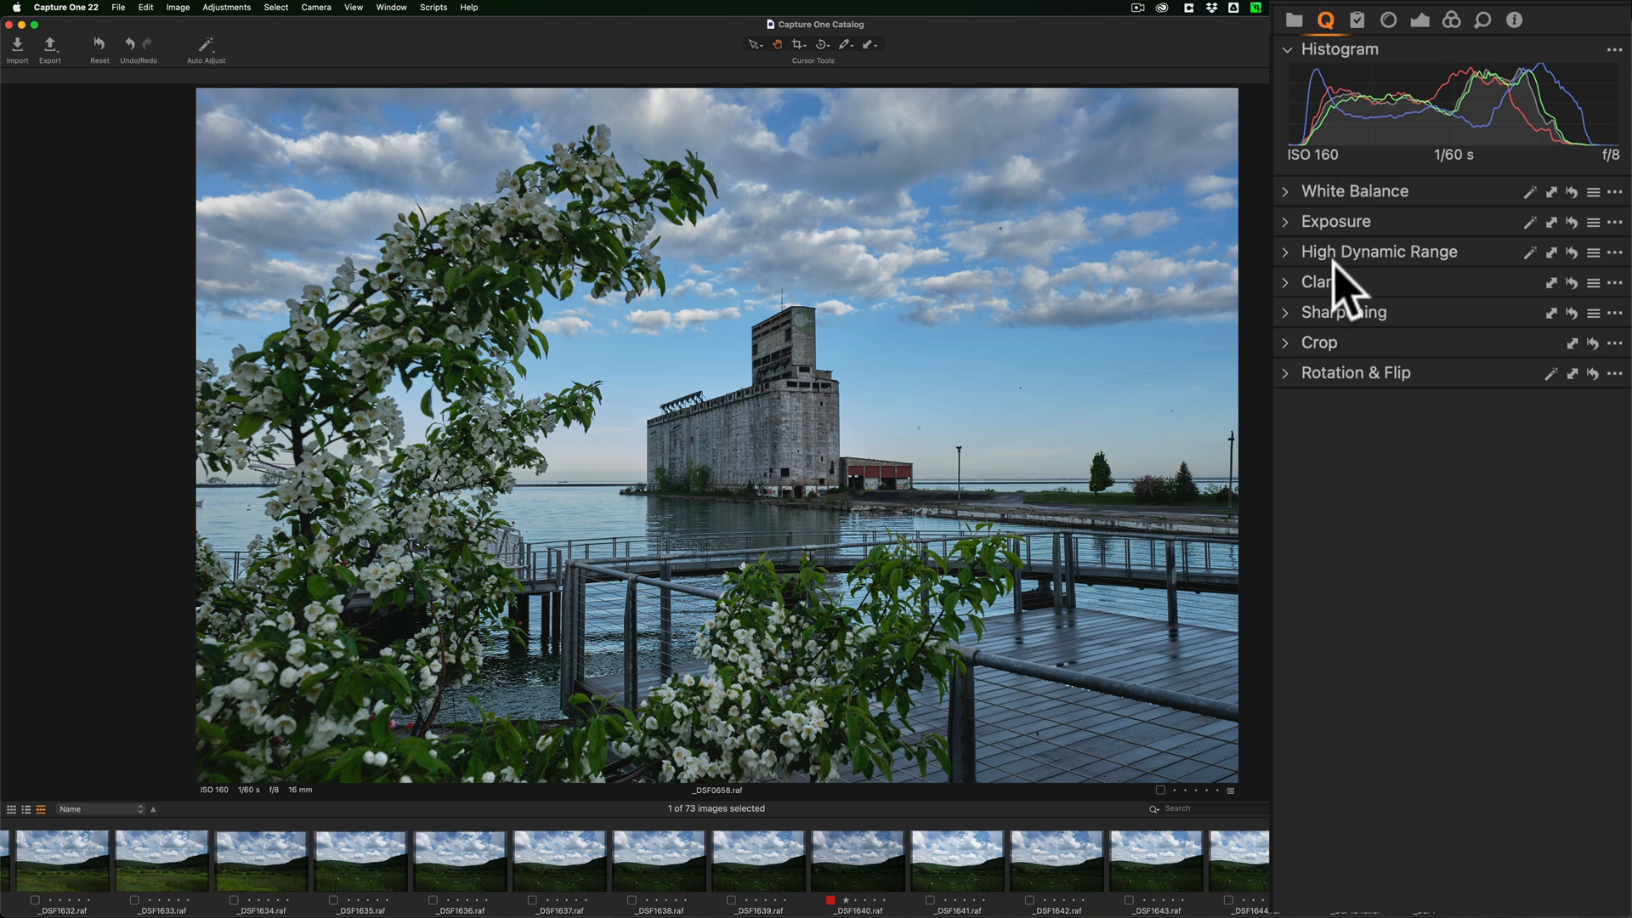
pyautogui.moveTo(1369, 390)
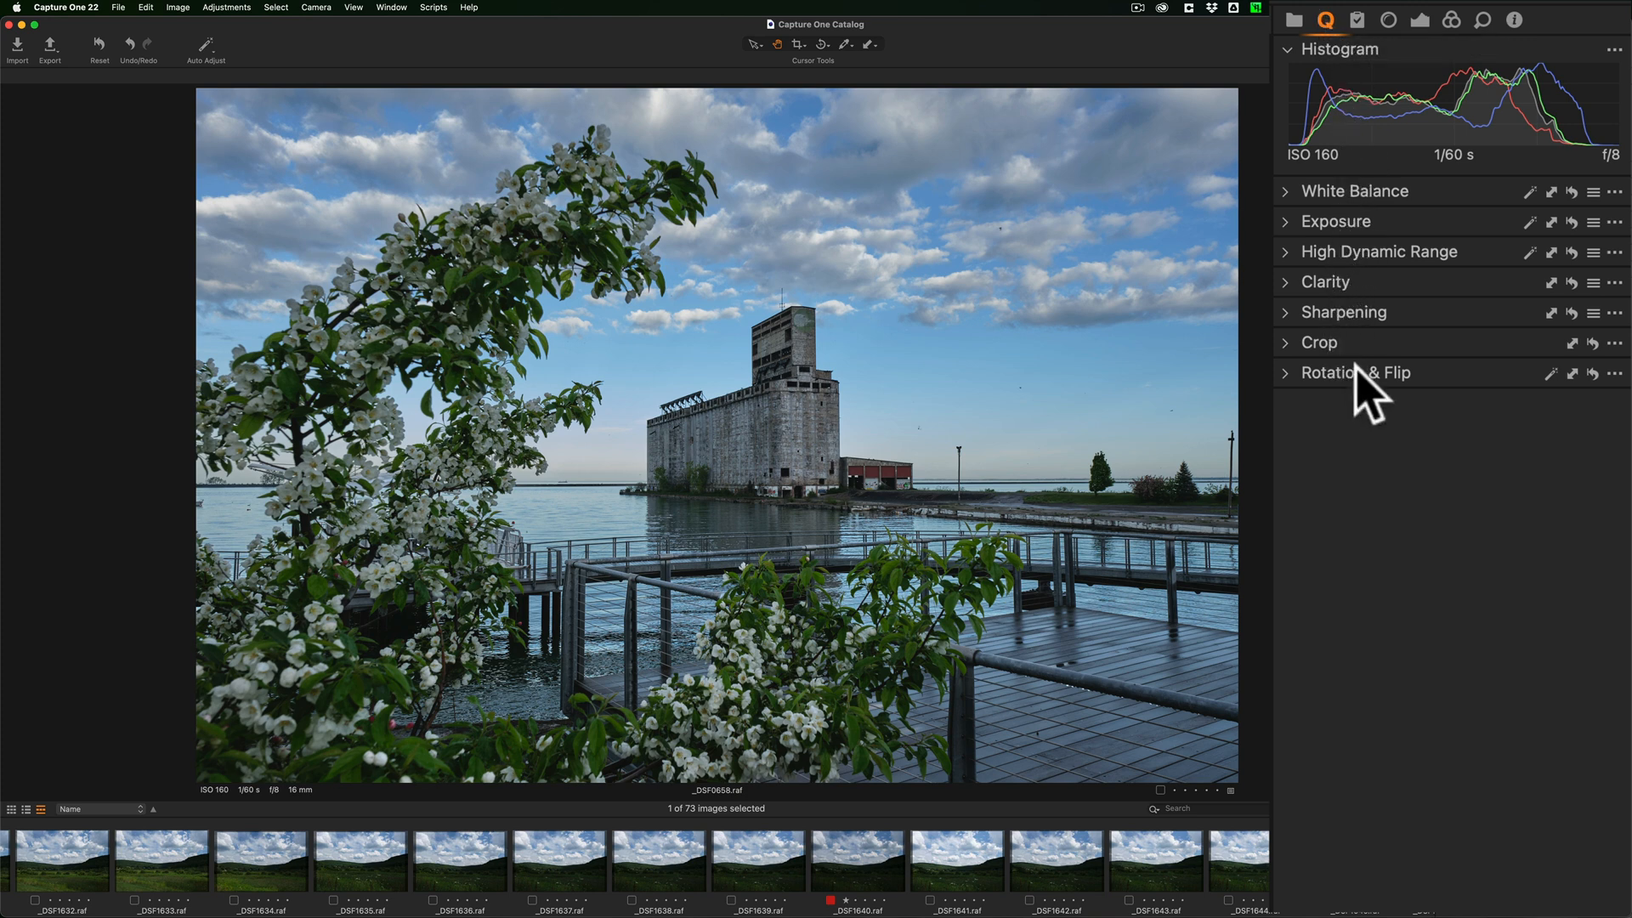
pyautogui.moveTo(1451, 395)
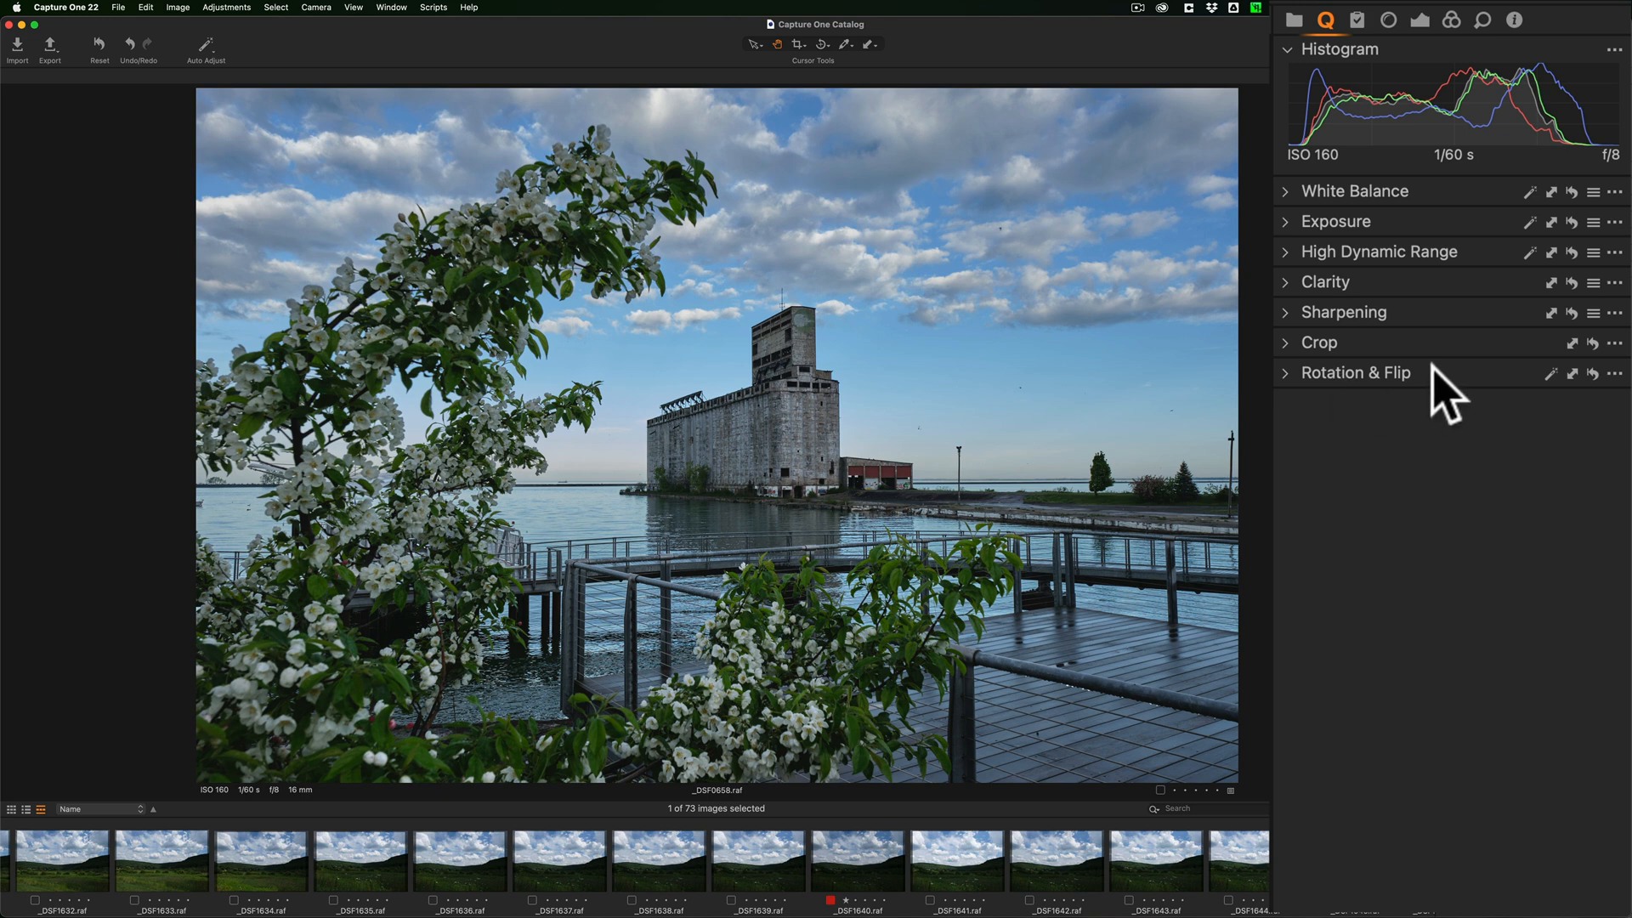
pyautogui.moveTo(1317, 145)
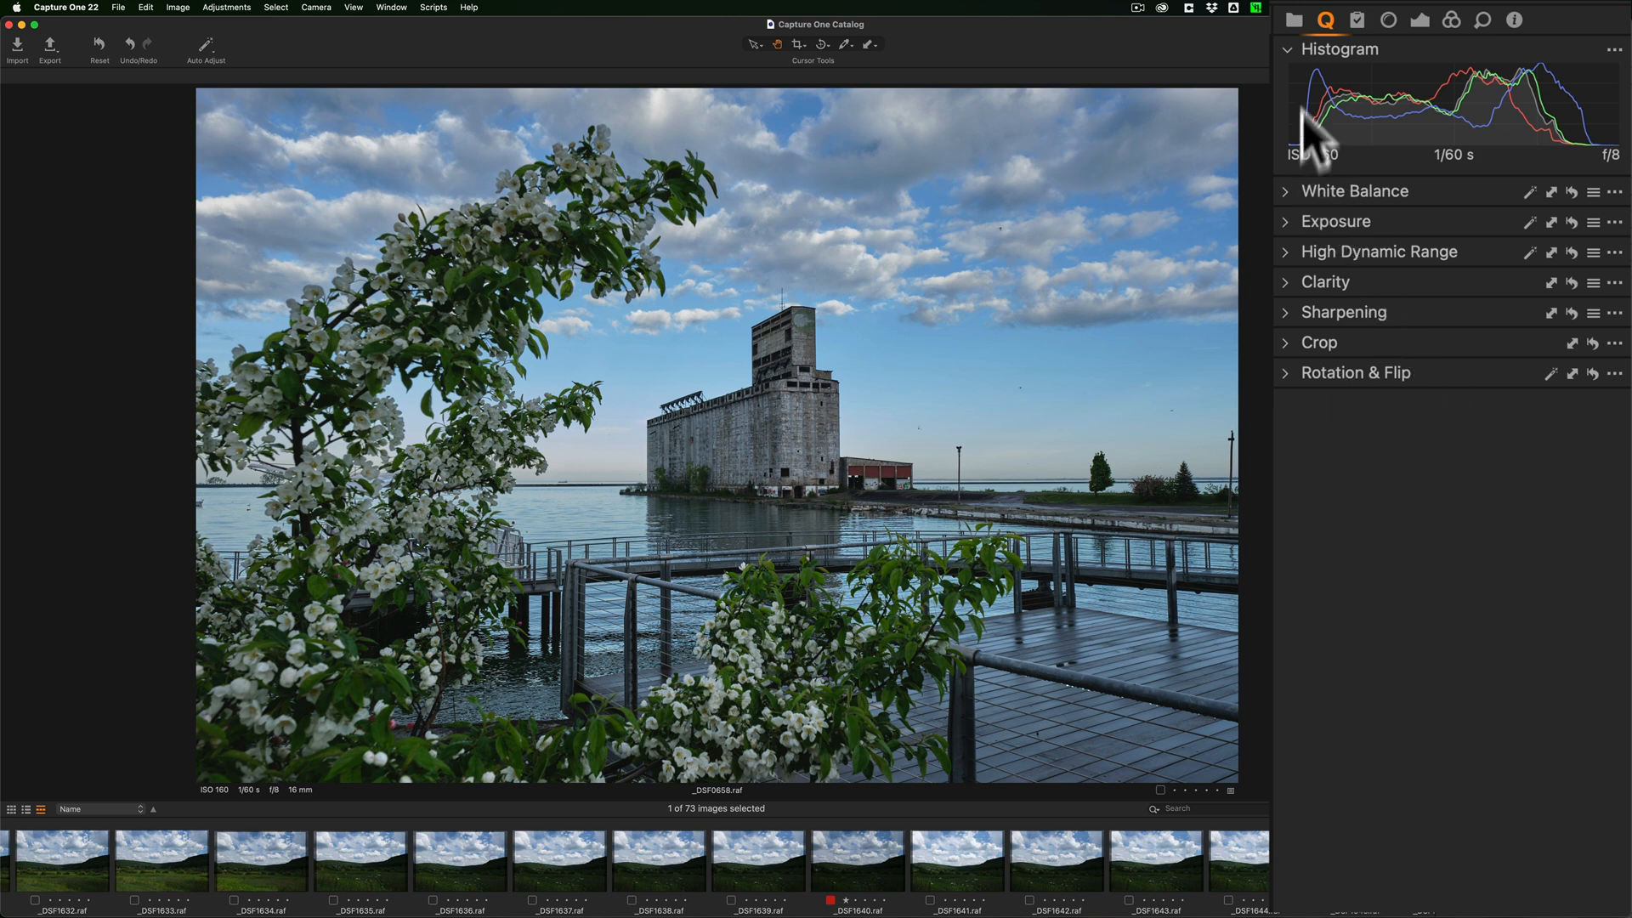
pyautogui.click(1294, 19)
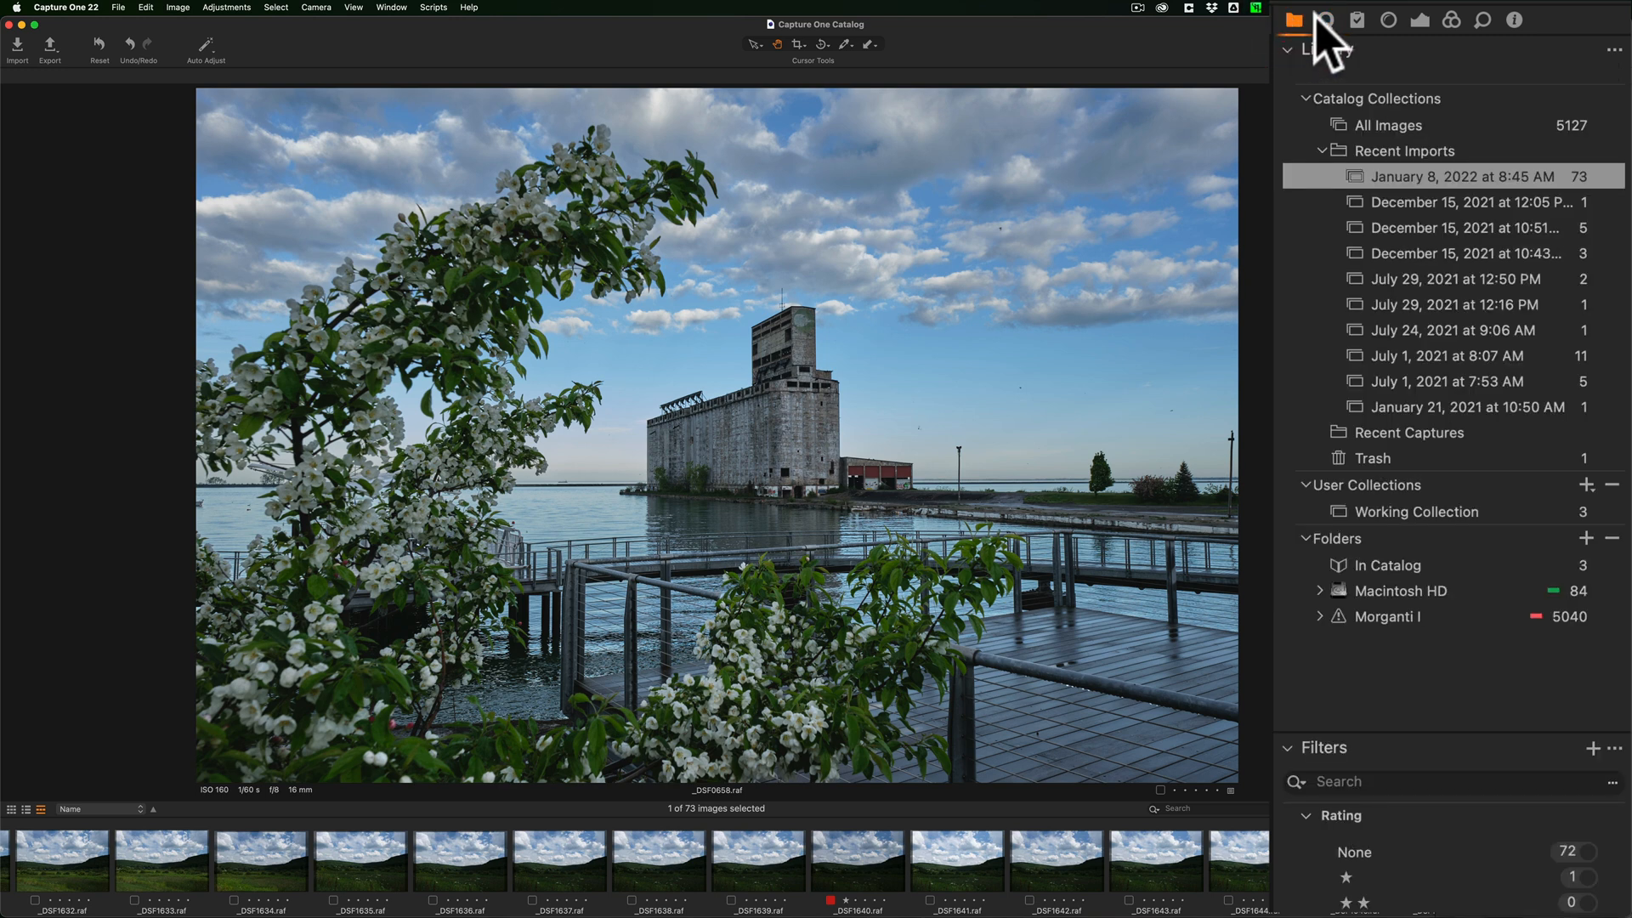
pyautogui.moveTo(1355, 231)
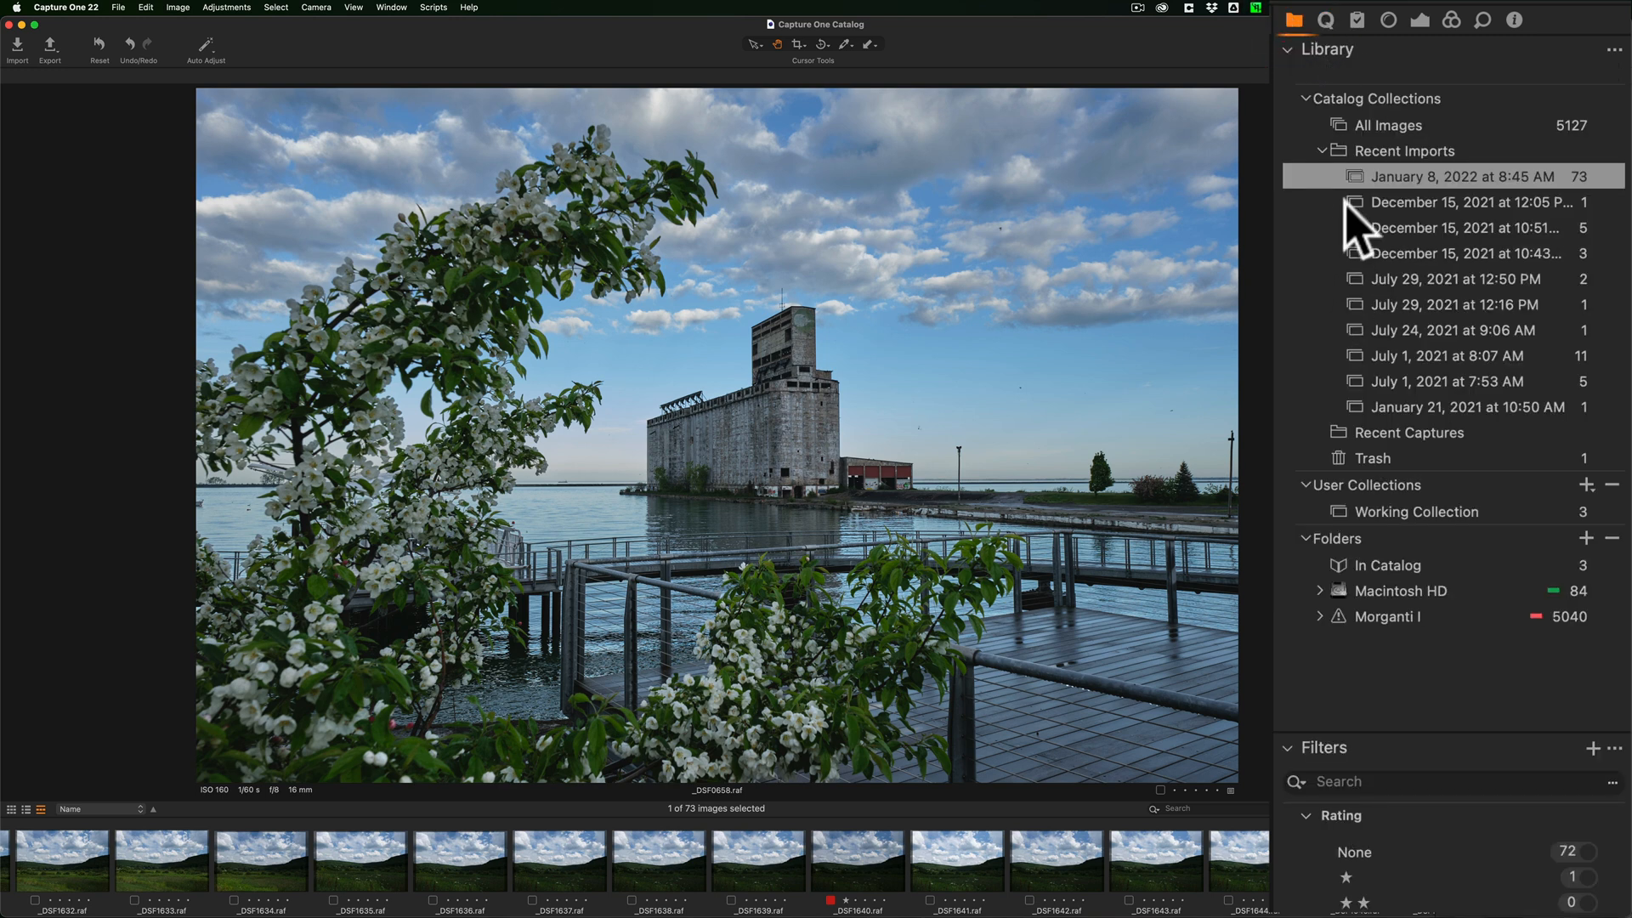
pyautogui.moveTo(1338, 42)
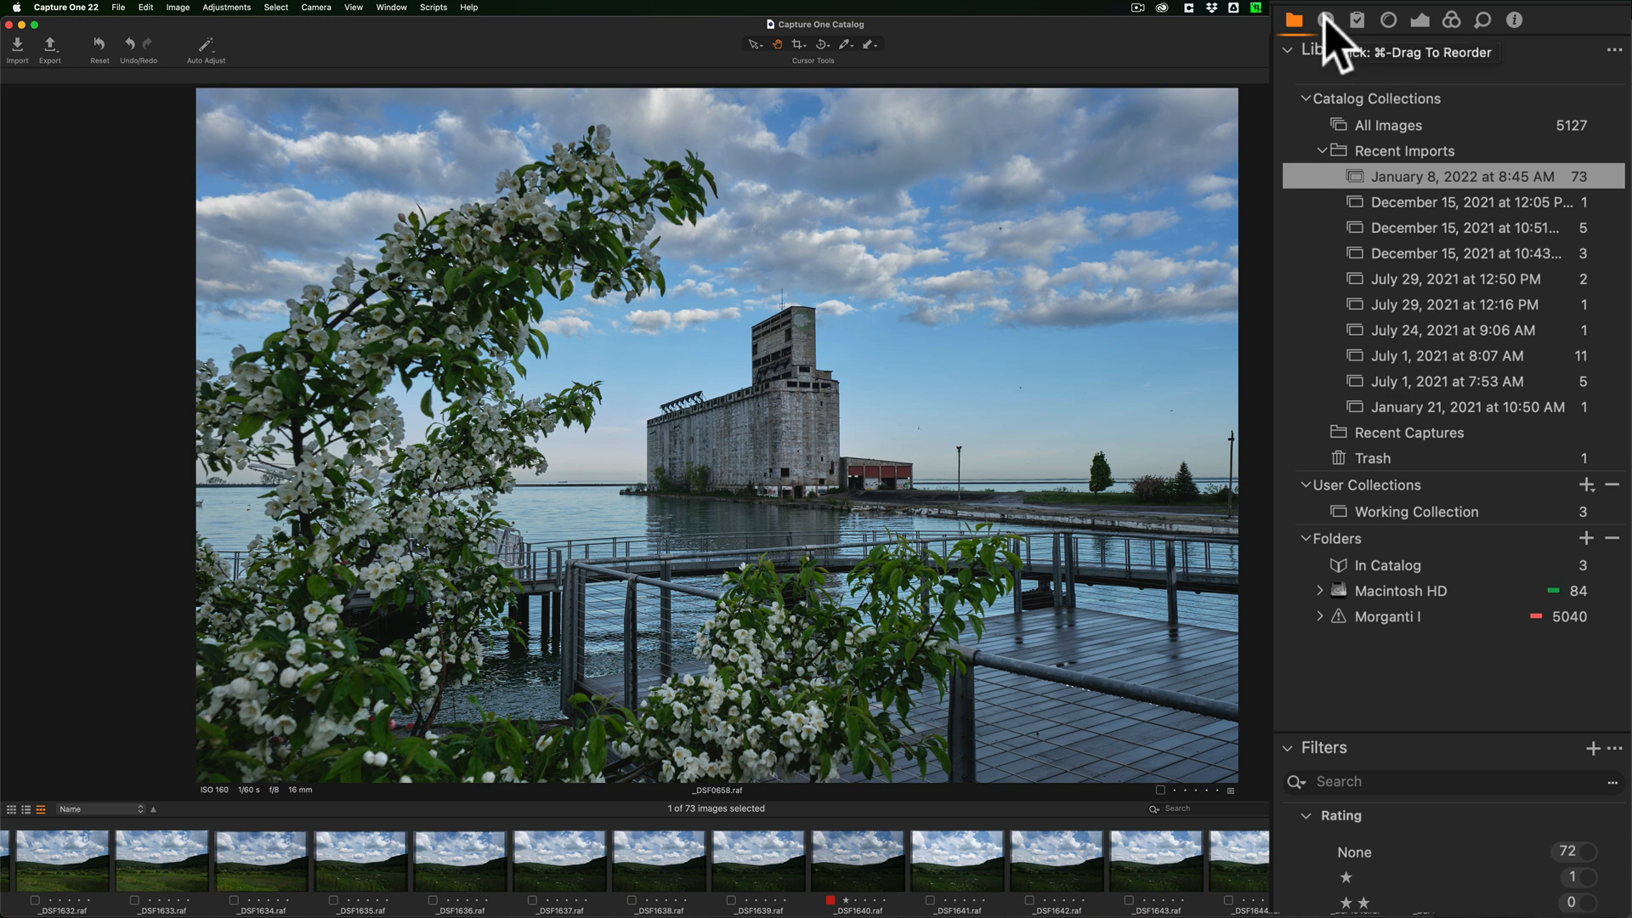
pyautogui.click(1325, 20)
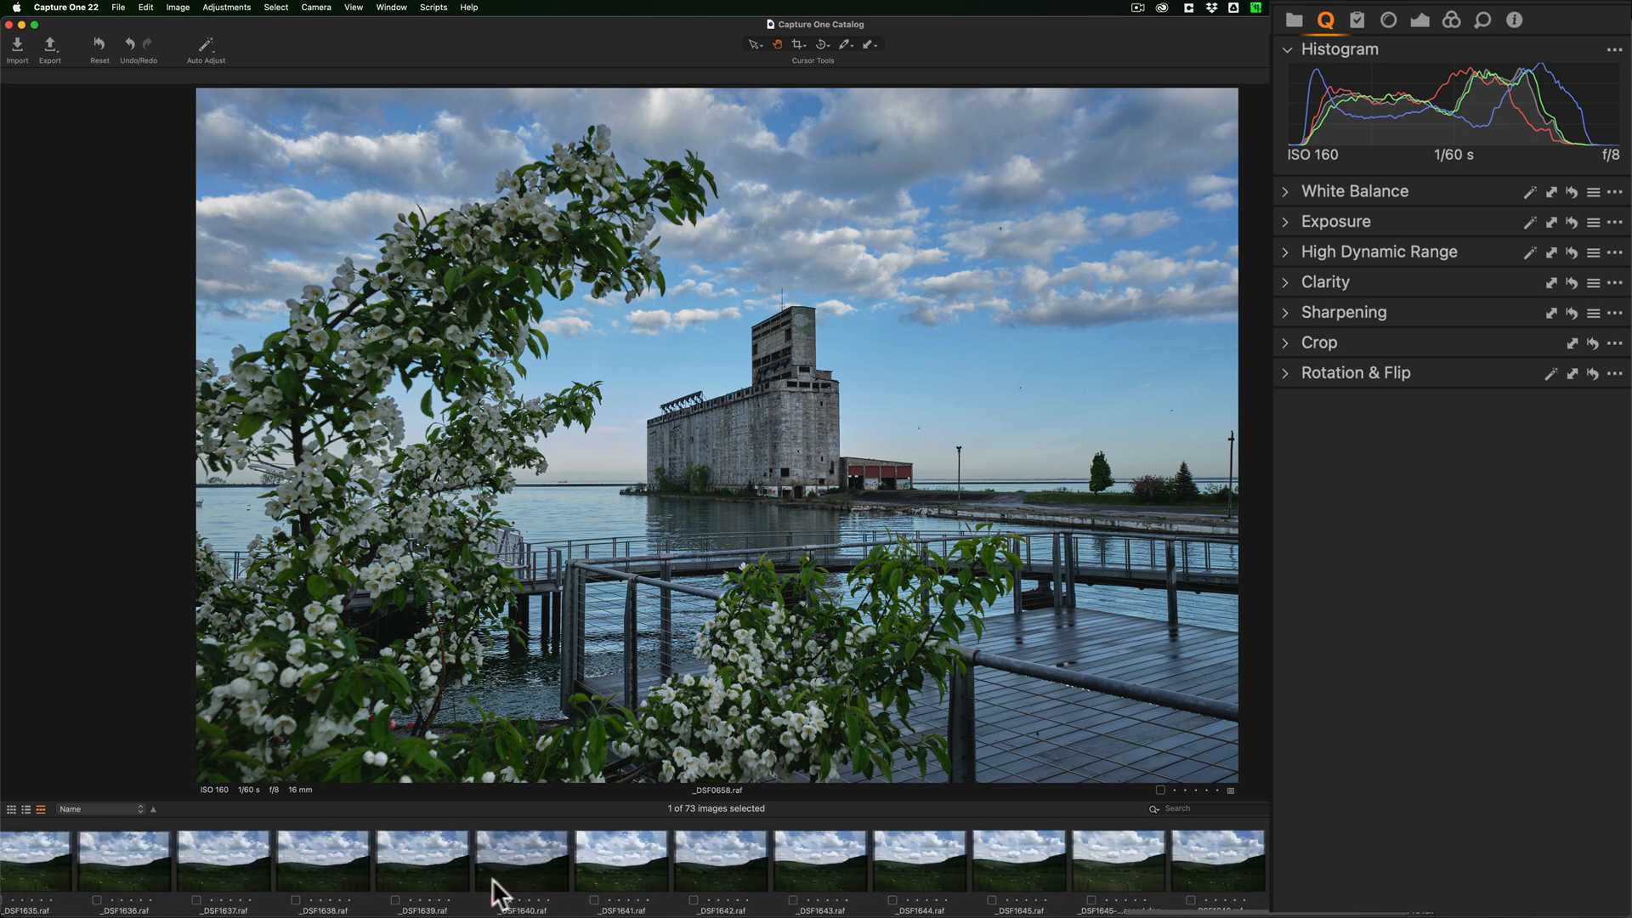
# Open the dark landscape _DSF1640.raf and reveal its High Dynamic Range settings.
pyautogui.click(521, 862)
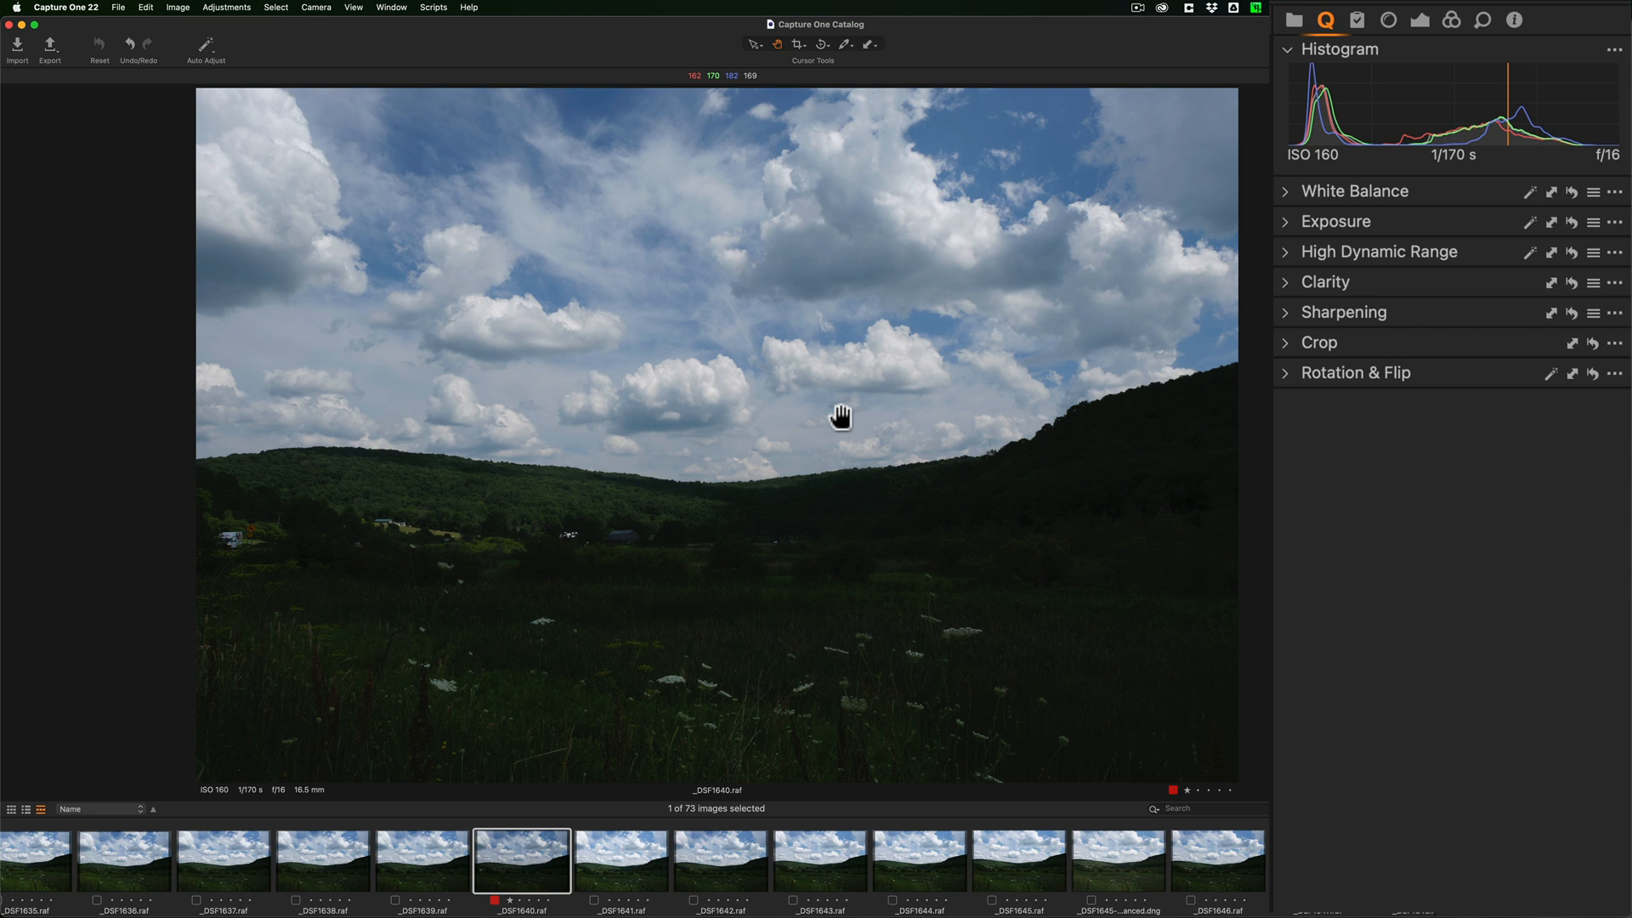
pyautogui.moveTo(1325, 64)
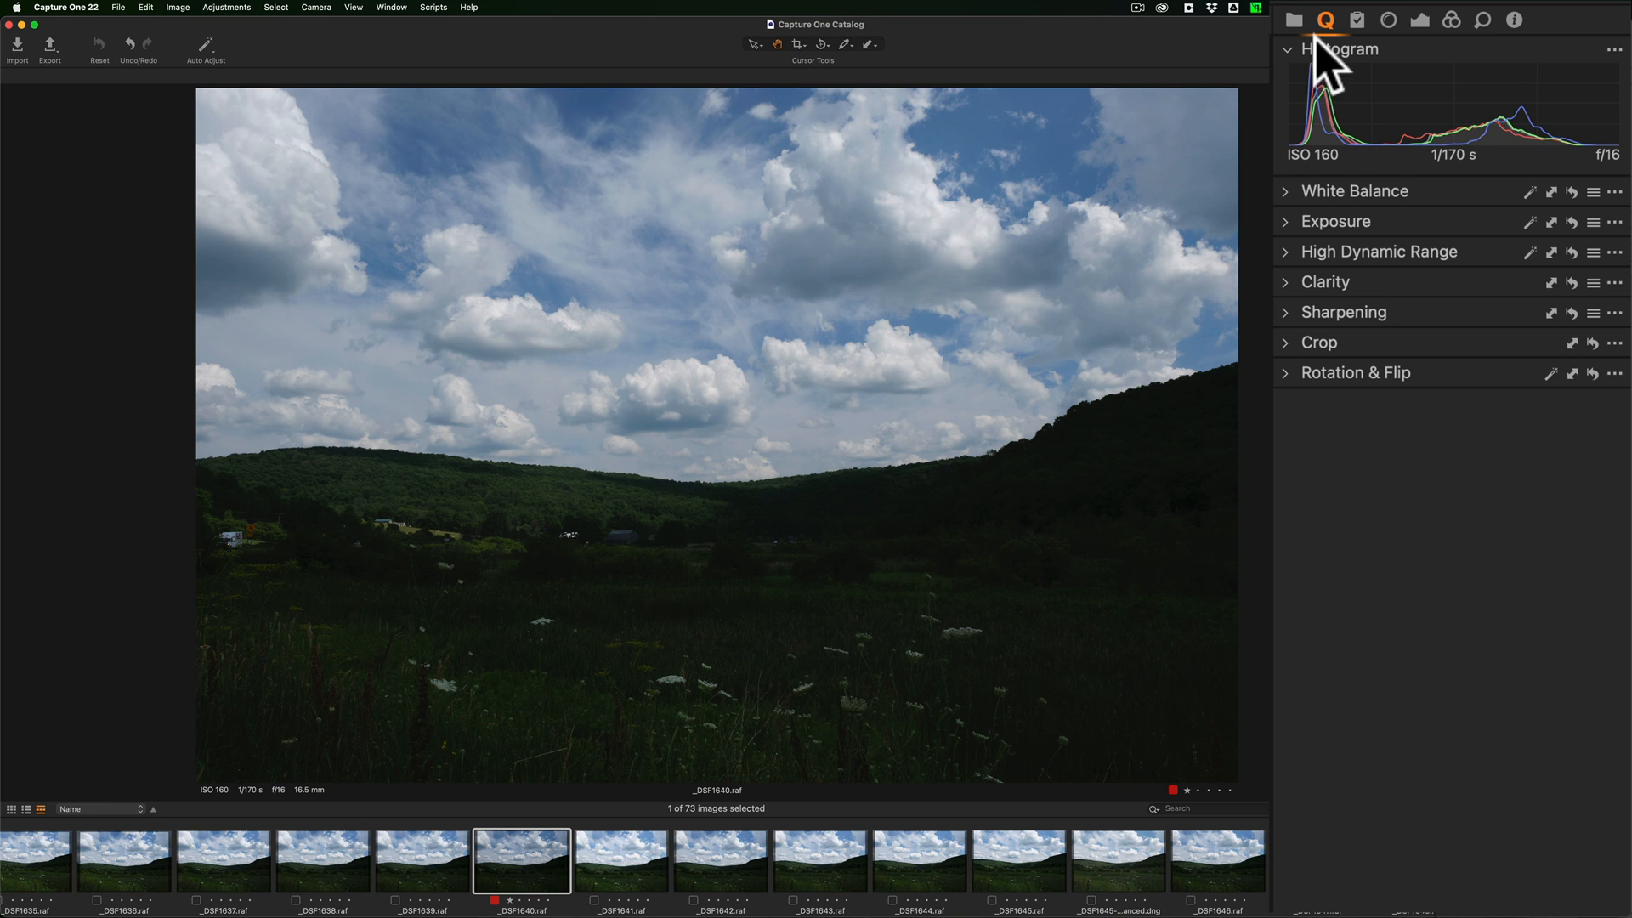
pyautogui.moveTo(1364, 203)
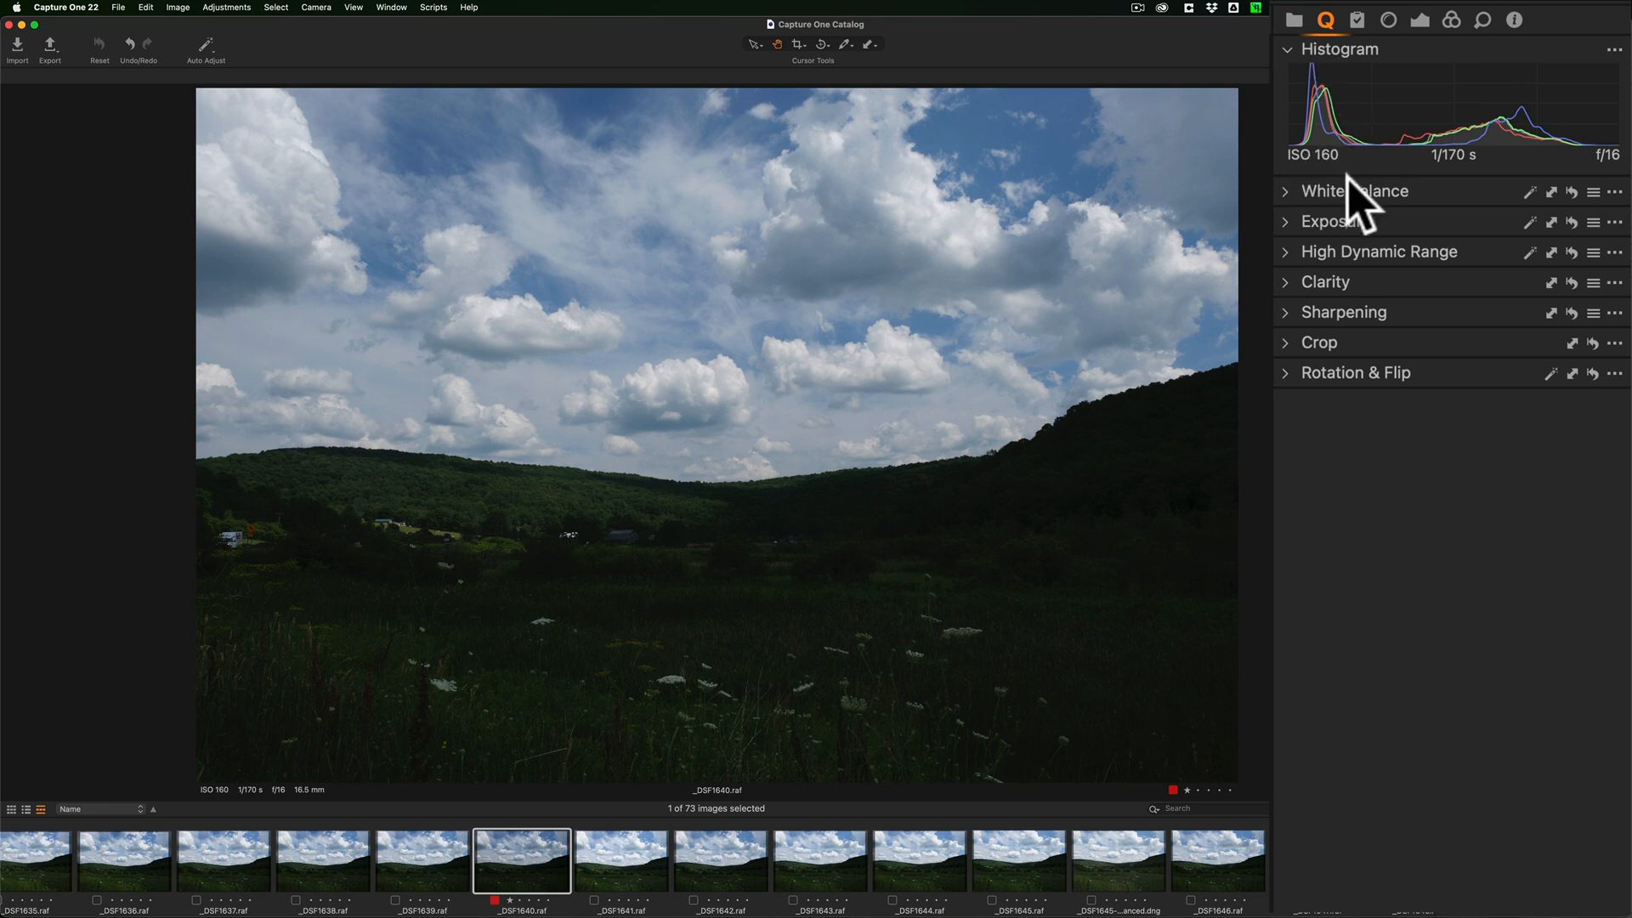
pyautogui.moveTo(1303, 250)
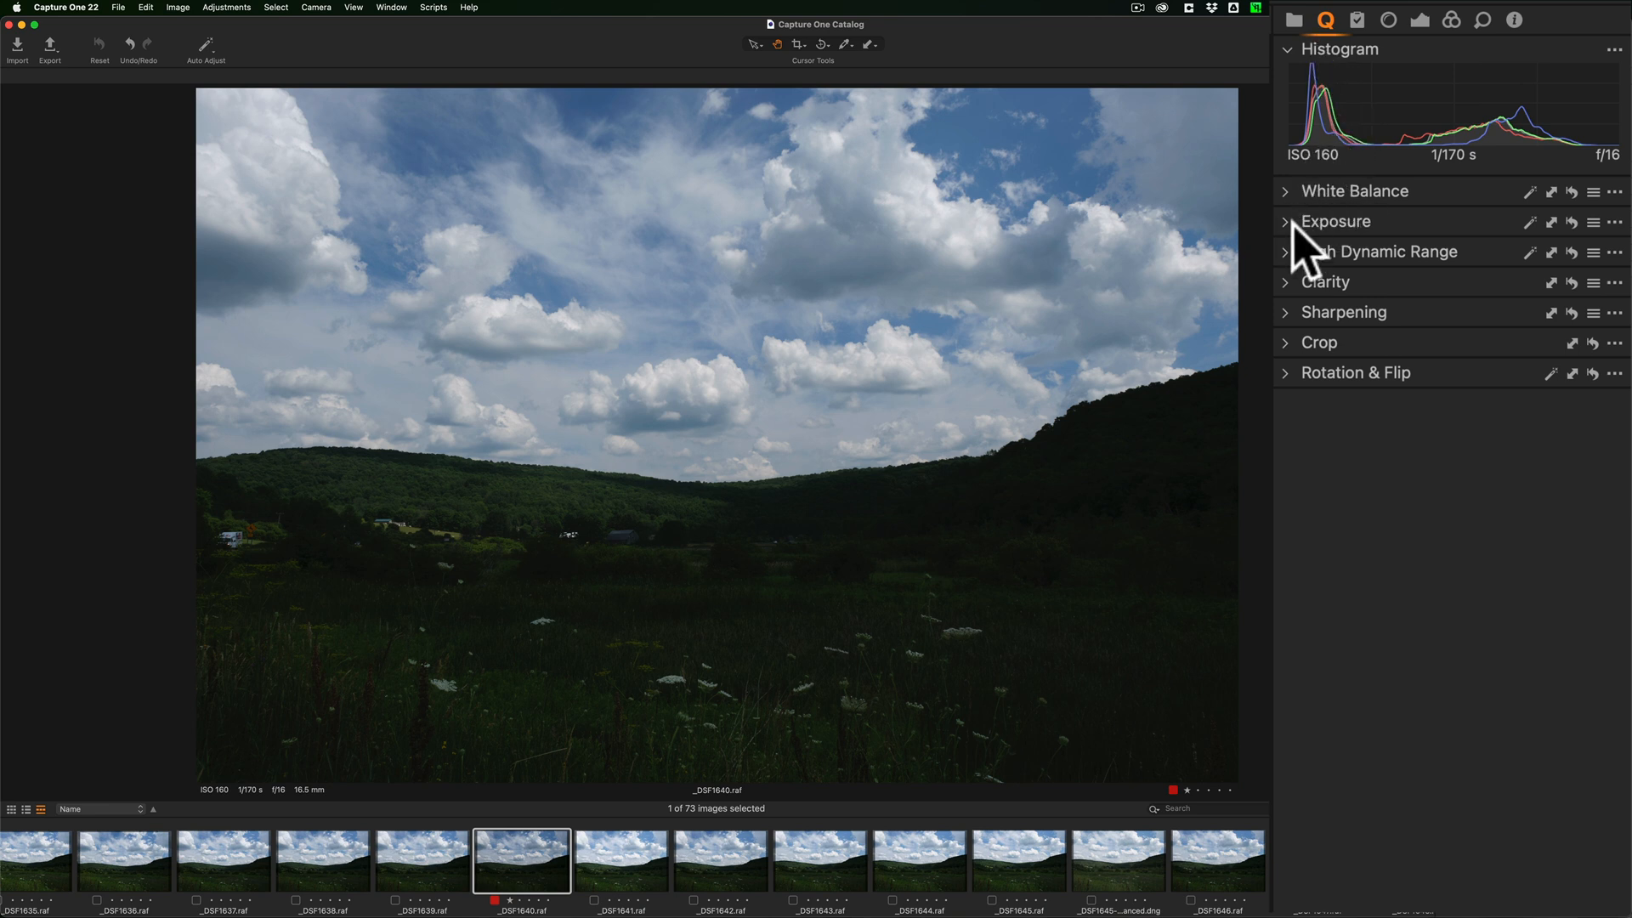
pyautogui.moveTo(1302, 260)
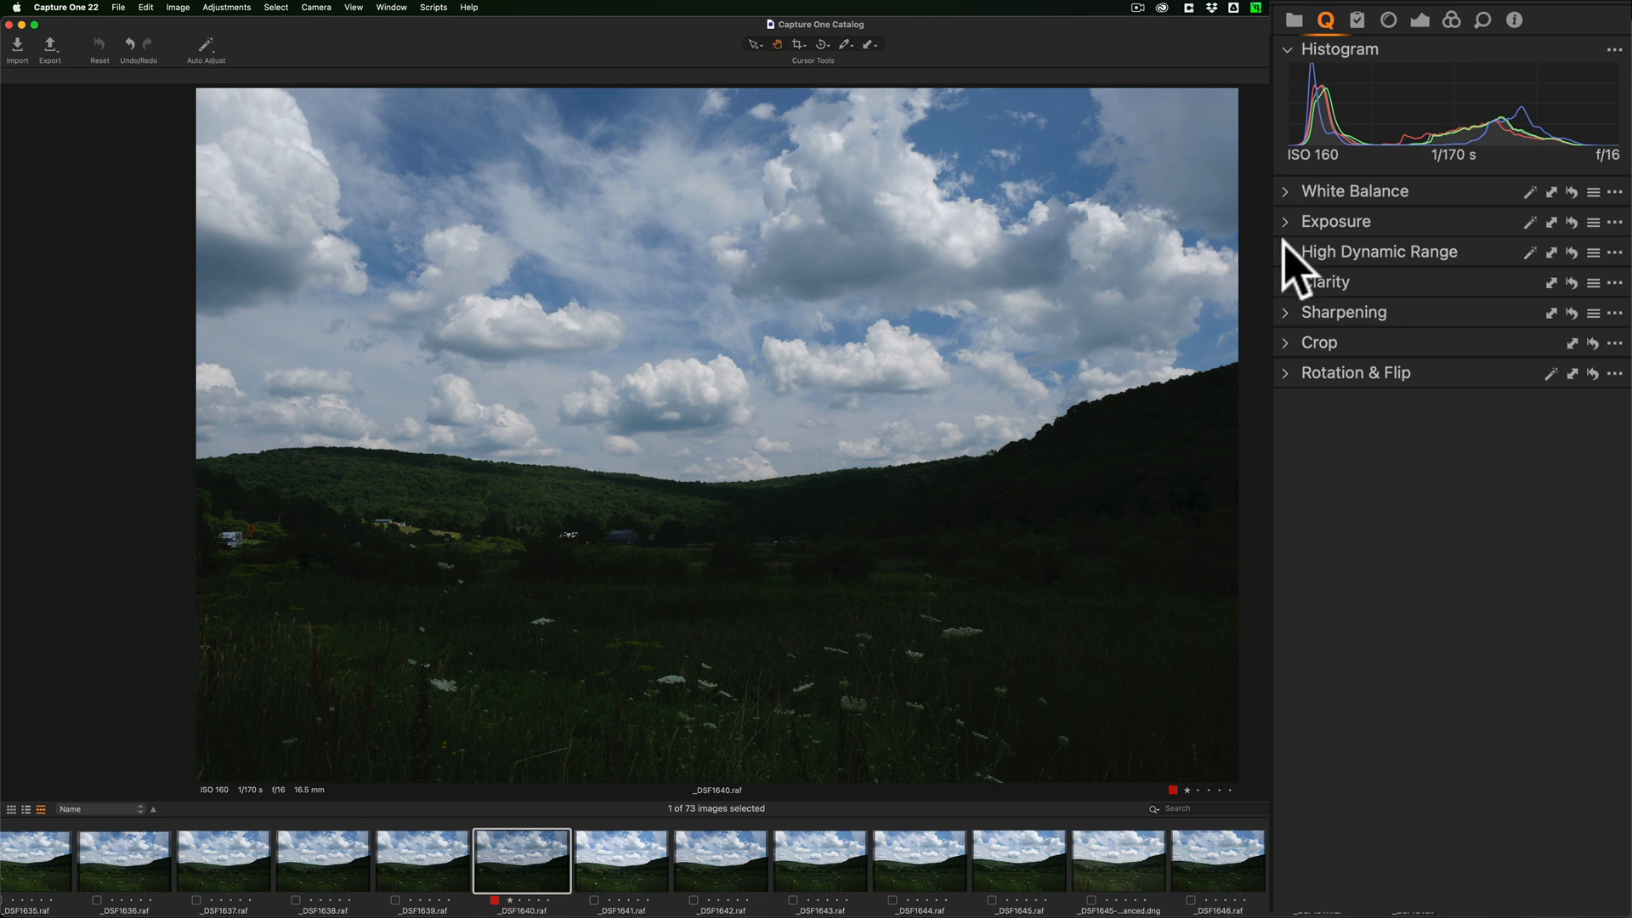
pyautogui.click(1285, 251)
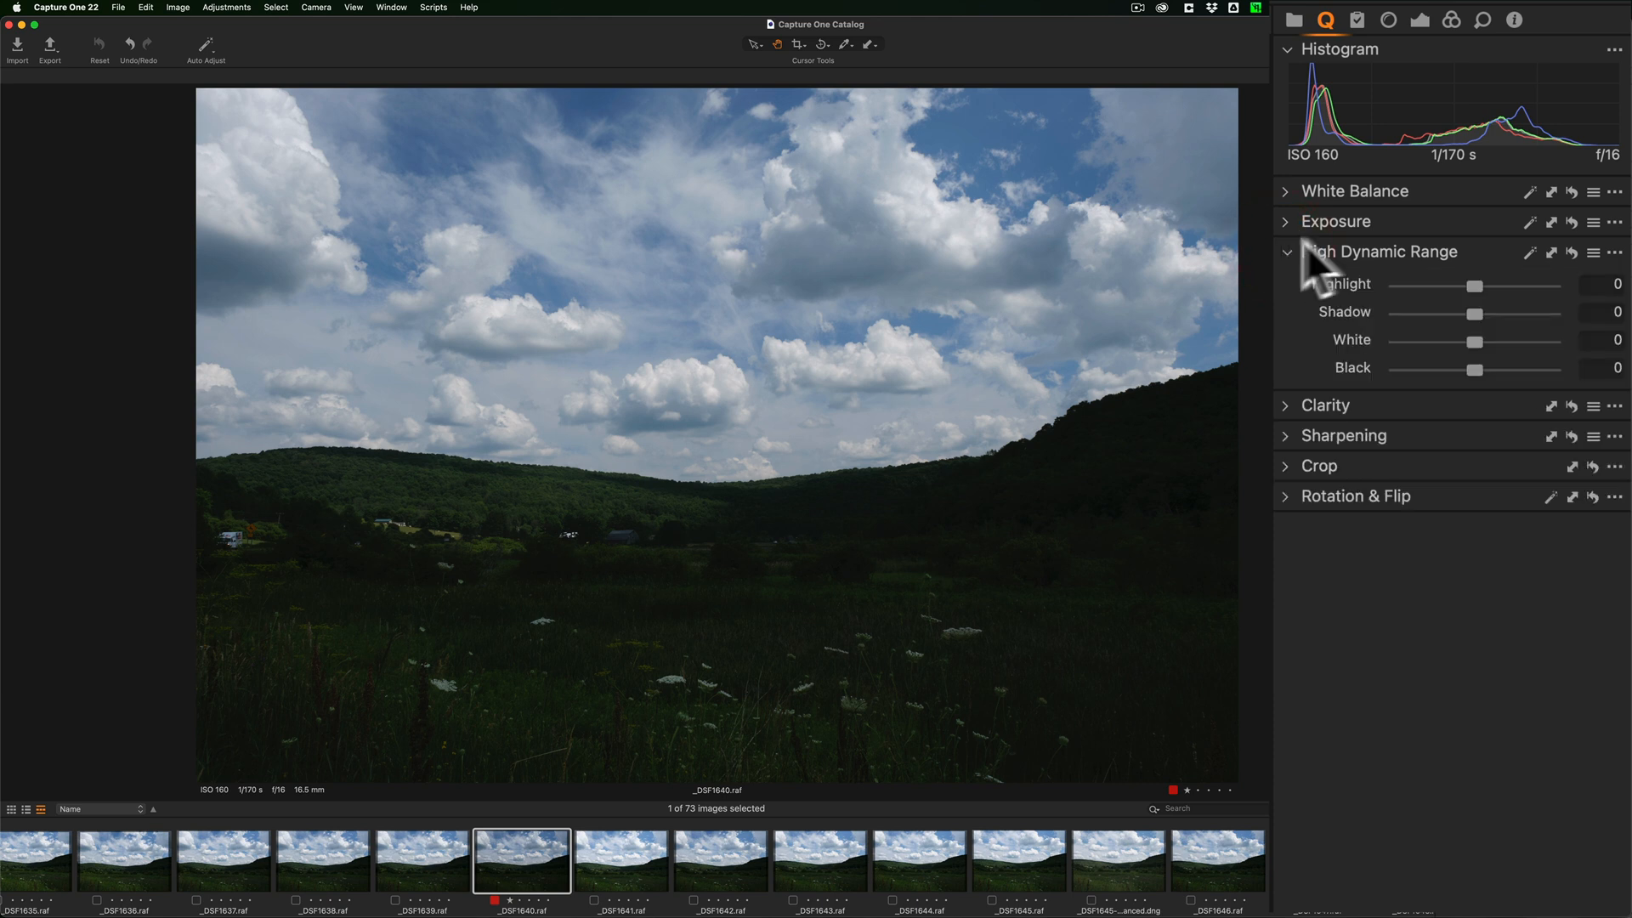
pyautogui.moveTo(1468, 354)
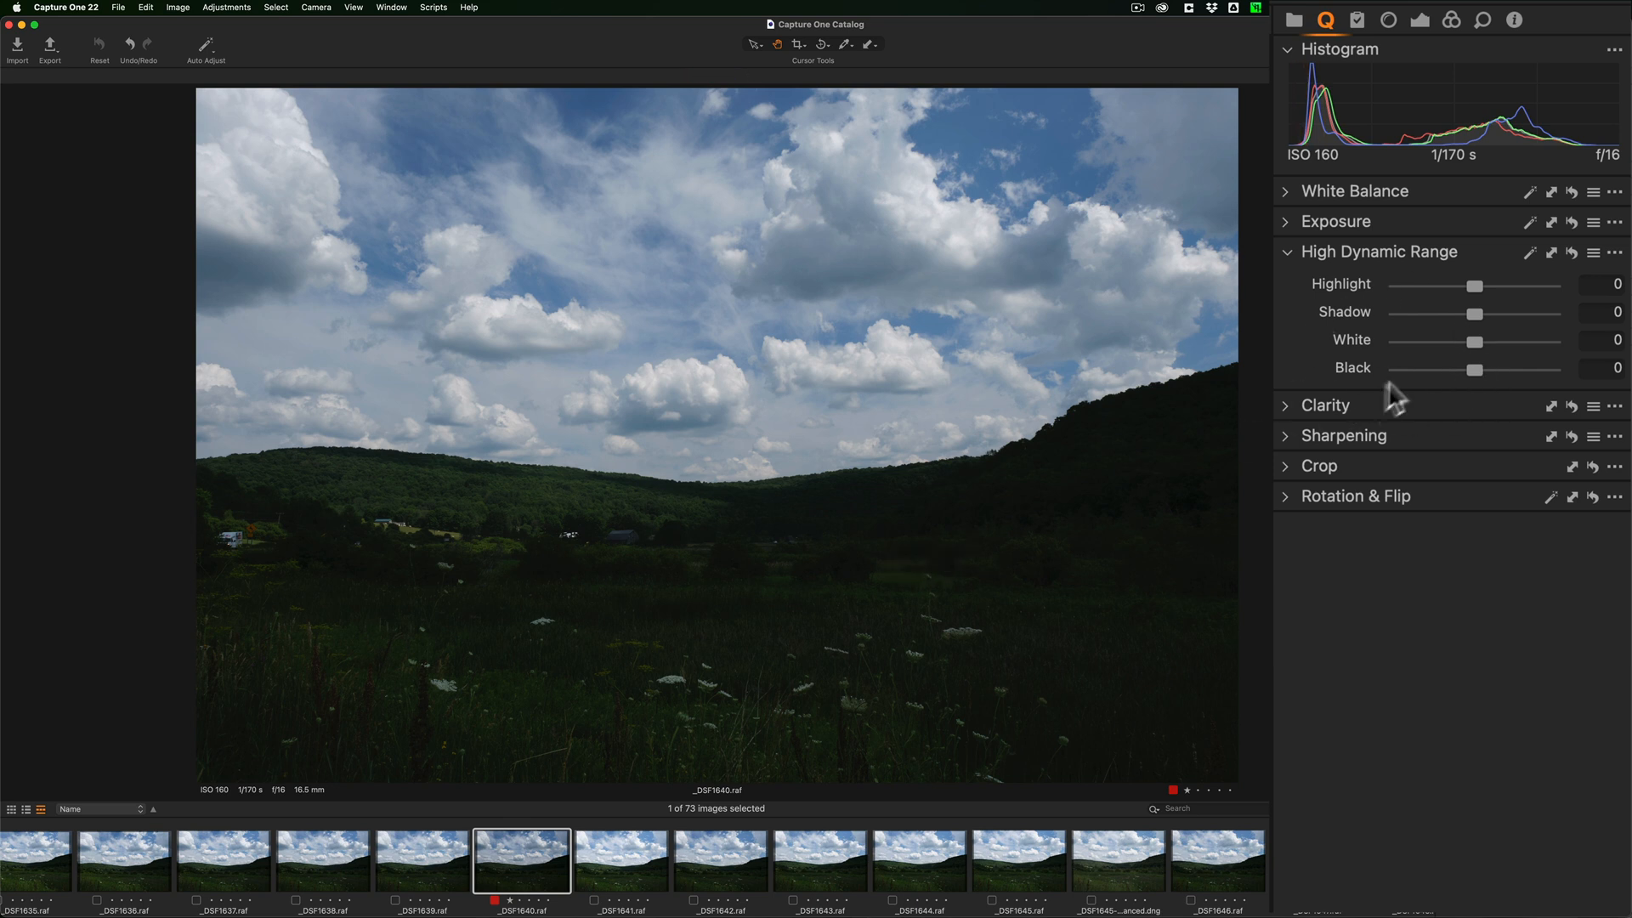
pyautogui.moveTo(1434, 406)
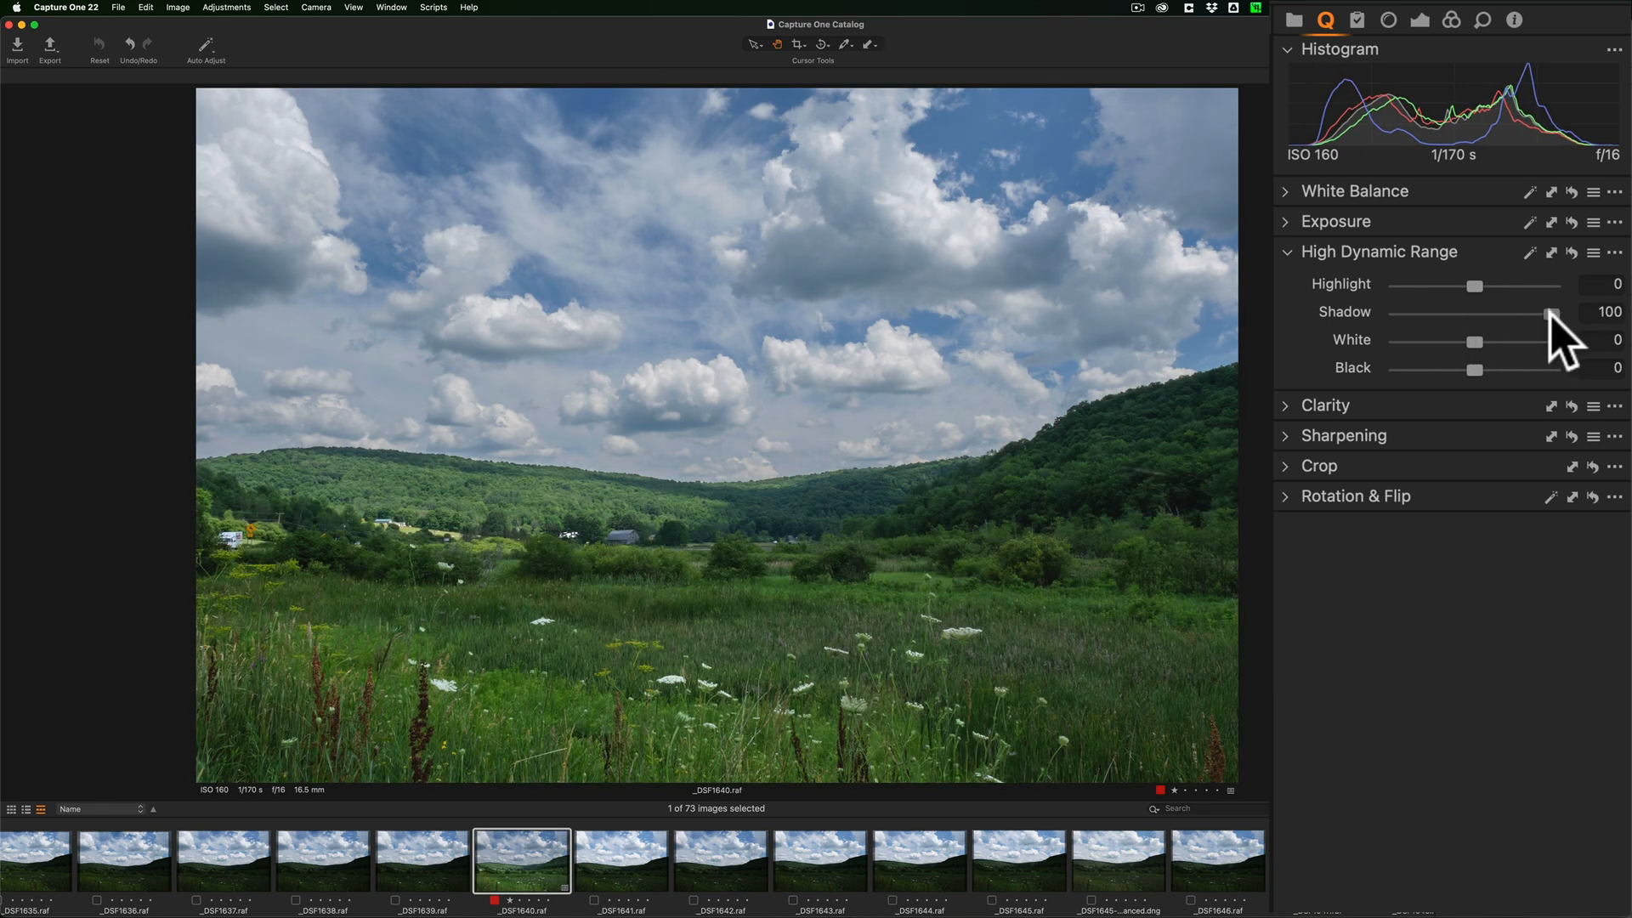
pyautogui.moveTo(1489, 333)
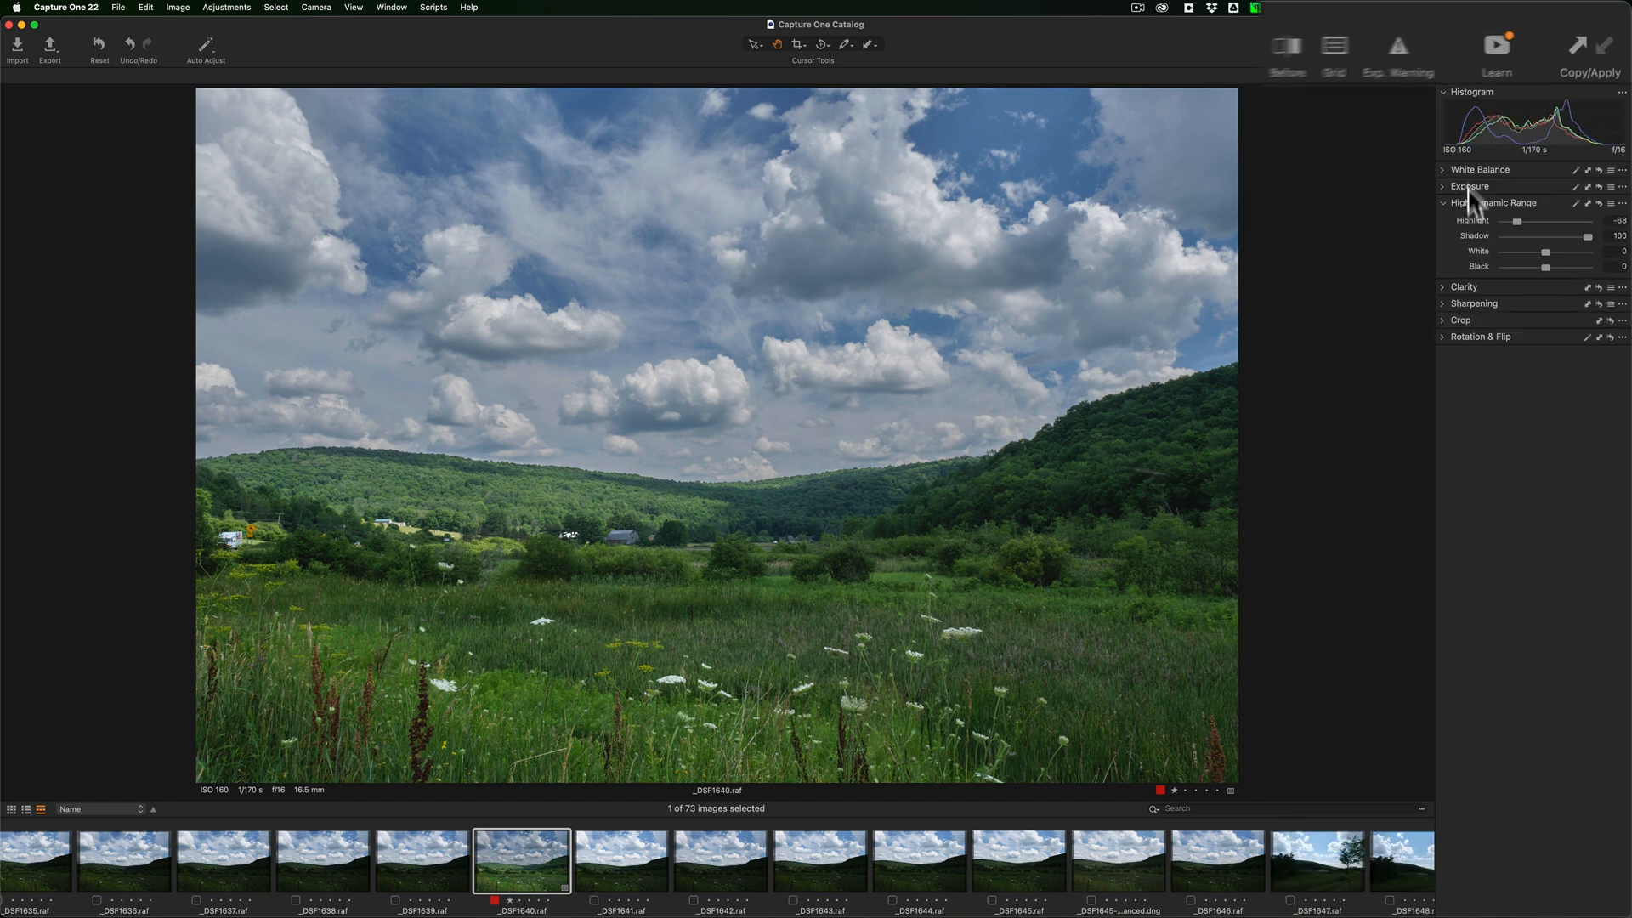
pyautogui.moveTo(1343, 52)
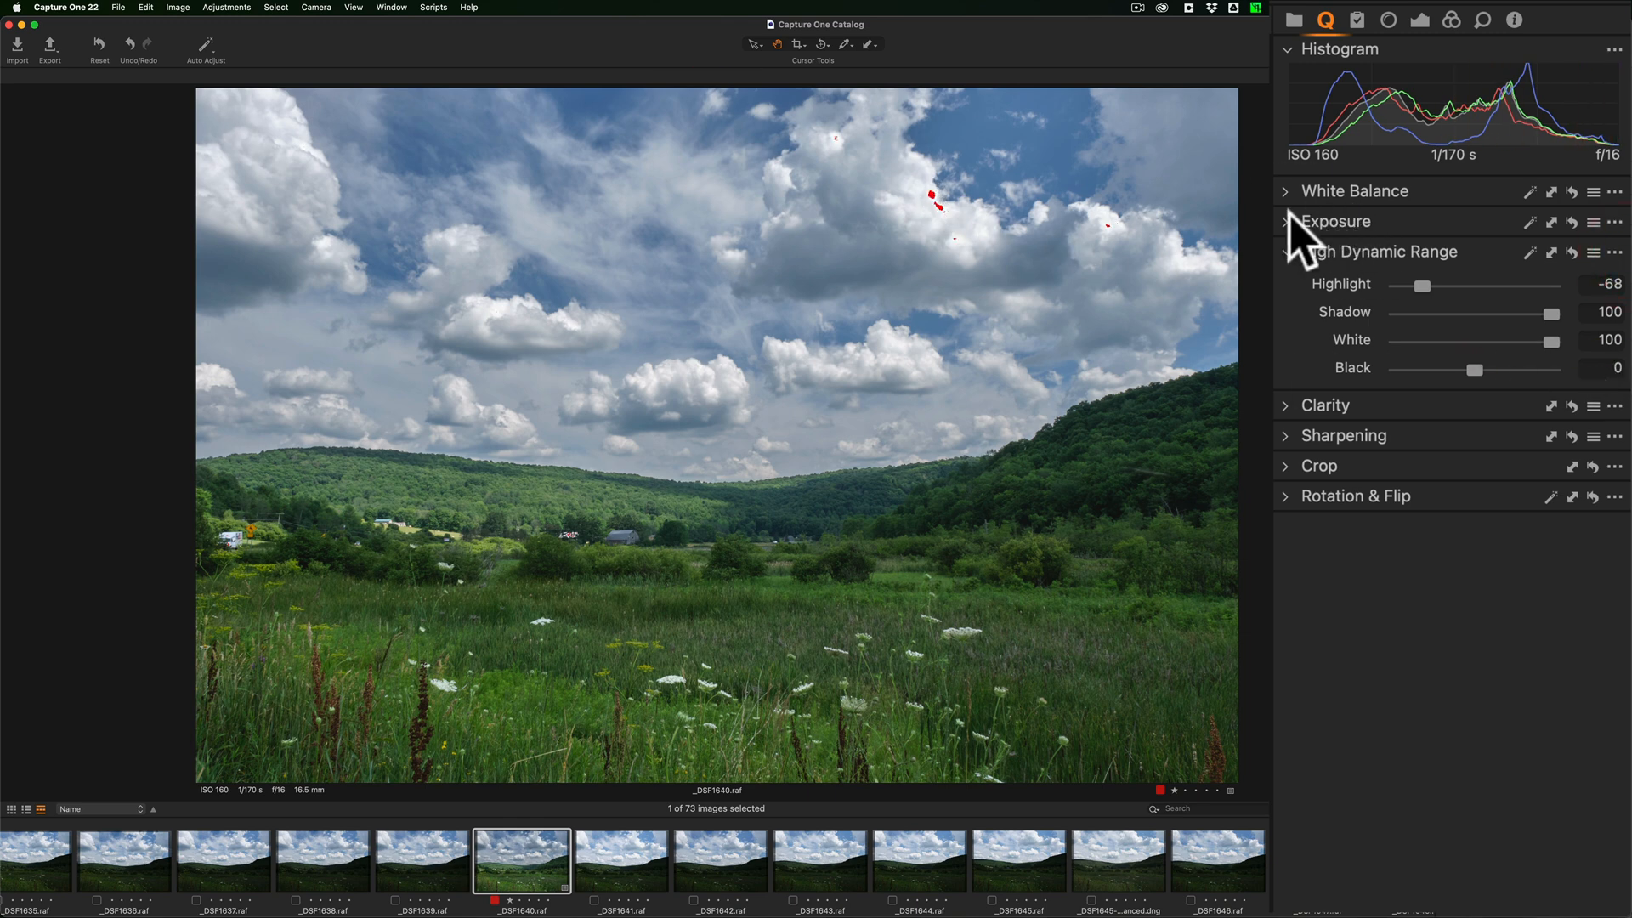
# Expand the Exposure adjustments for the meadow landscape.
pyautogui.click(1336, 221)
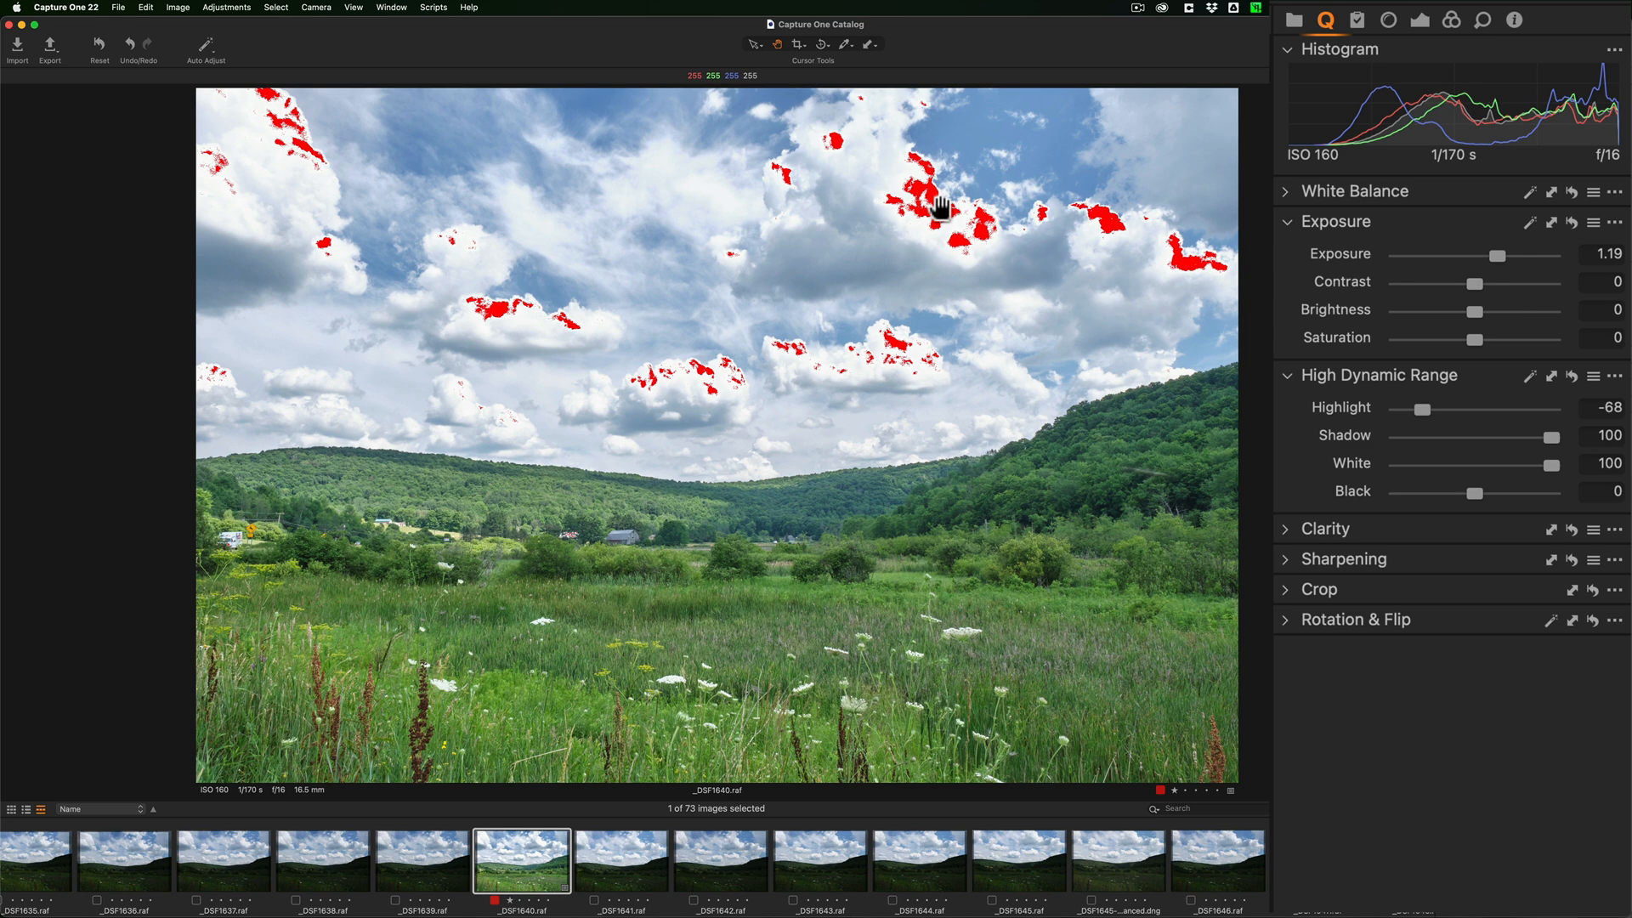
pyautogui.moveTo(1489, 286)
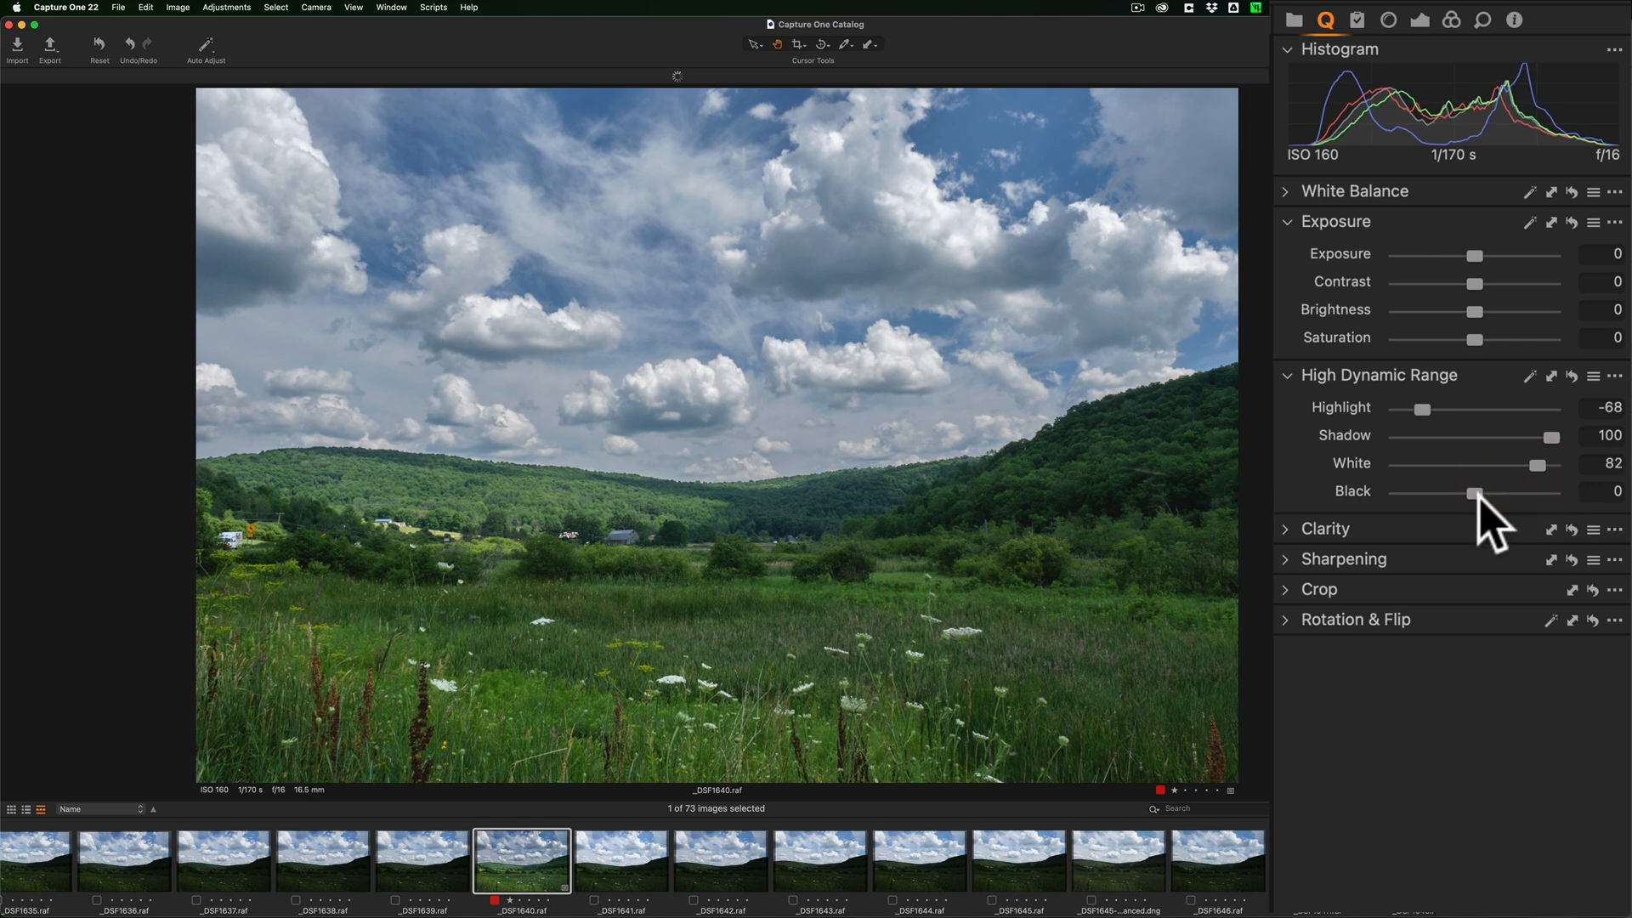
pyautogui.moveTo(1489, 521)
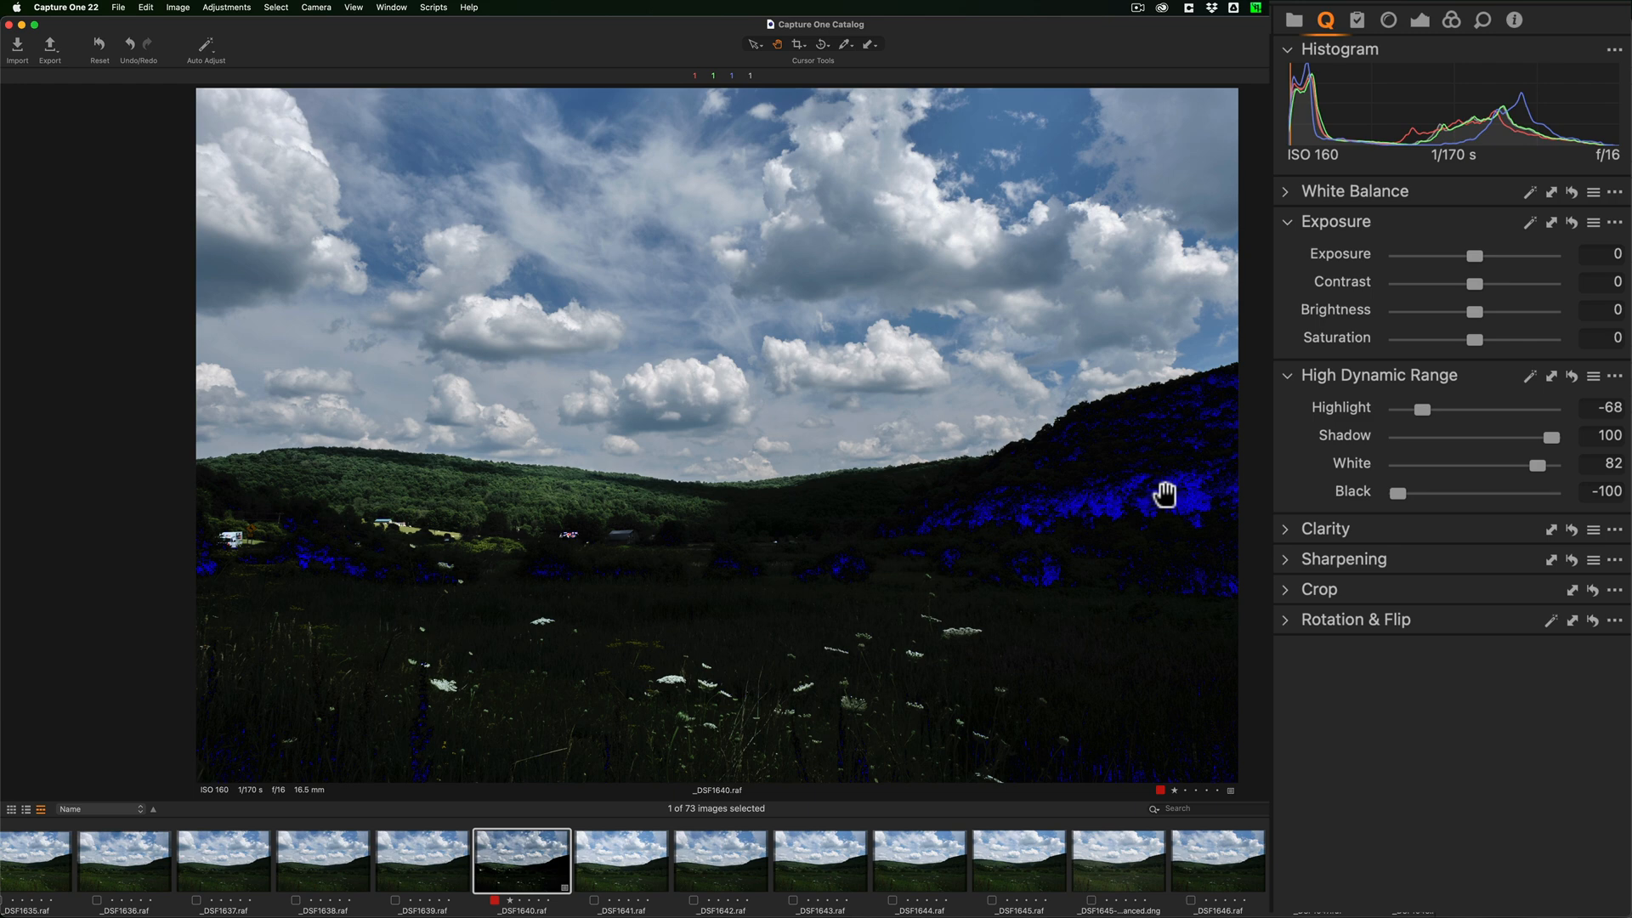
pyautogui.moveTo(1151, 504)
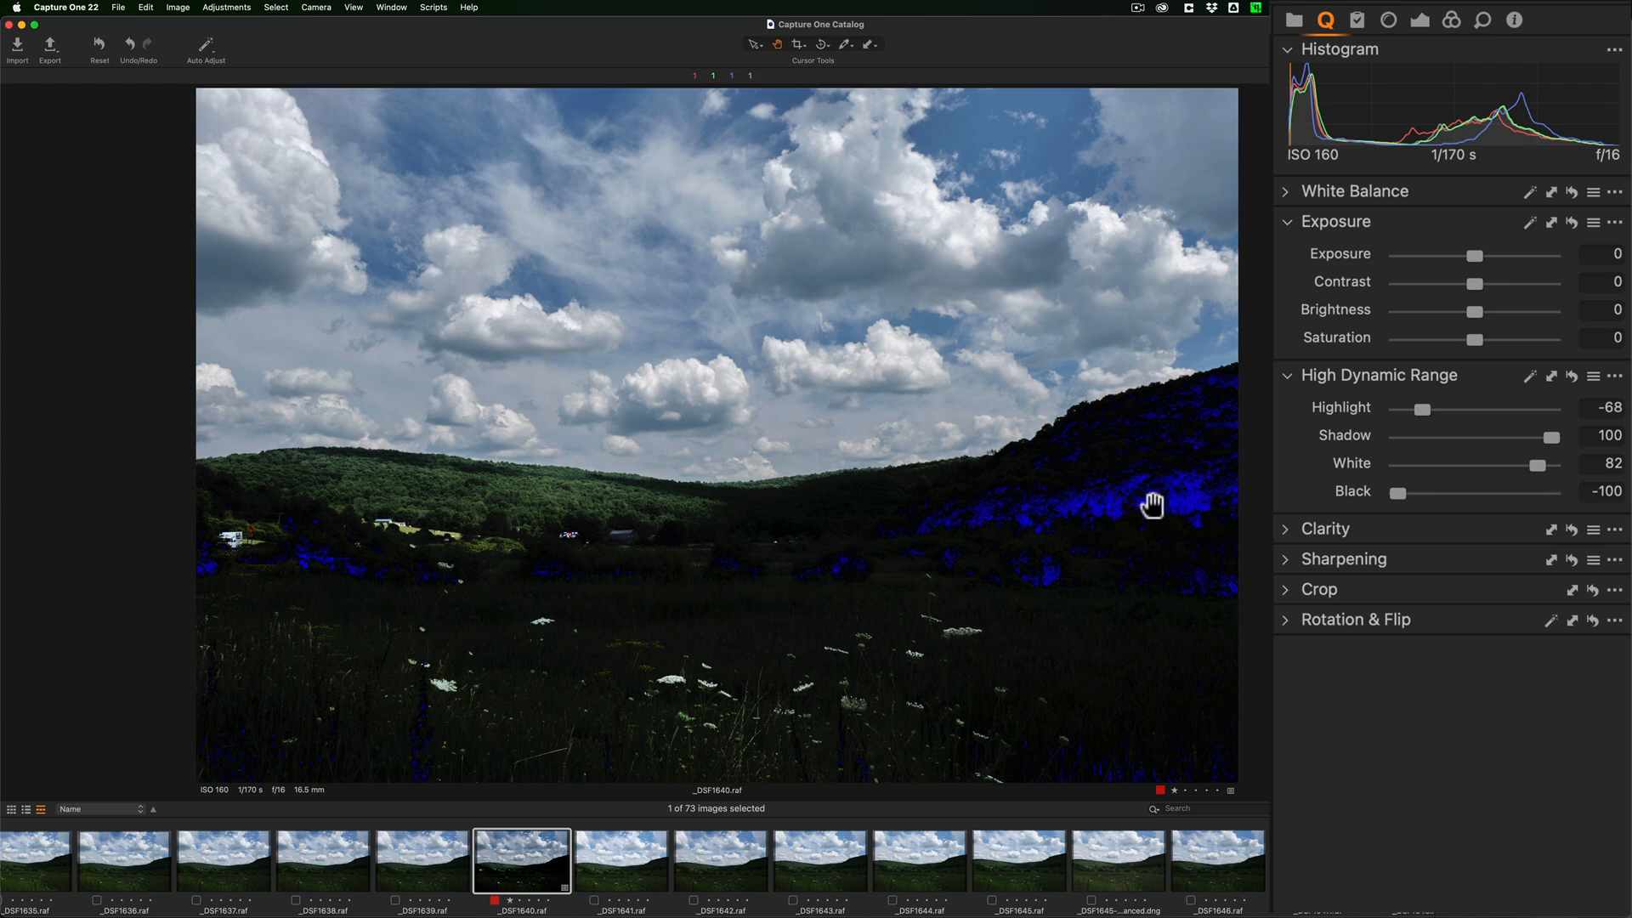
pyautogui.moveTo(1205, 492)
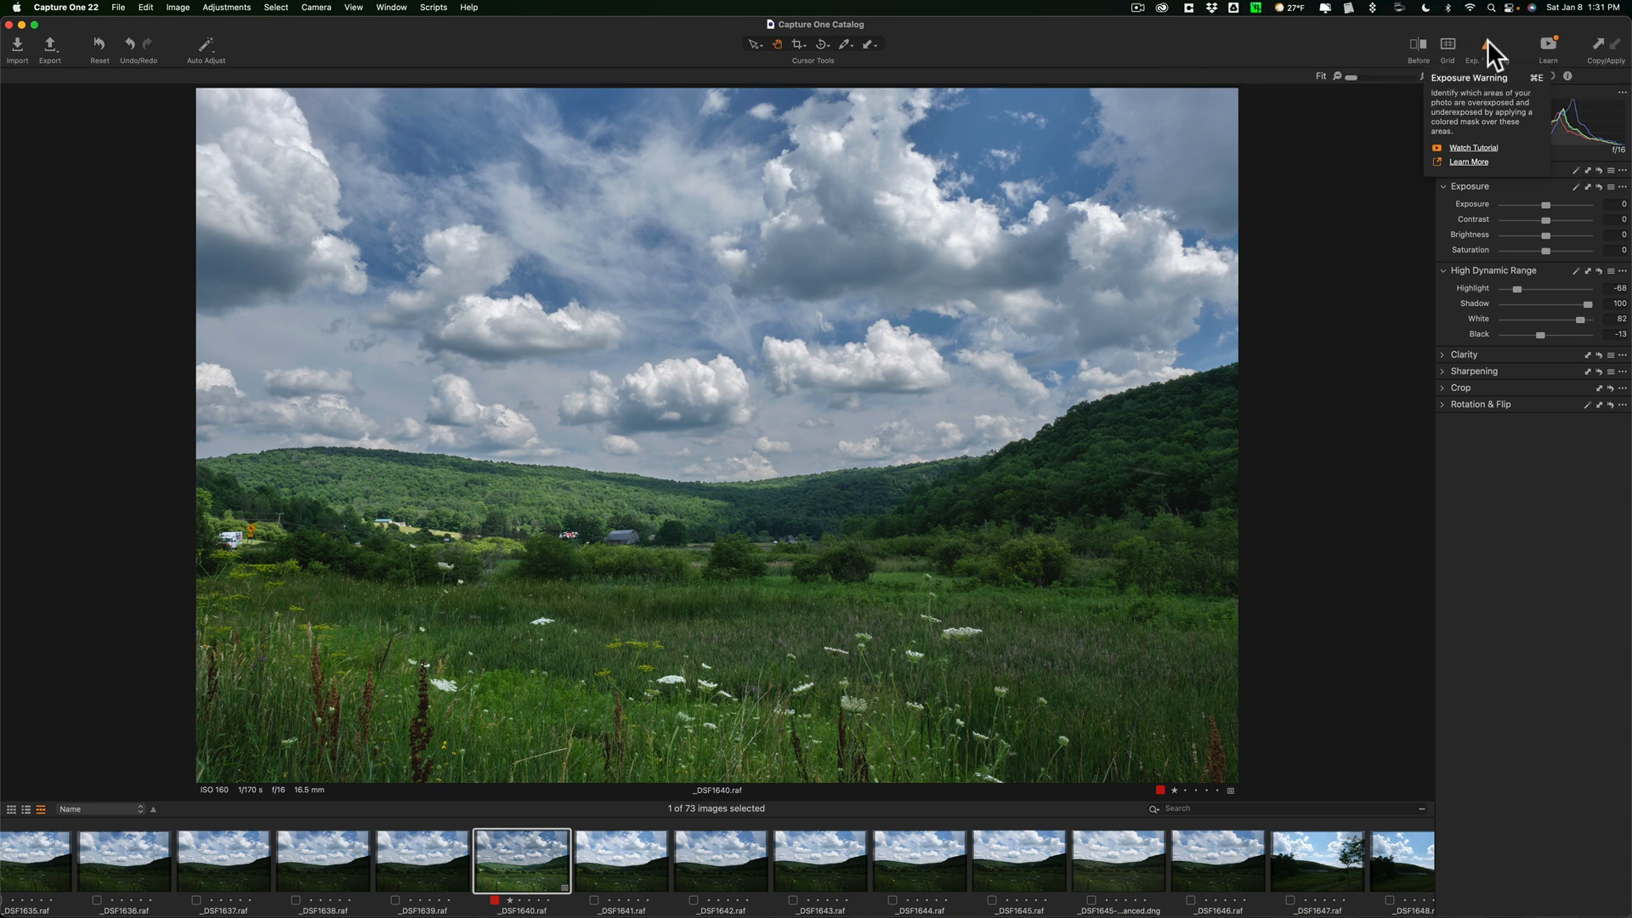
pyautogui.moveTo(1492, 65)
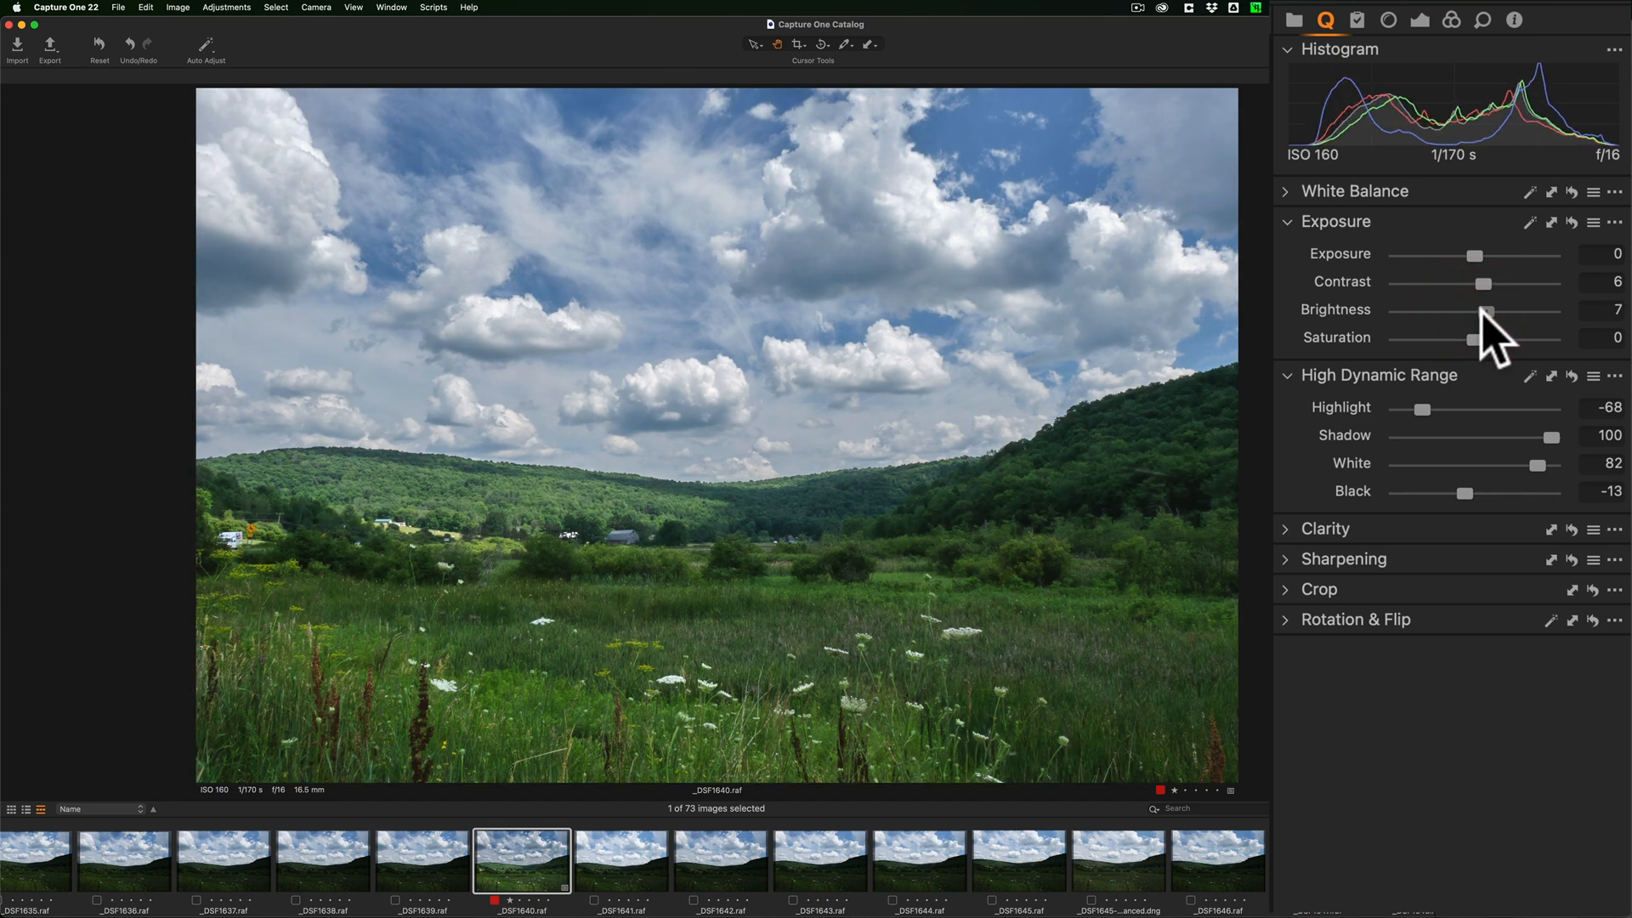
pyautogui.moveTo(1478, 353)
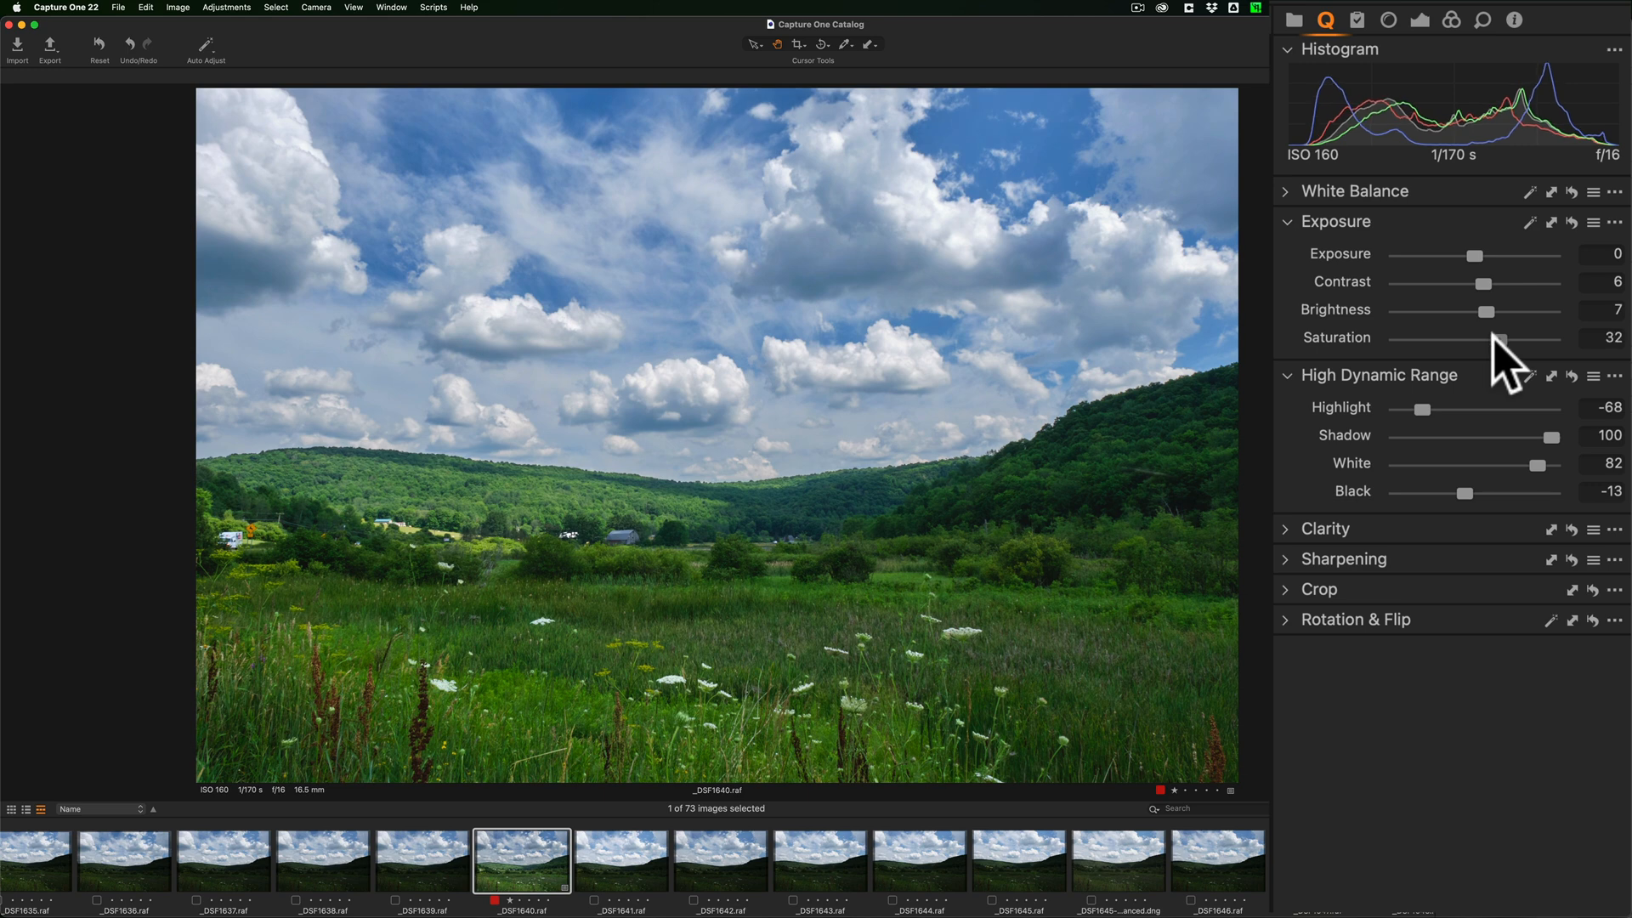
pyautogui.moveTo(1301, 250)
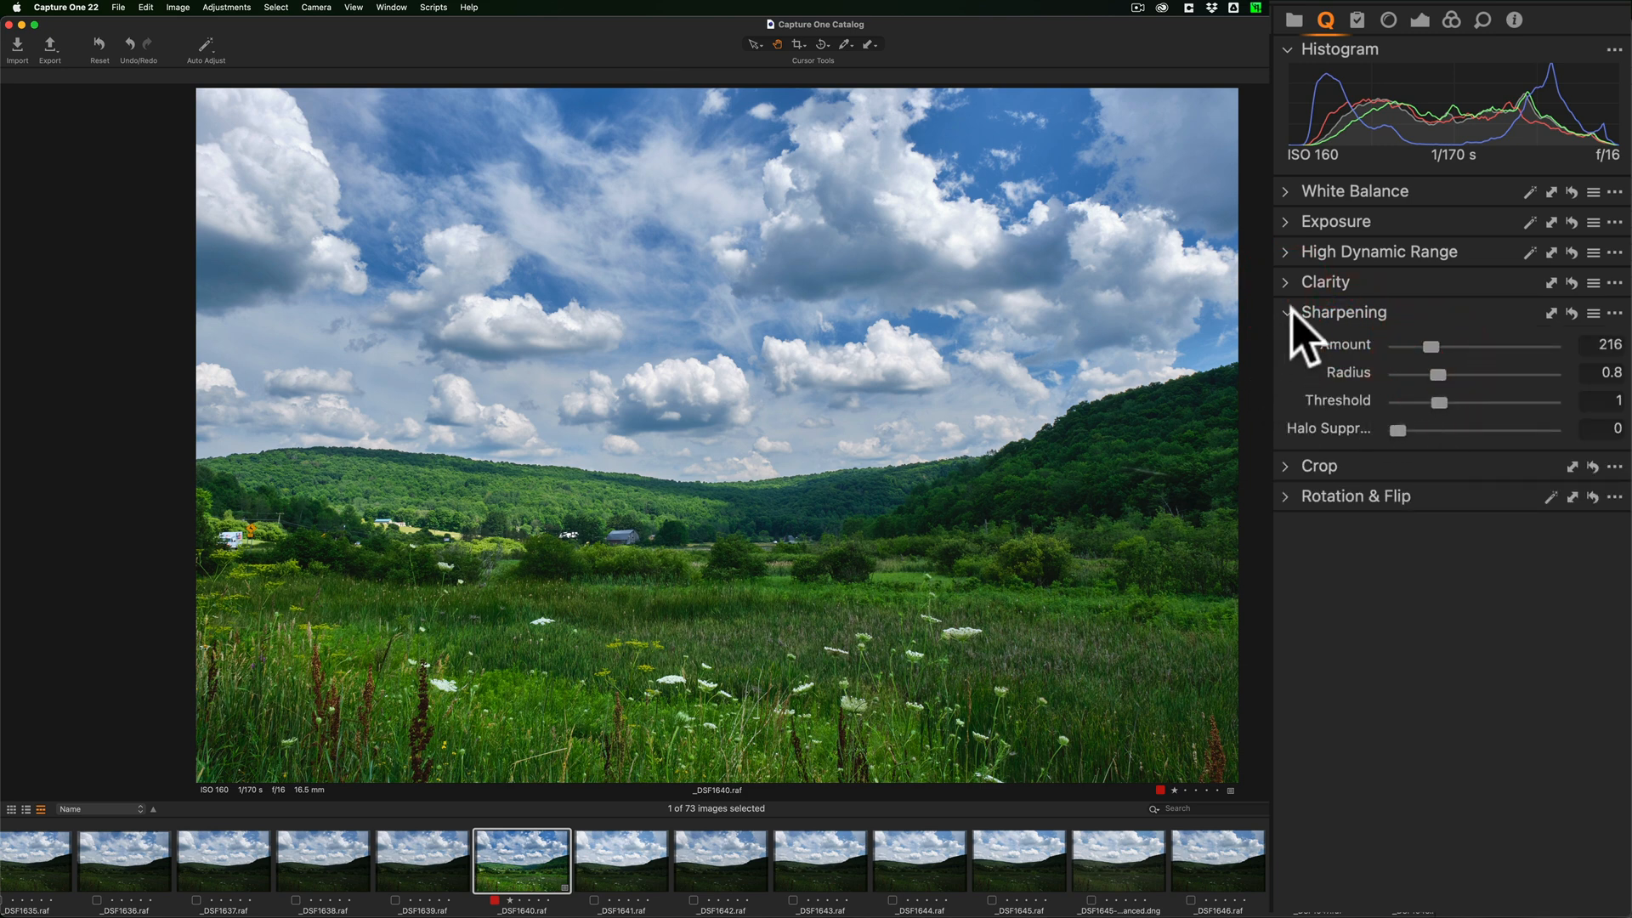
pyautogui.click(1286, 312)
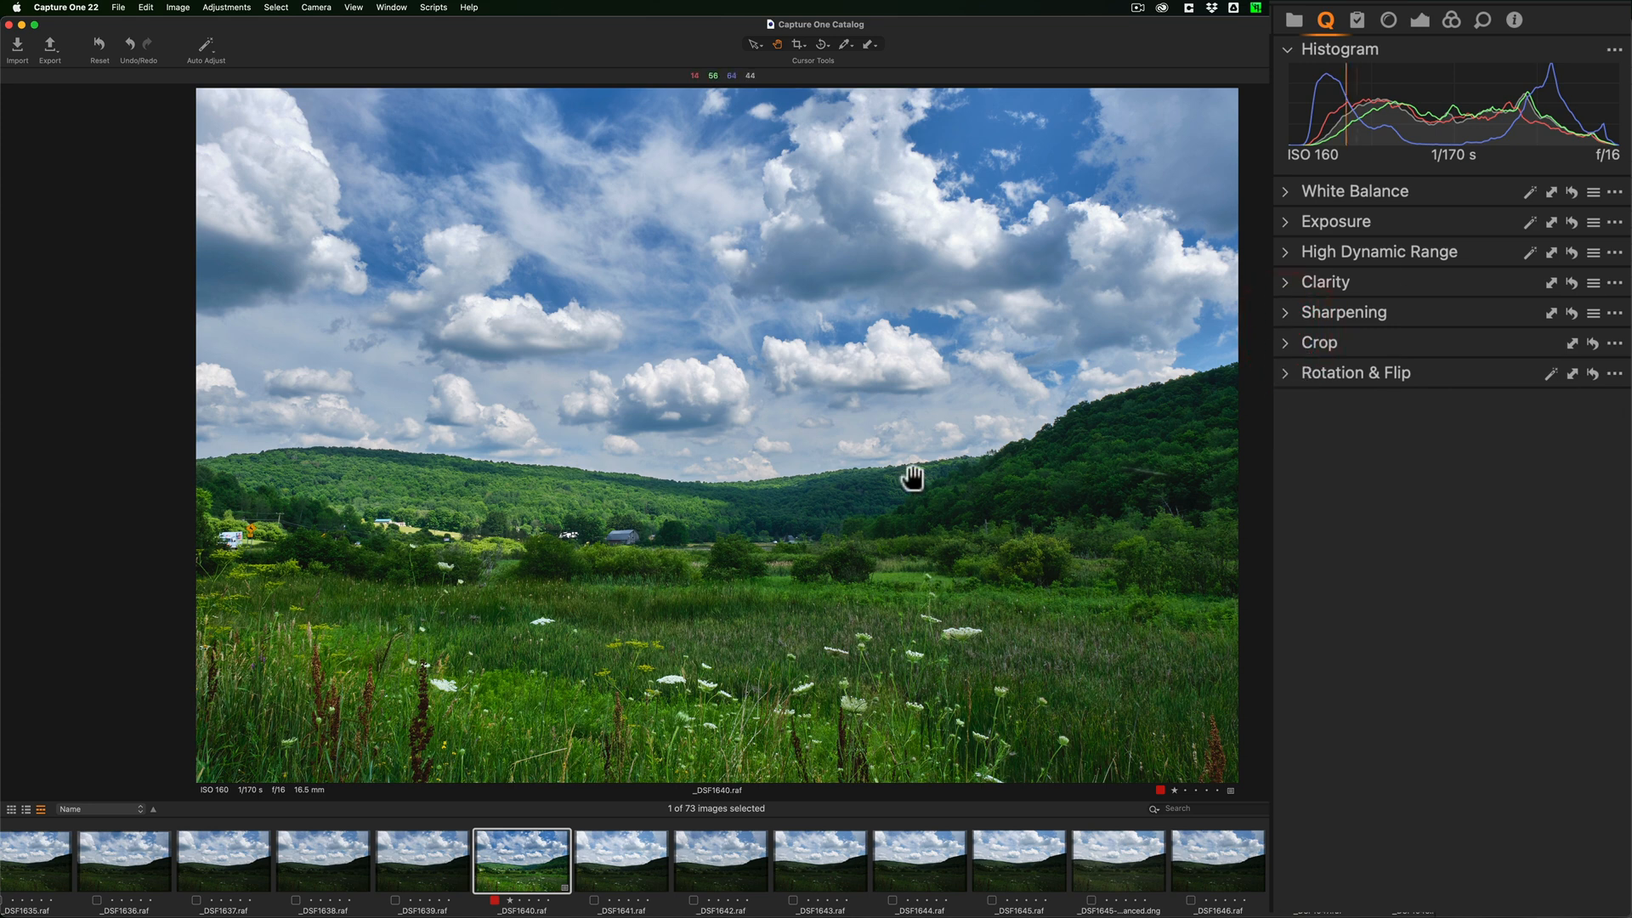
pyautogui.click(1286, 343)
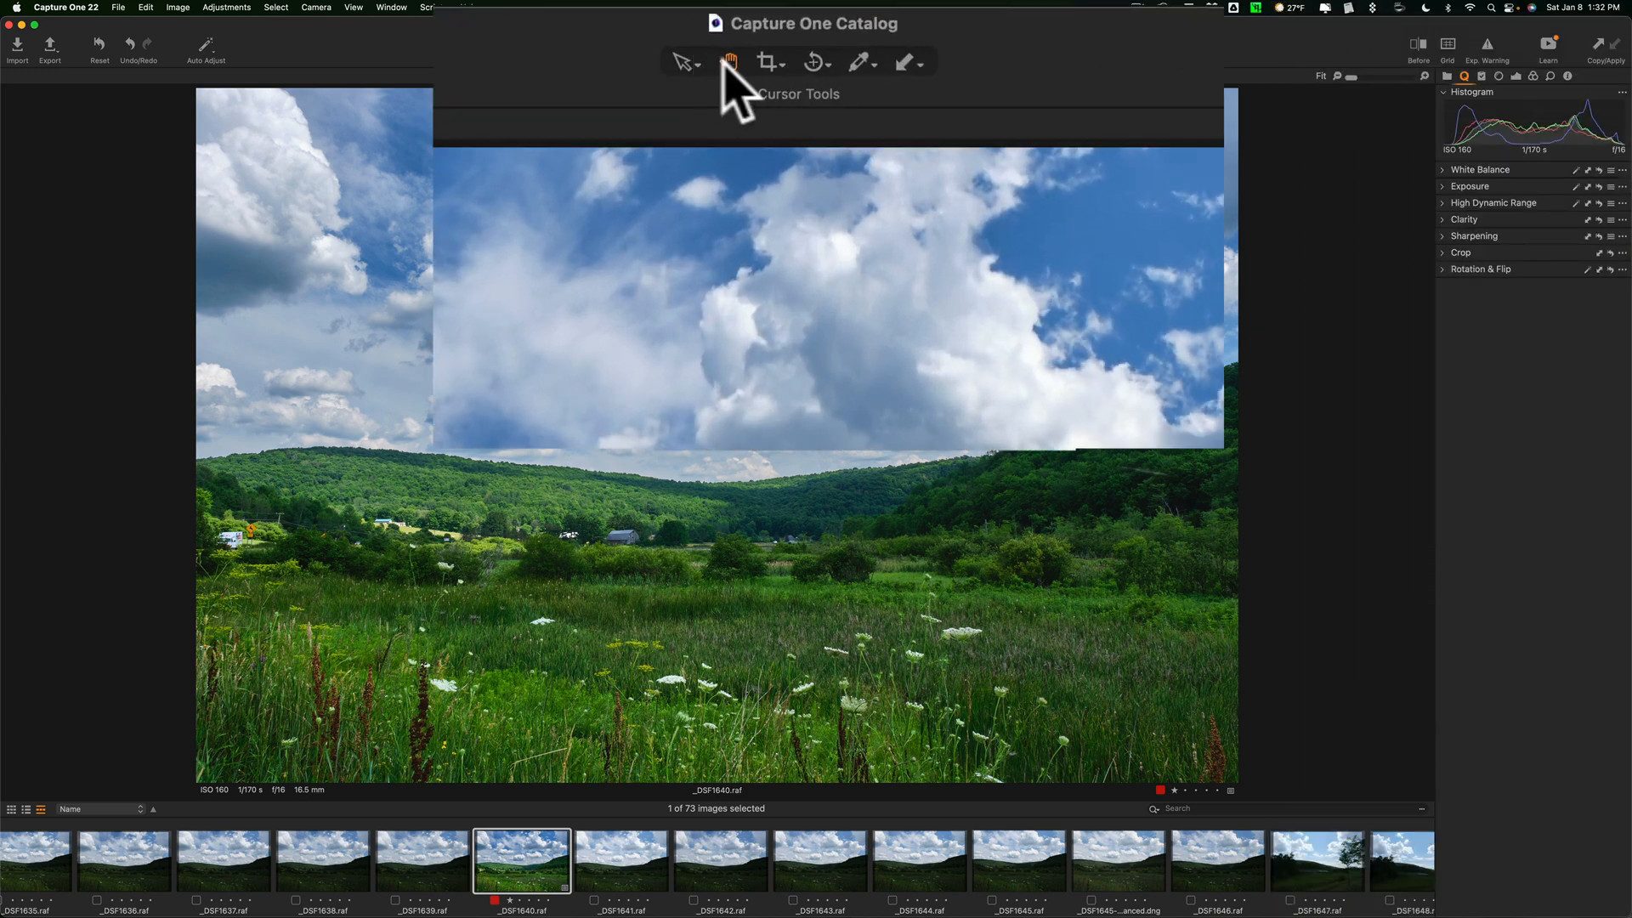
pyautogui.moveTo(769, 62)
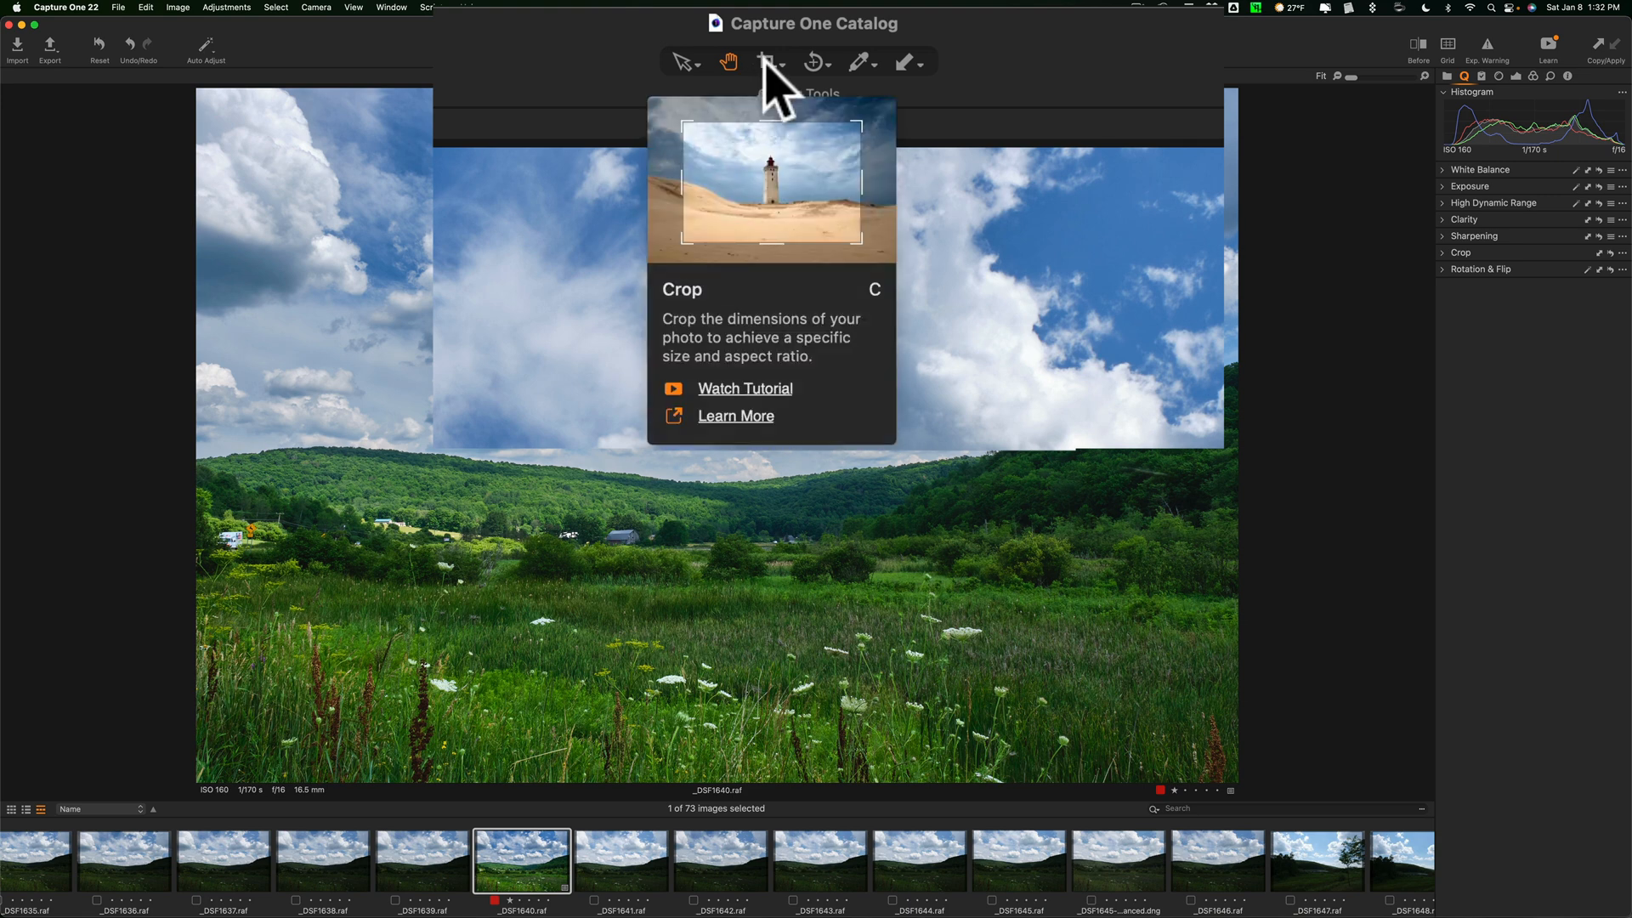
pyautogui.click(767, 62)
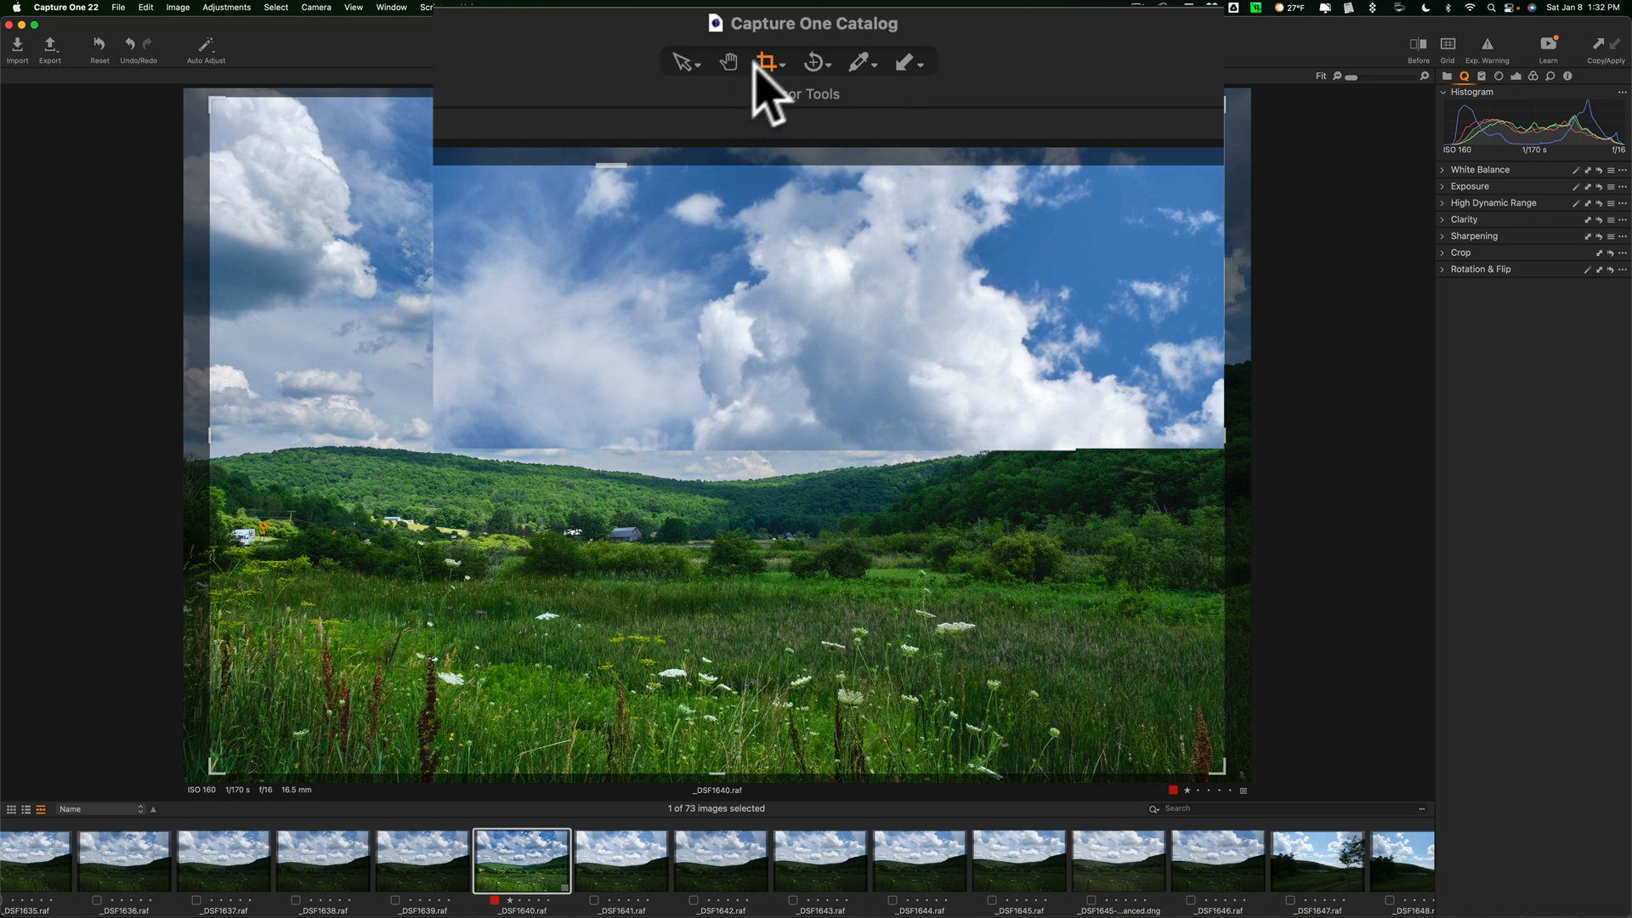
pyautogui.click(779, 62)
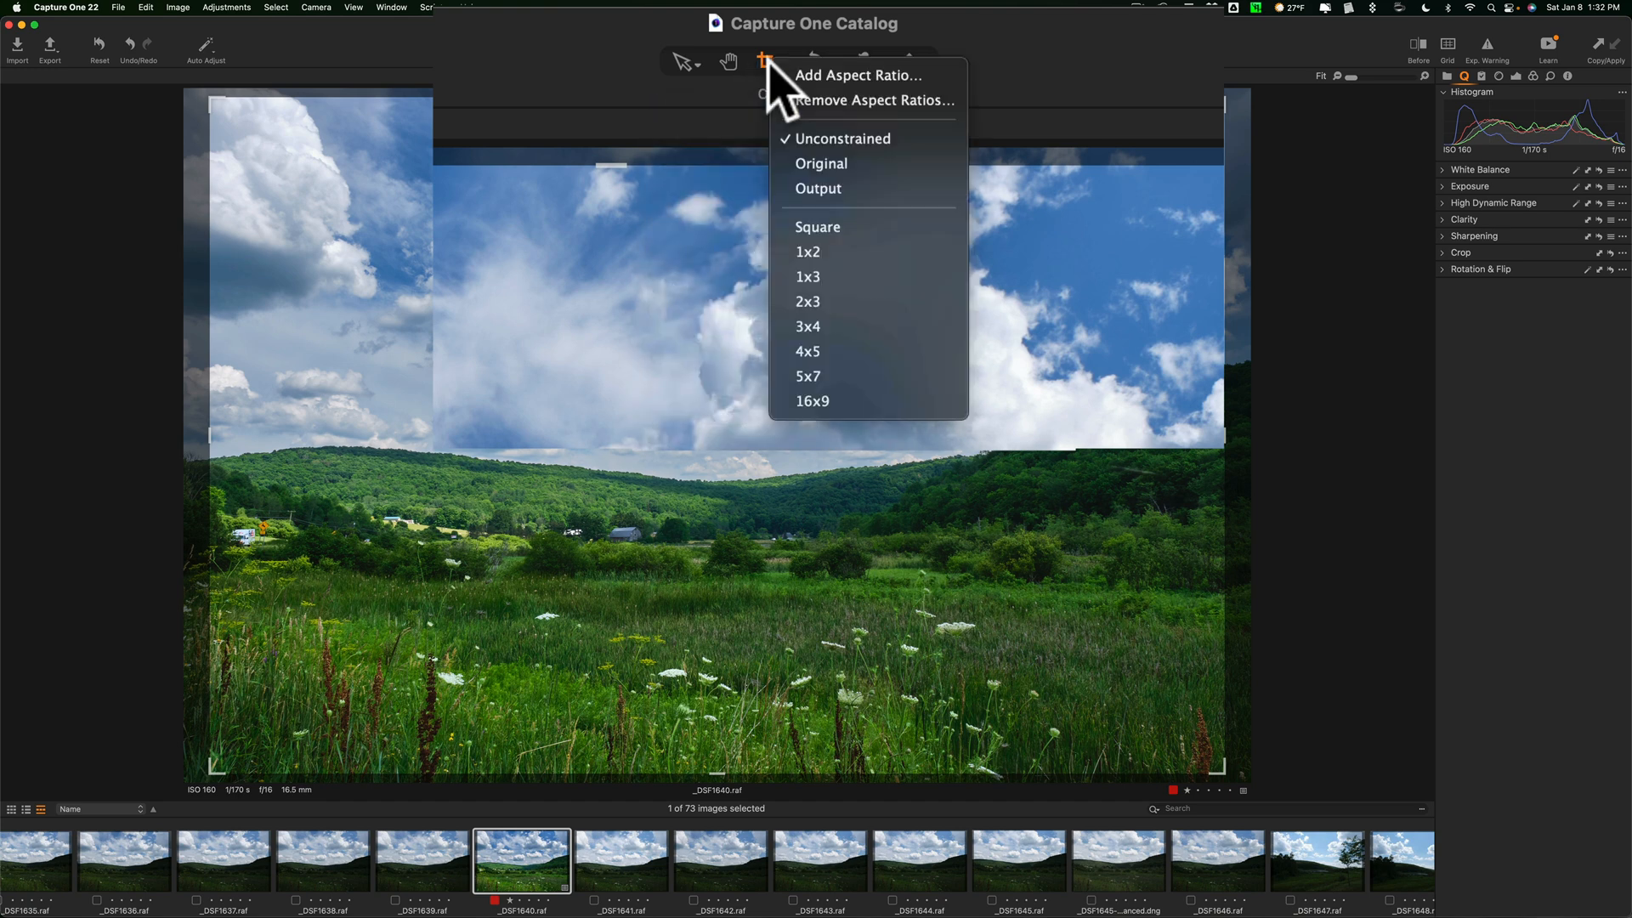
pyautogui.moveTo(816, 252)
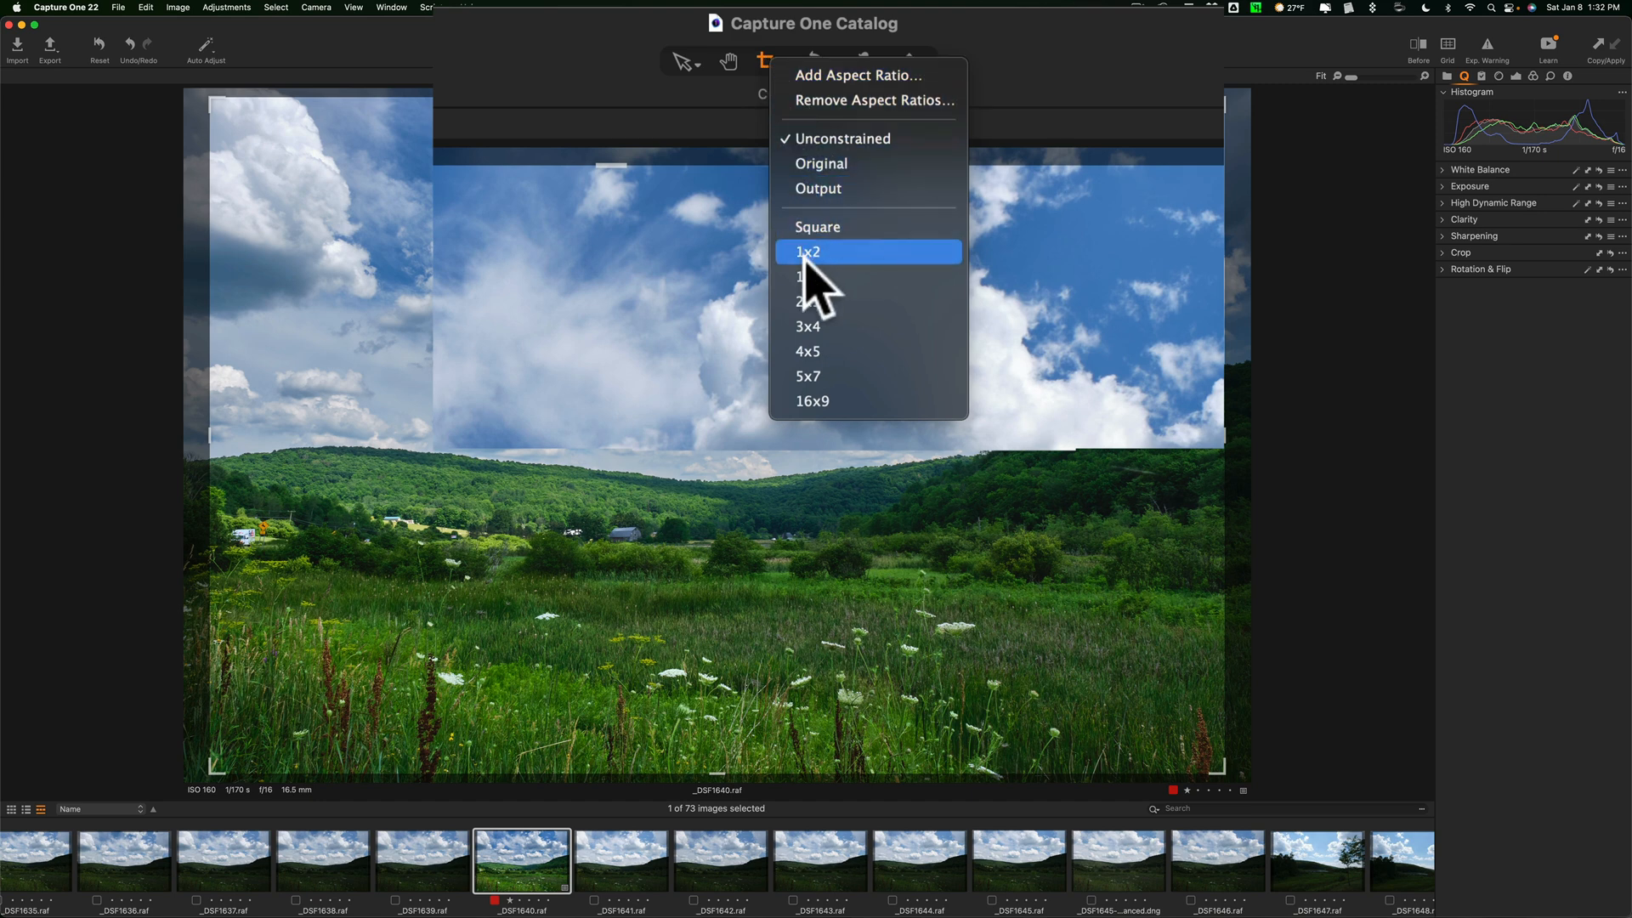
pyautogui.moveTo(807, 251)
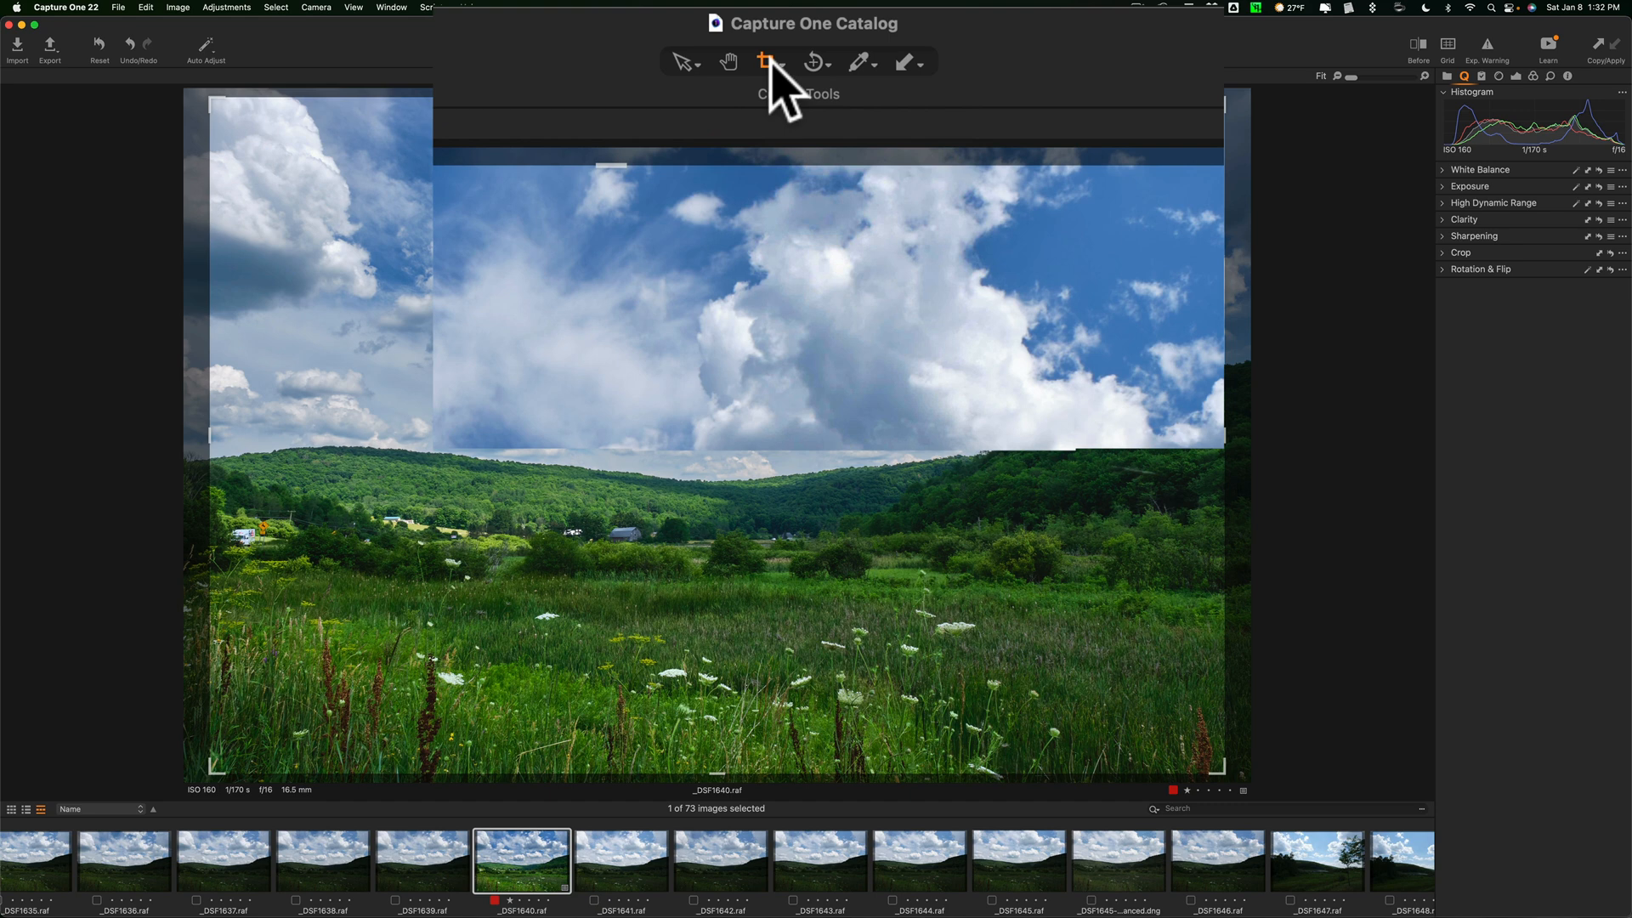
pyautogui.moveTo(817, 62)
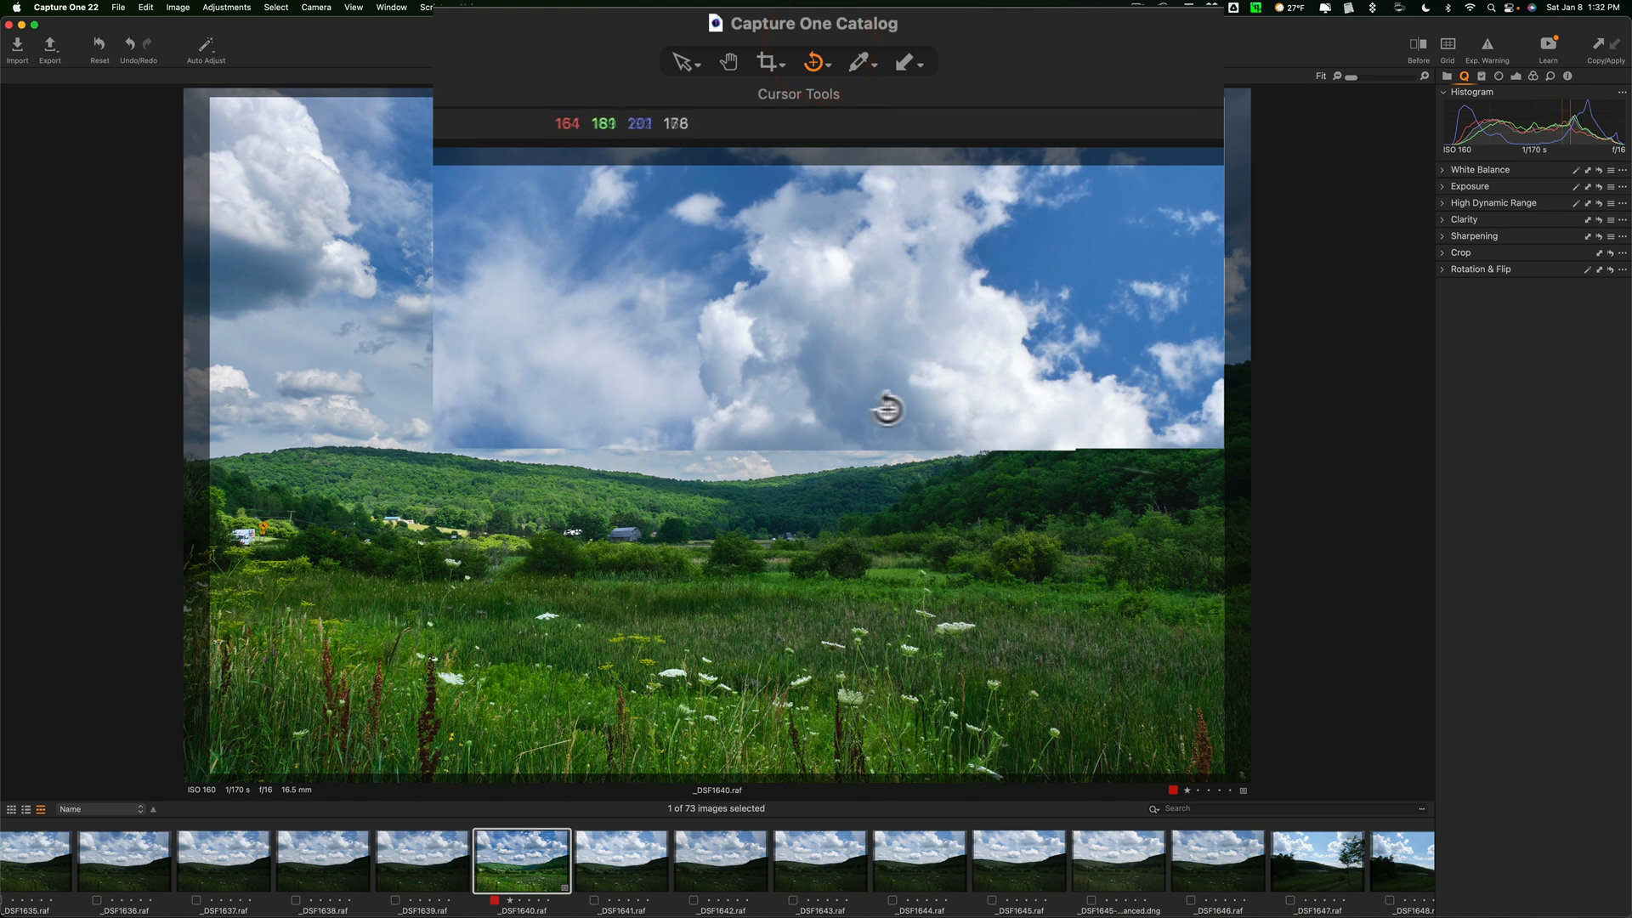
pyautogui.moveTo(933, 405)
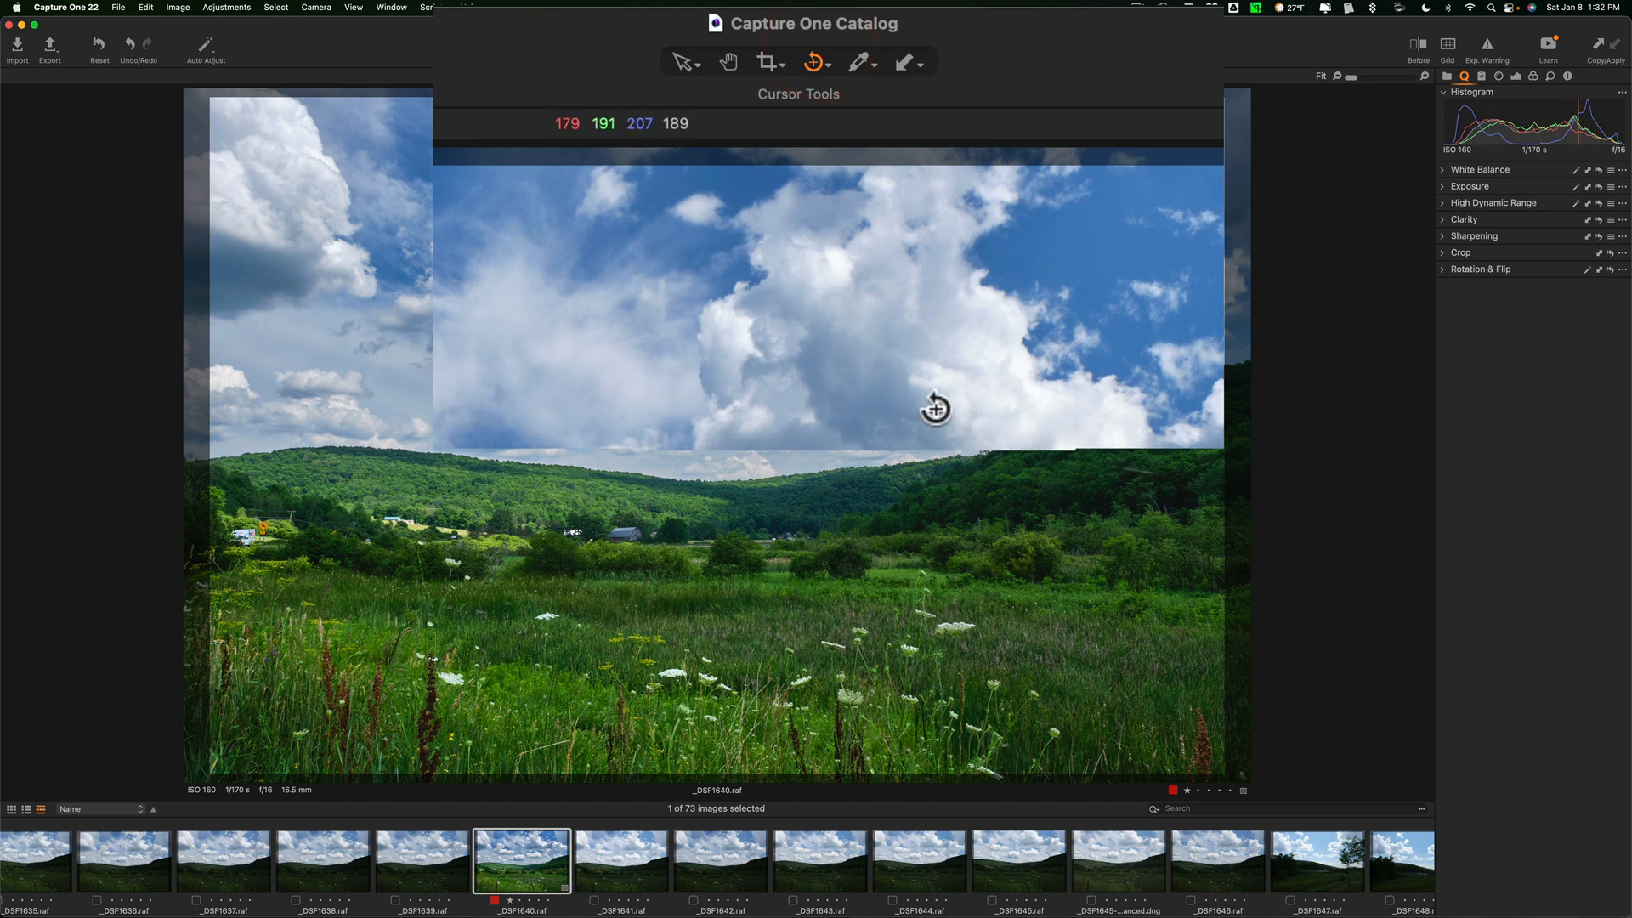
pyautogui.moveTo(926, 400)
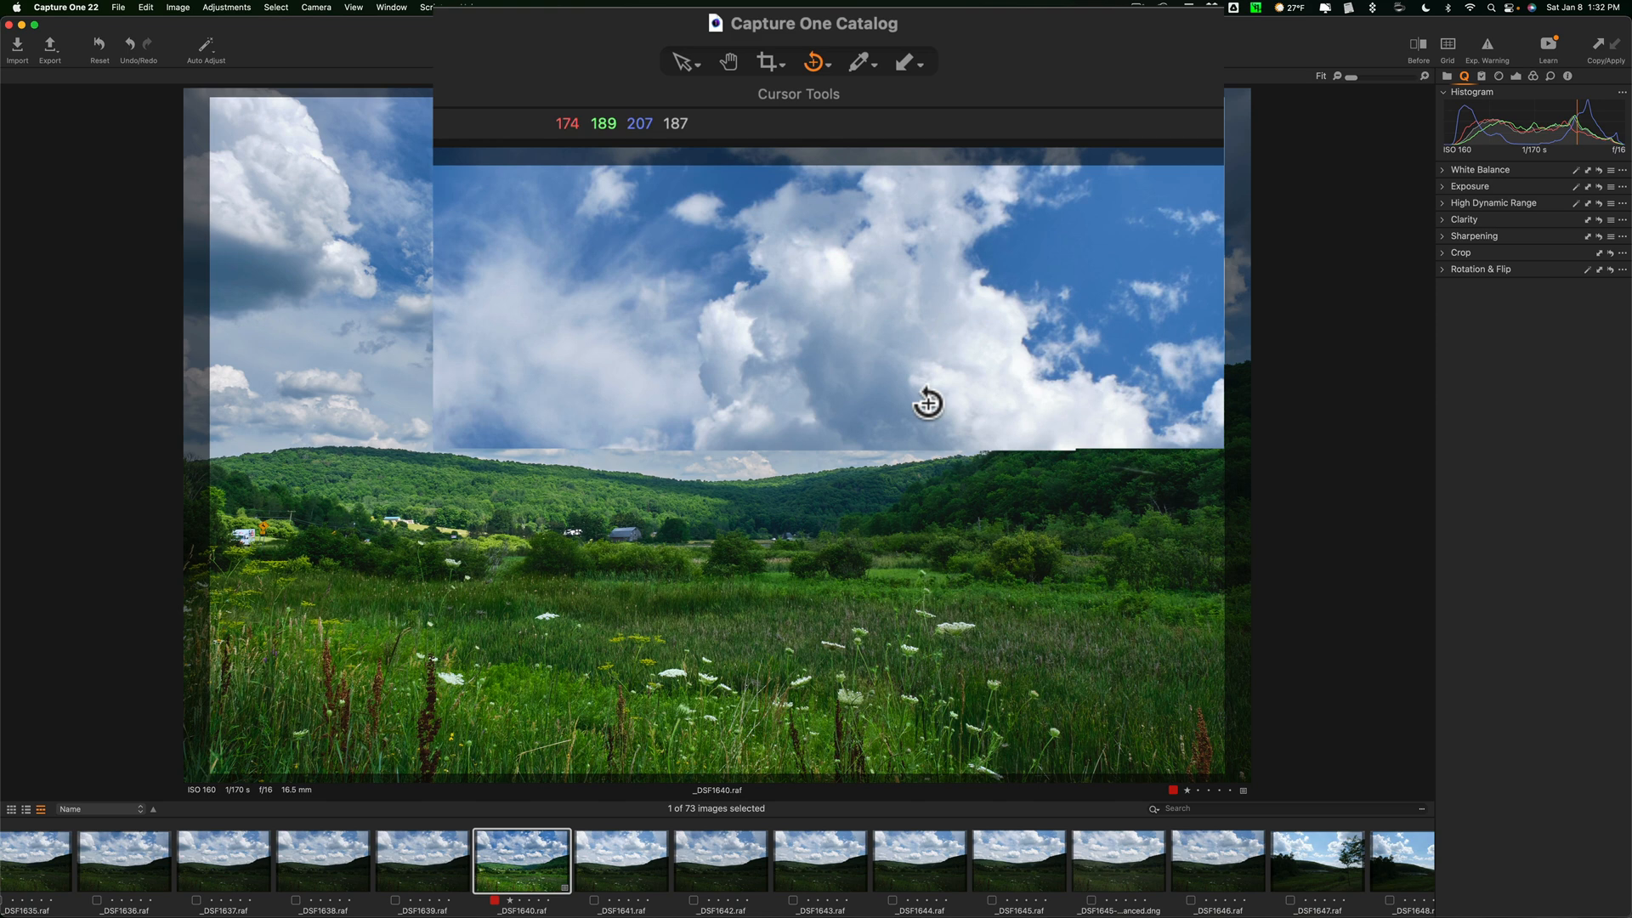
pyautogui.moveTo(849, 365)
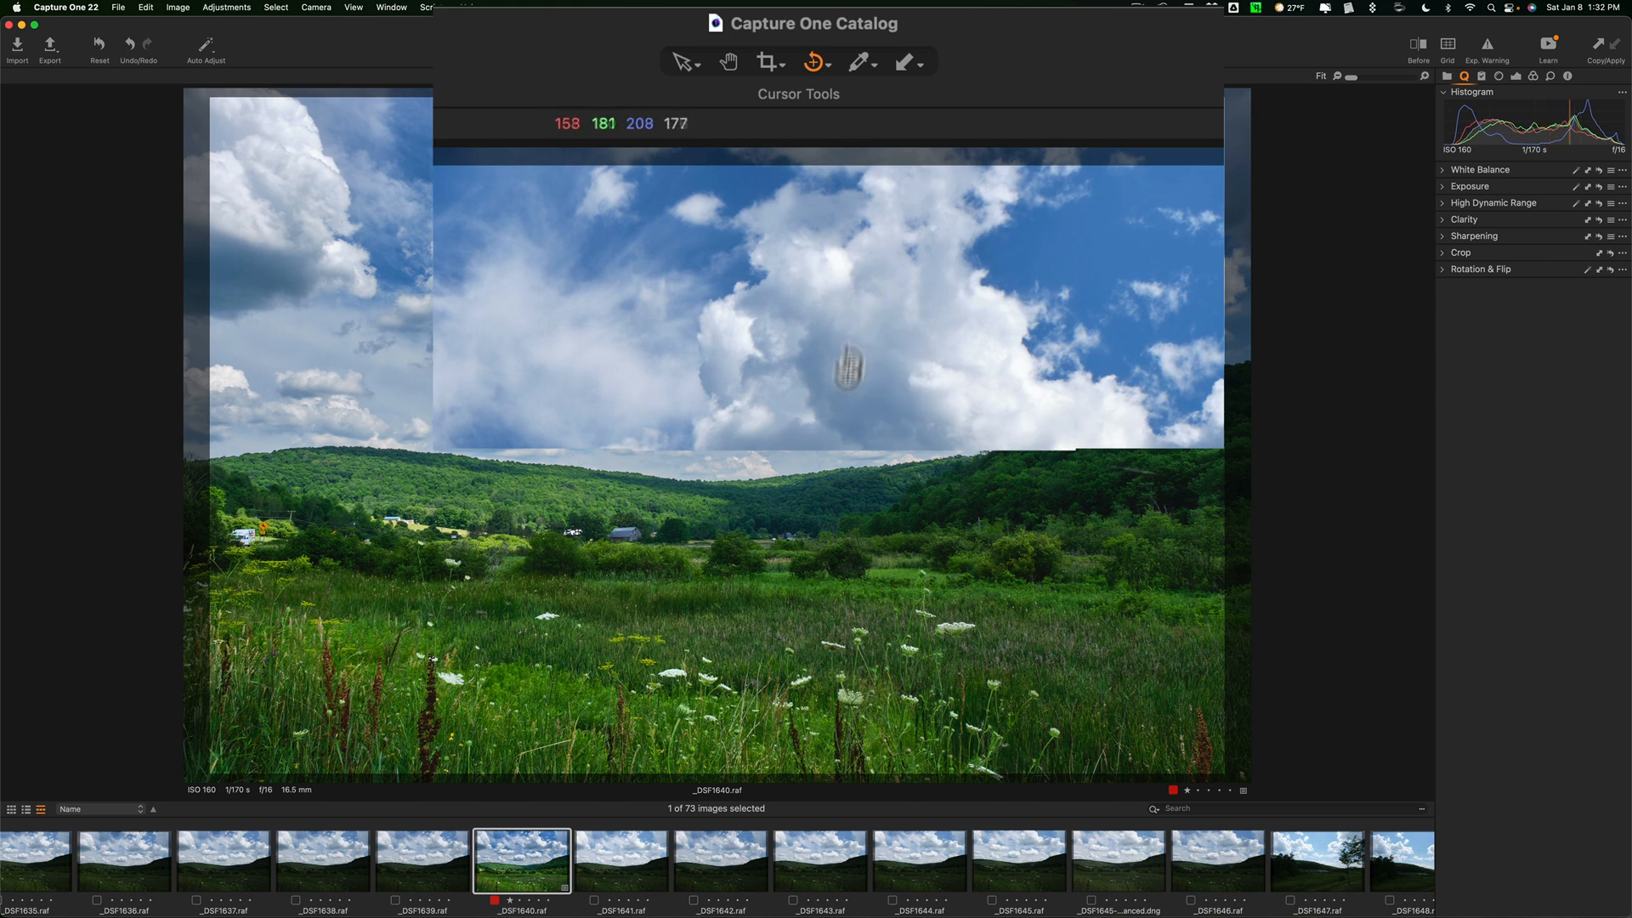
pyautogui.moveTo(827, 151)
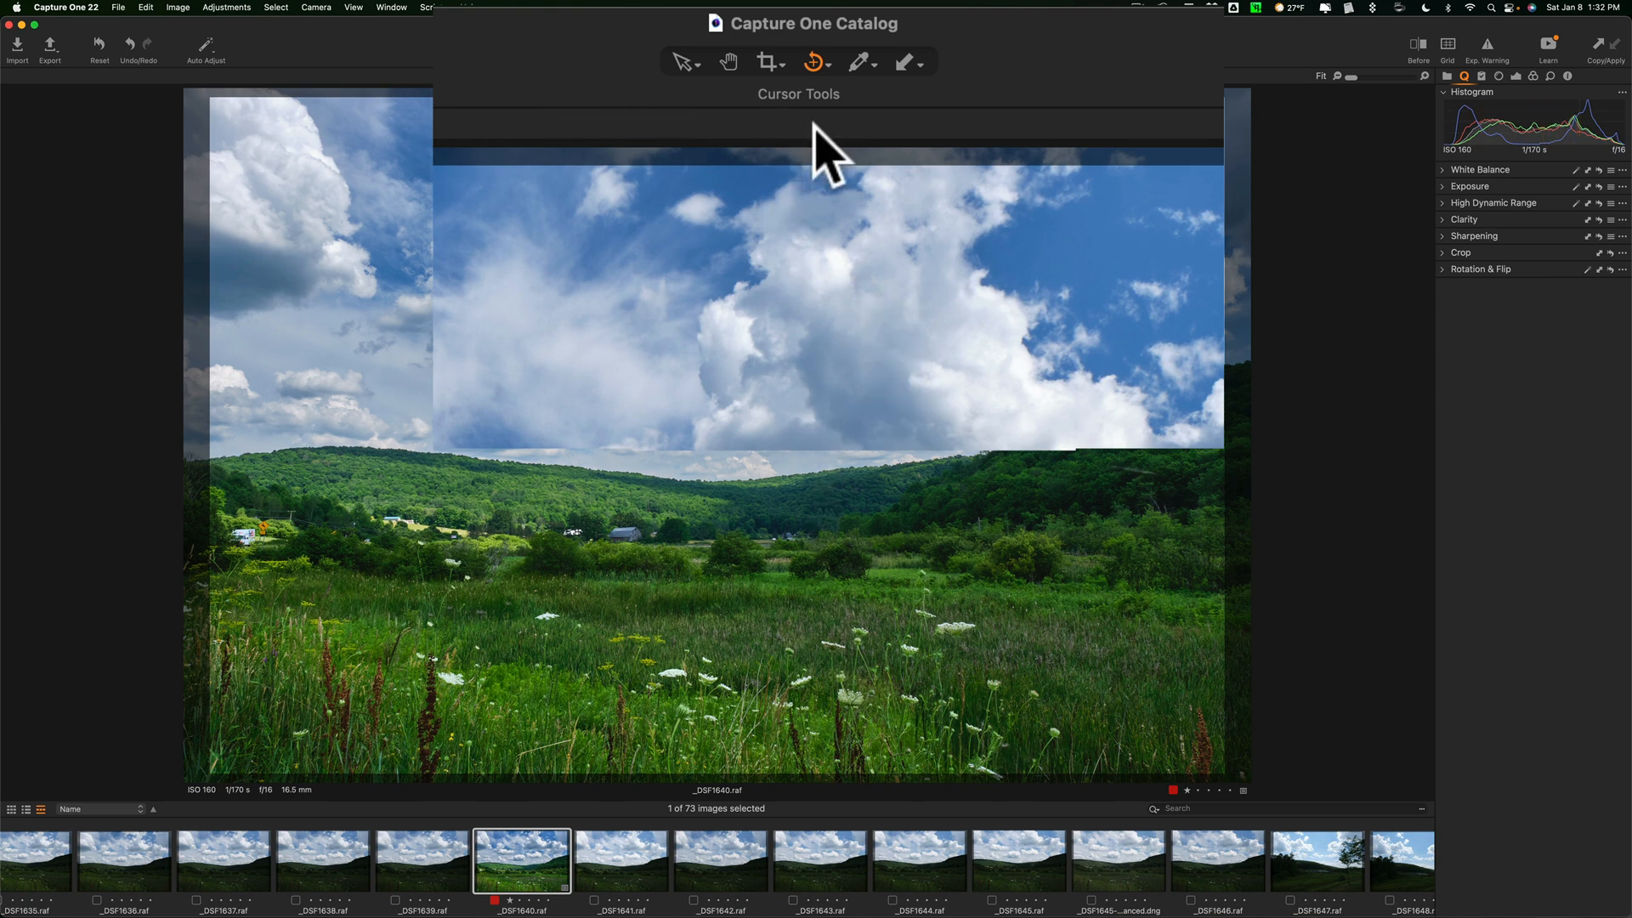
pyautogui.moveTo(817, 62)
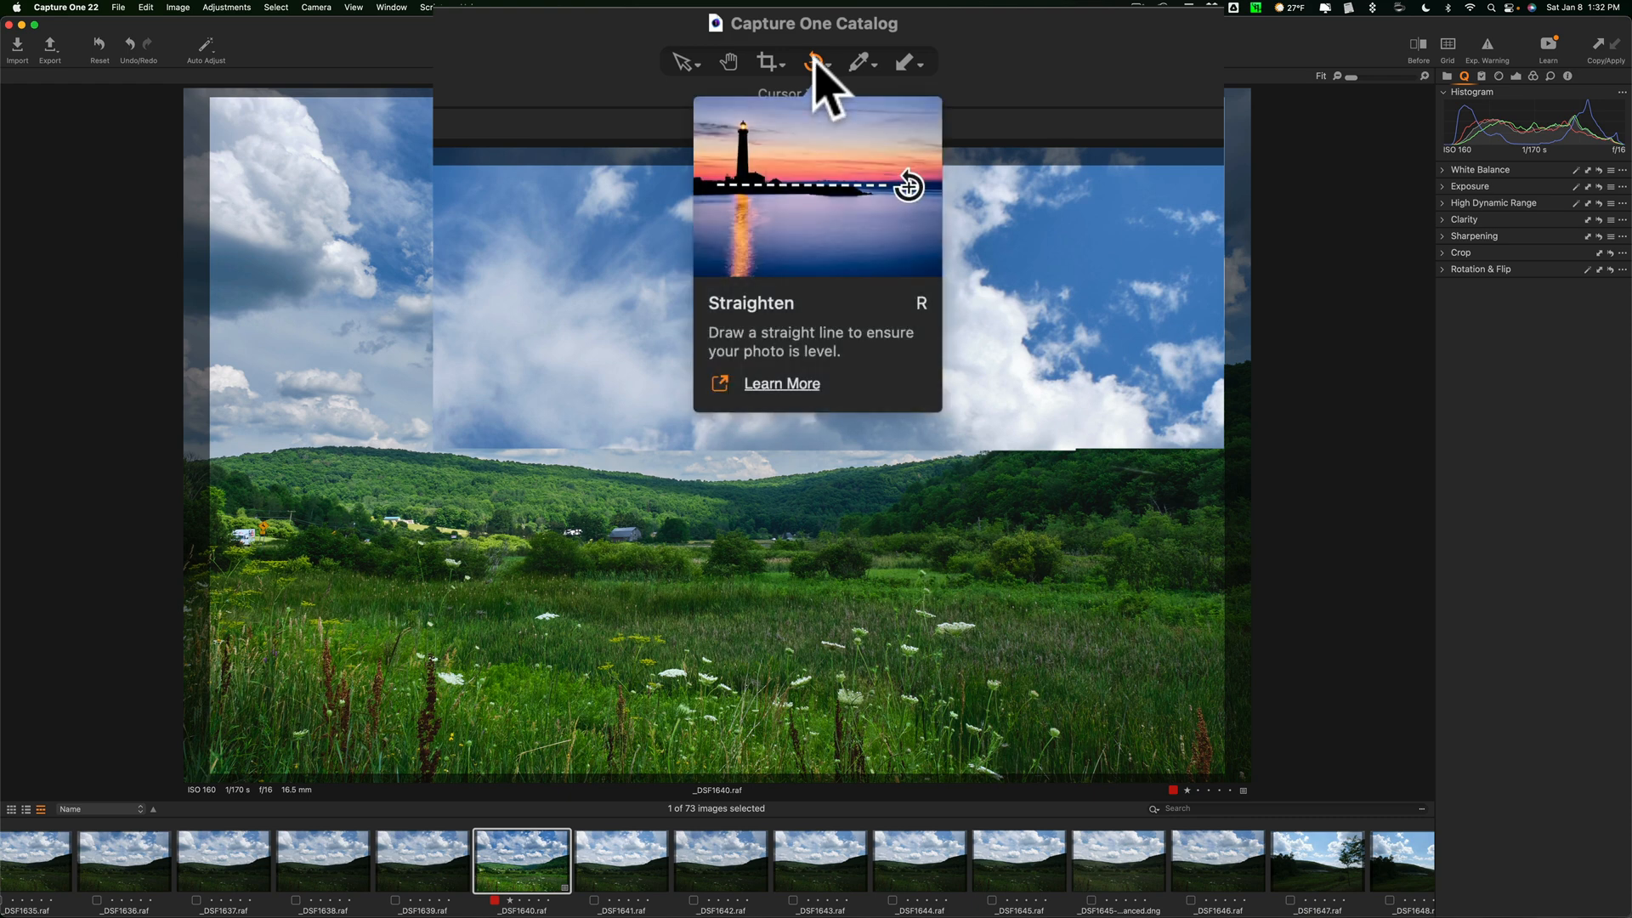
pyautogui.click(829, 62)
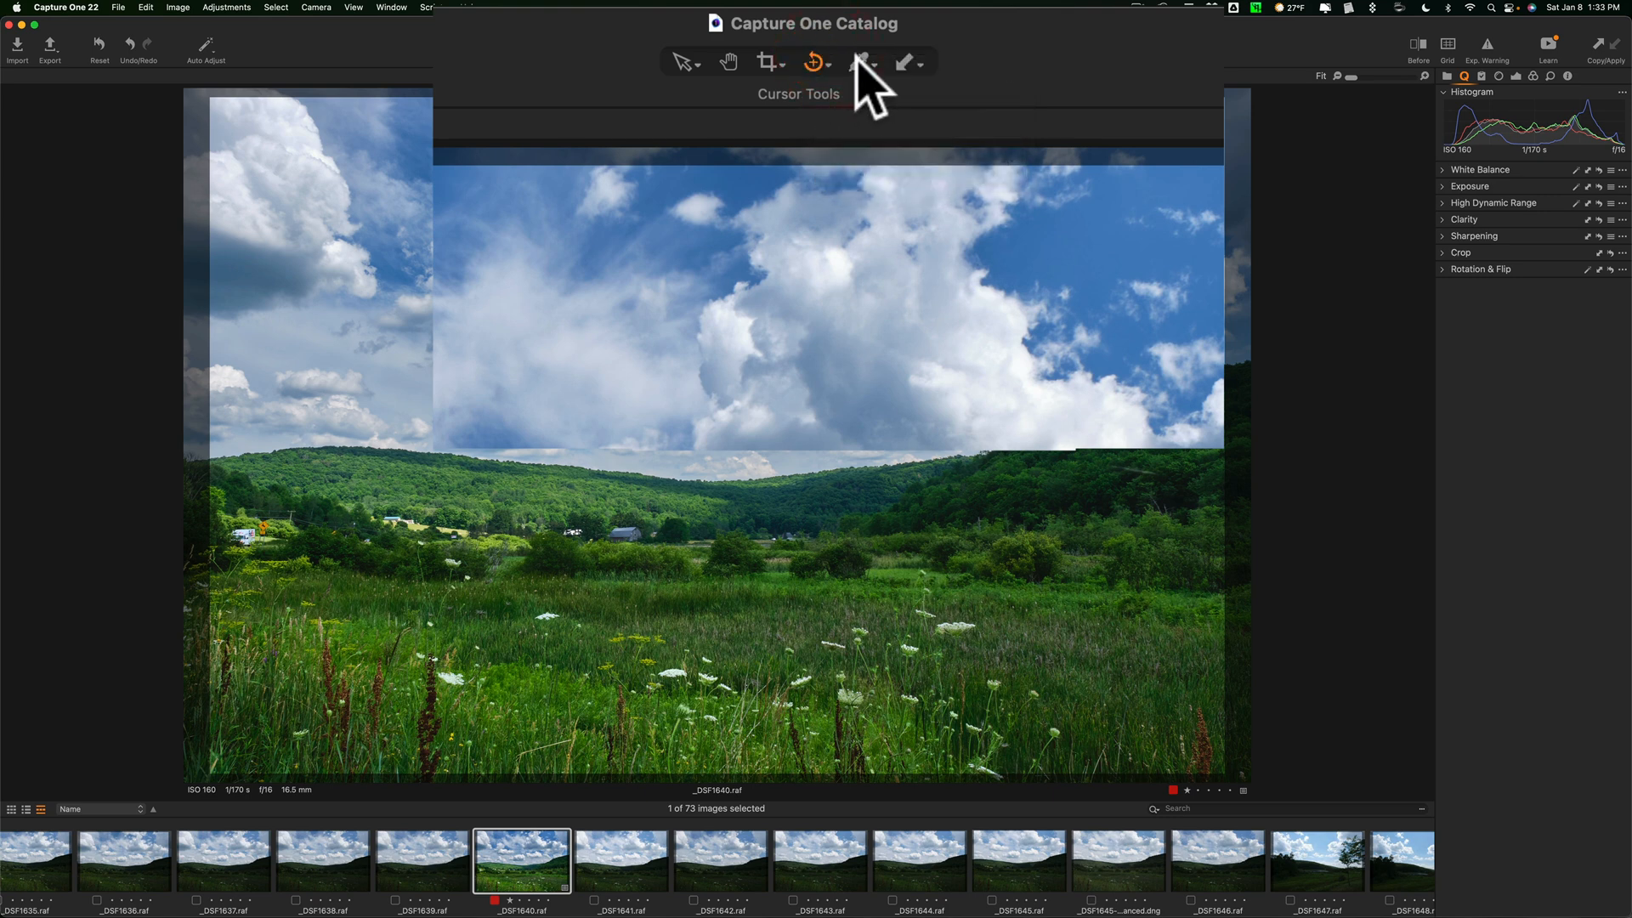
pyautogui.click(861, 61)
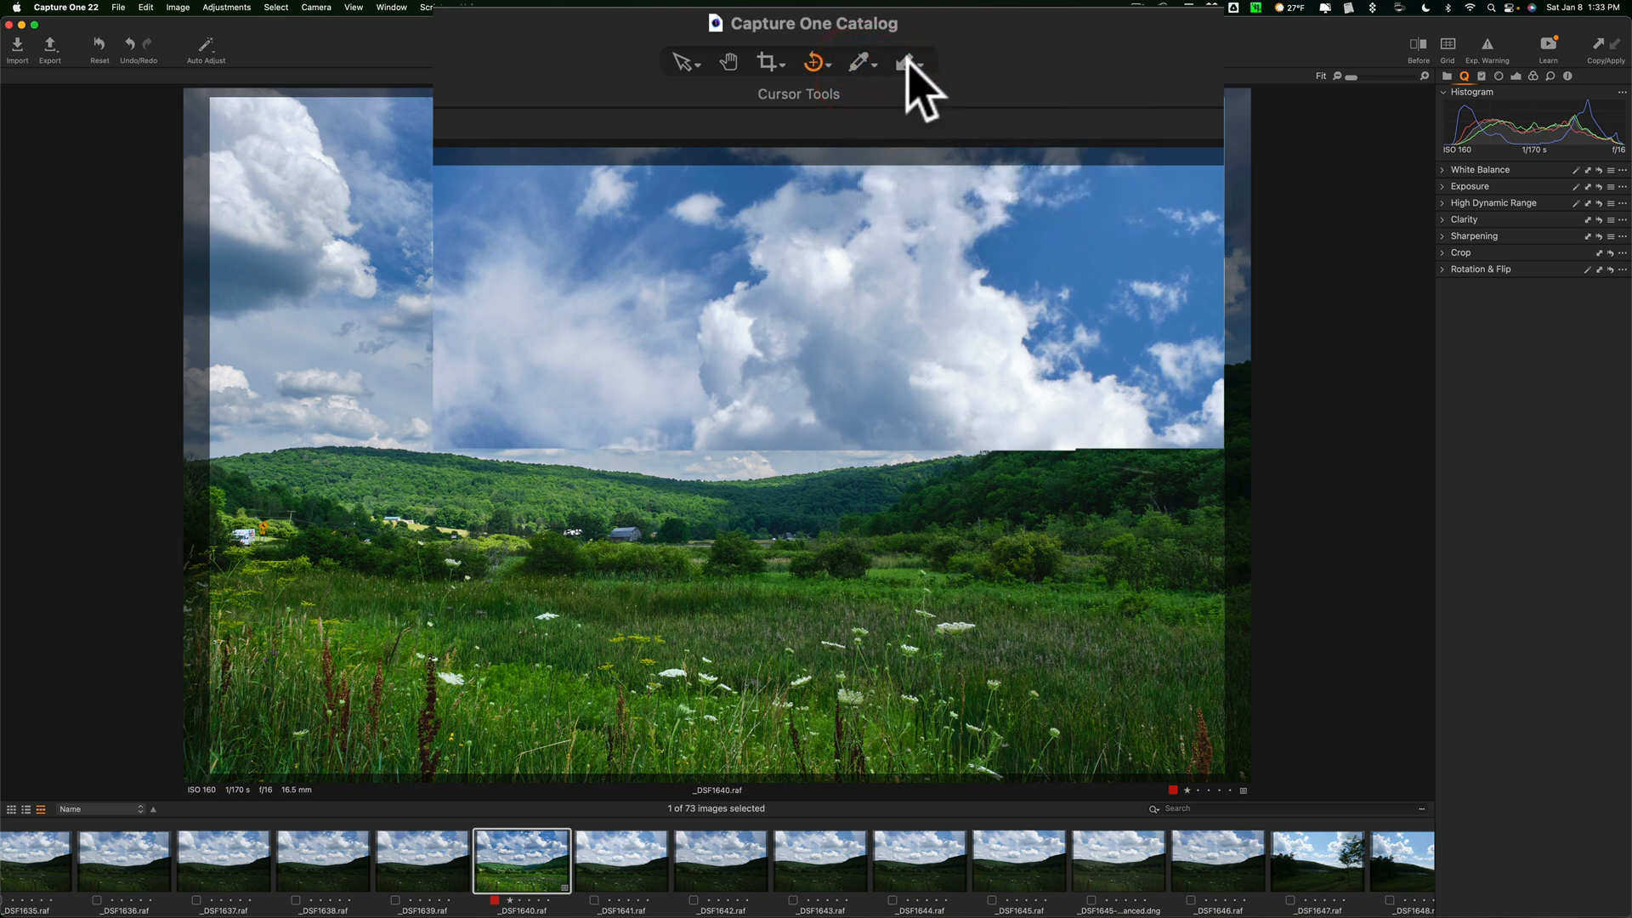
pyautogui.click(920, 62)
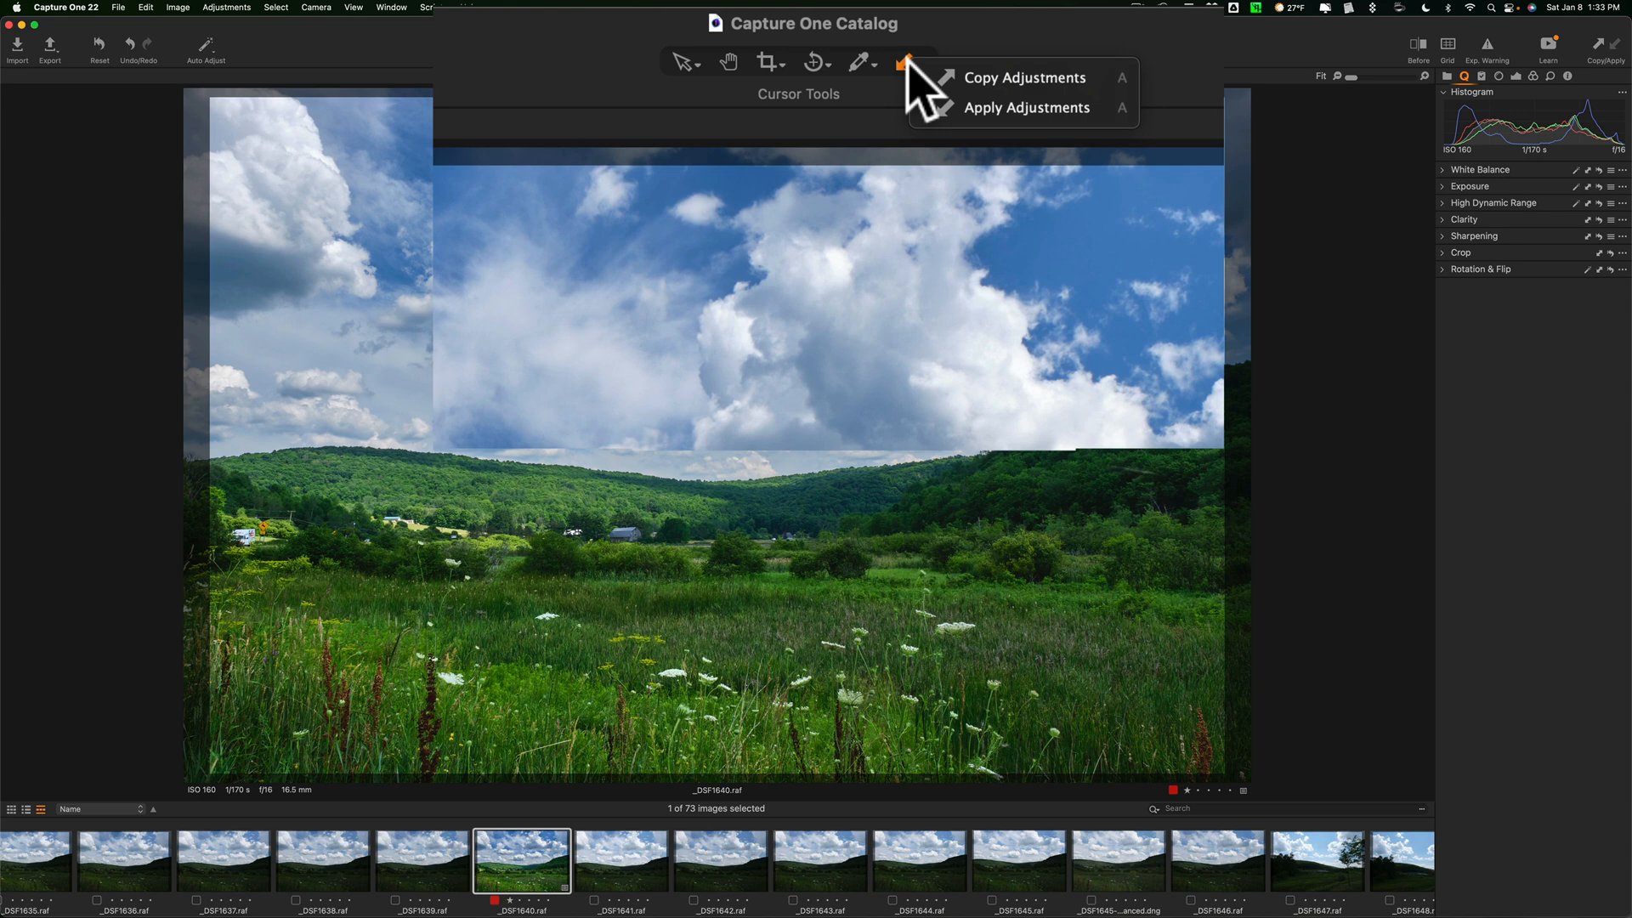
pyautogui.click(908, 62)
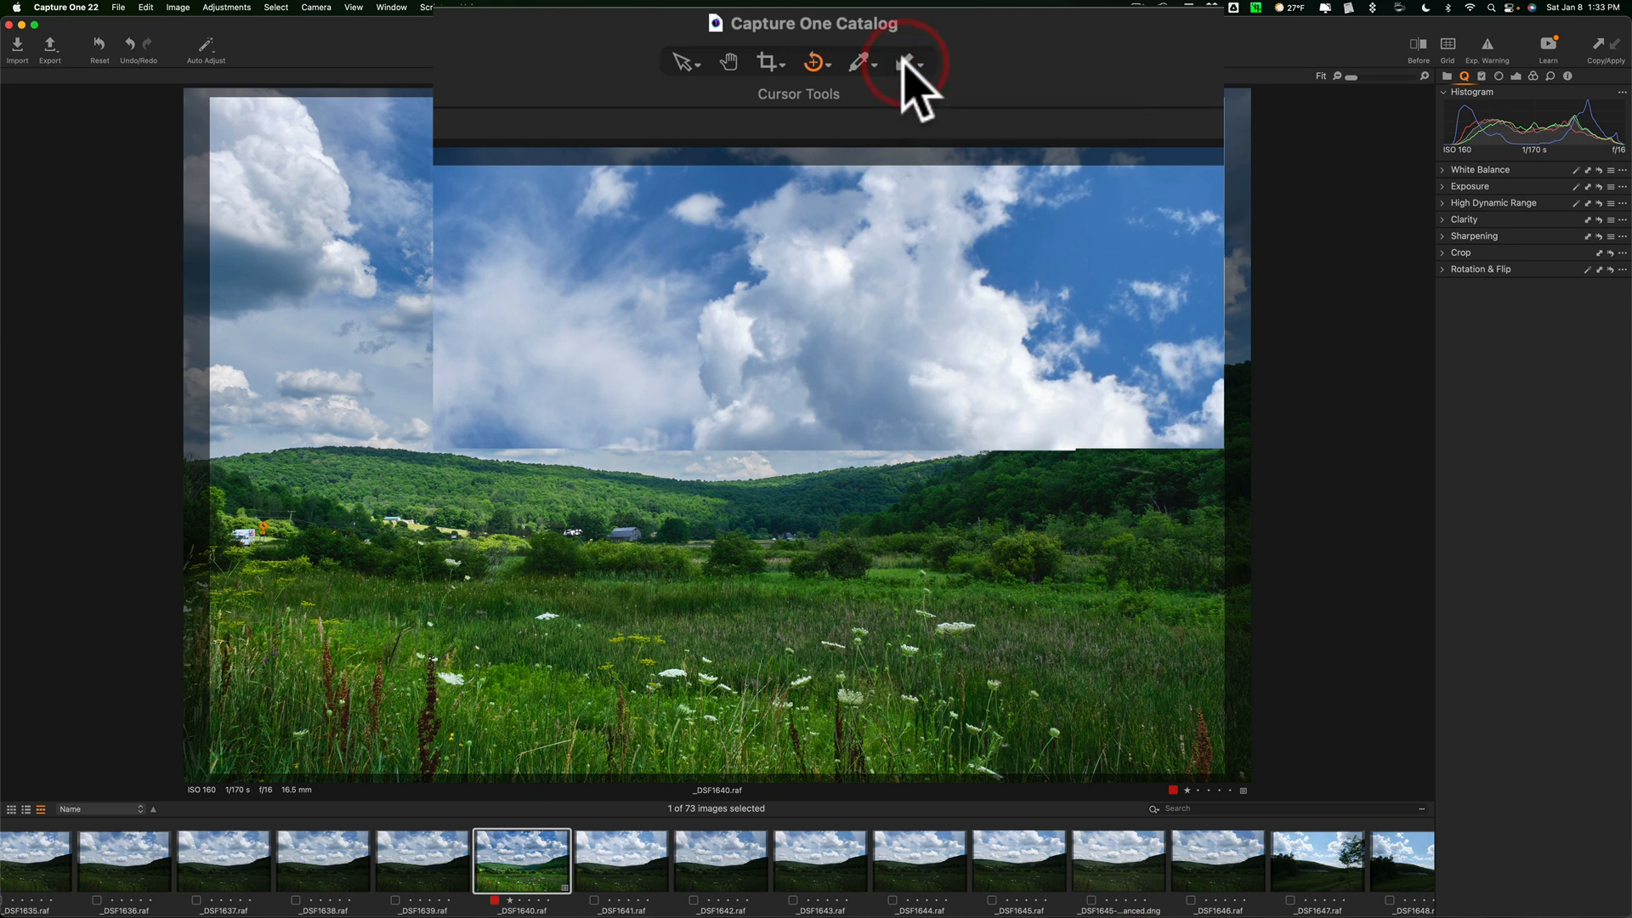
pyautogui.moveTo(685, 62)
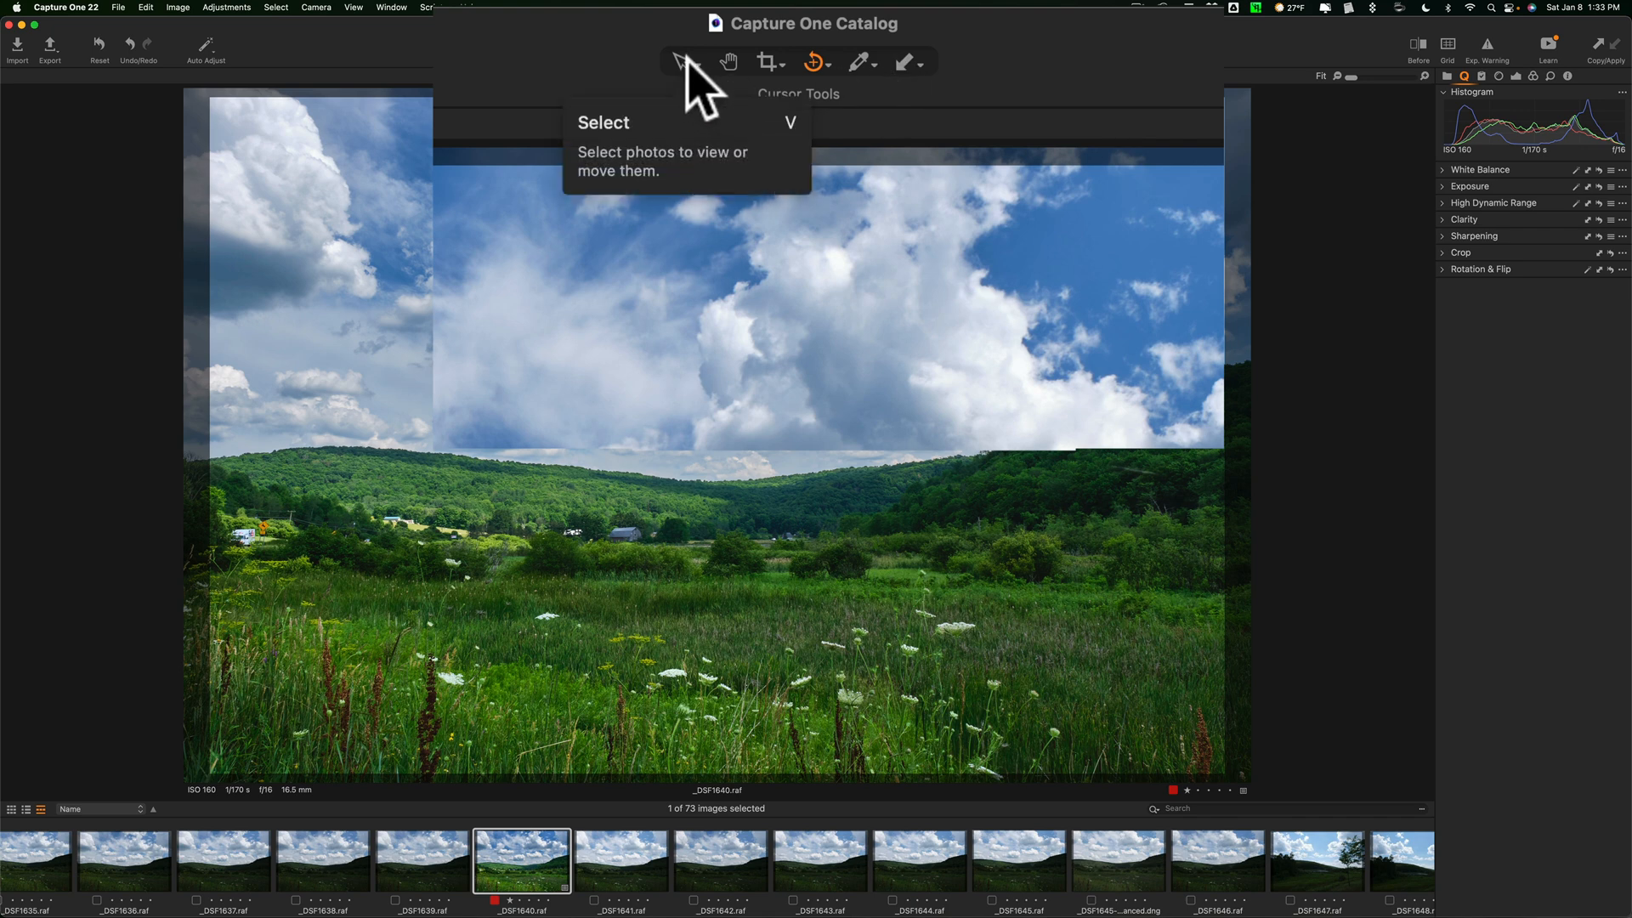
pyautogui.click(692, 62)
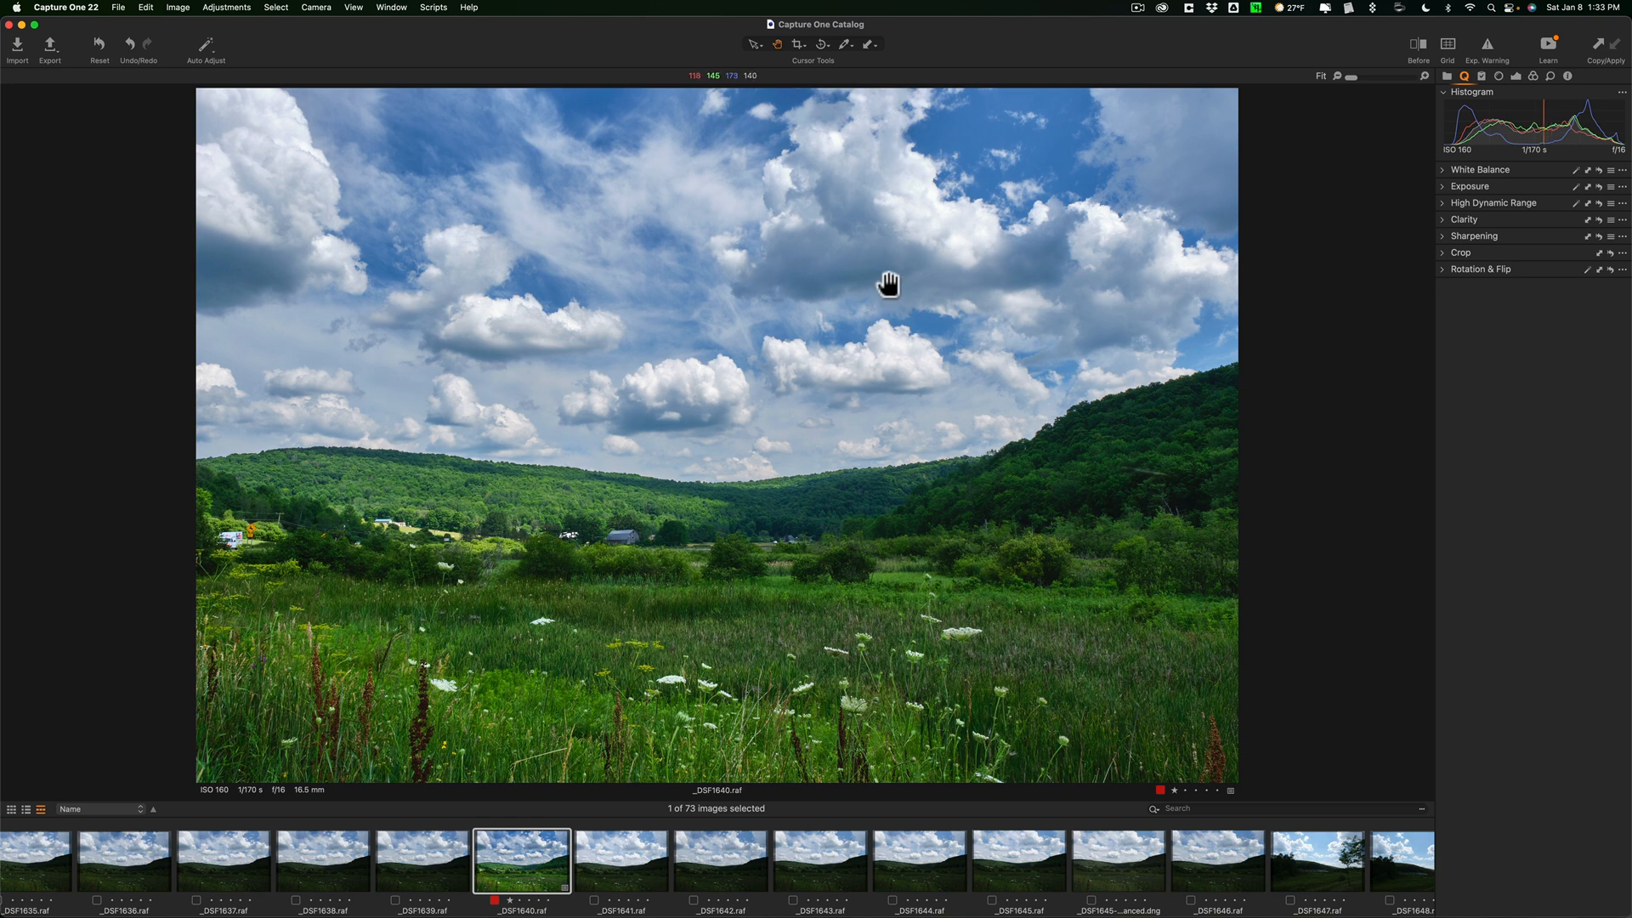
pyautogui.moveTo(813, 367)
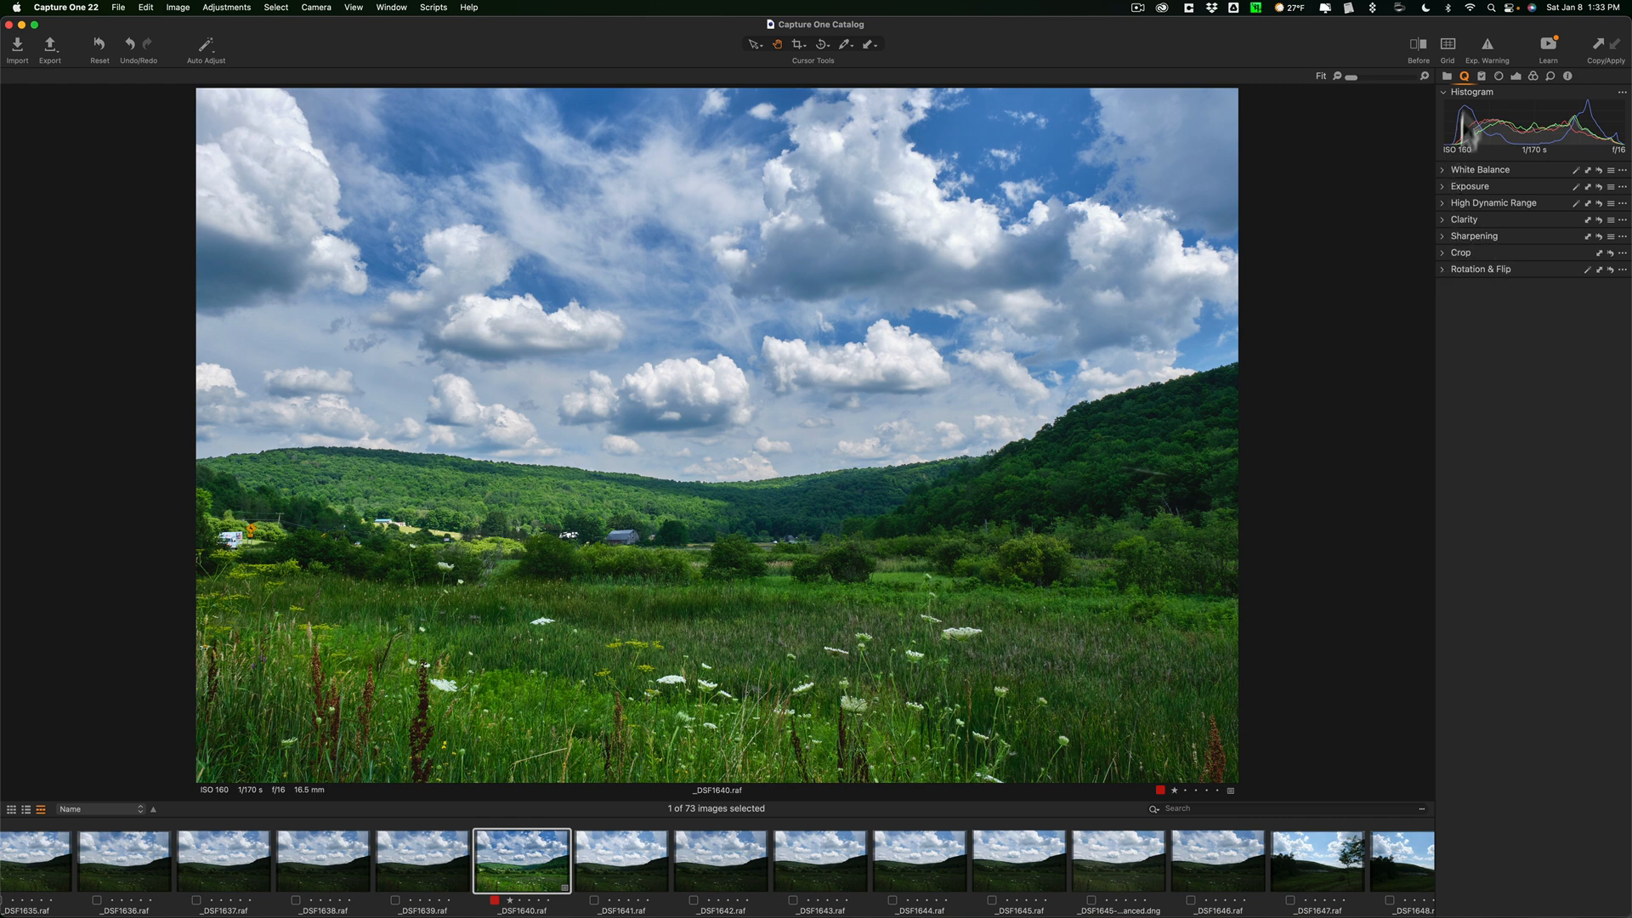
pyautogui.moveTo(1470, 94)
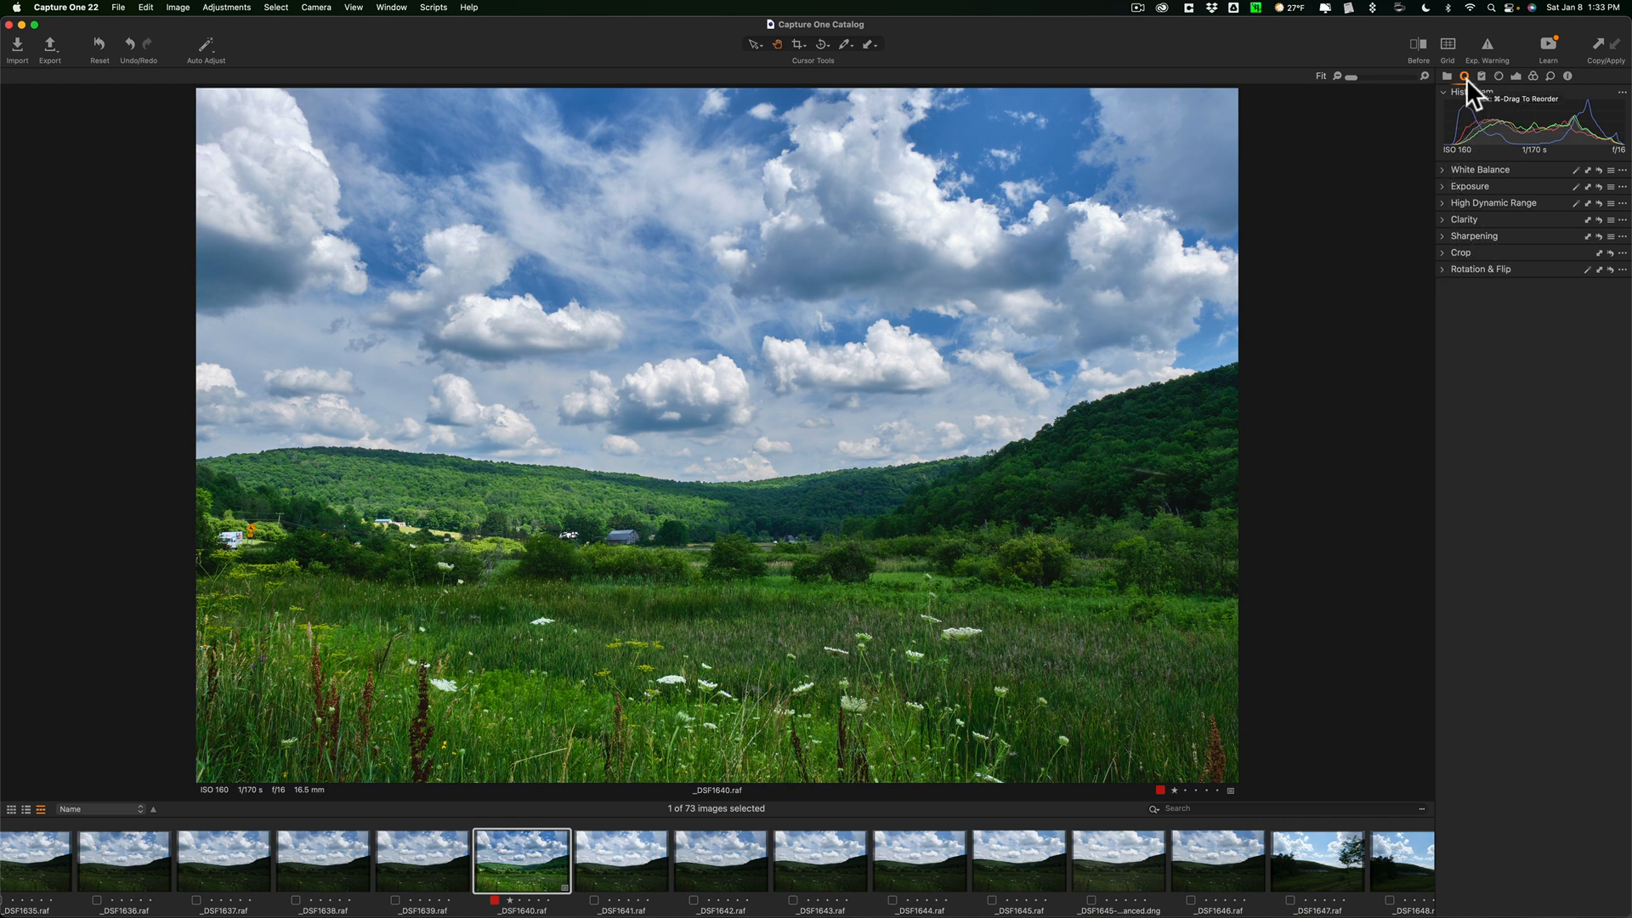
pyautogui.moveTo(1539, 88)
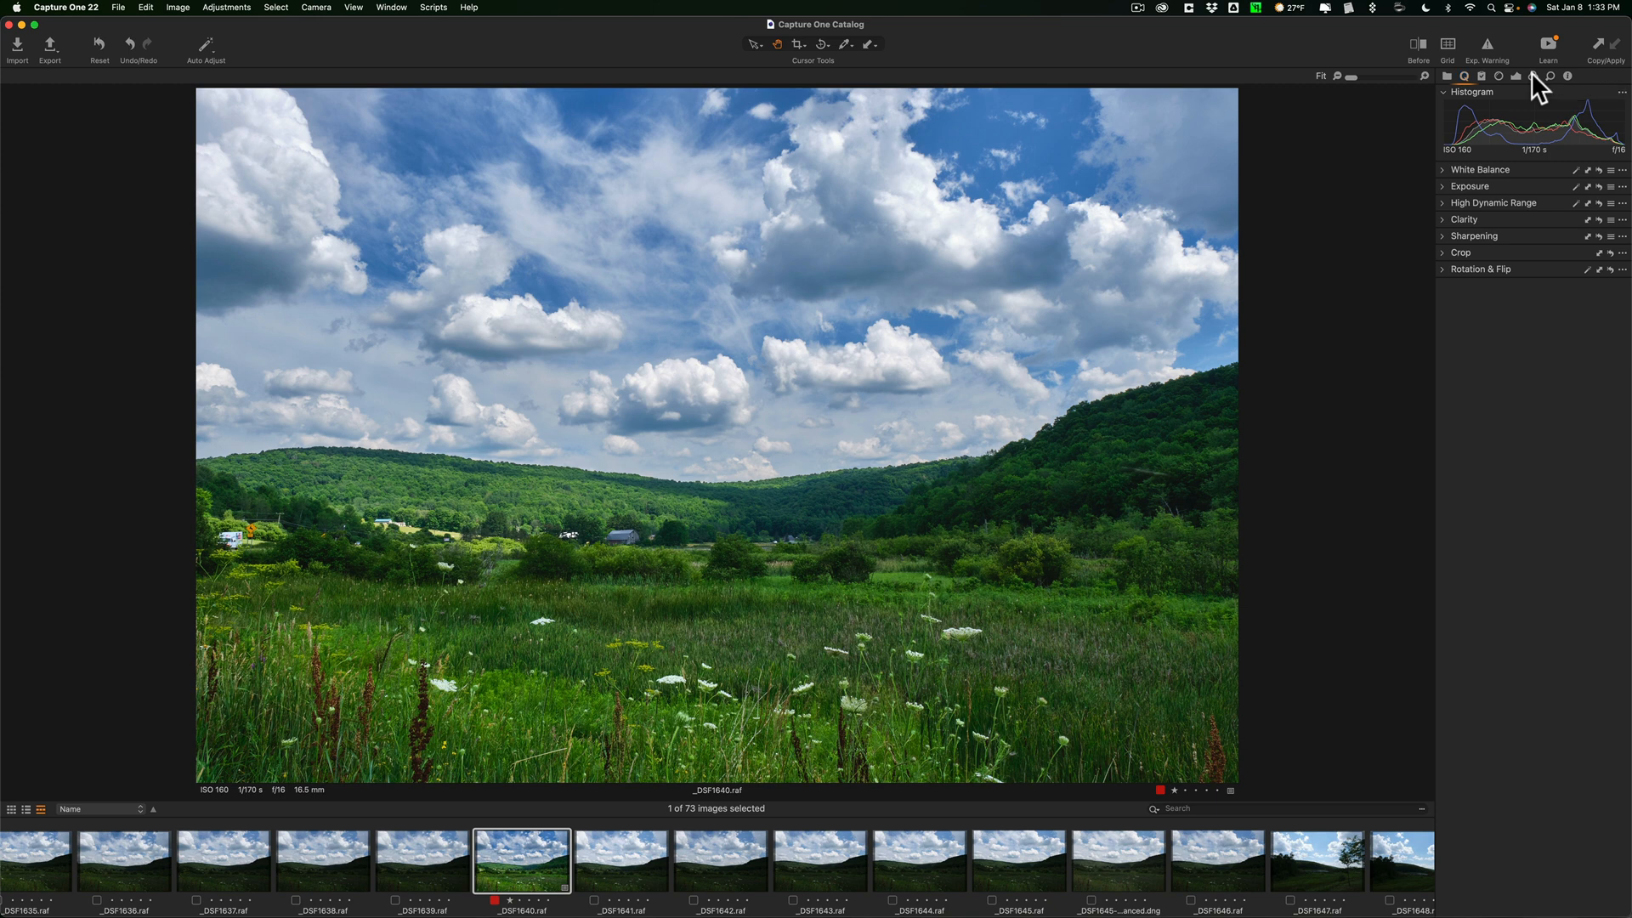
# Switch to the Color tool tab and collapse the Color Editor section.
pyautogui.click(1532, 76)
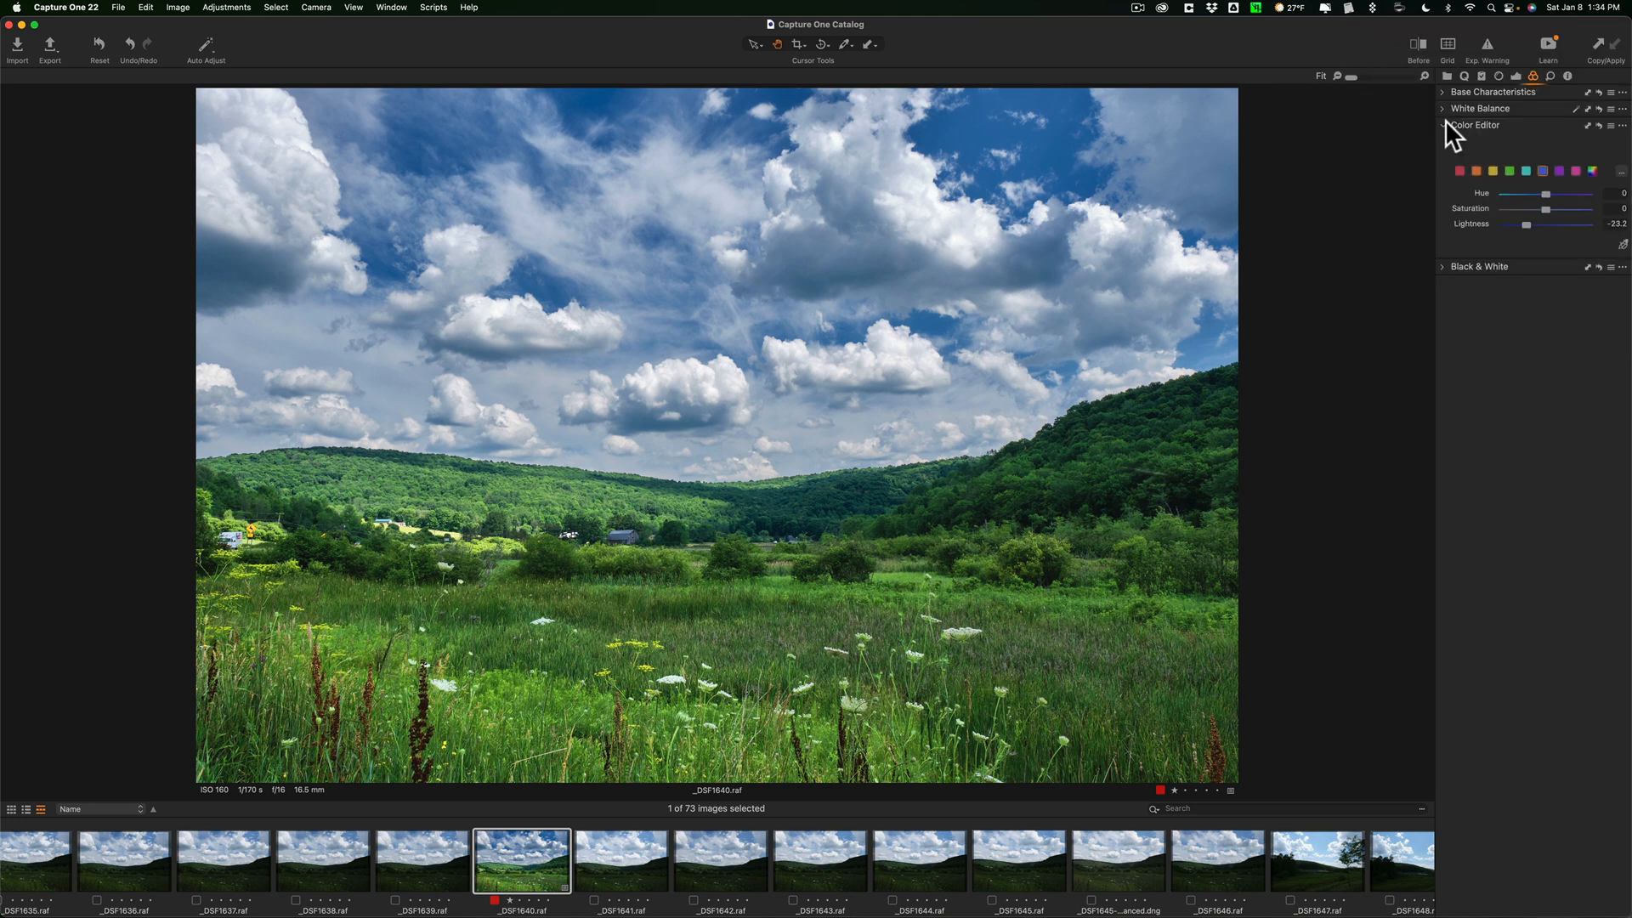
pyautogui.click(1442, 125)
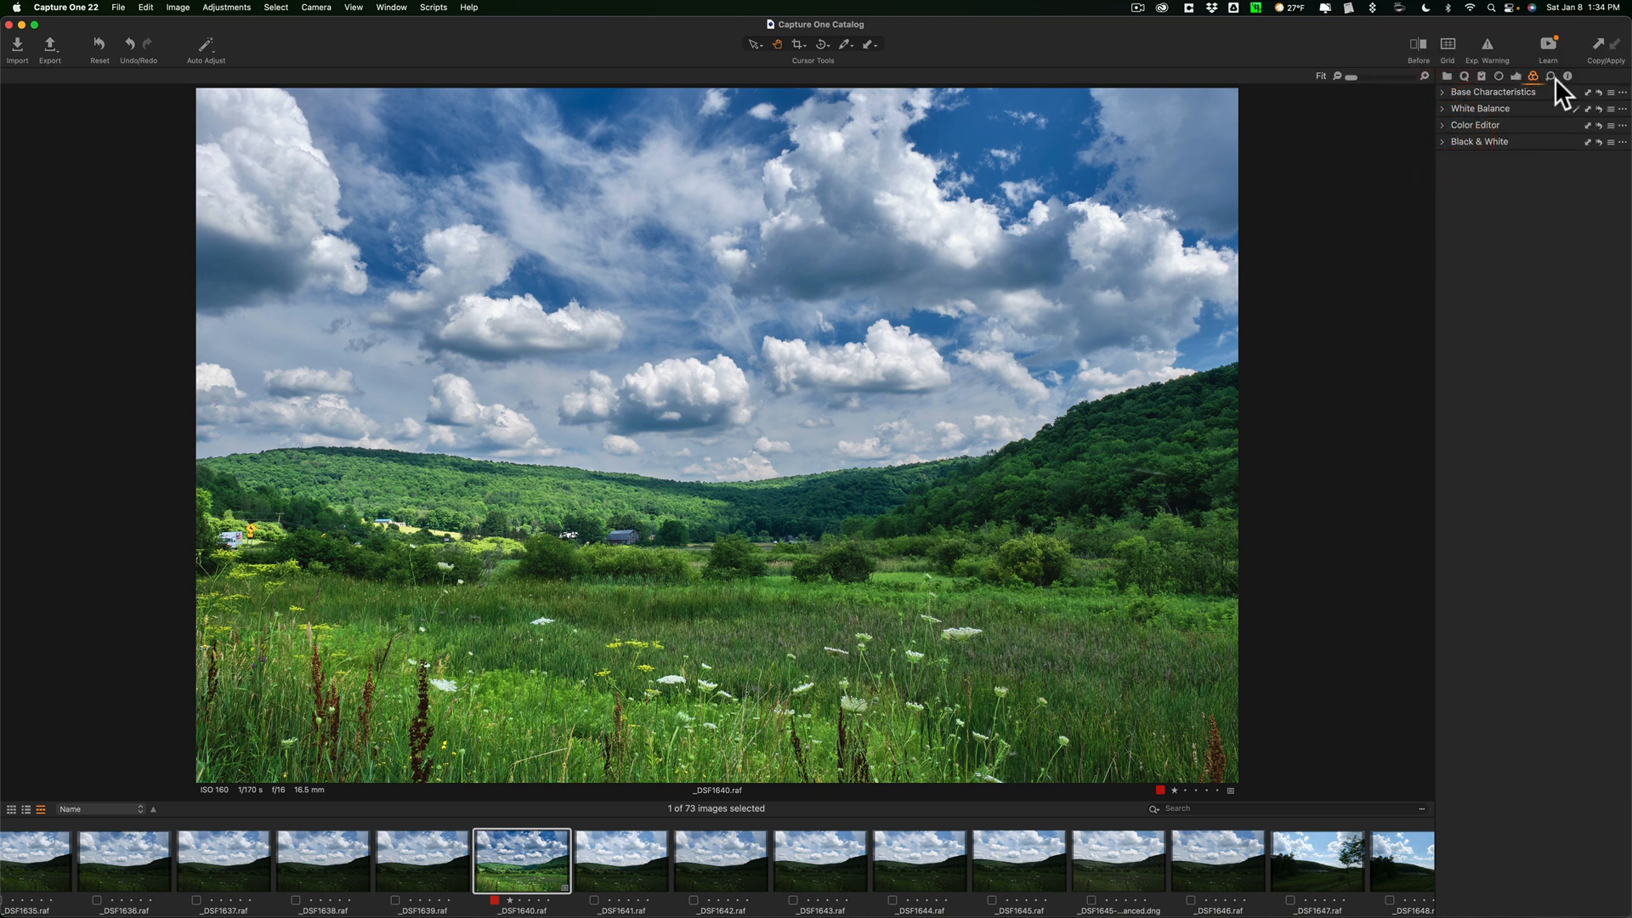
pyautogui.moveTo(782, 306)
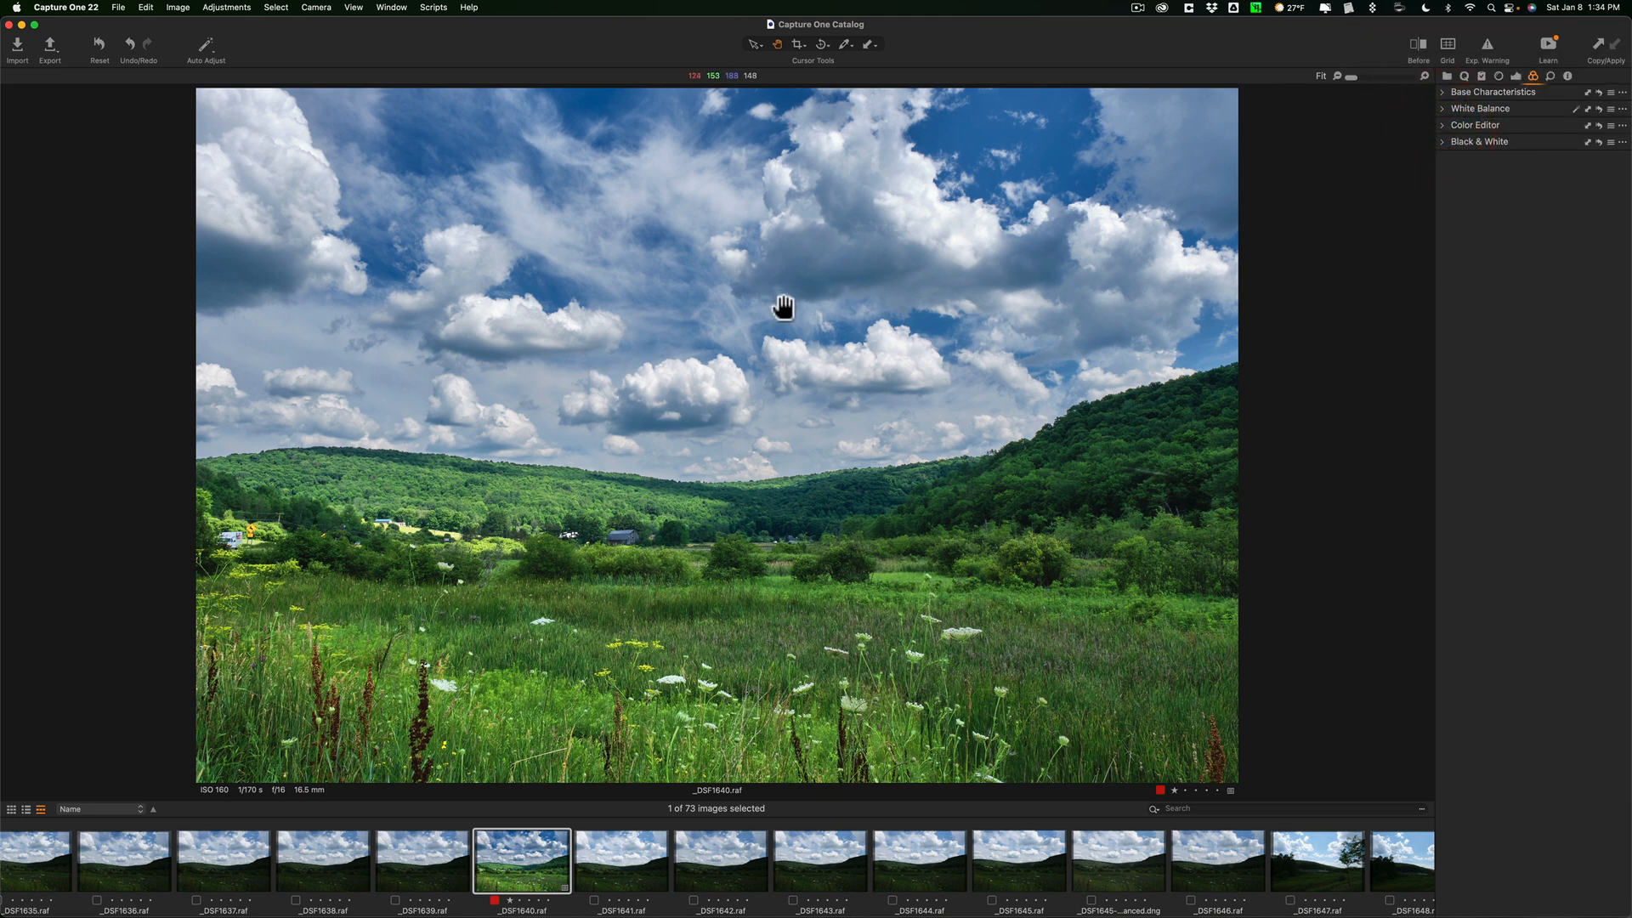
pyautogui.moveTo(1260, 312)
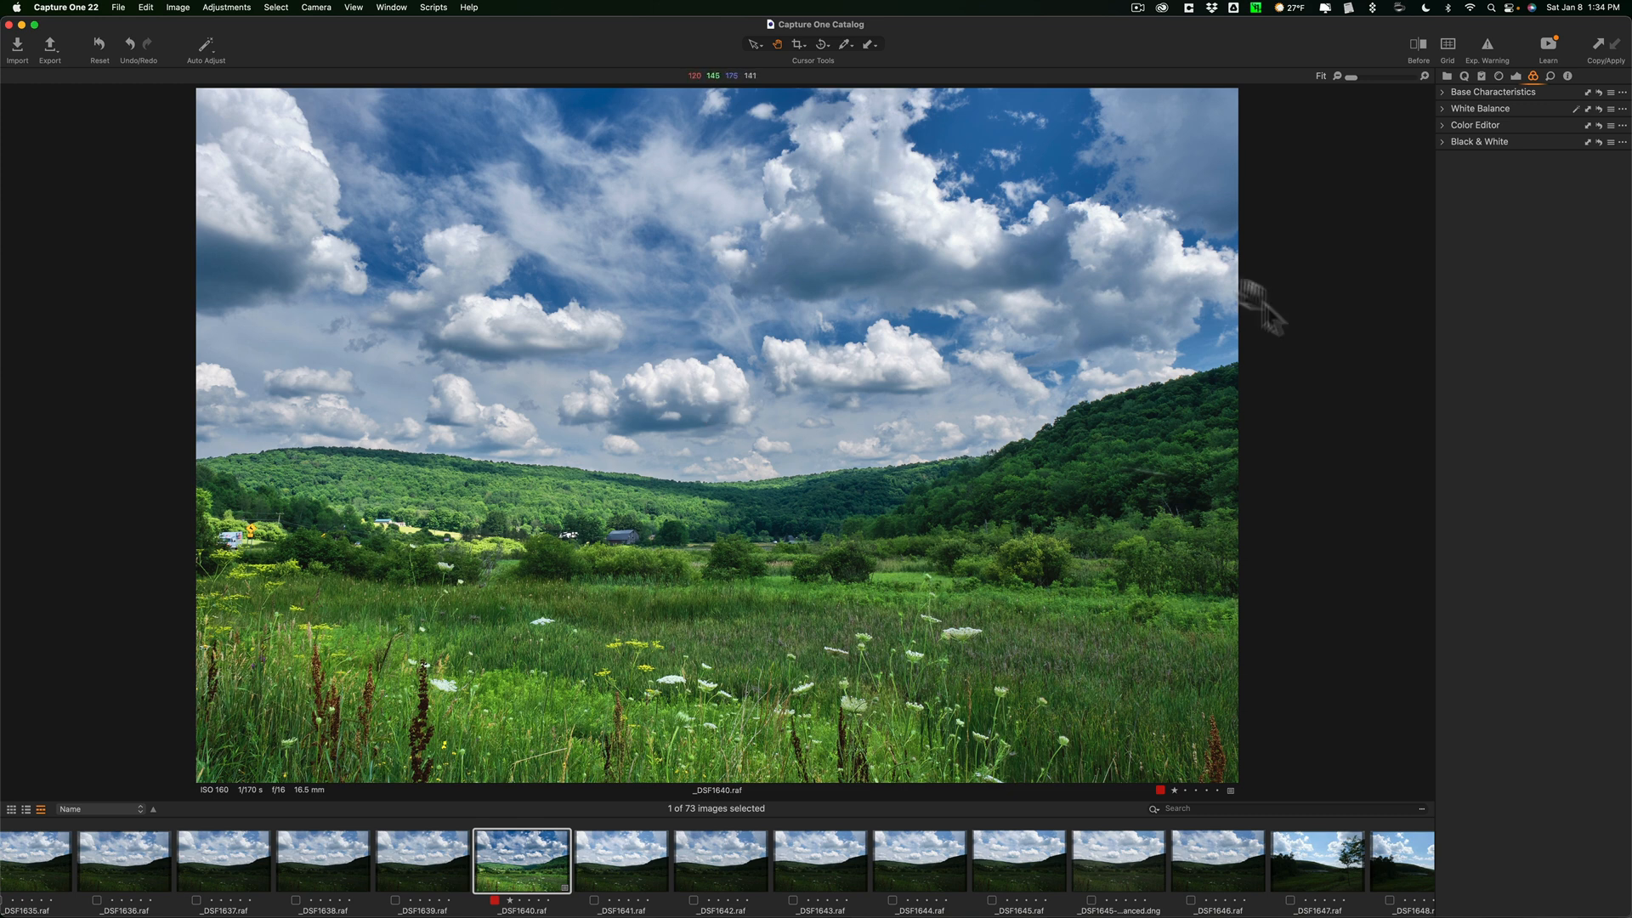
pyautogui.moveTo(799, 425)
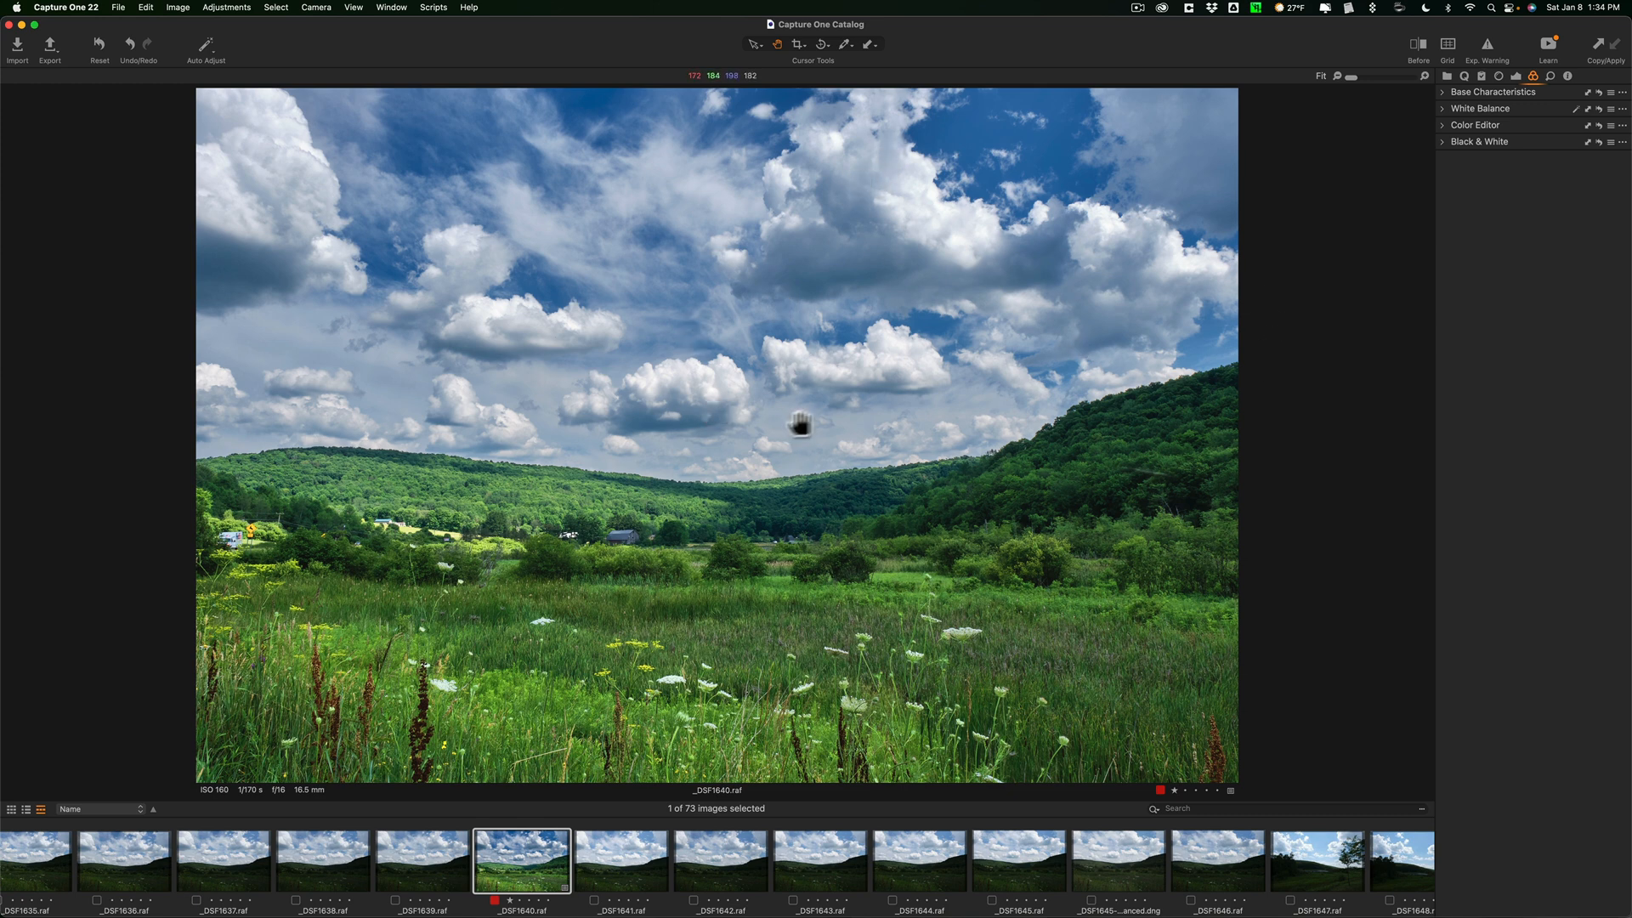
pyautogui.moveTo(696, 416)
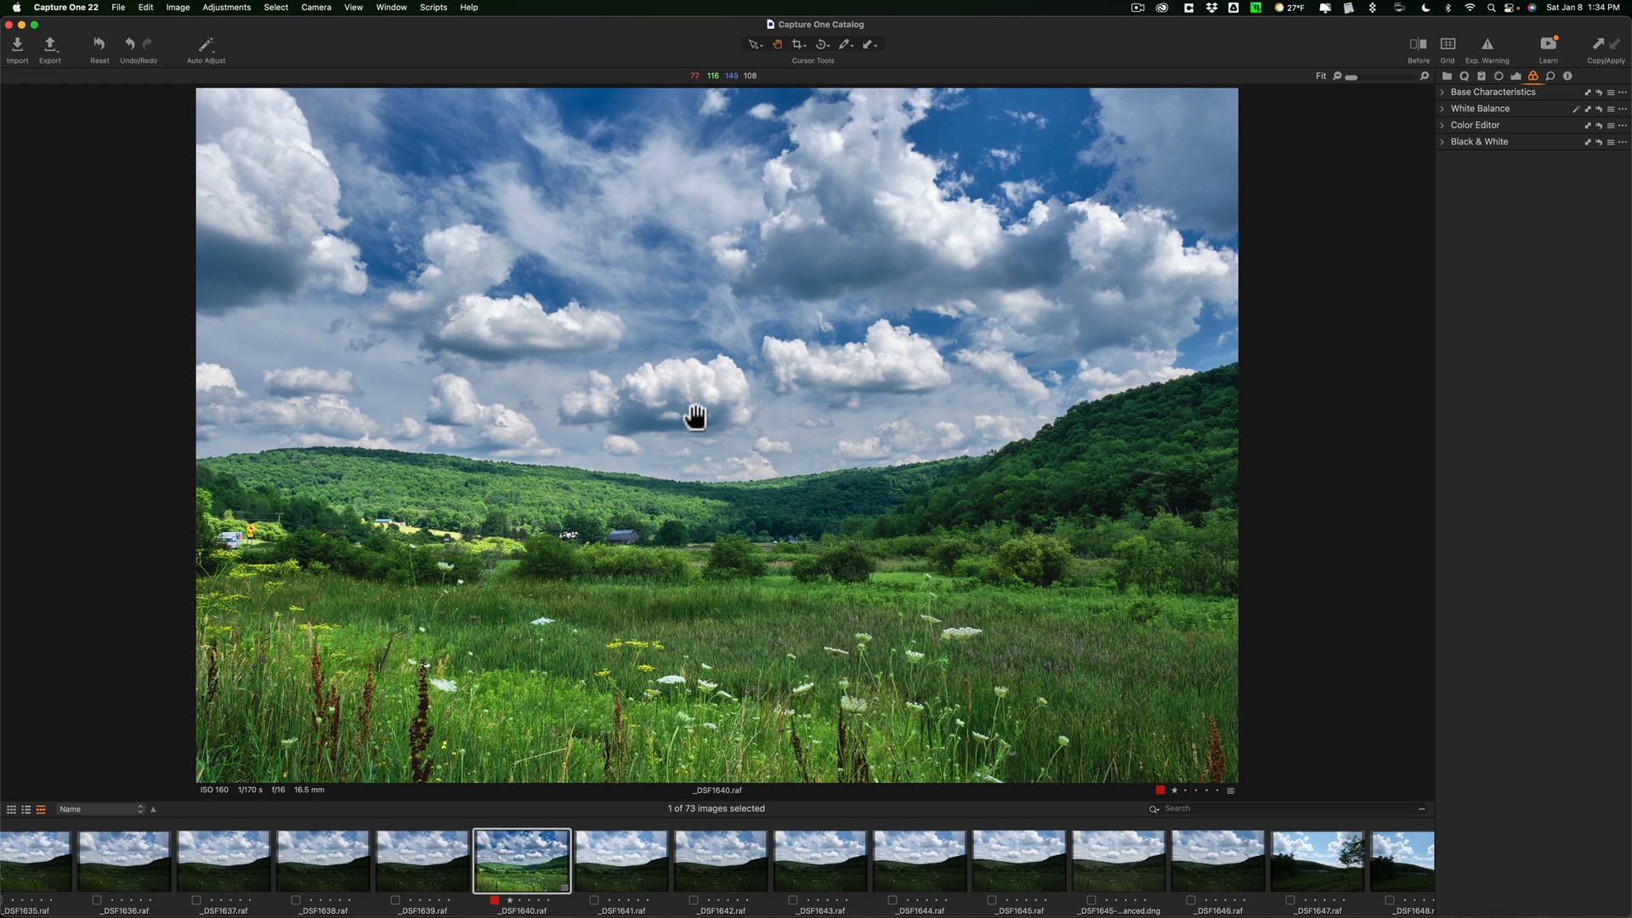
pyautogui.moveTo(661, 422)
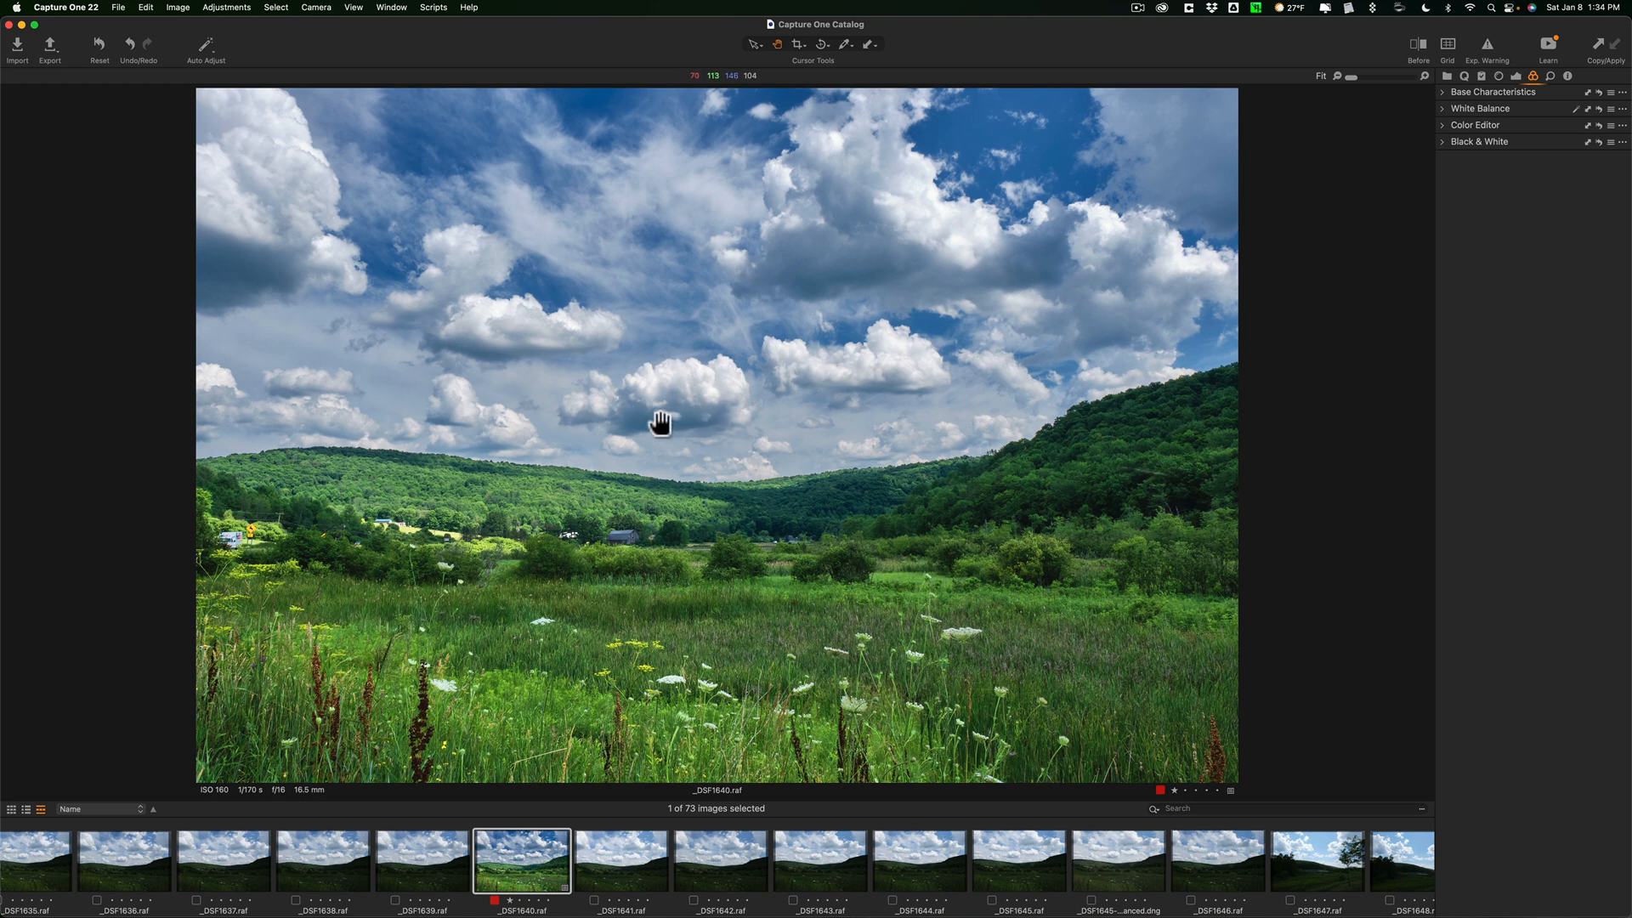
pyautogui.moveTo(613, 383)
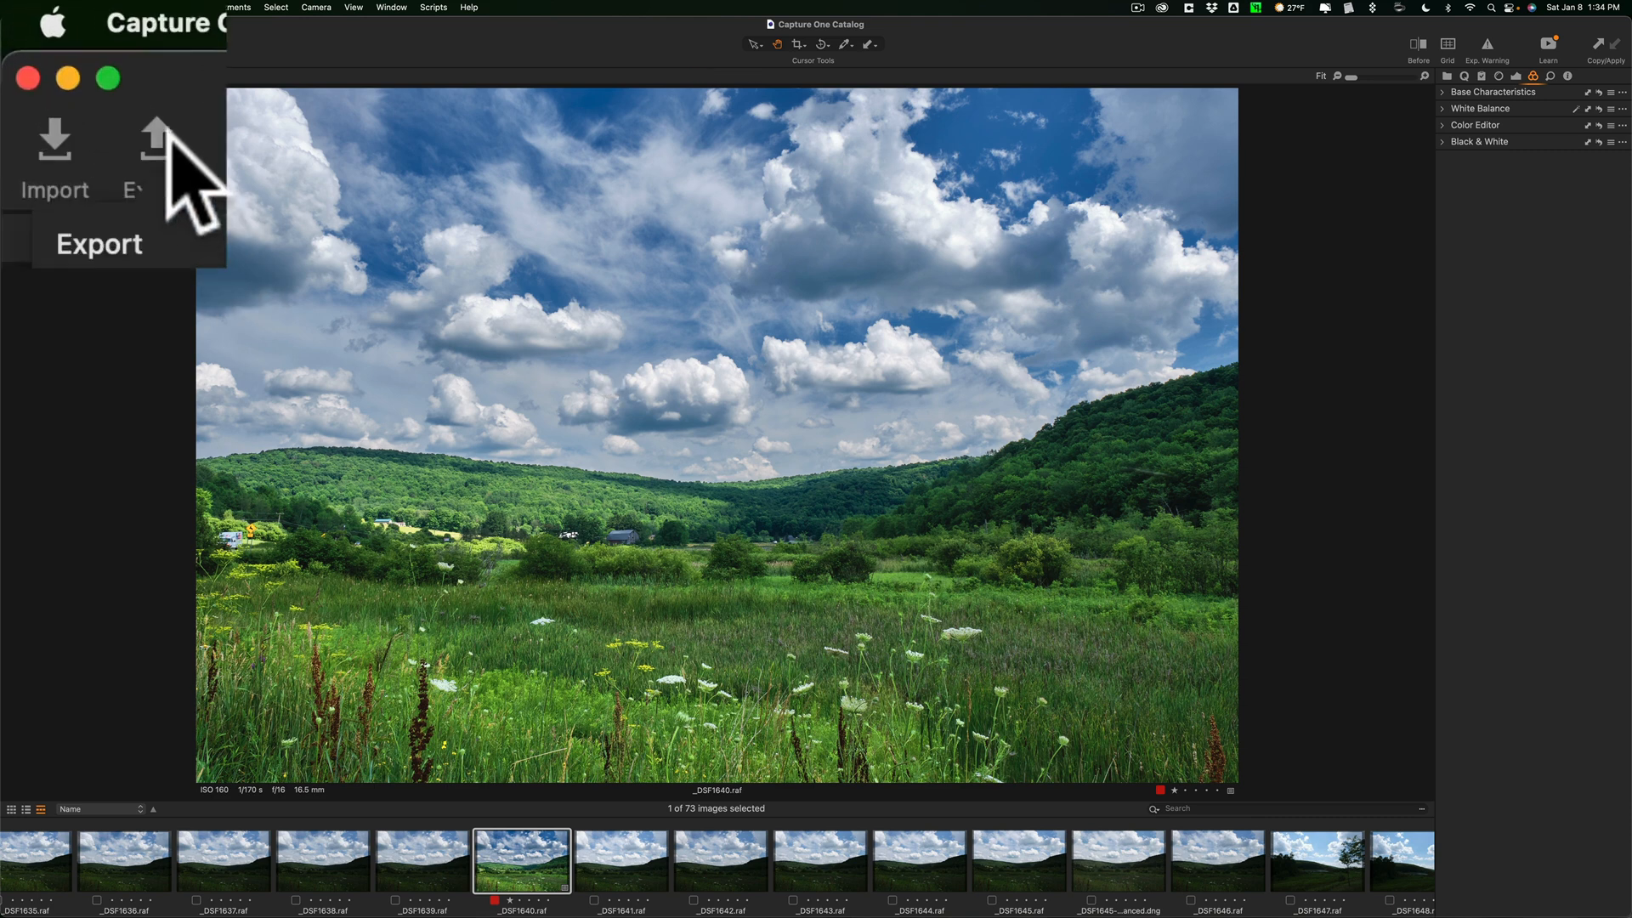
# Open Export with a Desktop destination and accept the image-name naming format.
pyautogui.click(129, 161)
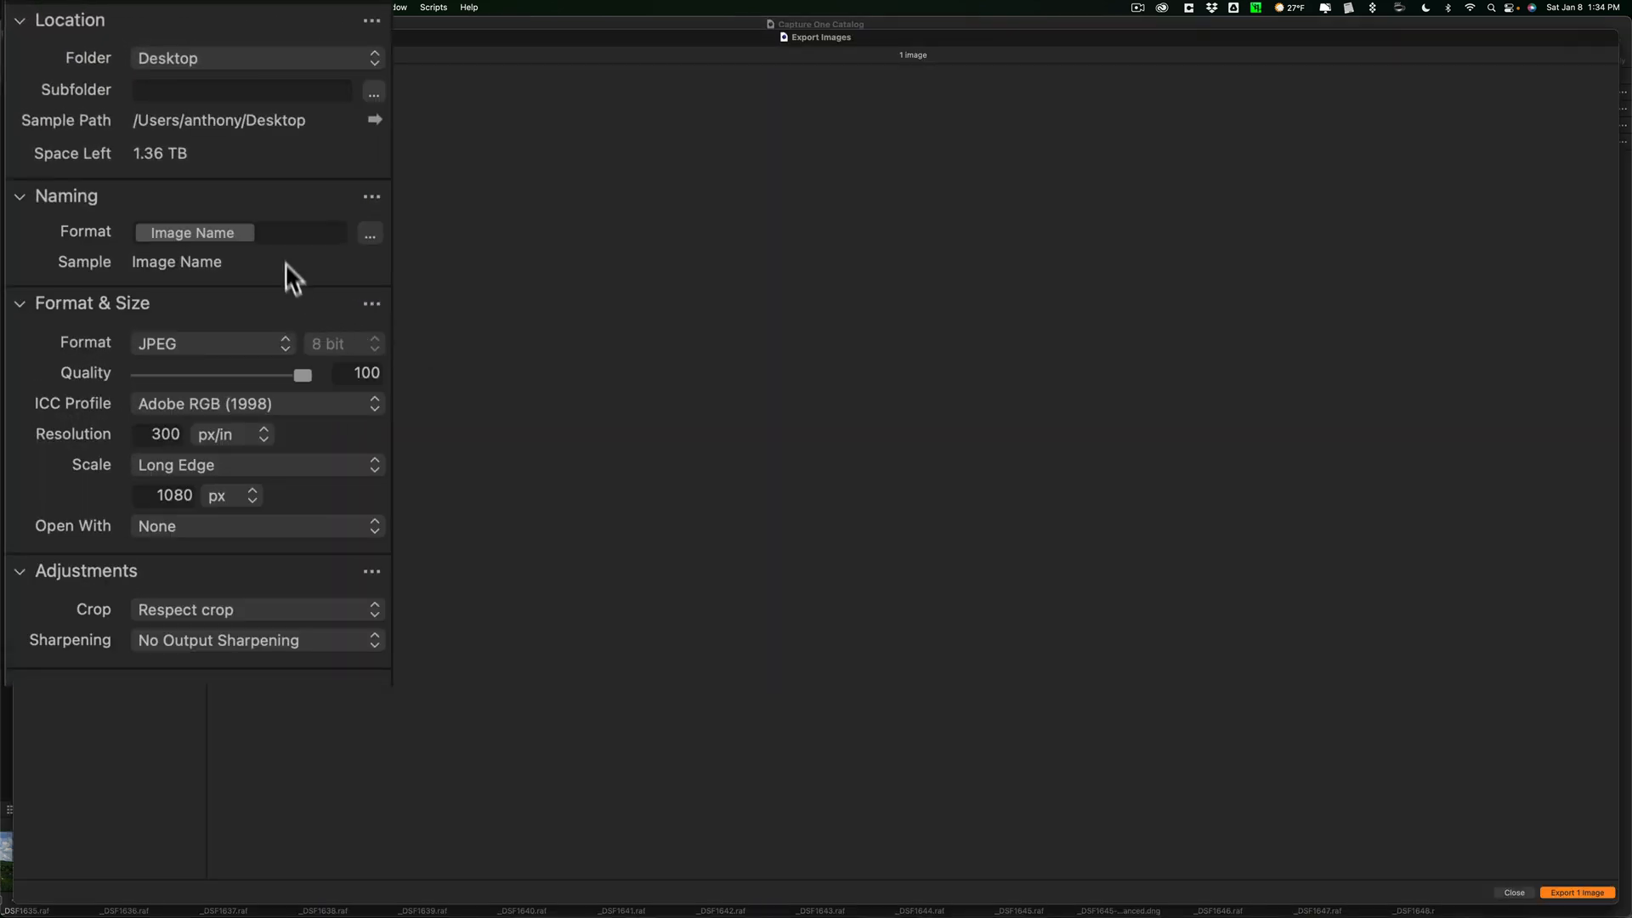
pyautogui.moveTo(206, 73)
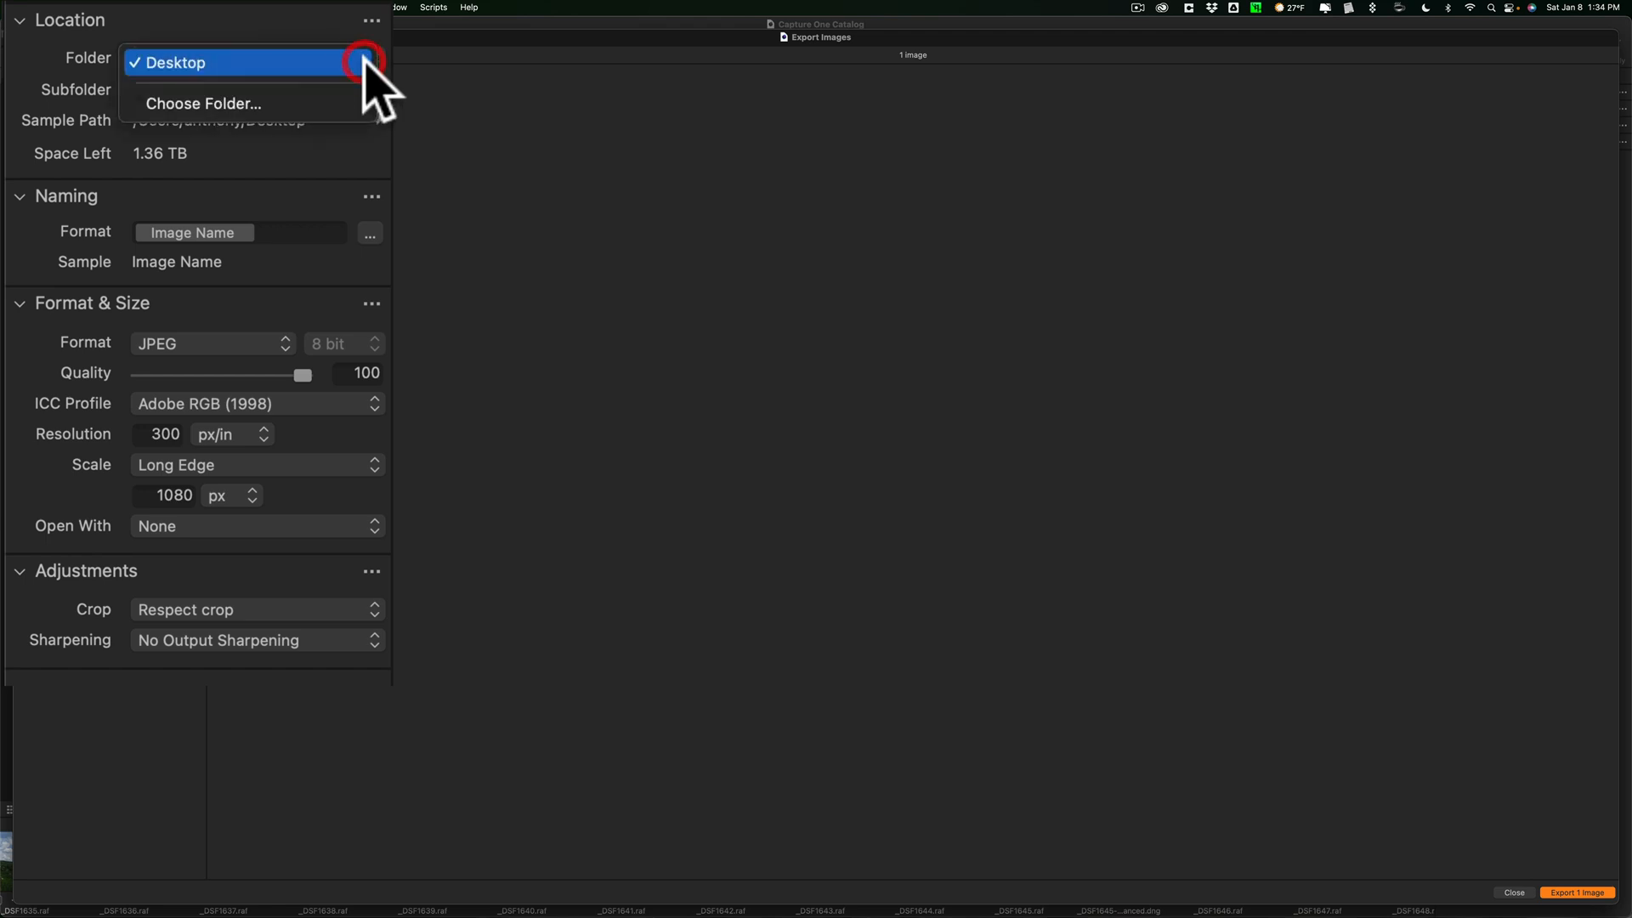
pyautogui.moveTo(270, 103)
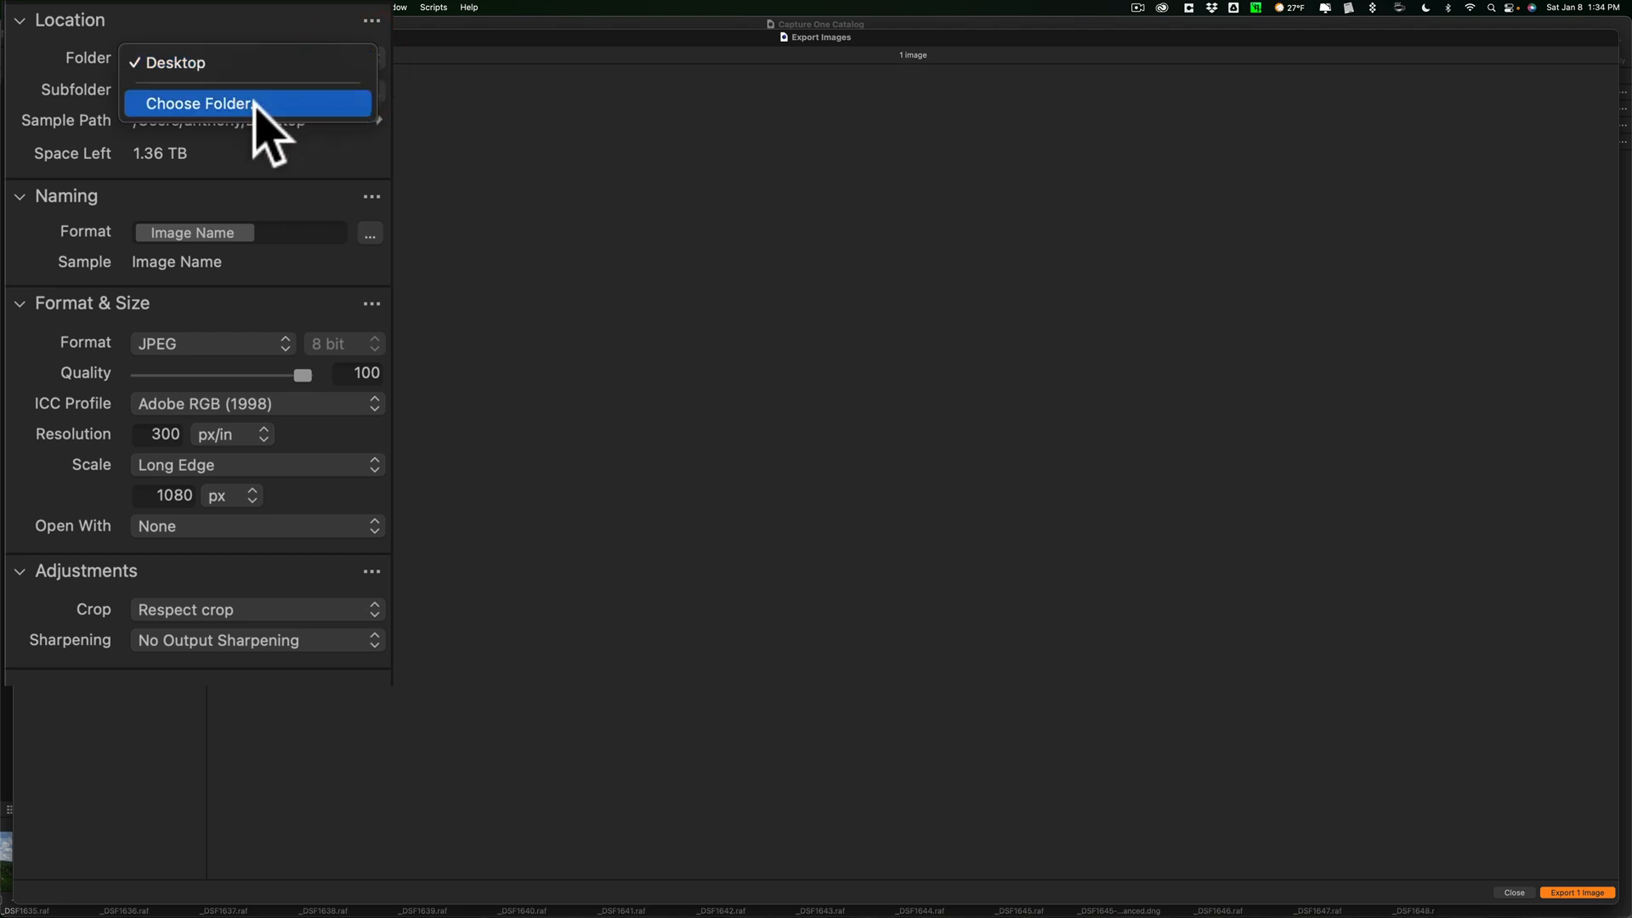
pyautogui.click(176, 62)
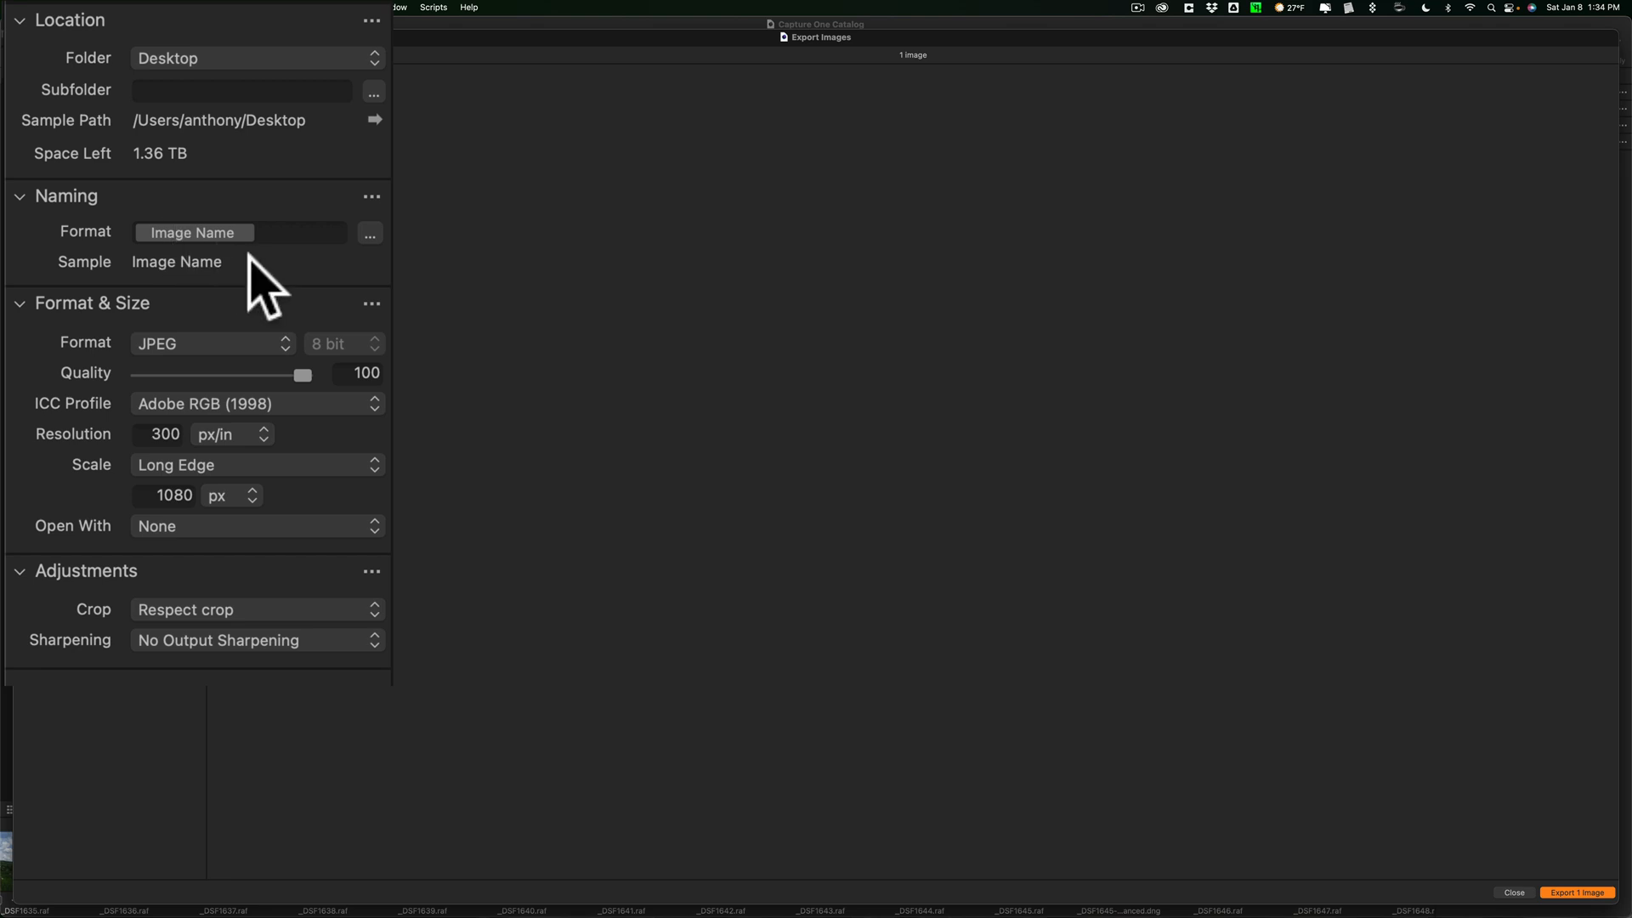
pyautogui.moveTo(320, 224)
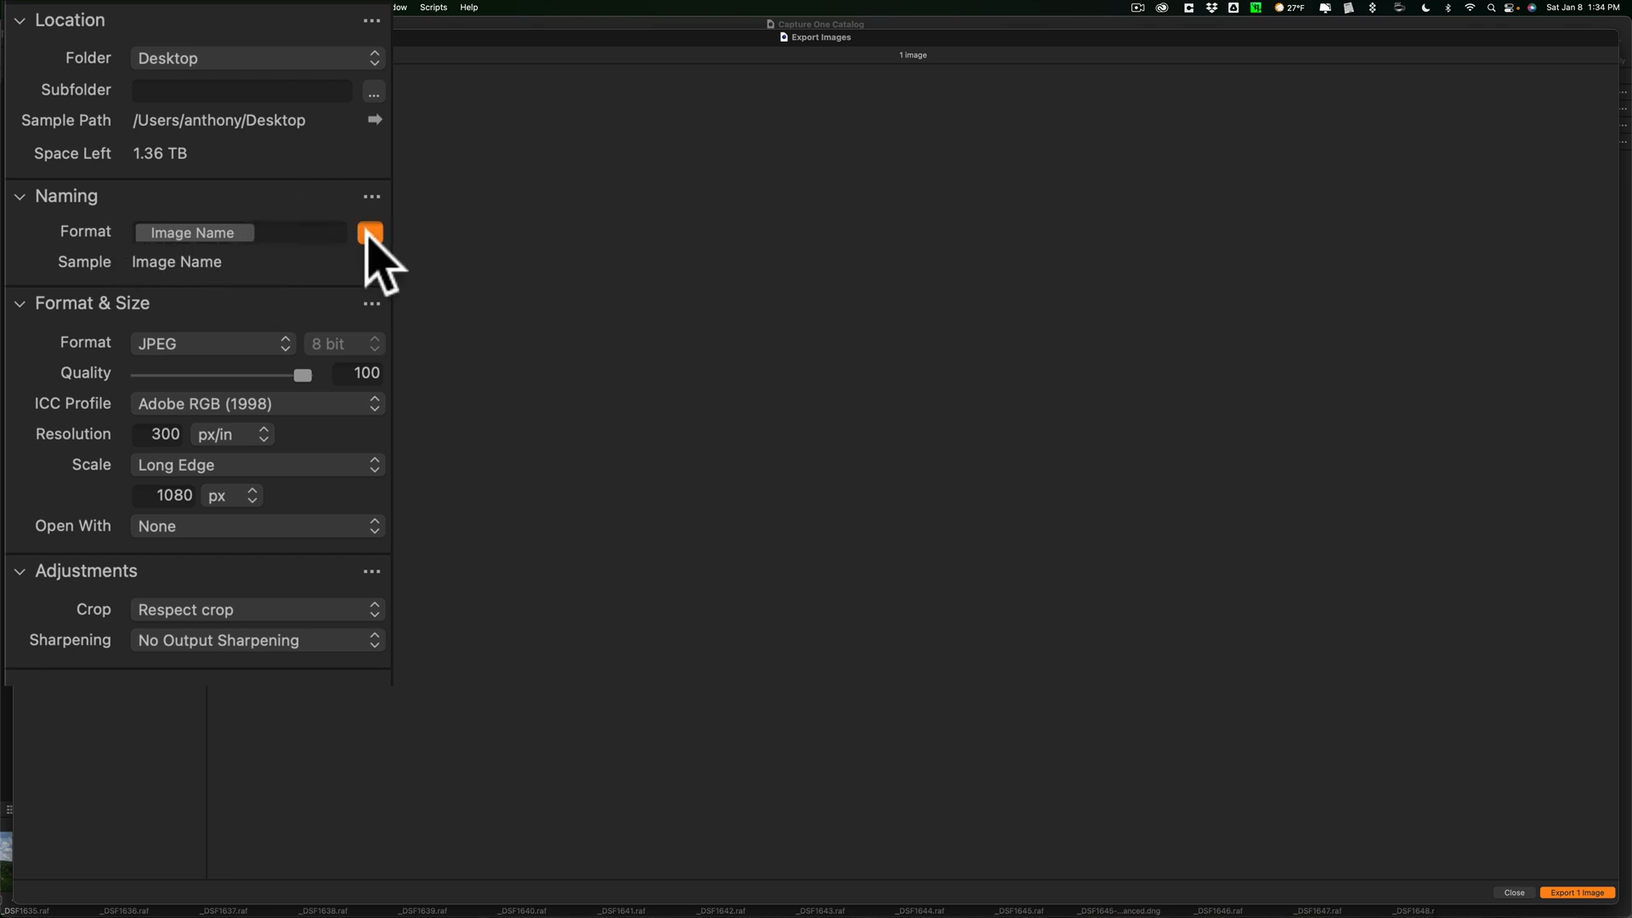
pyautogui.click(371, 232)
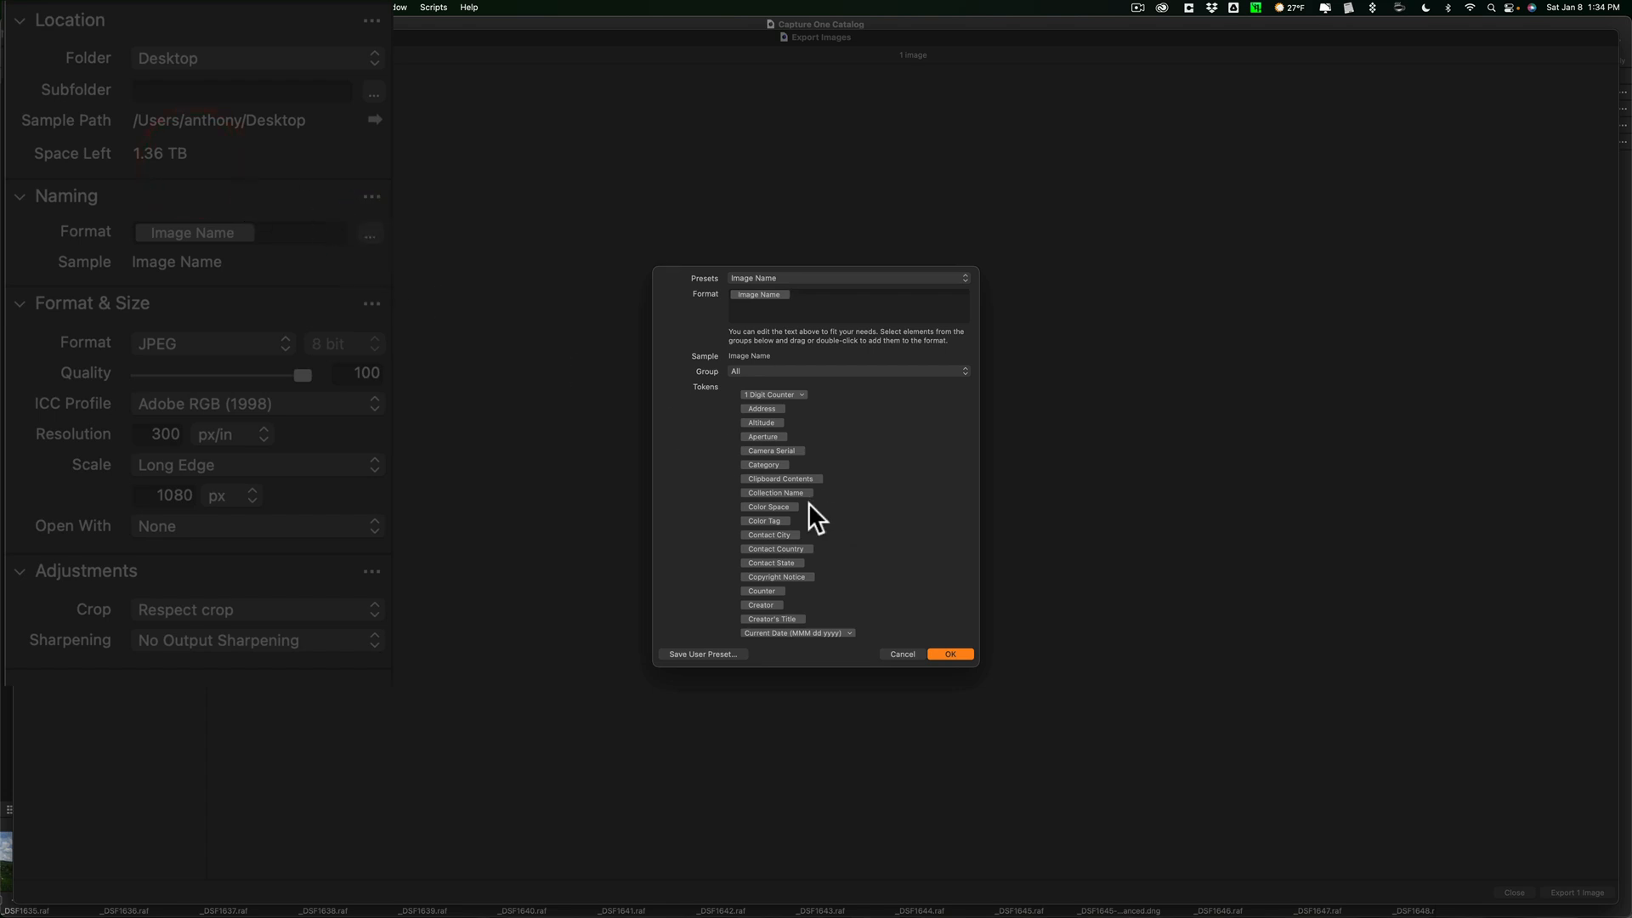
pyautogui.scroll(-3)
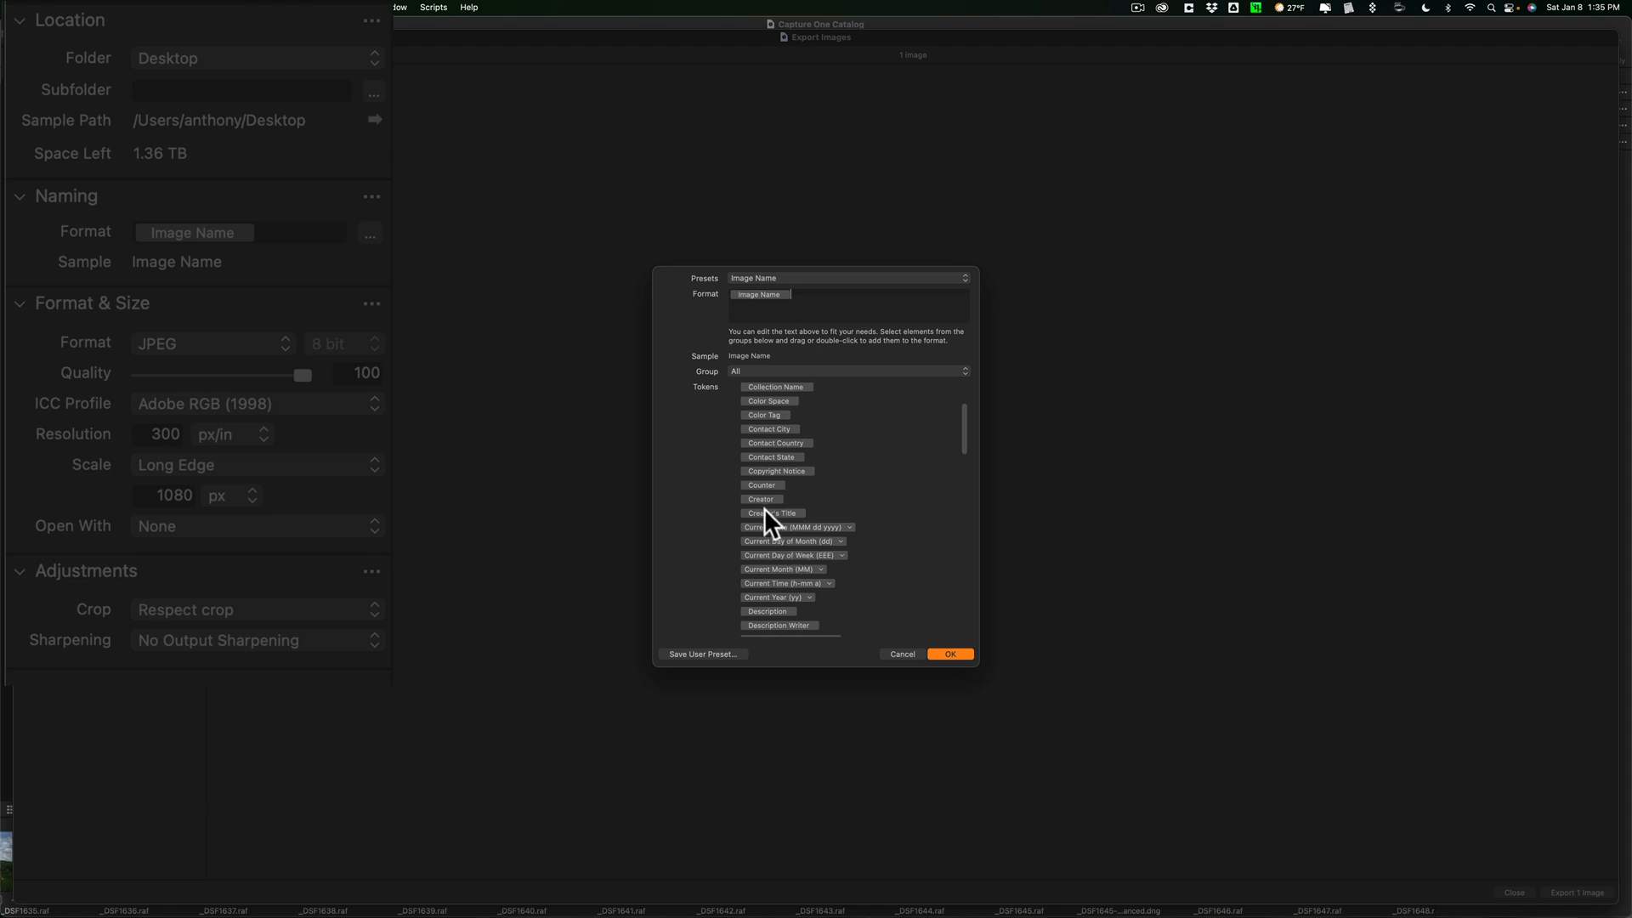
pyautogui.scroll(3)
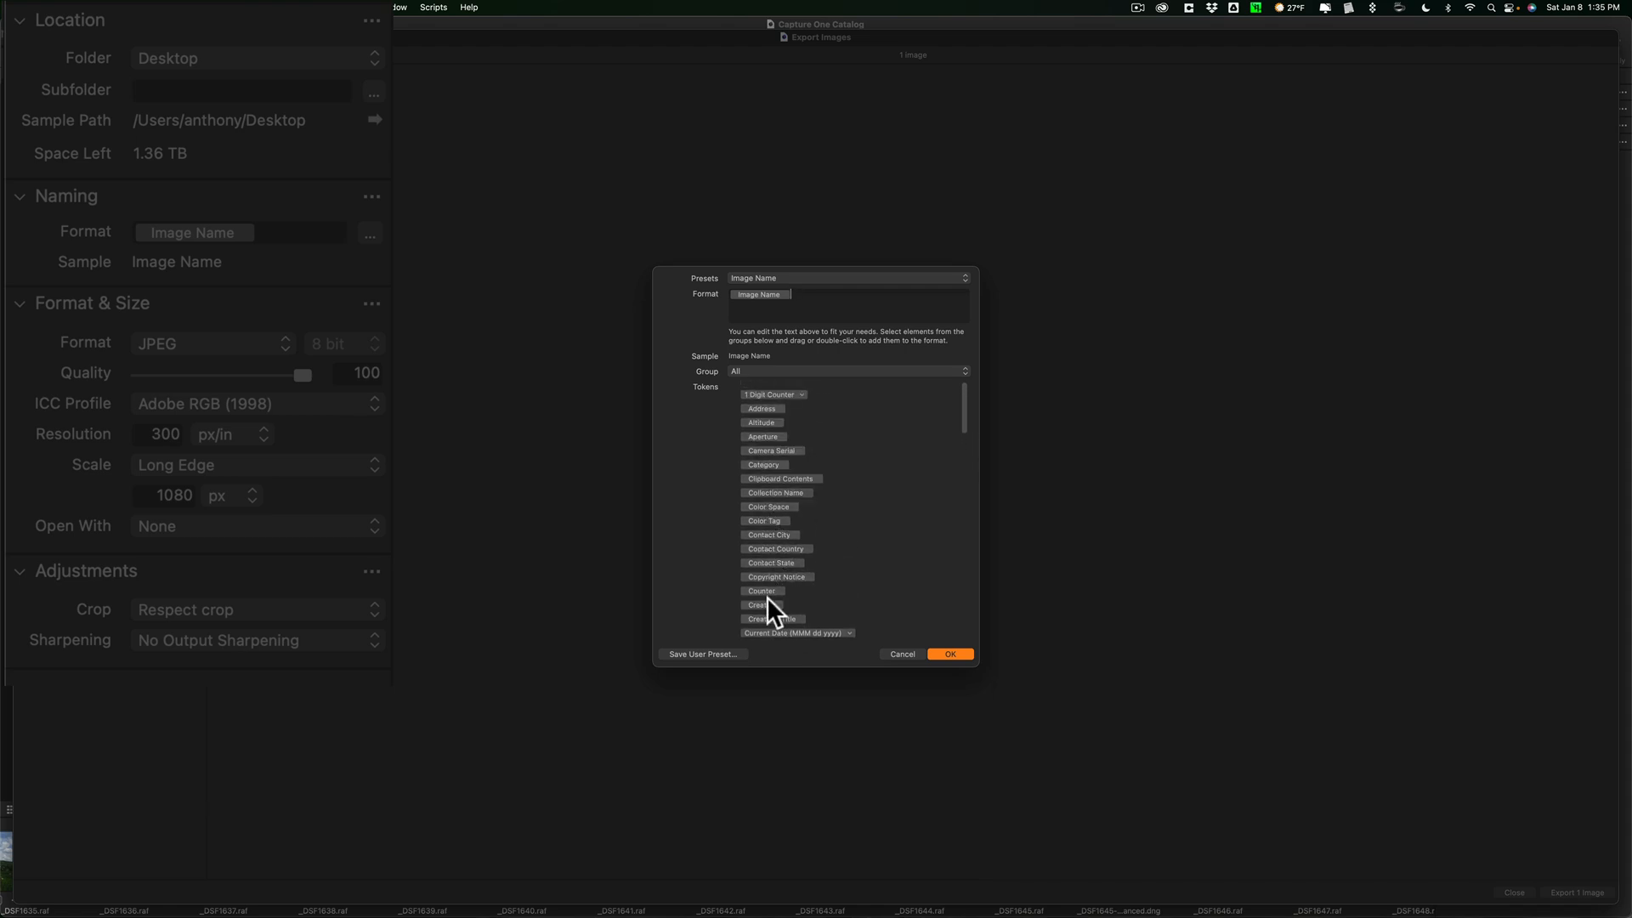
pyautogui.moveTo(813, 293)
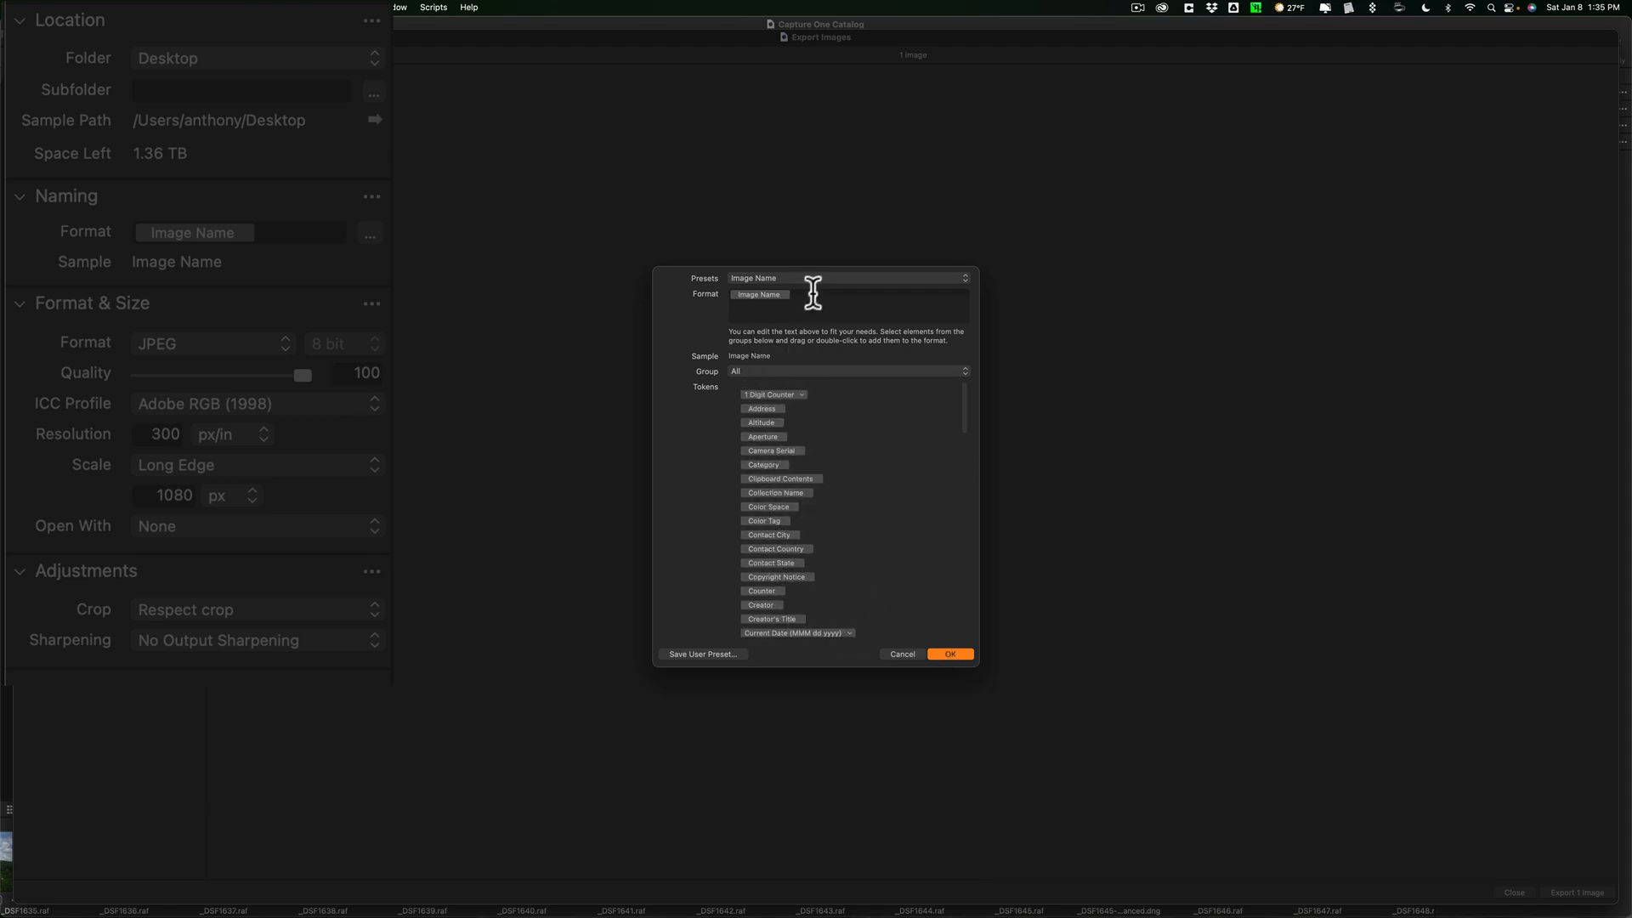
pyautogui.moveTo(822, 347)
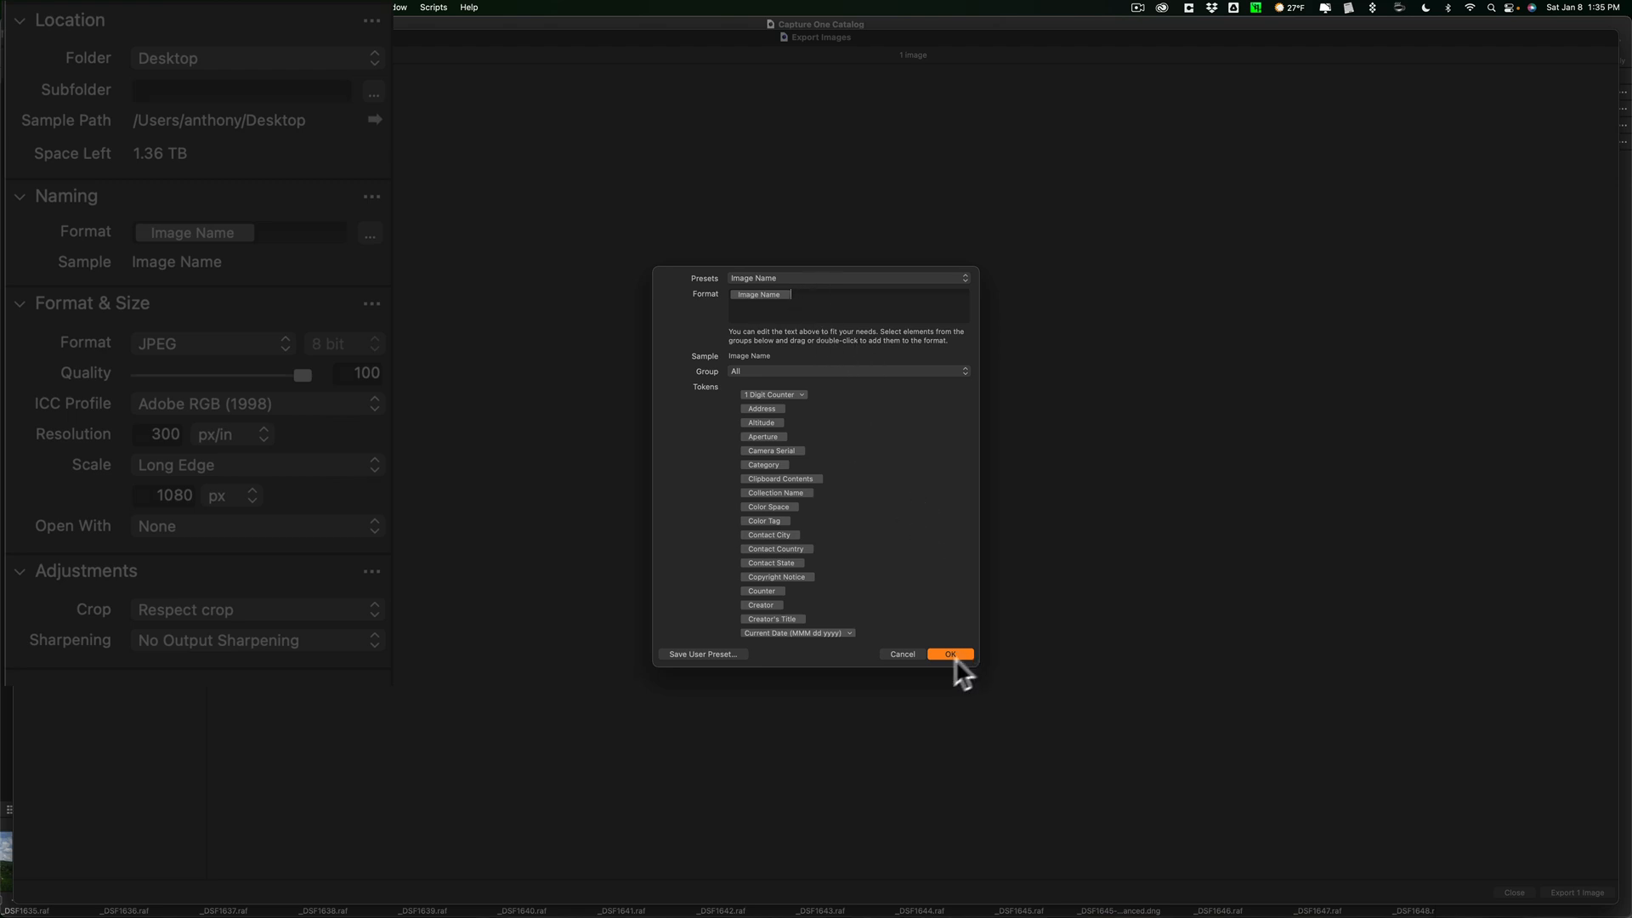
pyautogui.click(947, 653)
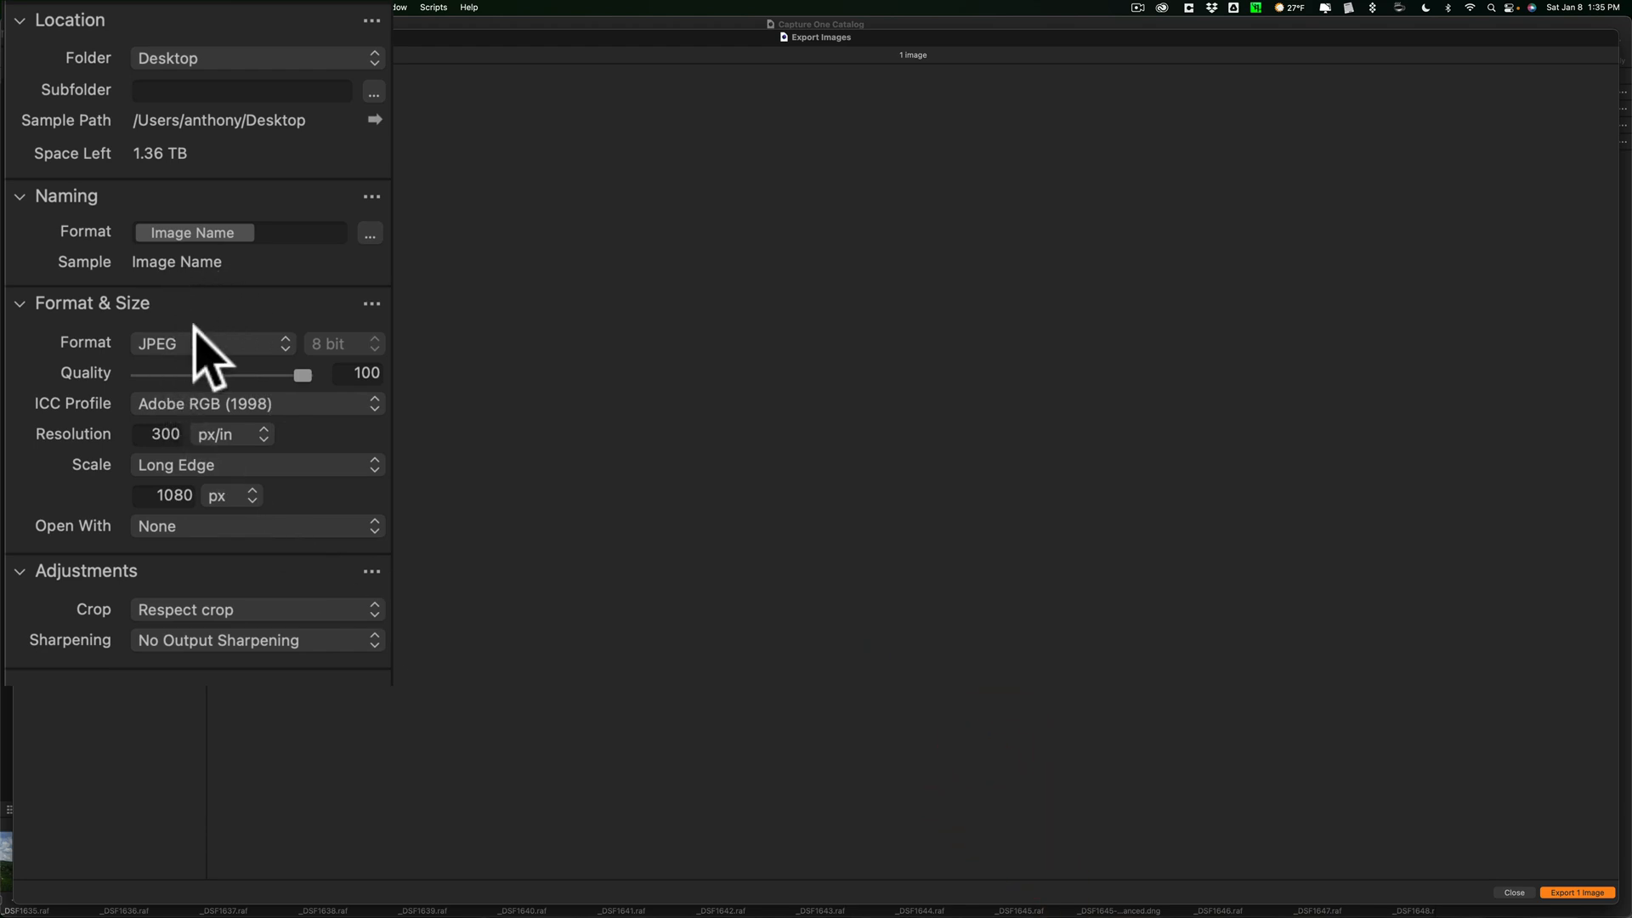
# Keep JPEG as the export format and set the colour profile to sRGB.
pyautogui.click(208, 344)
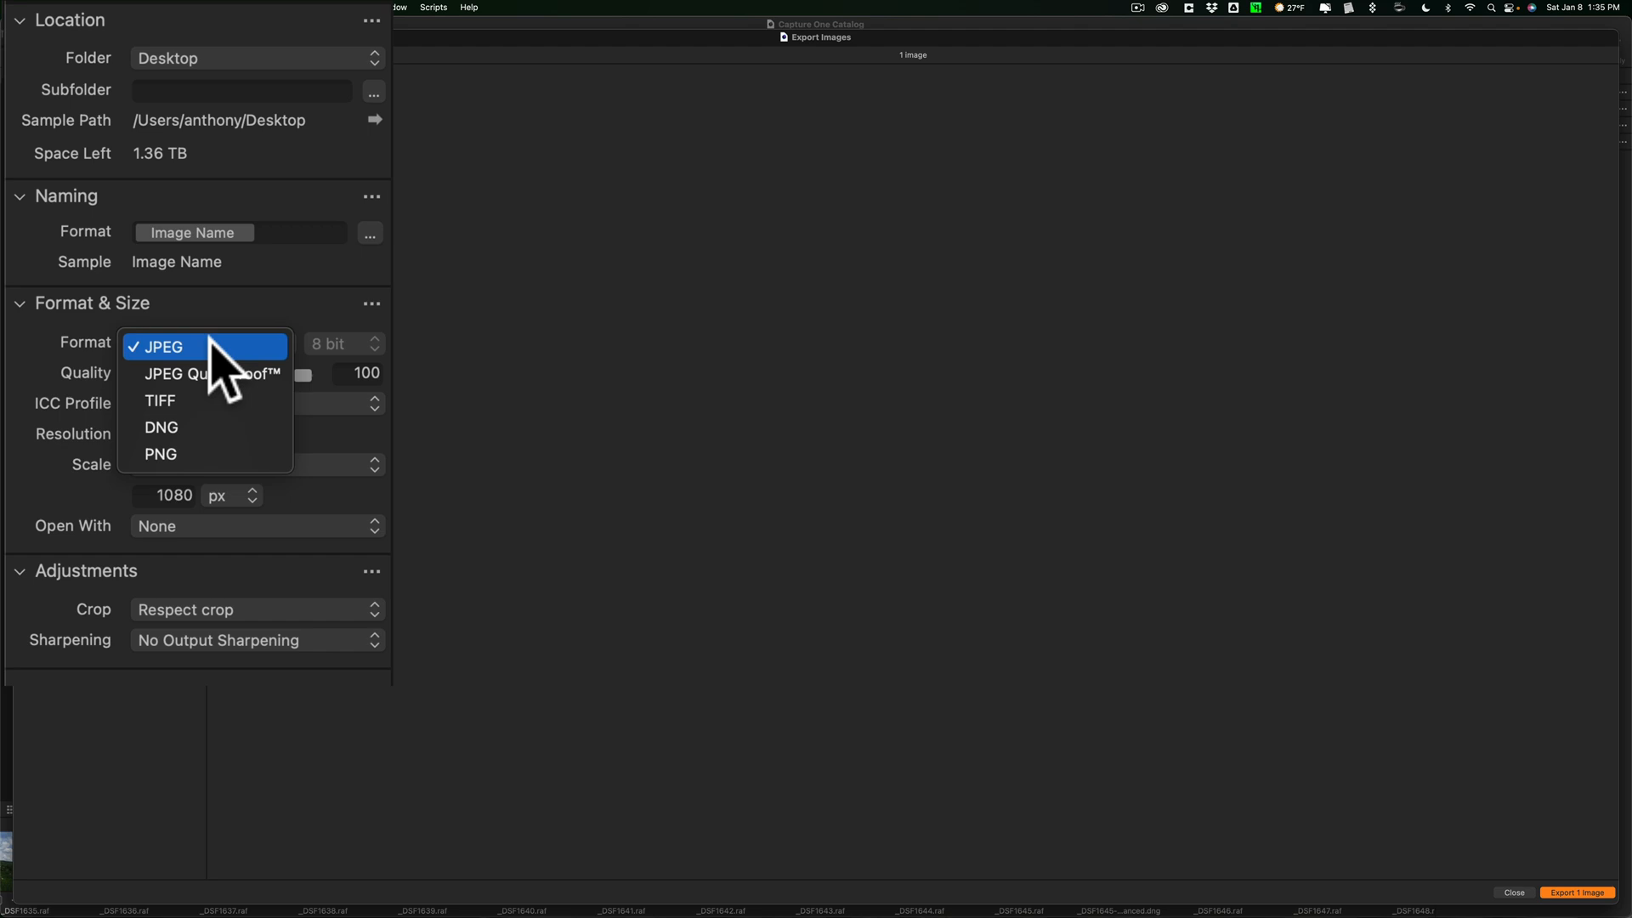
pyautogui.click(164, 346)
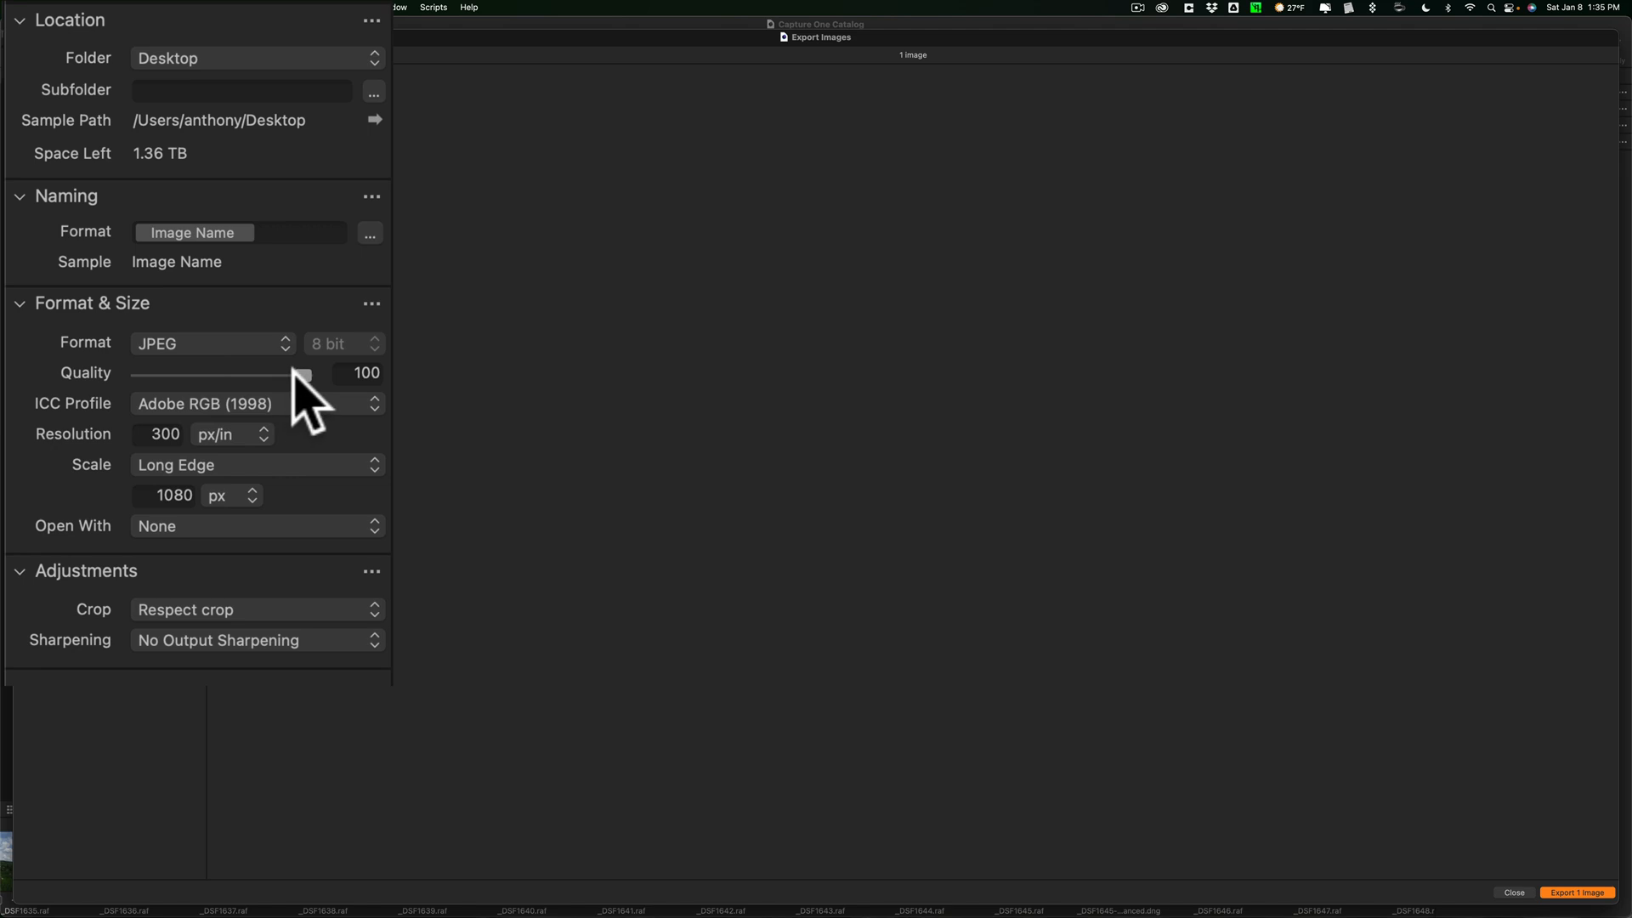
pyautogui.moveTo(328, 437)
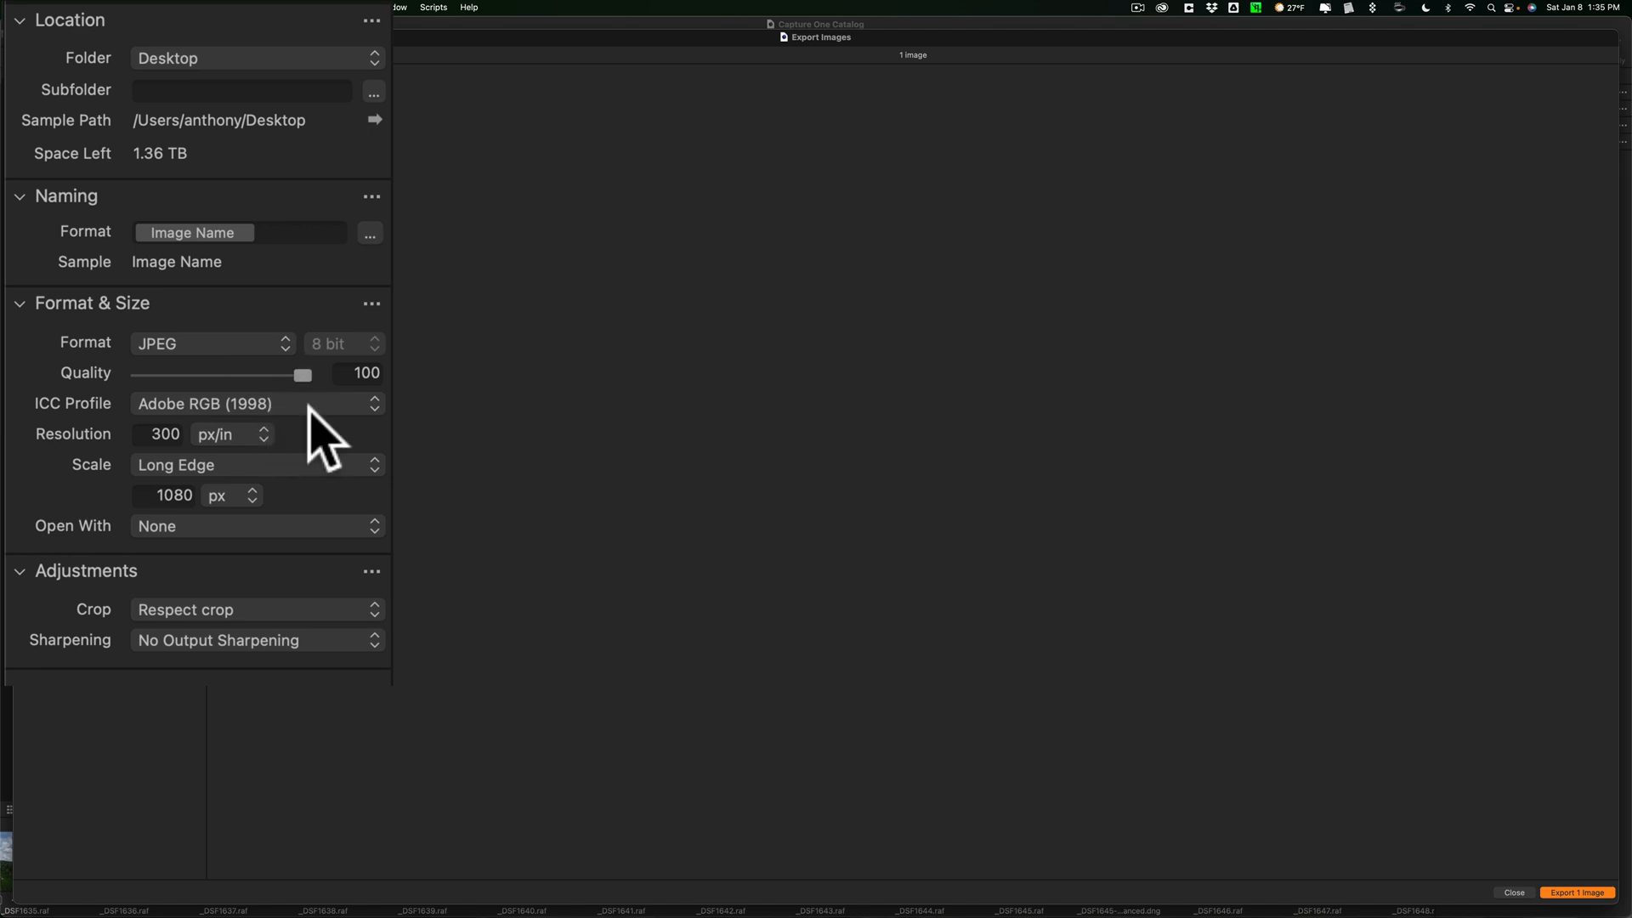
pyautogui.click(255, 403)
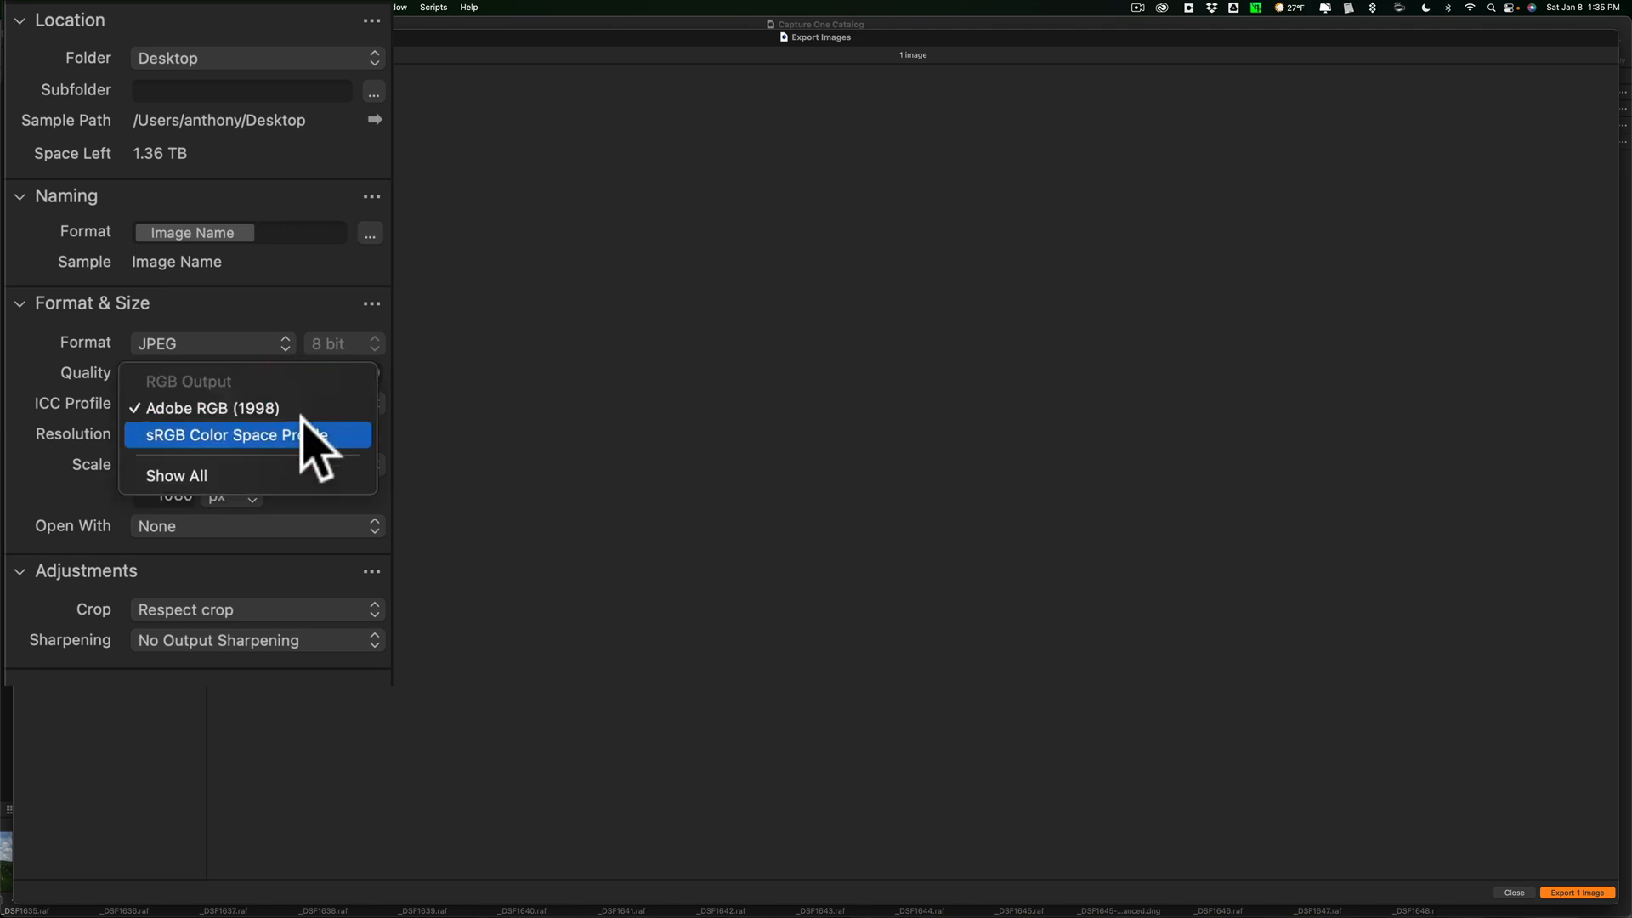
pyautogui.click(235, 436)
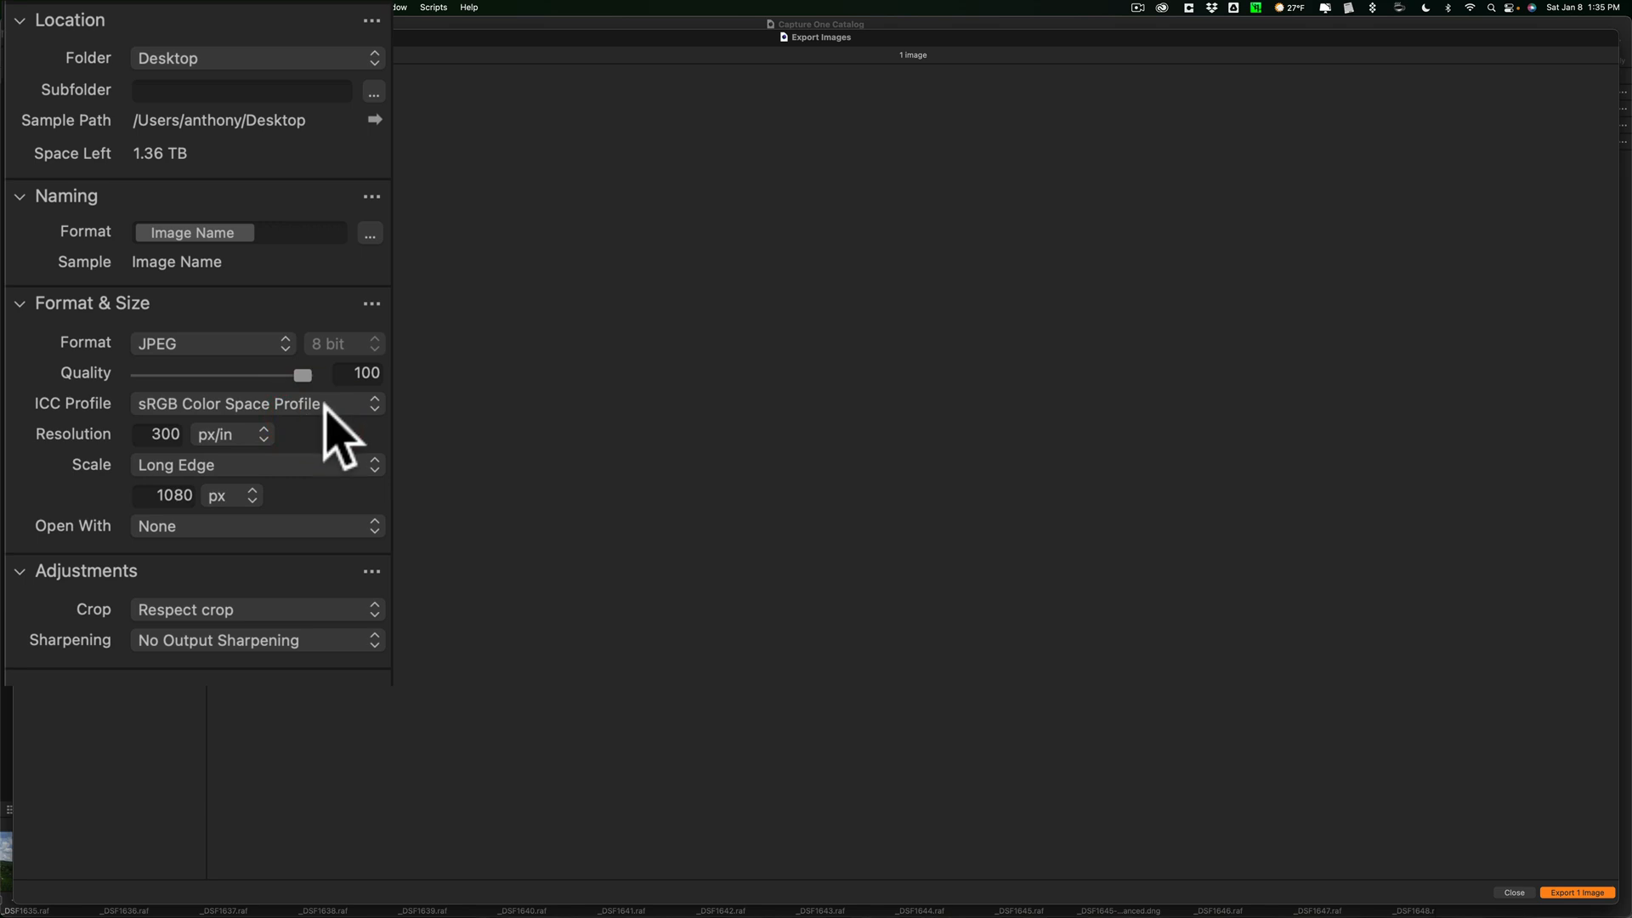
pyautogui.moveTo(328, 442)
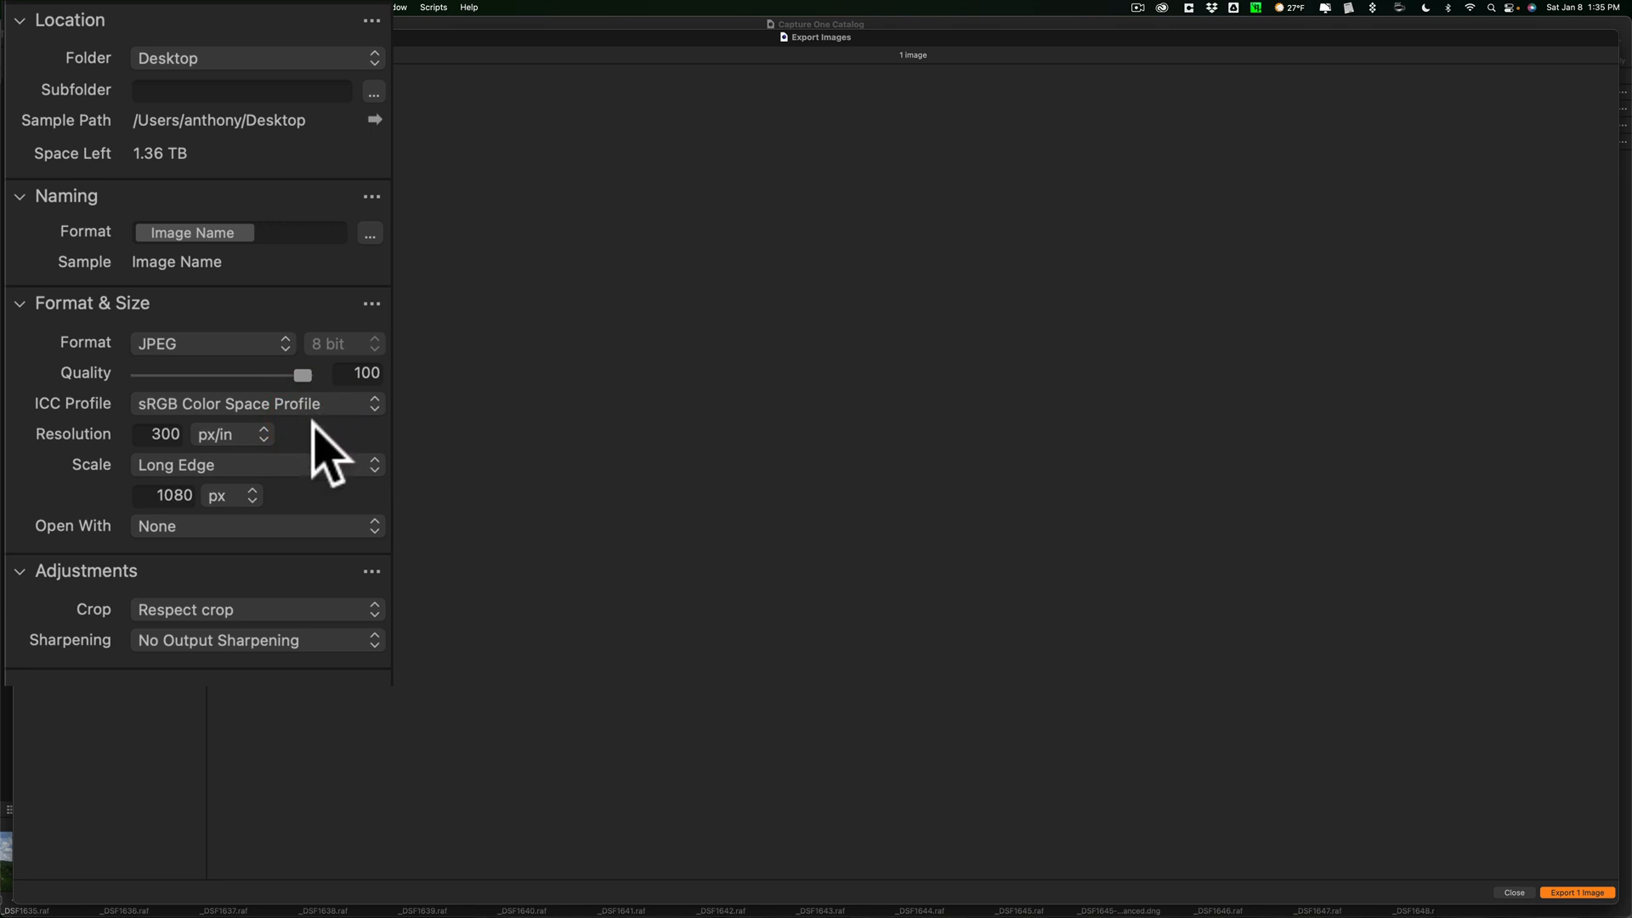
pyautogui.moveTo(255, 500)
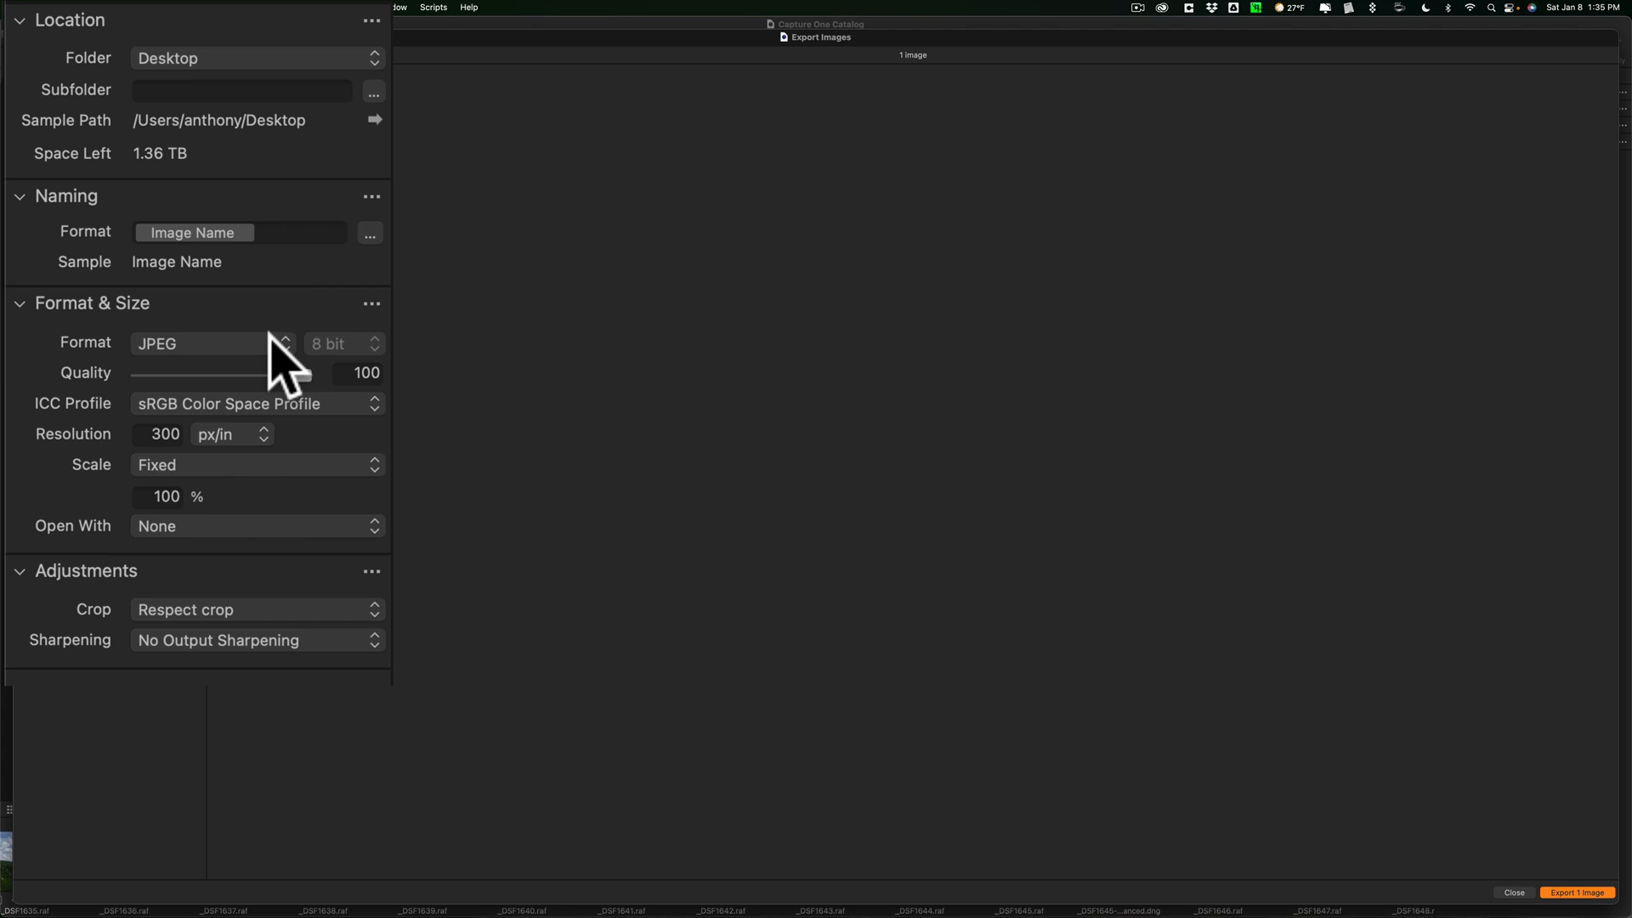
# Scale the export by Long Edge to 1080 px and check the Open With app.
pyautogui.click(255, 464)
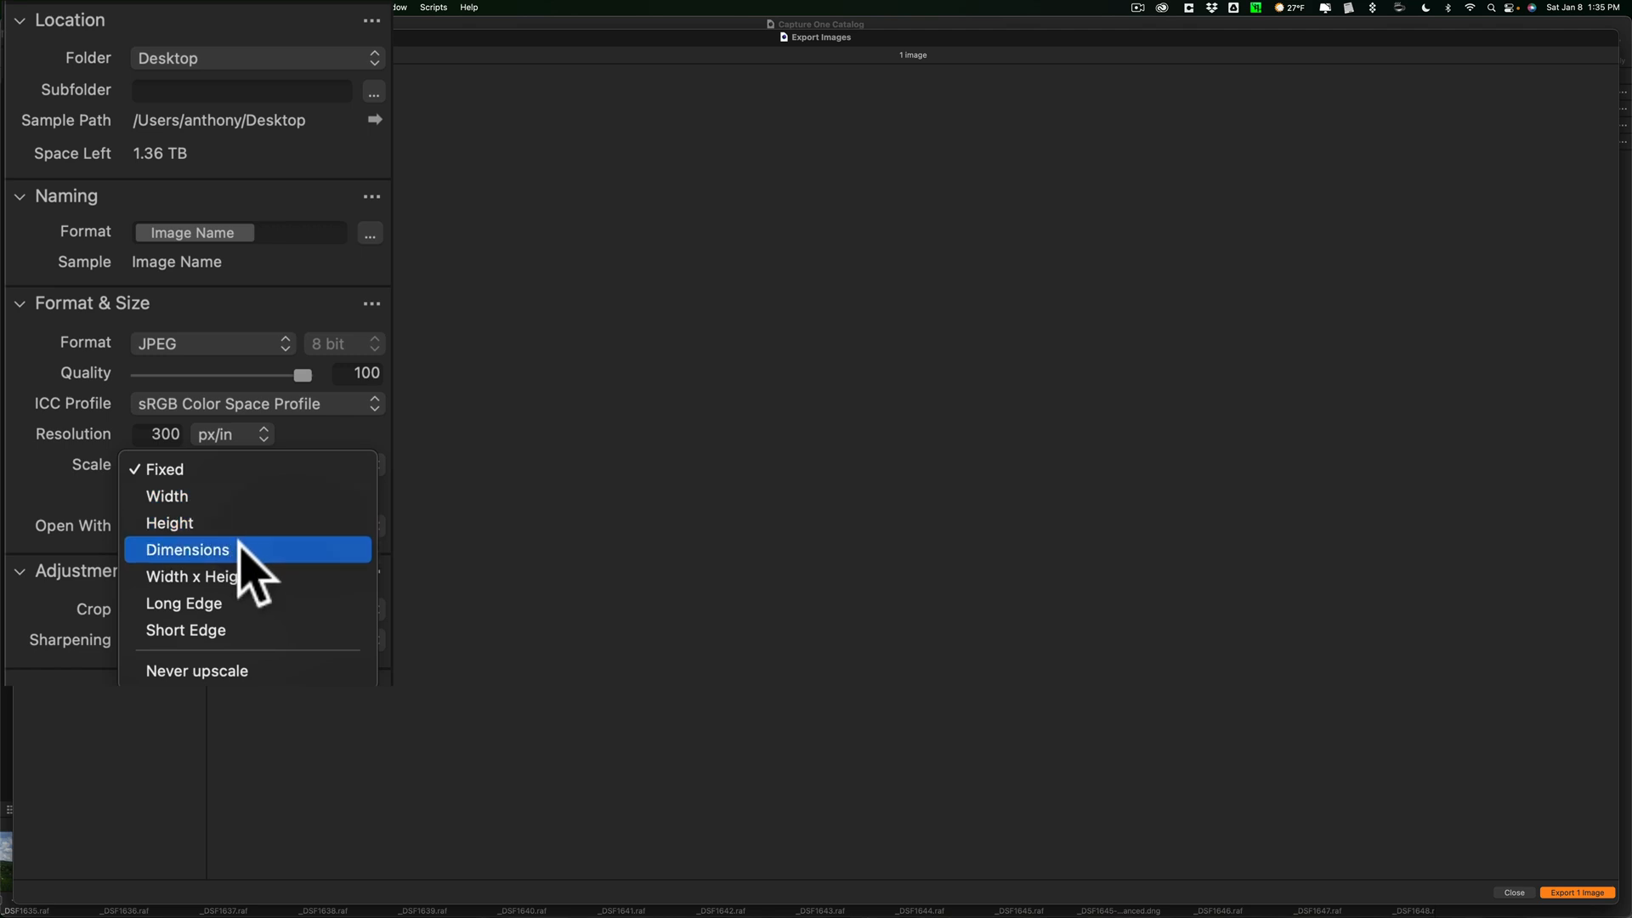
pyautogui.moveTo(184, 603)
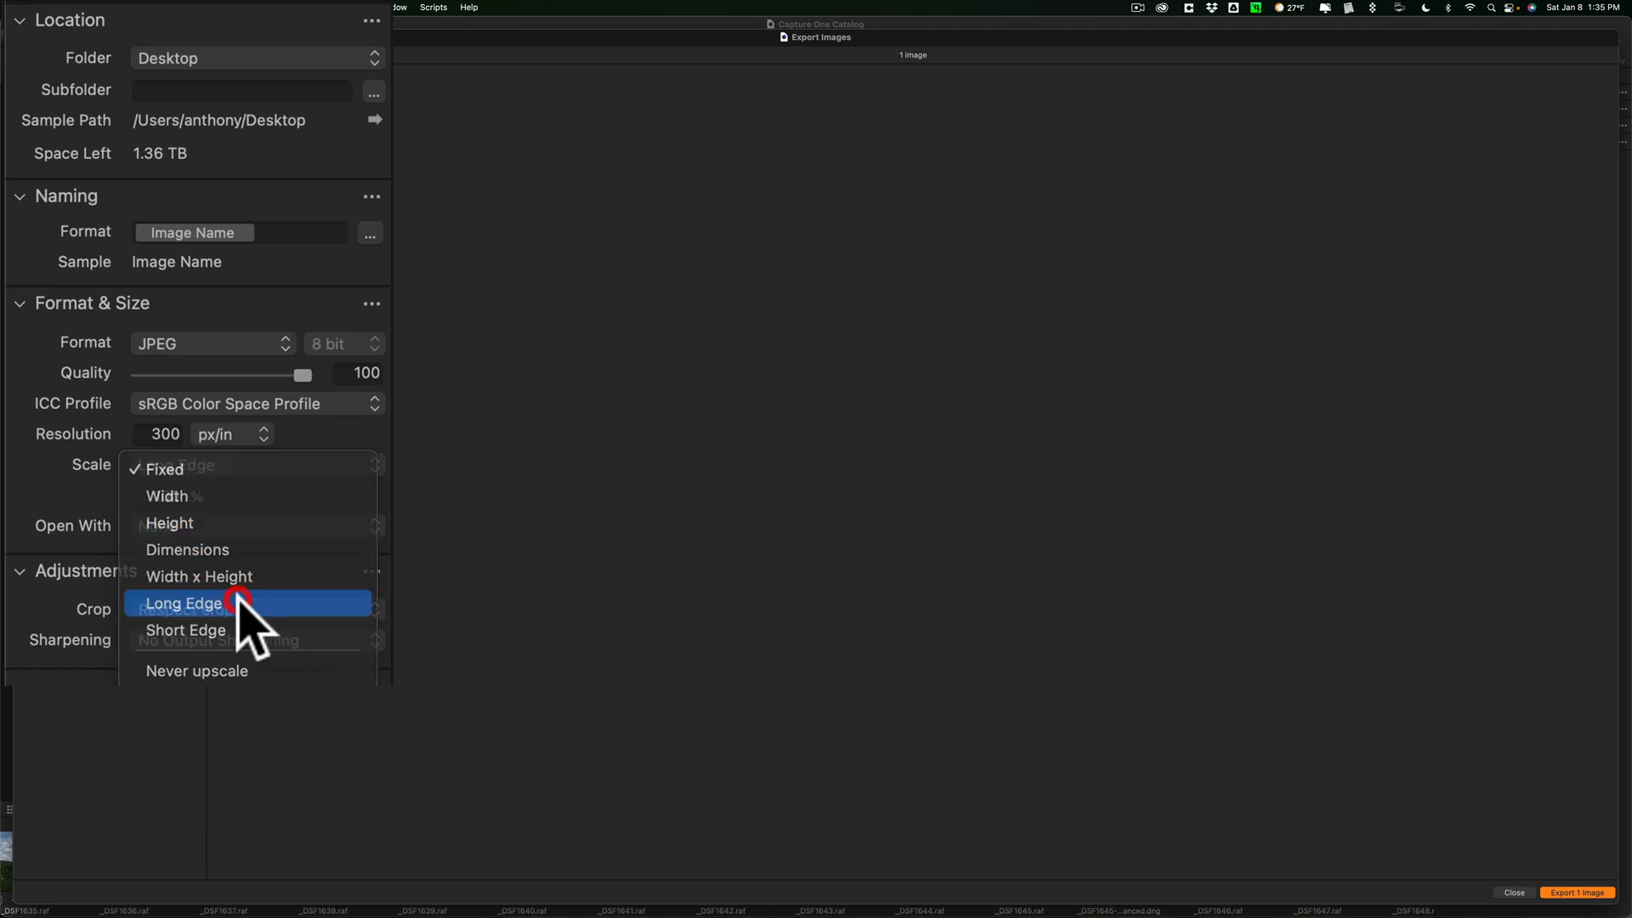
pyautogui.click(184, 602)
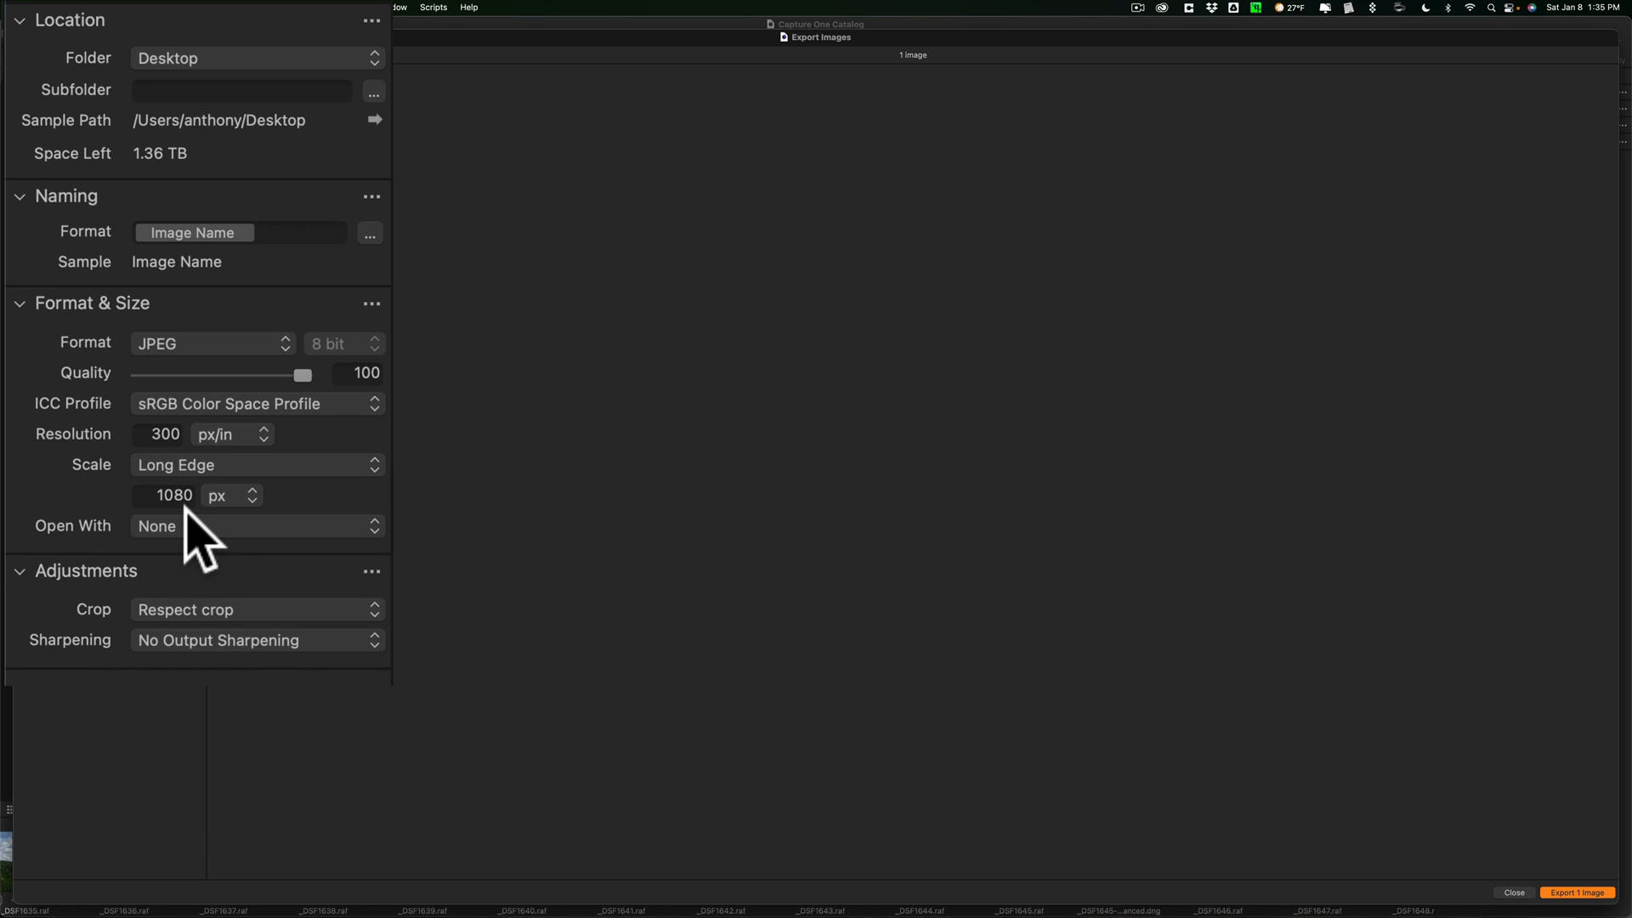
pyautogui.moveTo(166, 495)
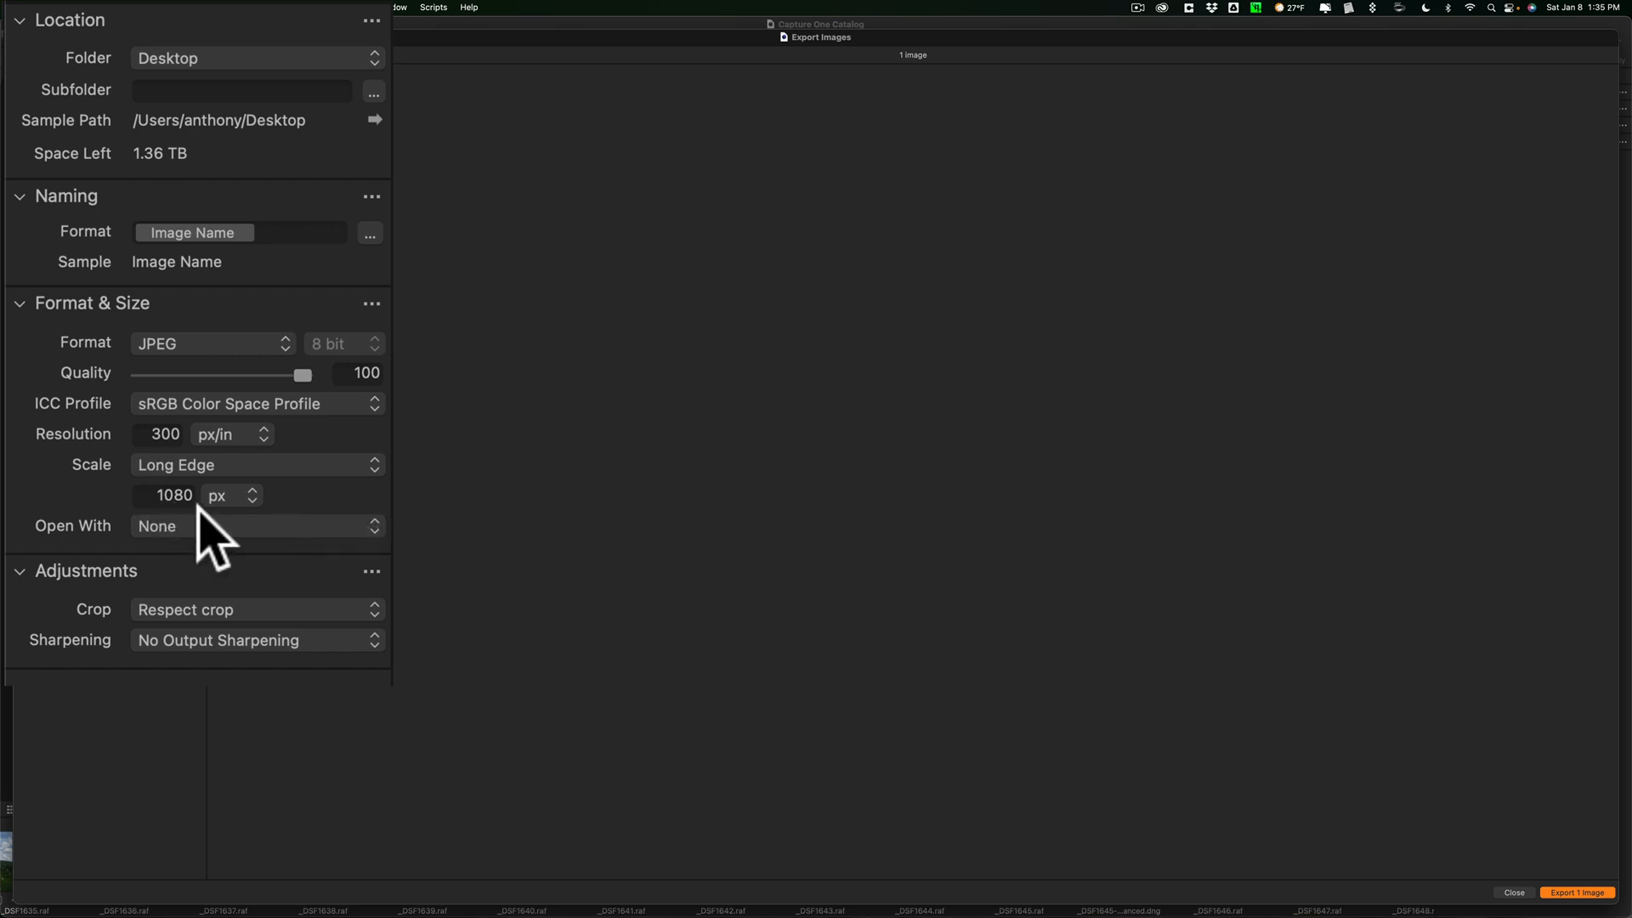
pyautogui.moveTo(255, 562)
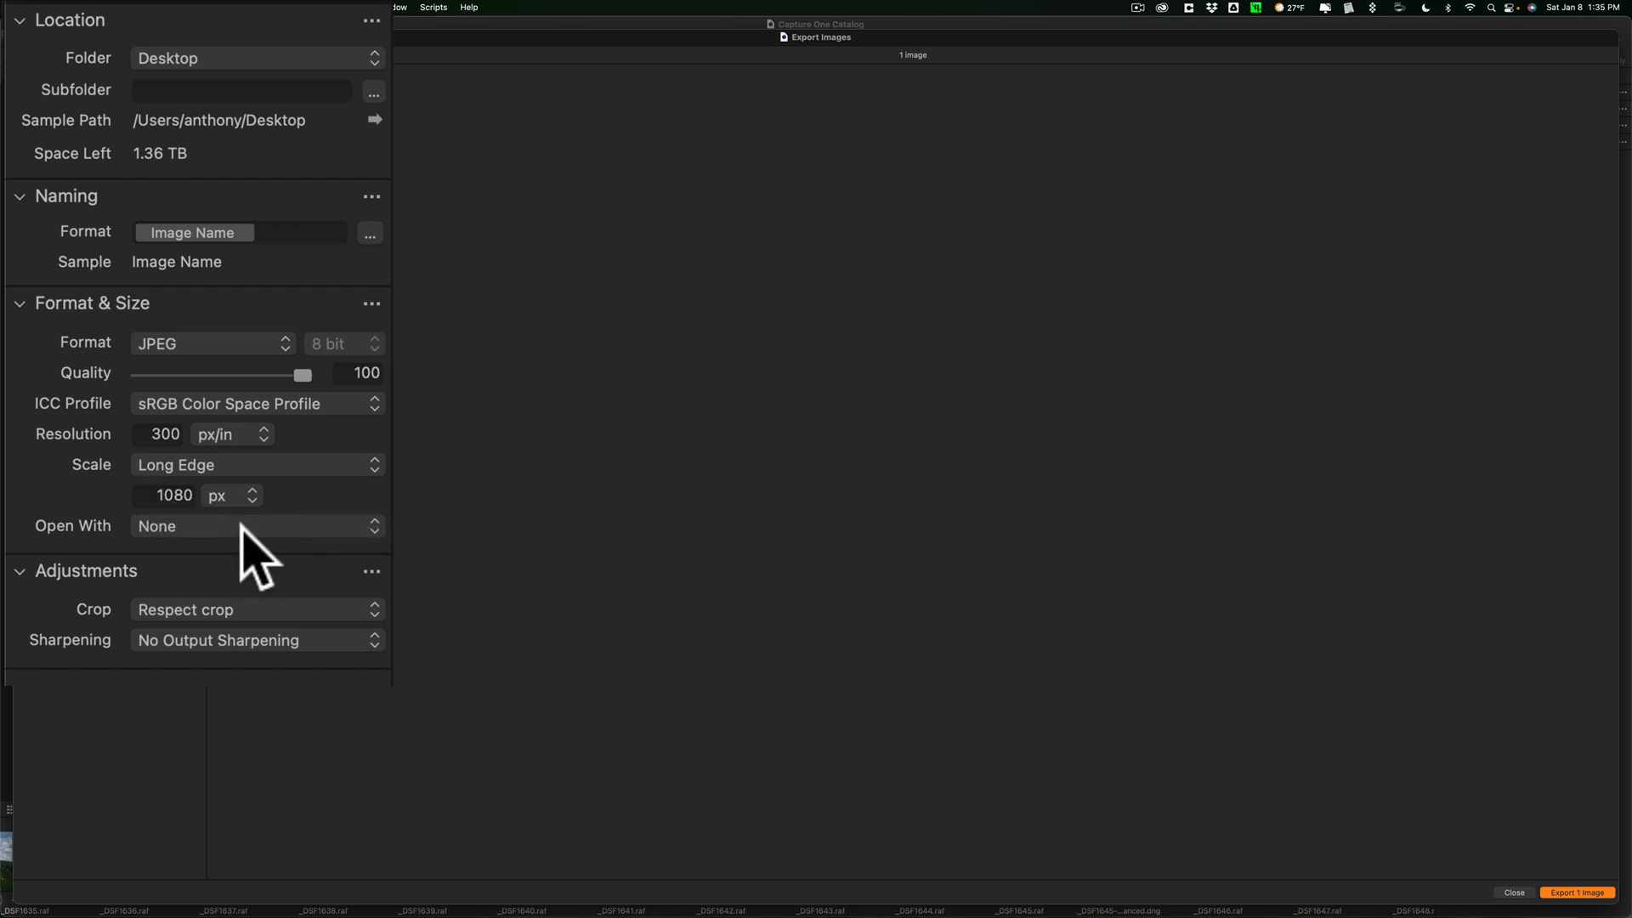
pyautogui.click(255, 526)
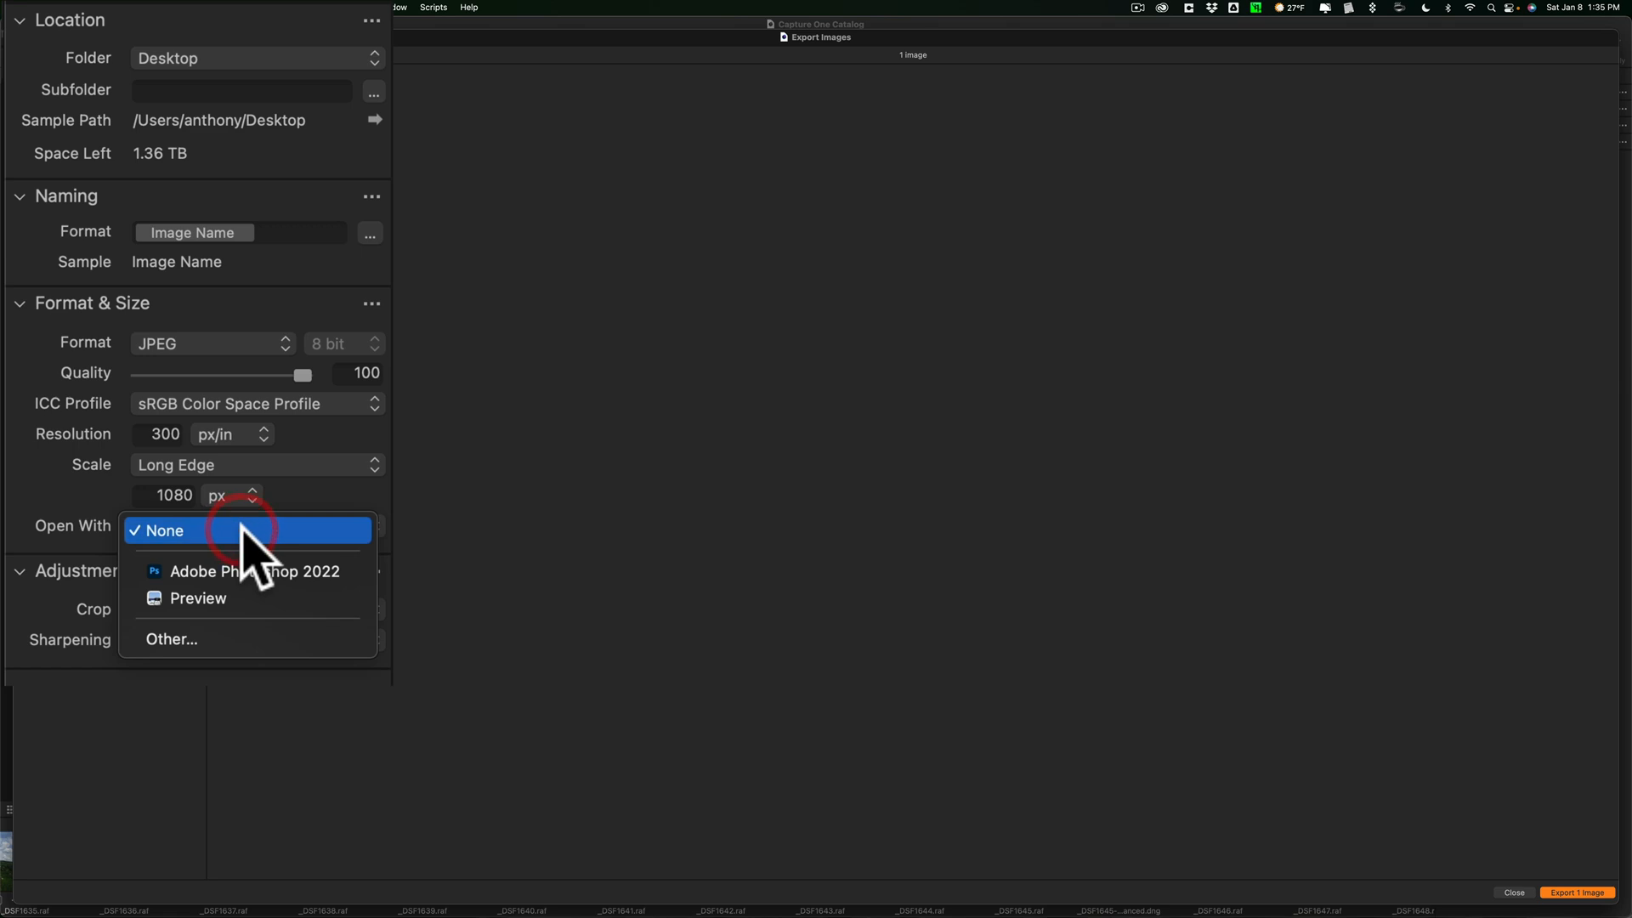
pyautogui.moveTo(255, 571)
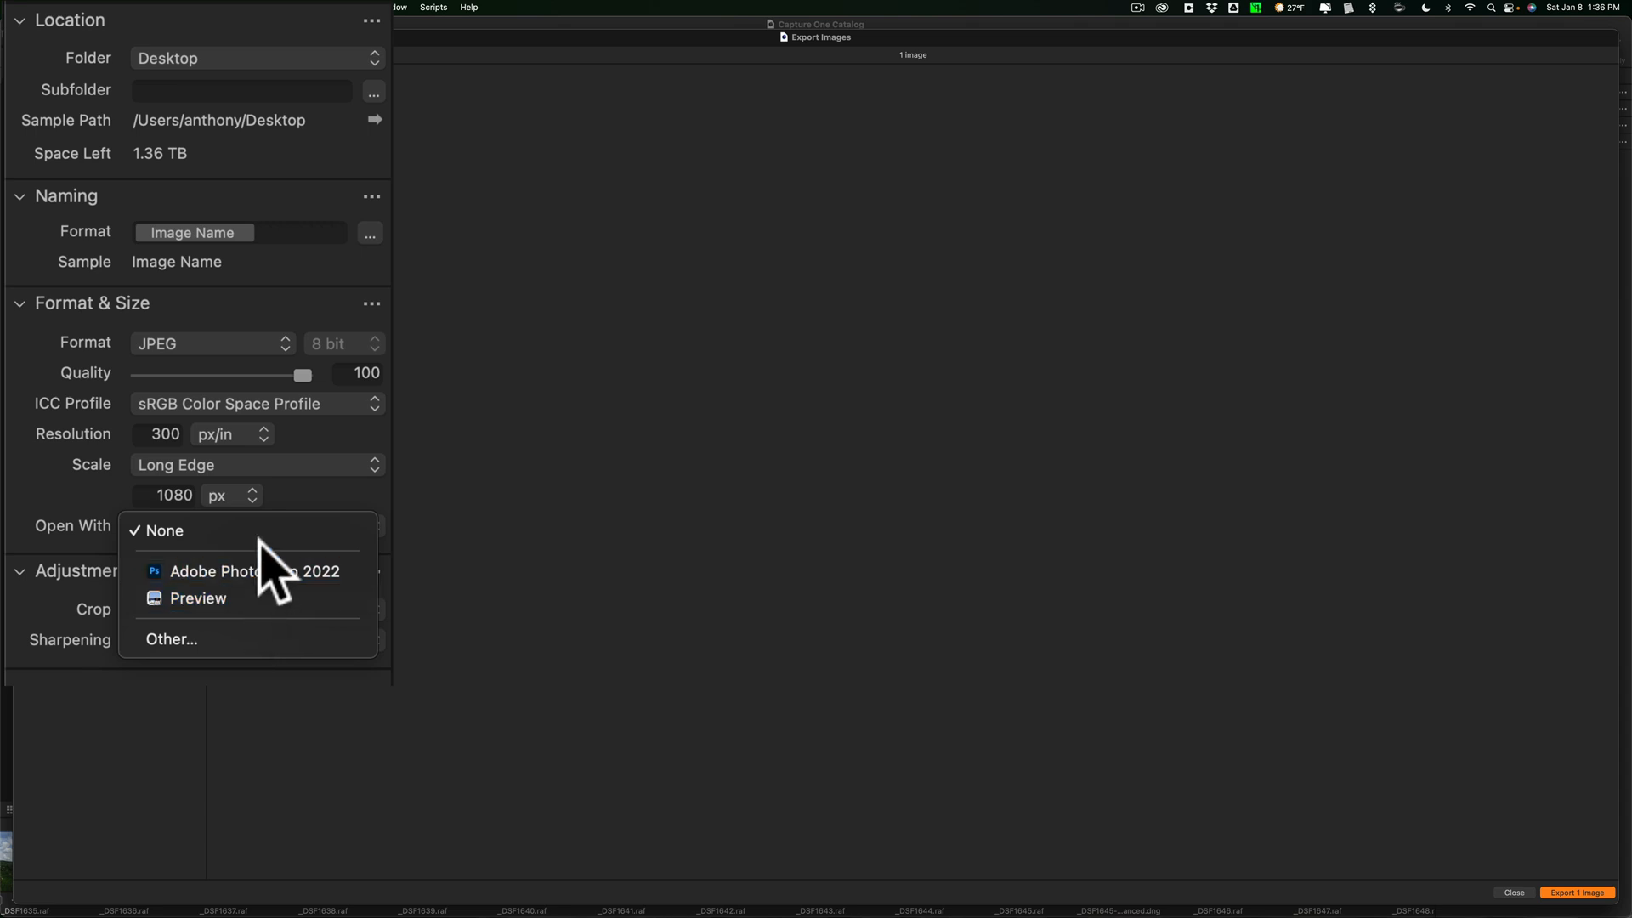
# Set Open With to none, Respect crop, No Output Sharpening, then export the image.
pyautogui.click(164, 529)
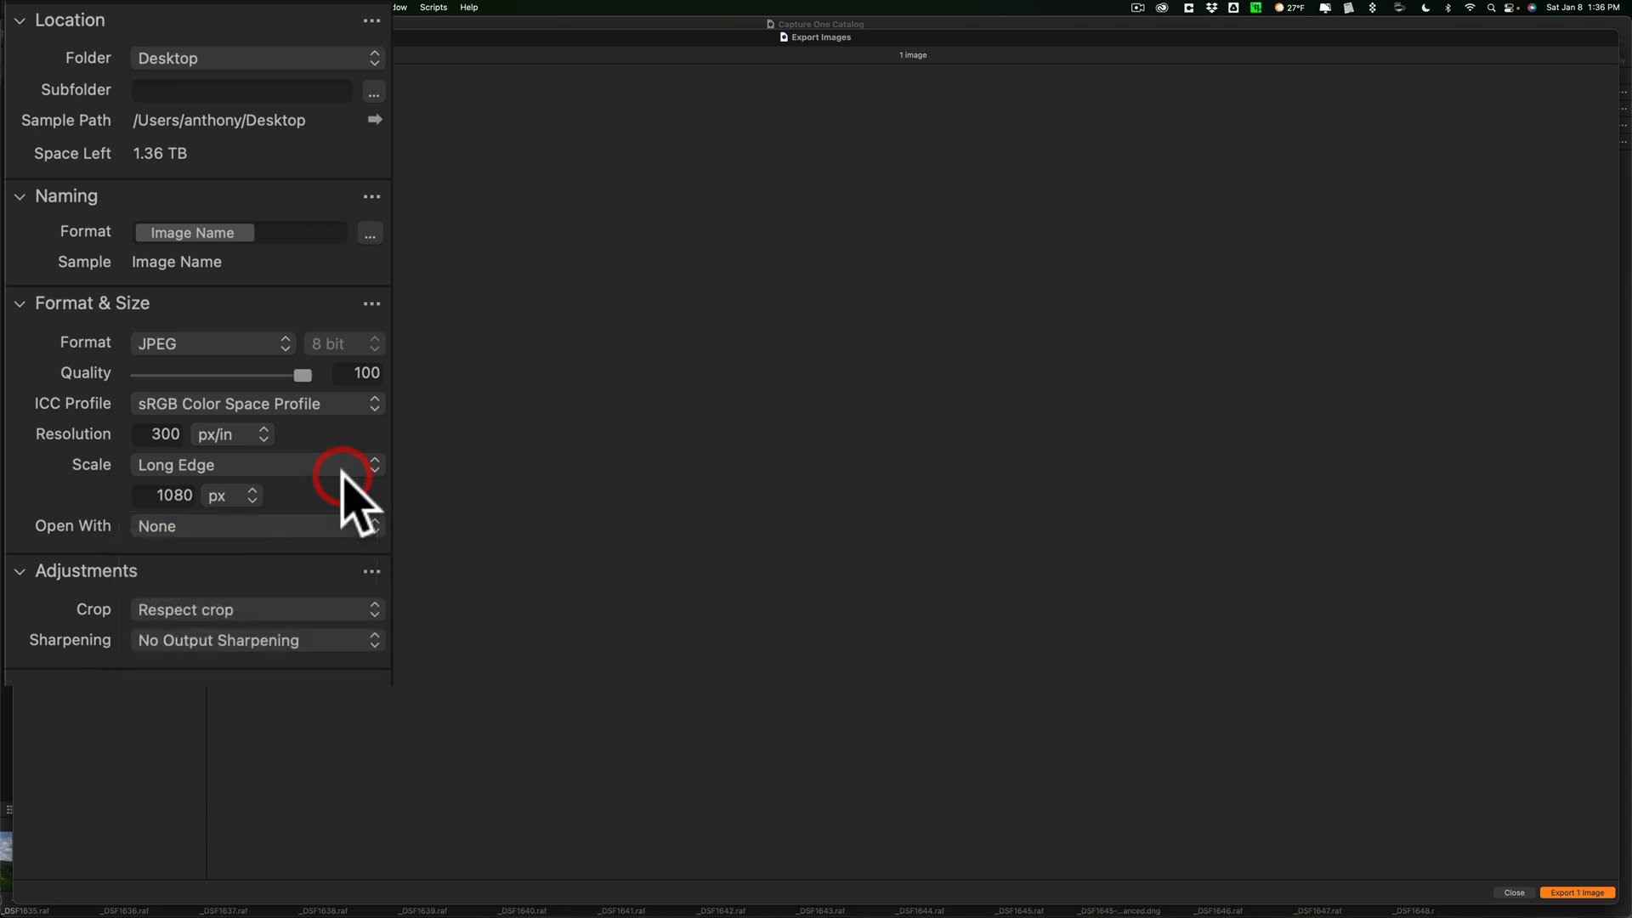
pyautogui.moveTo(224, 624)
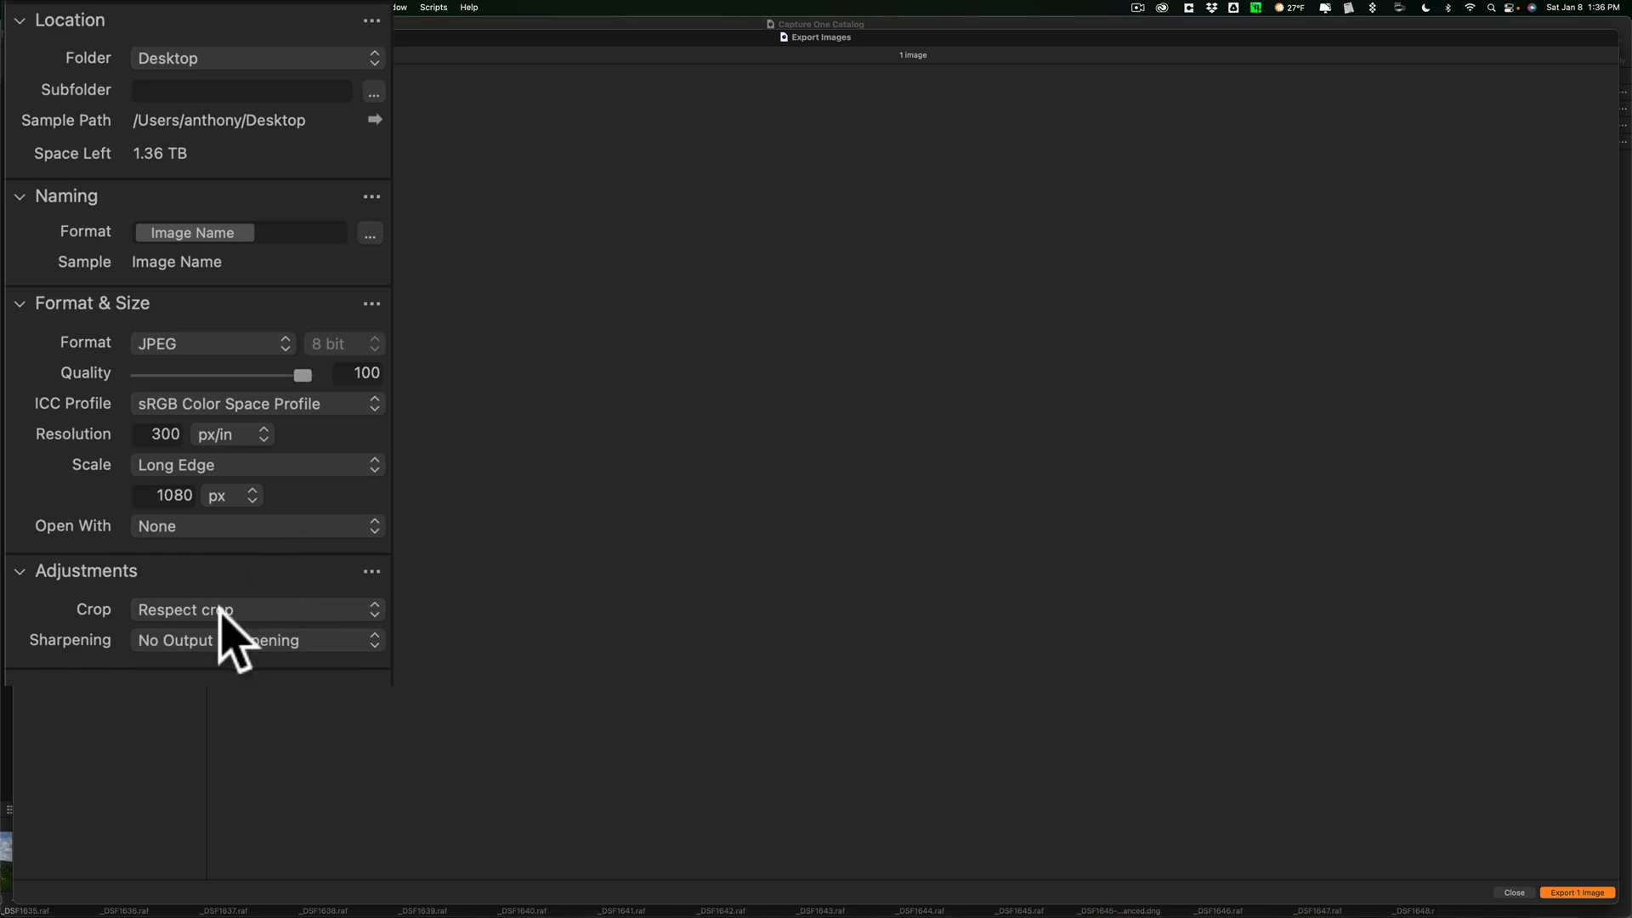
pyautogui.click(255, 609)
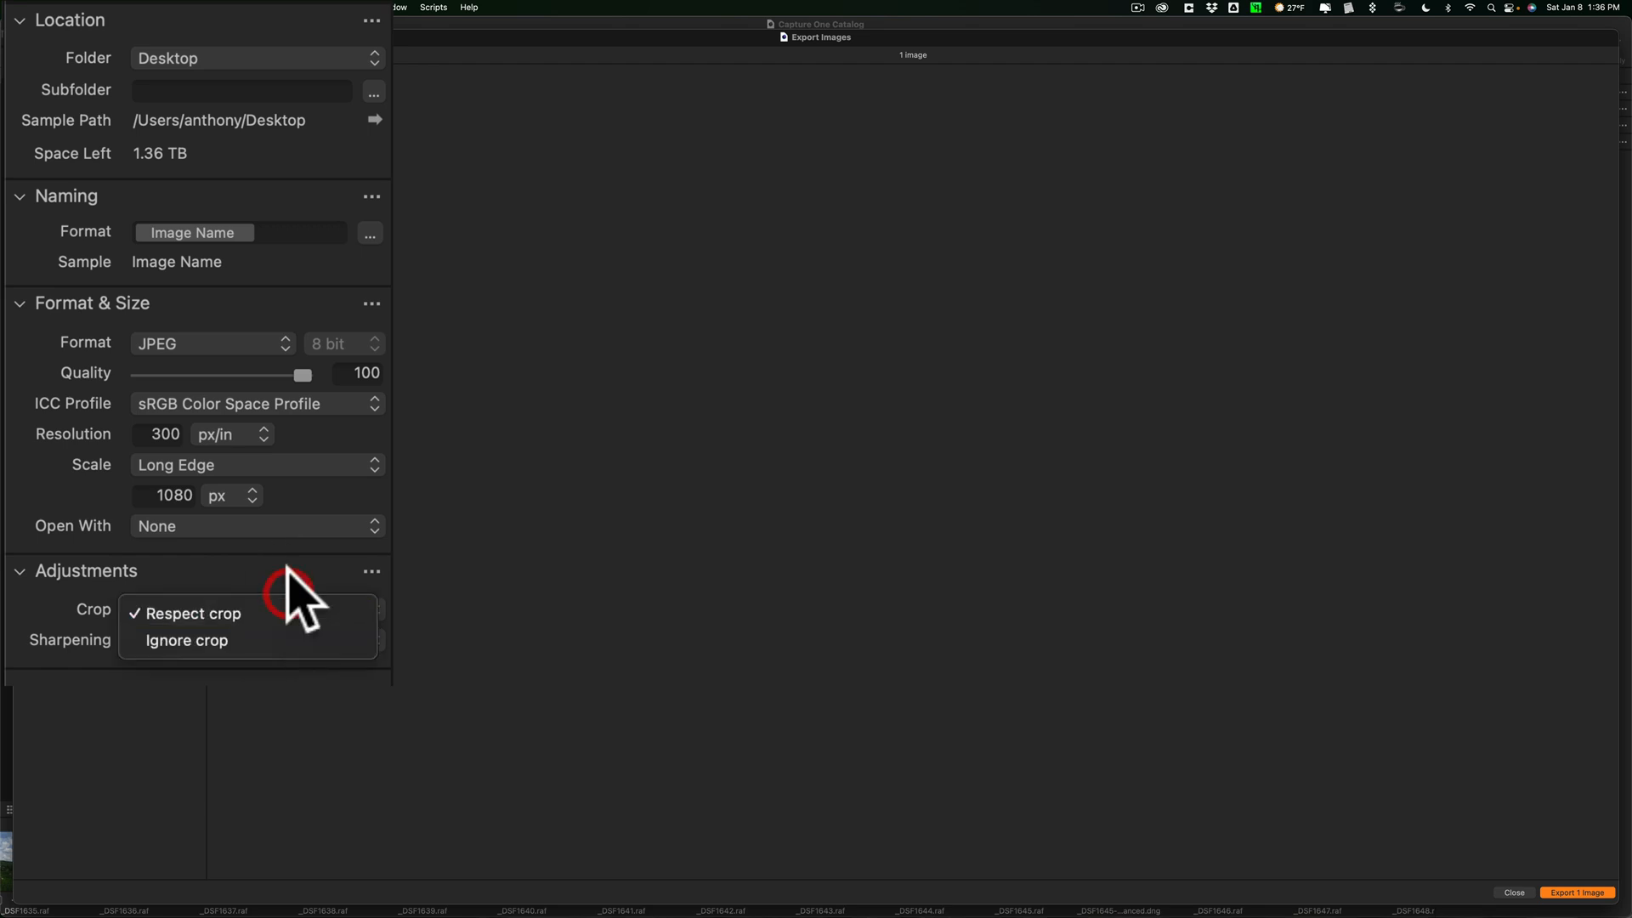
pyautogui.click(191, 613)
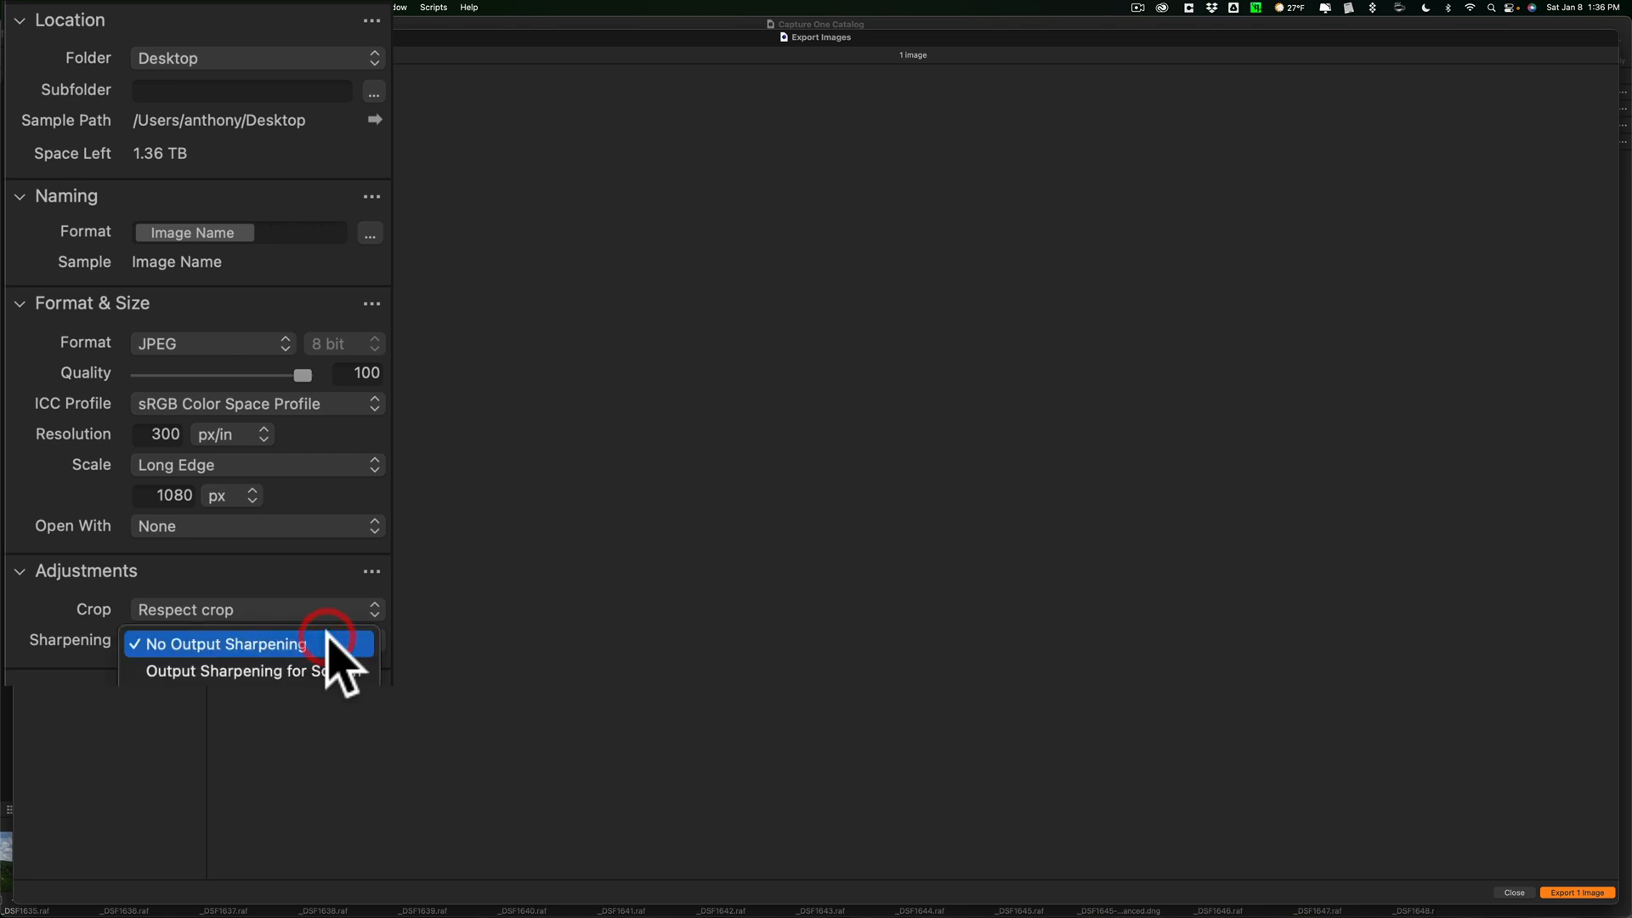
pyautogui.click(221, 643)
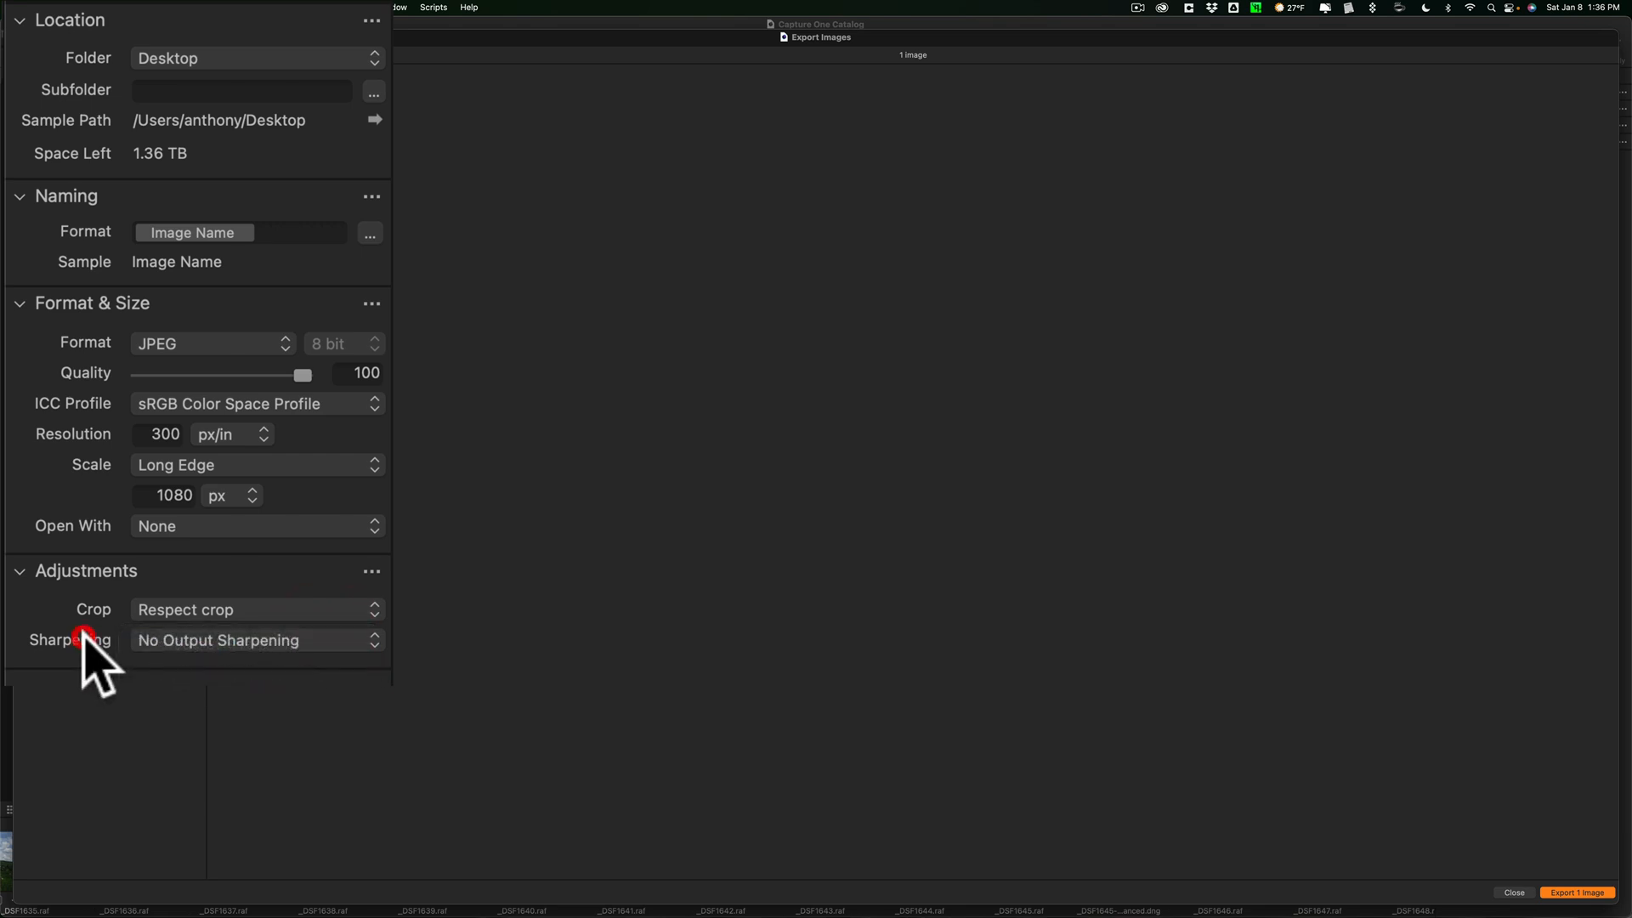
pyautogui.moveTo(328, 667)
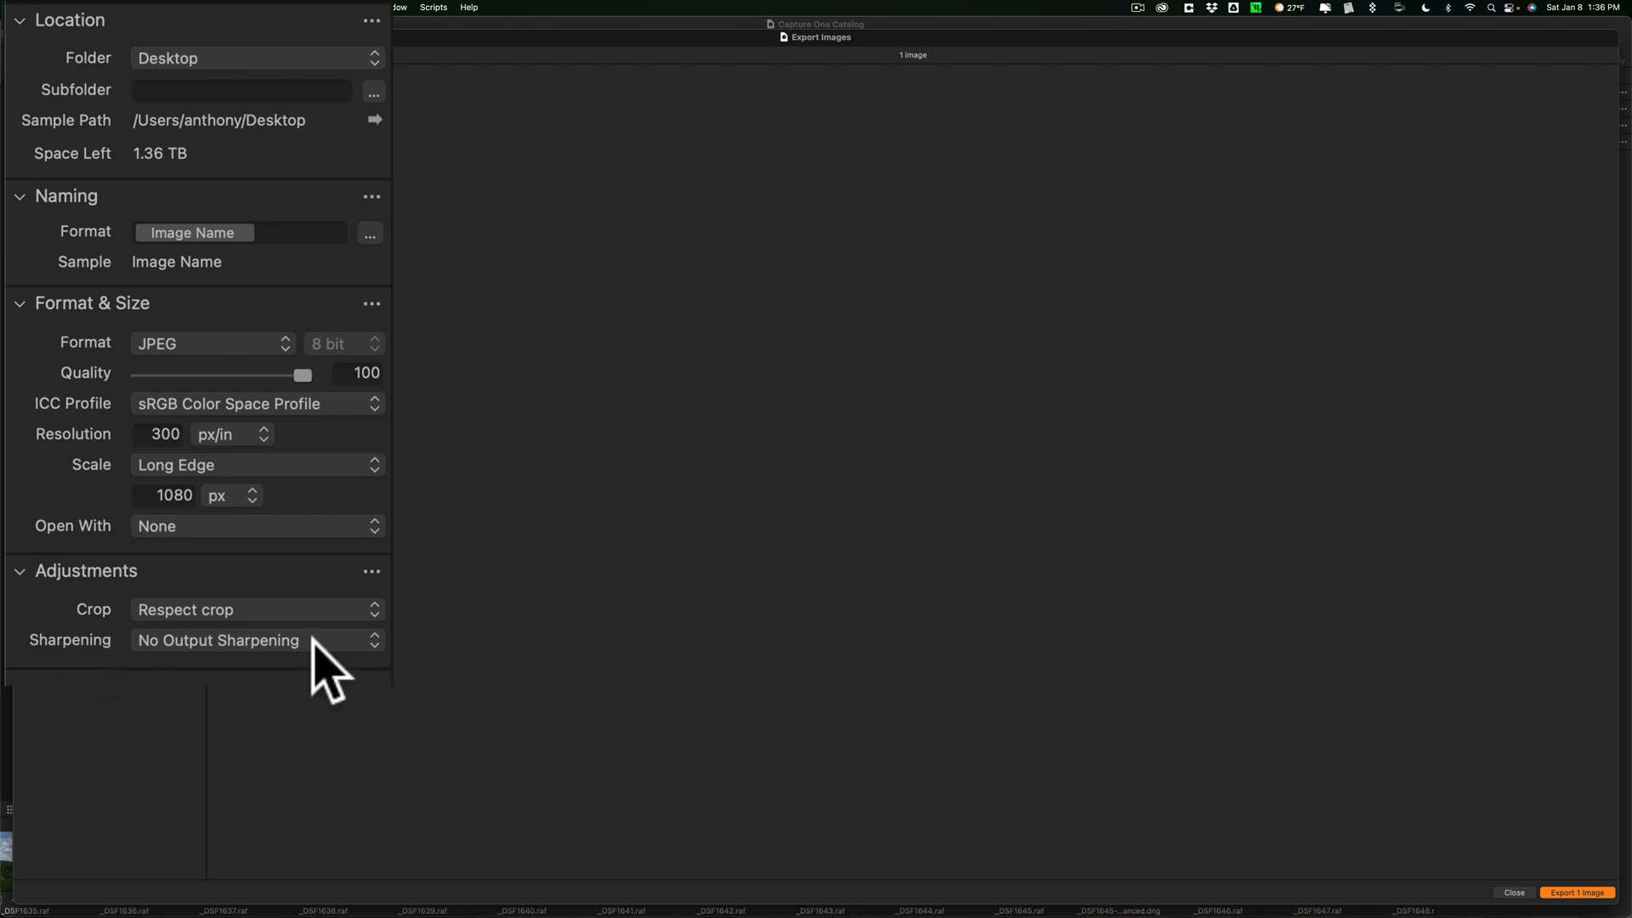
pyautogui.moveTo(1593, 898)
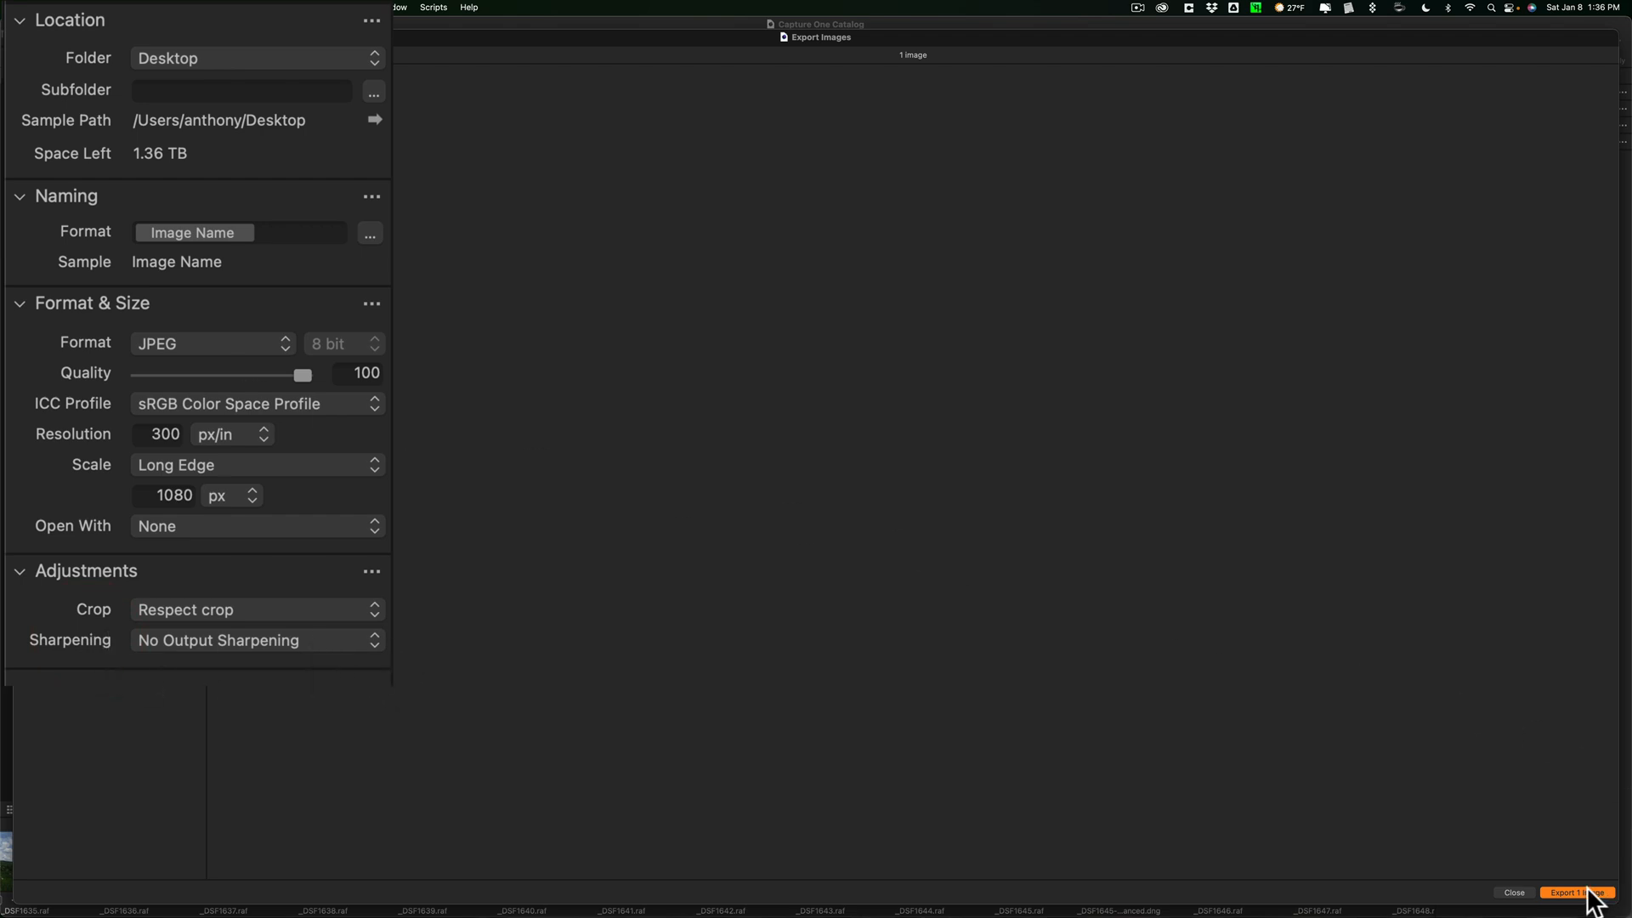
pyautogui.click(1578, 892)
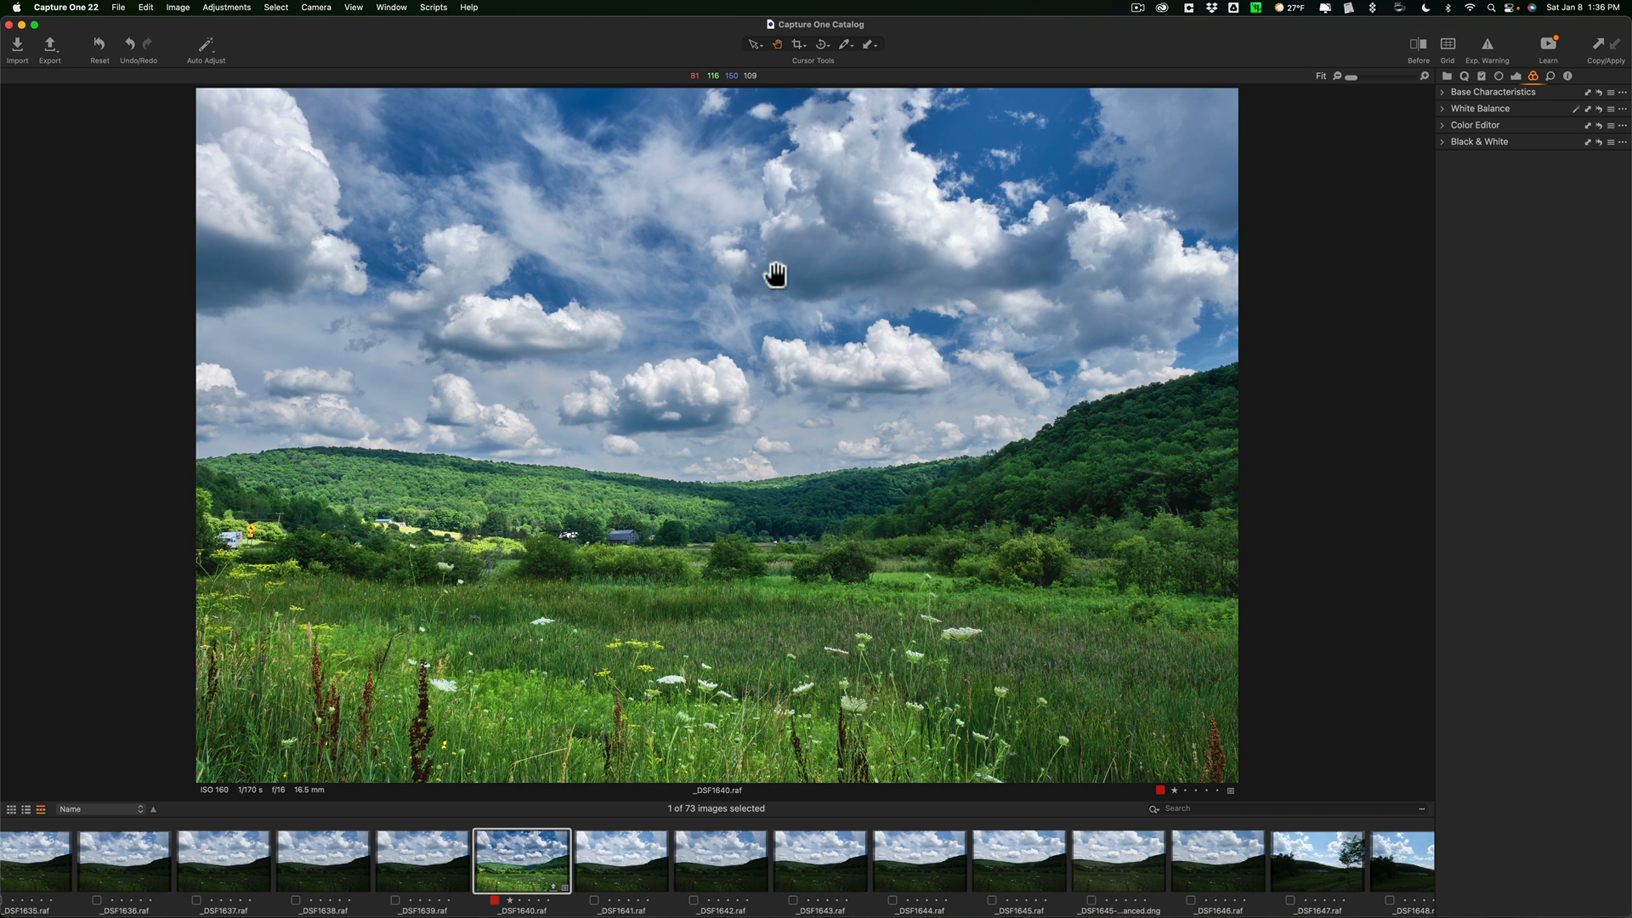
pyautogui.moveTo(739, 272)
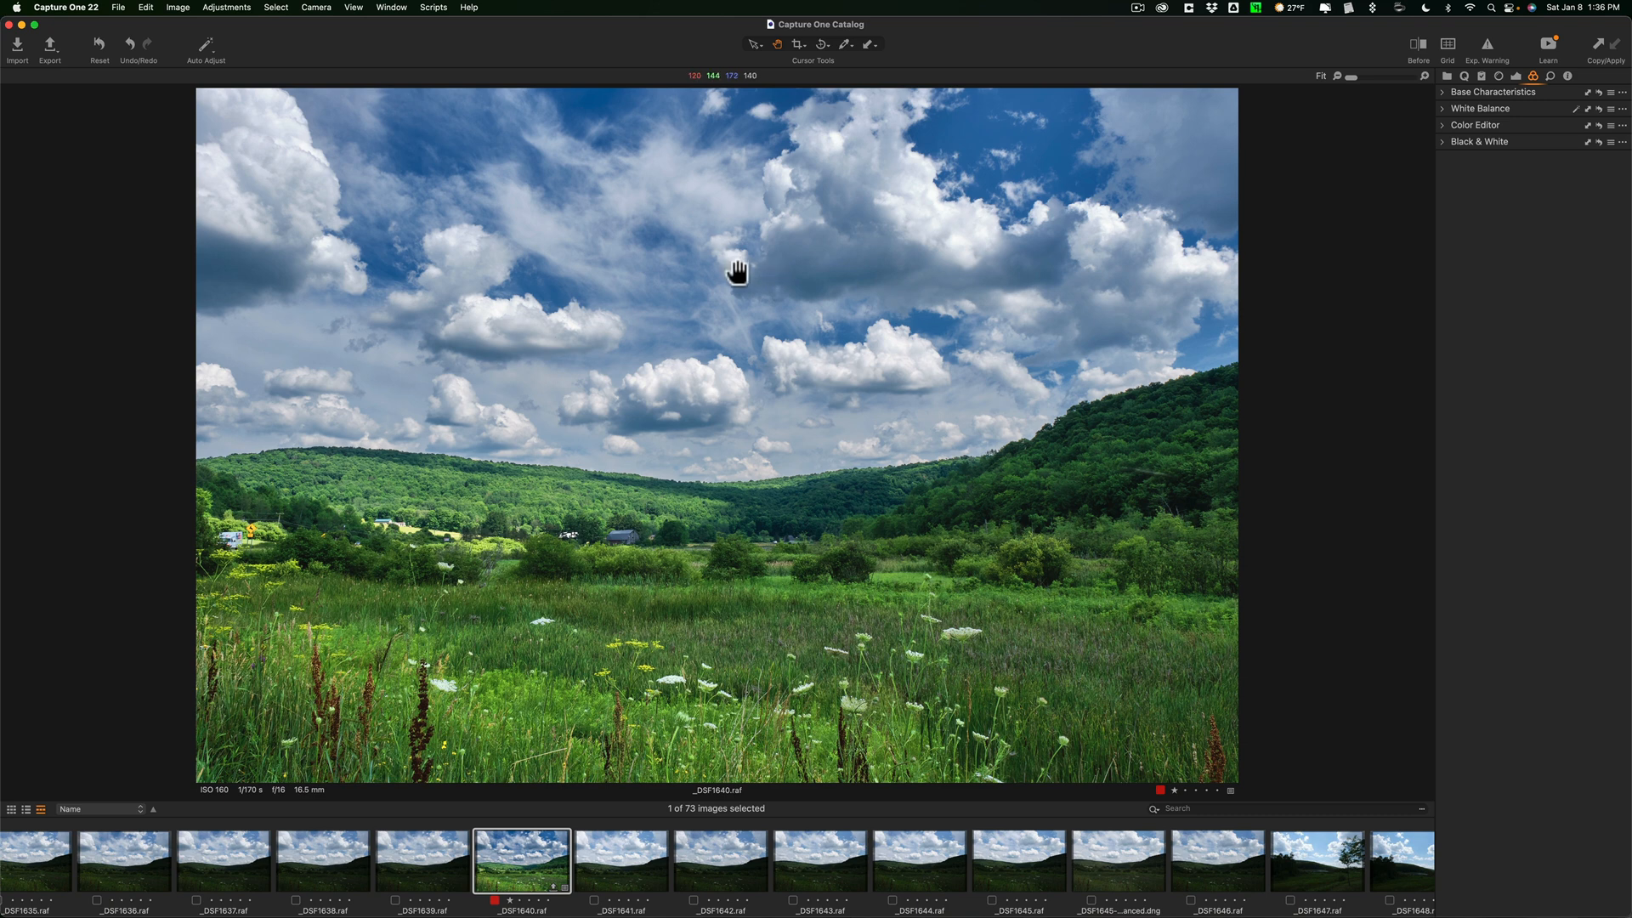
pyautogui.moveTo(539, 861)
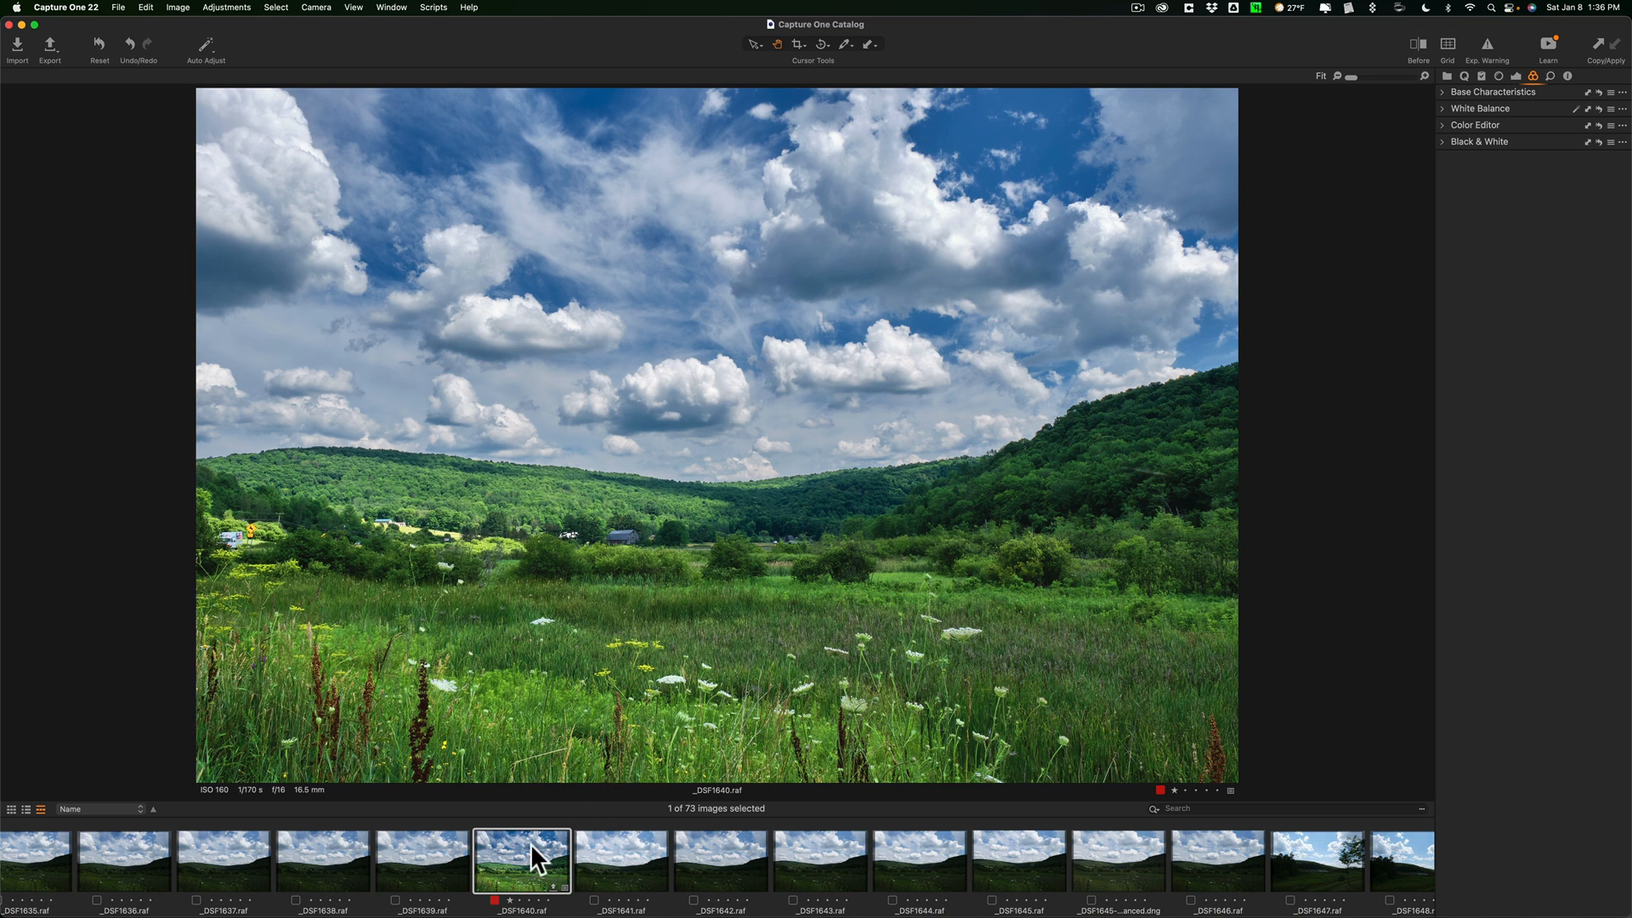
pyautogui.moveTo(550, 868)
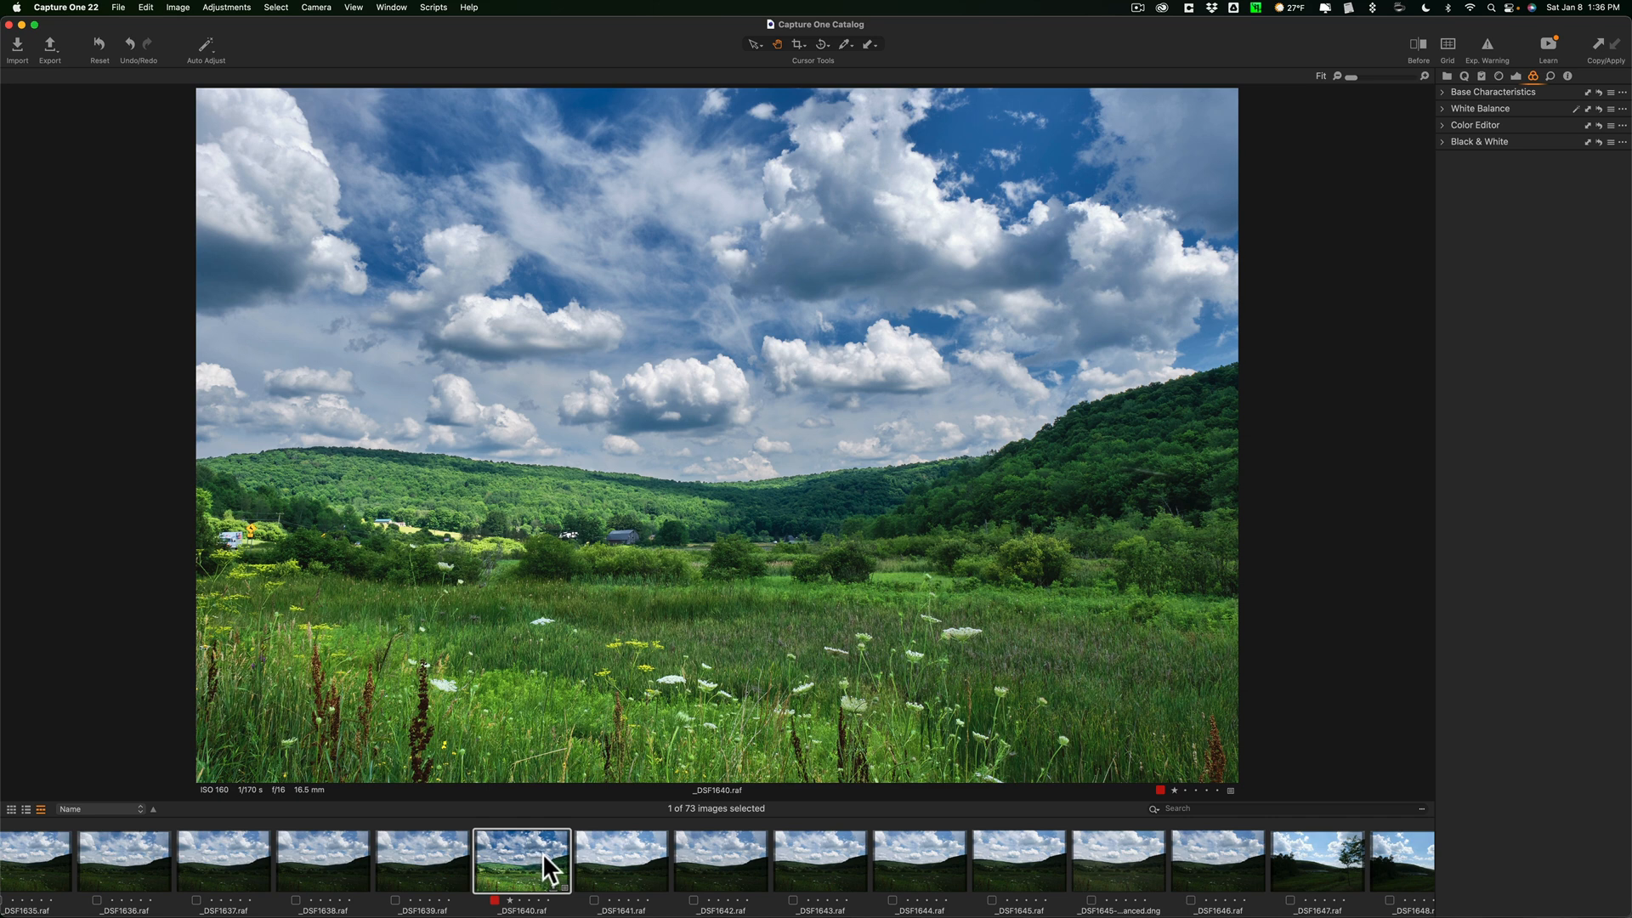
pyautogui.moveTo(1317, 862)
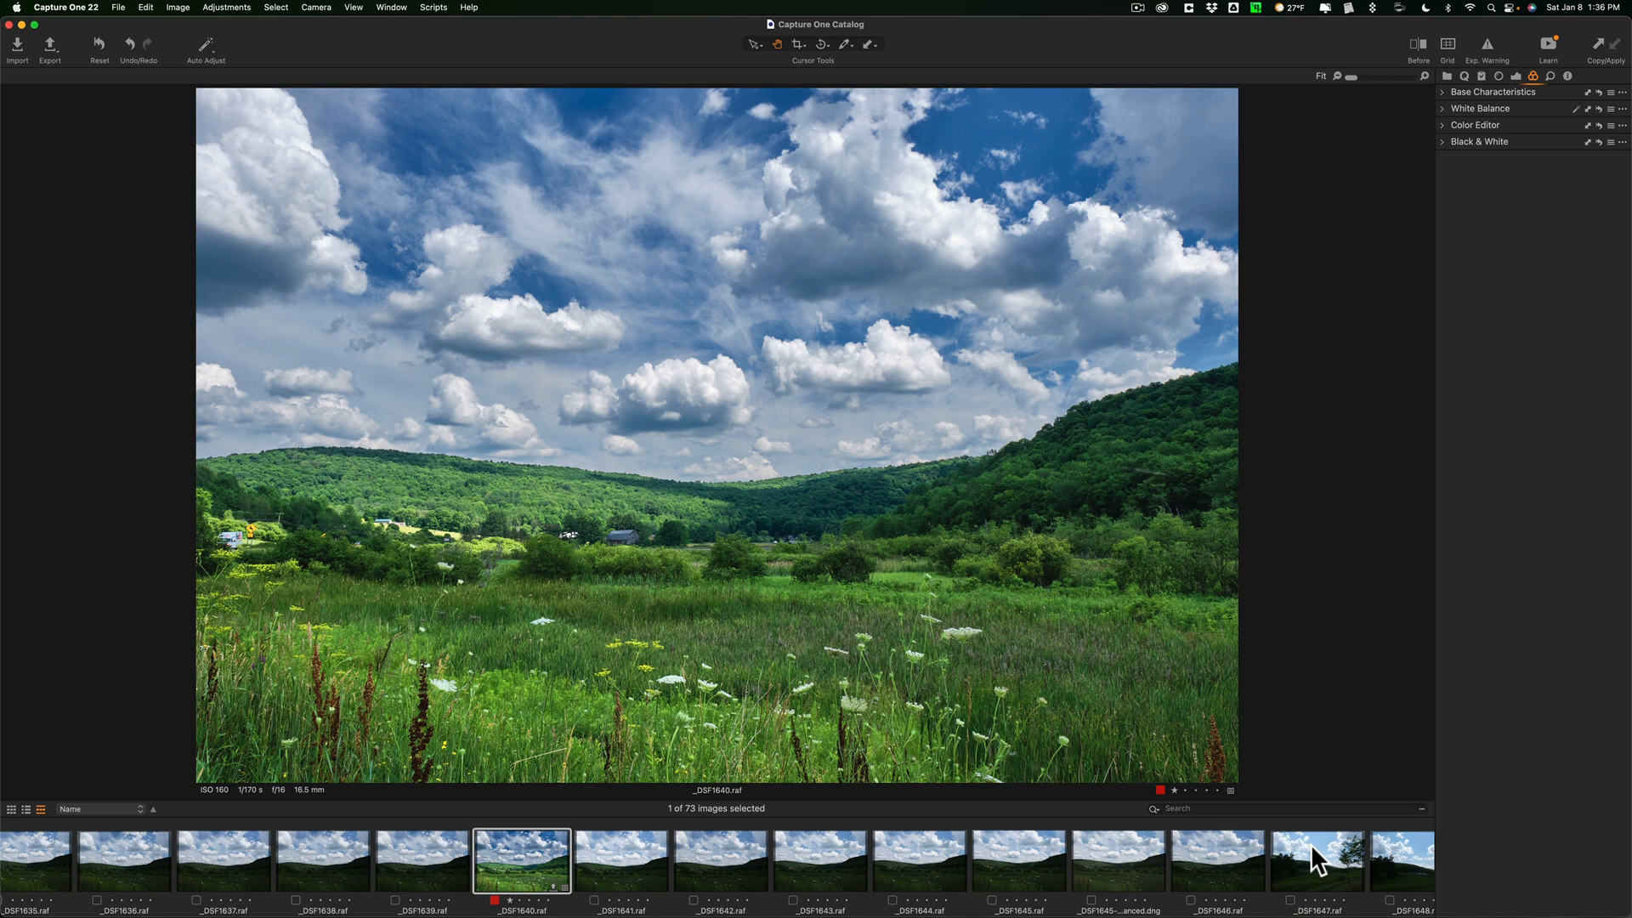
pyautogui.moveTo(1239, 879)
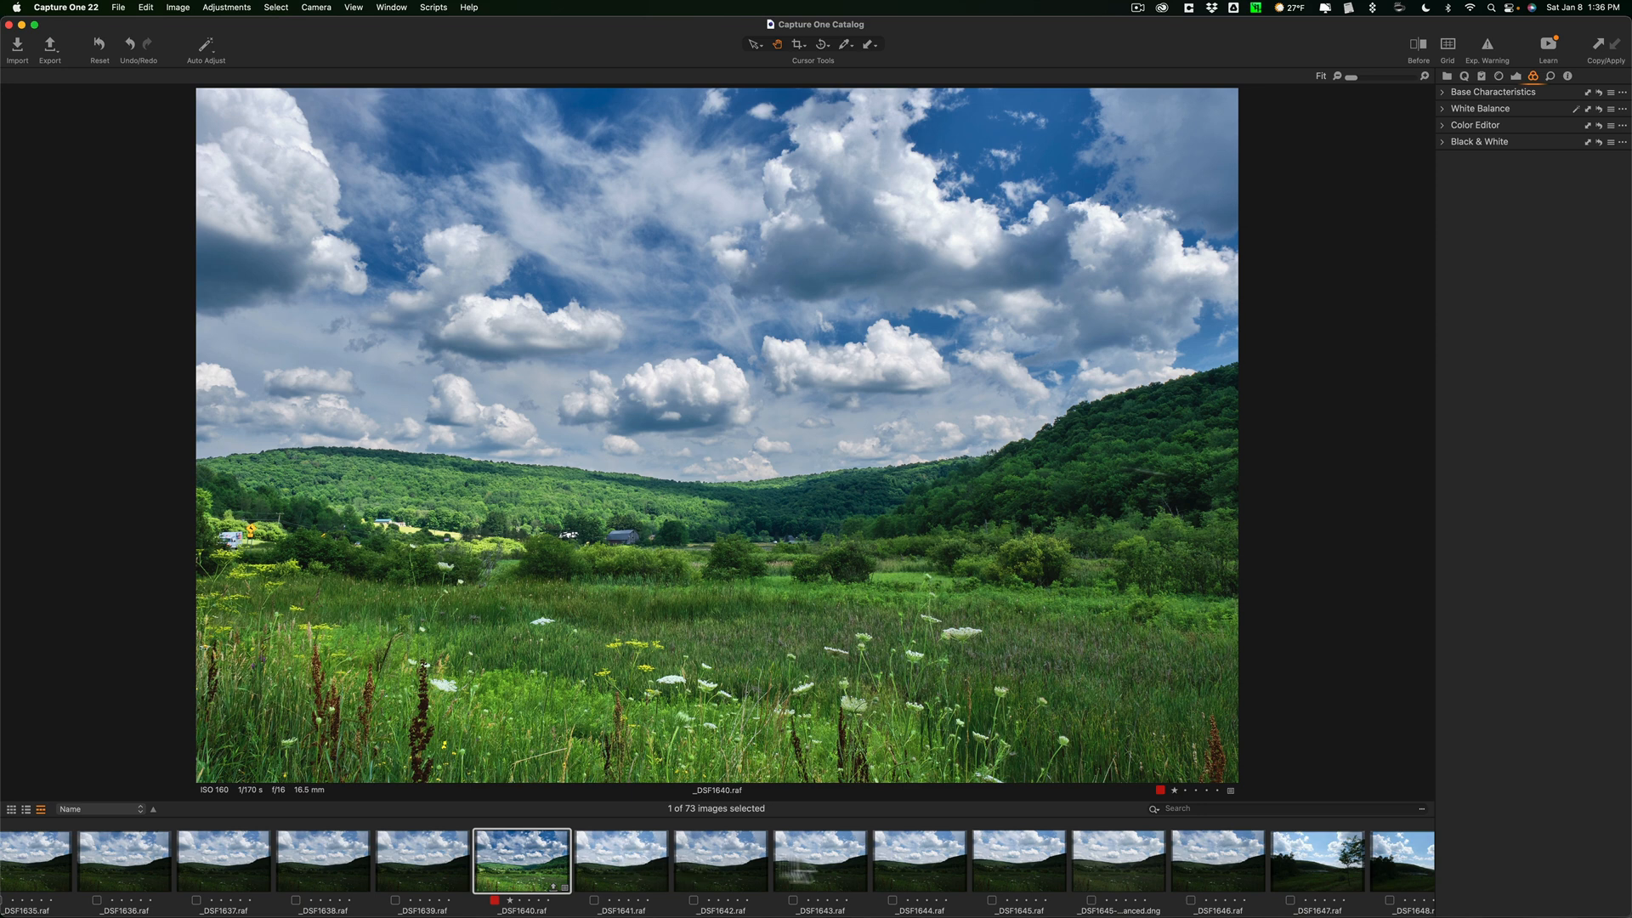
pyautogui.moveTo(532, 867)
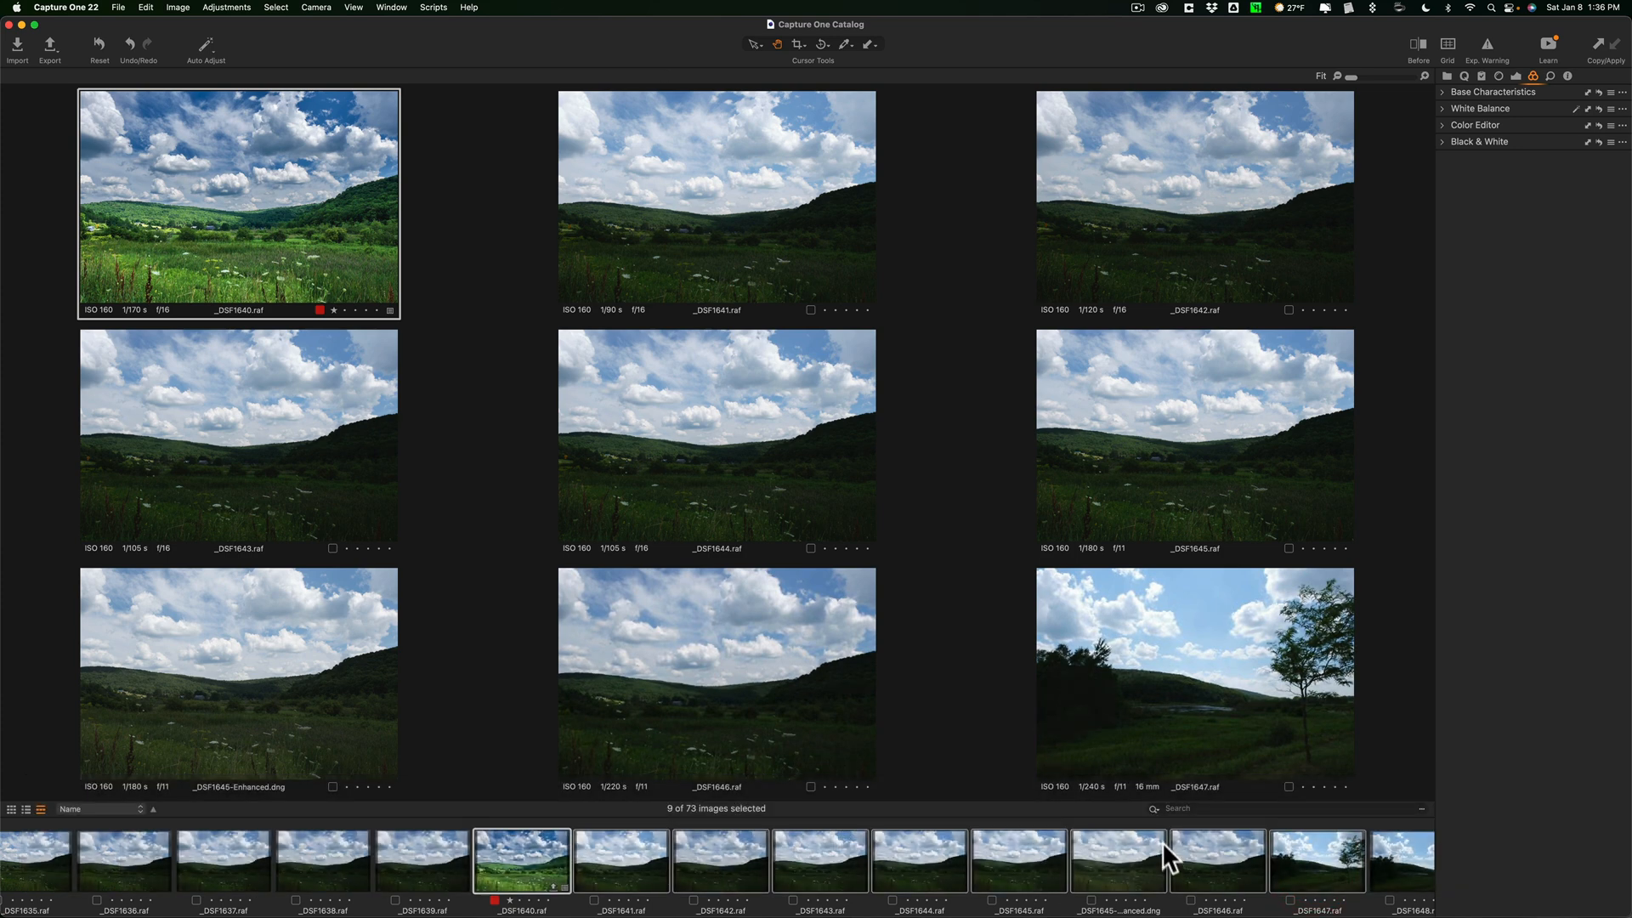
pyautogui.moveTo(473, 885)
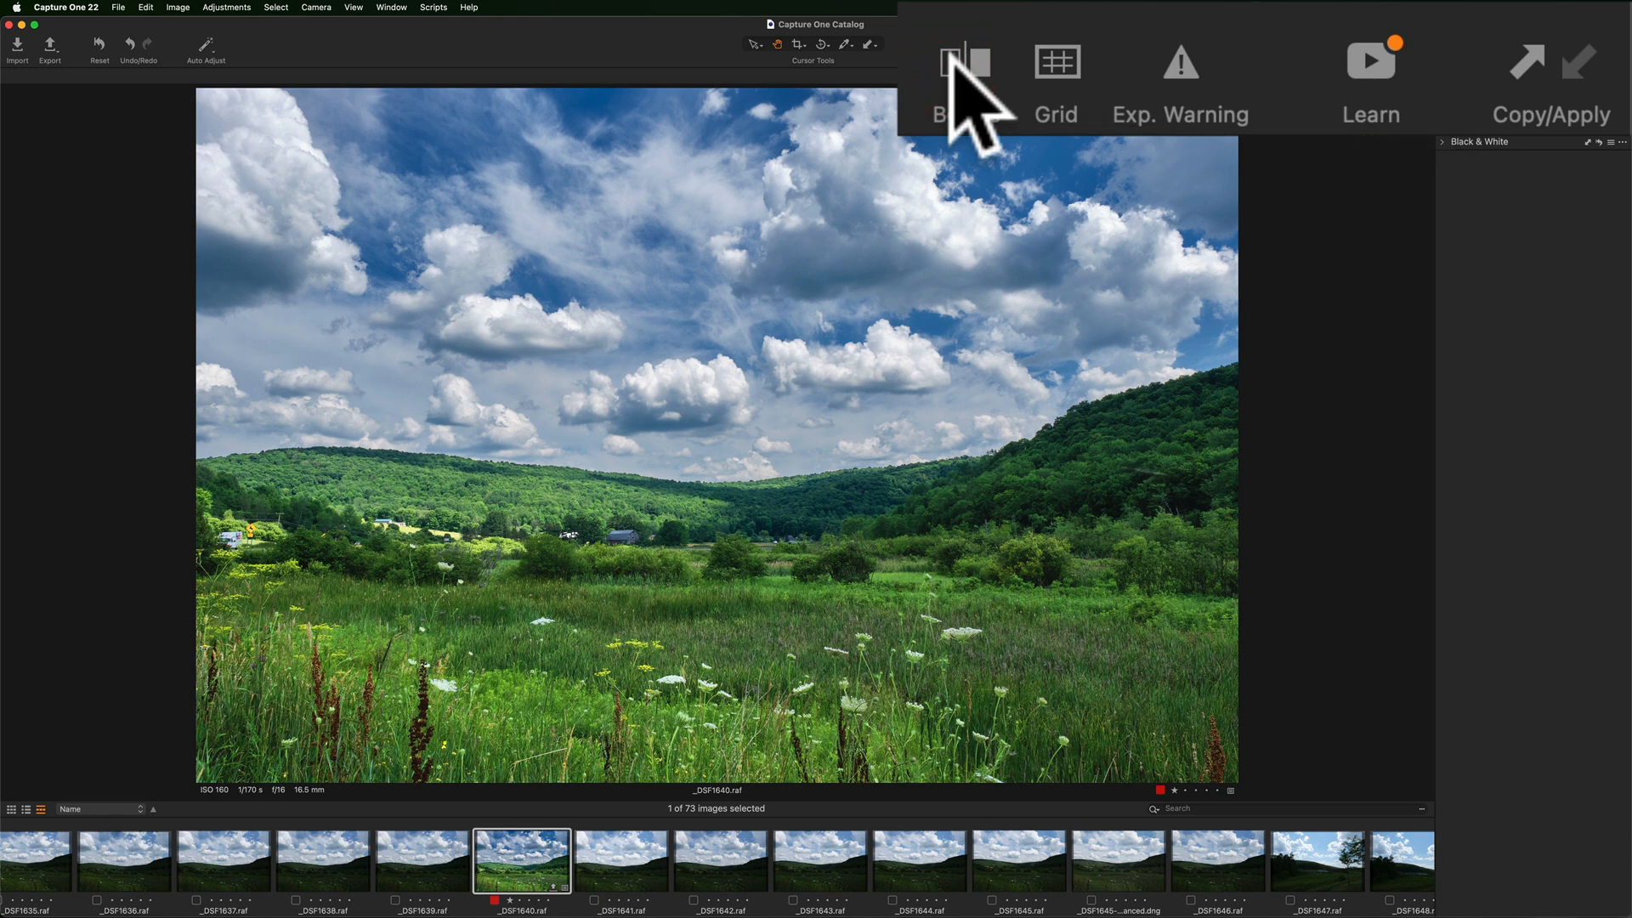
# Toggle the Before view on and off to compare against the original photo.
pyautogui.click(966, 61)
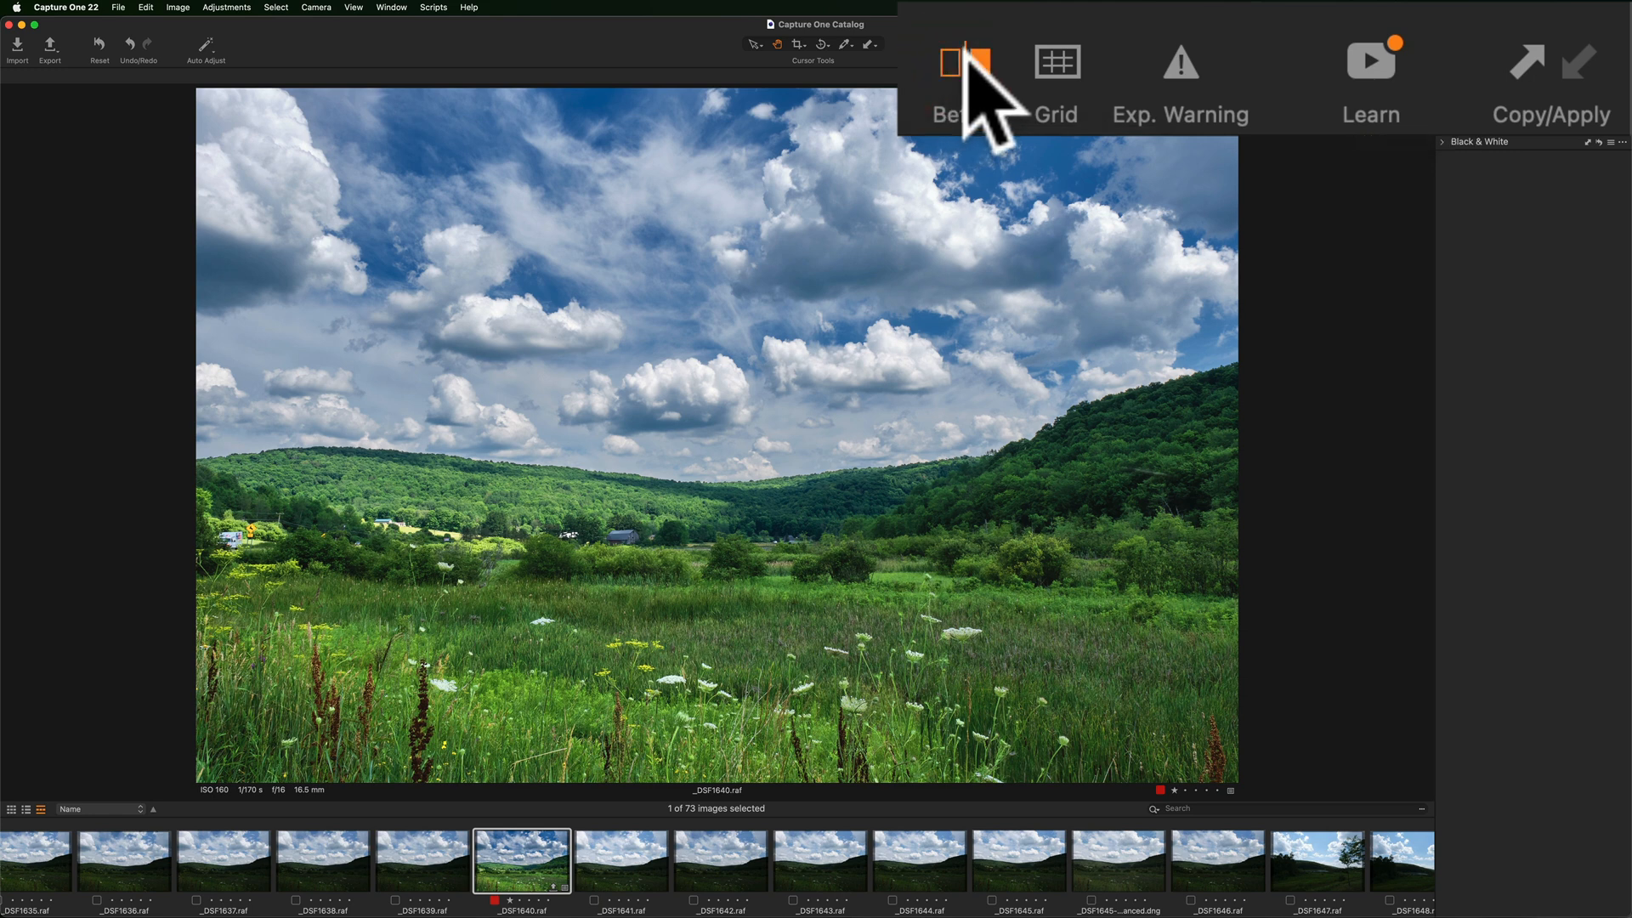
pyautogui.click(965, 60)
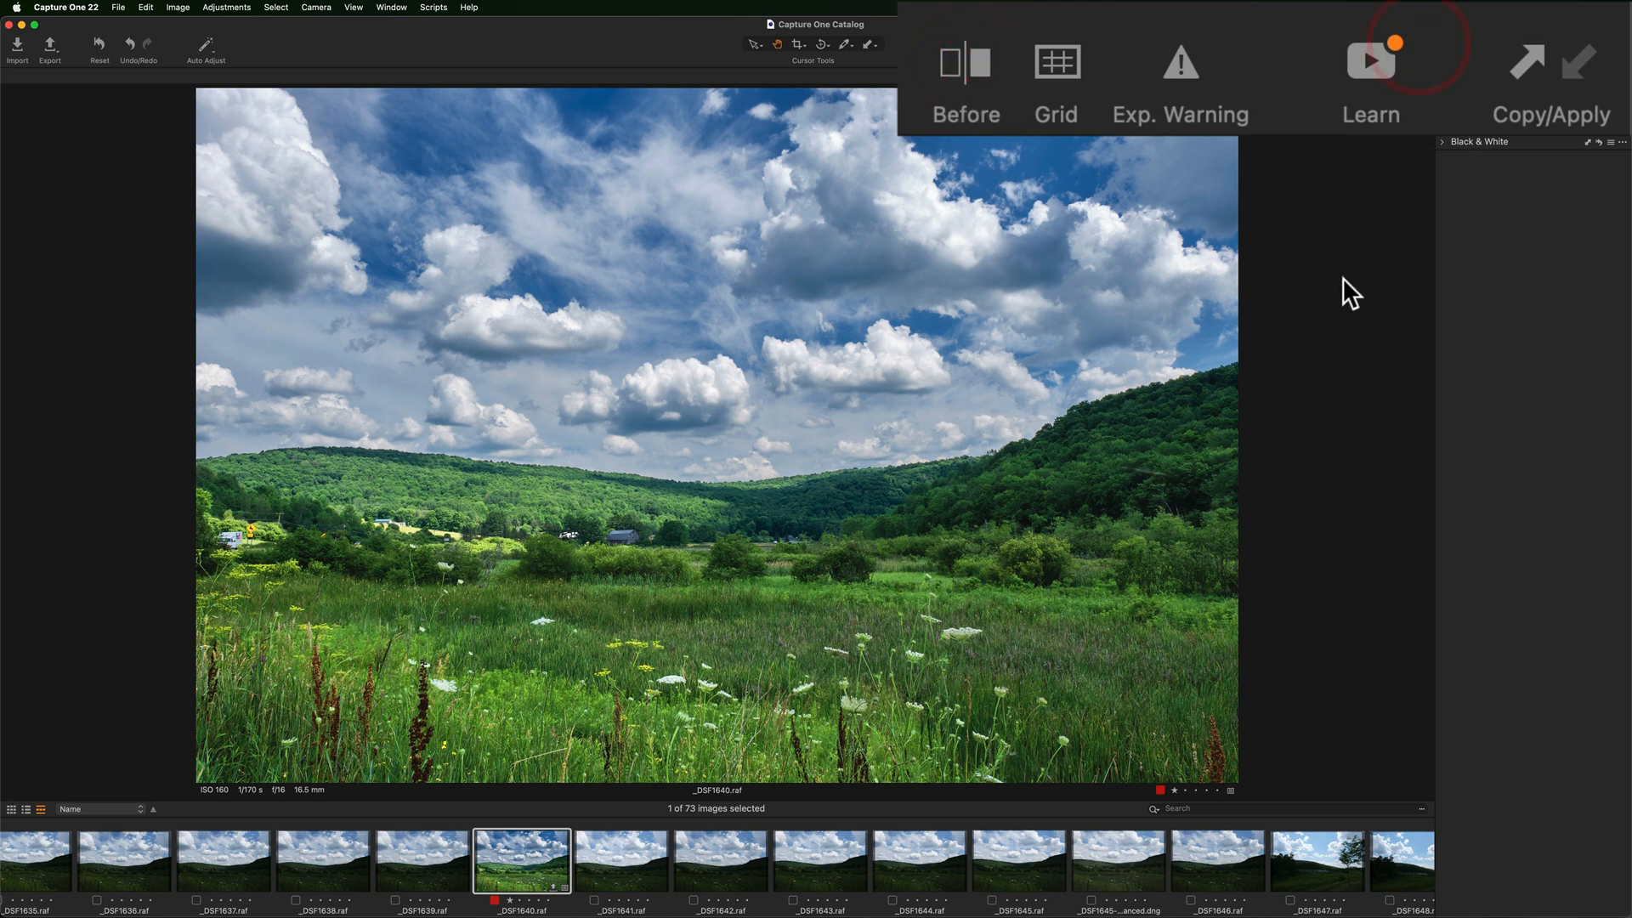
pyautogui.click(963, 78)
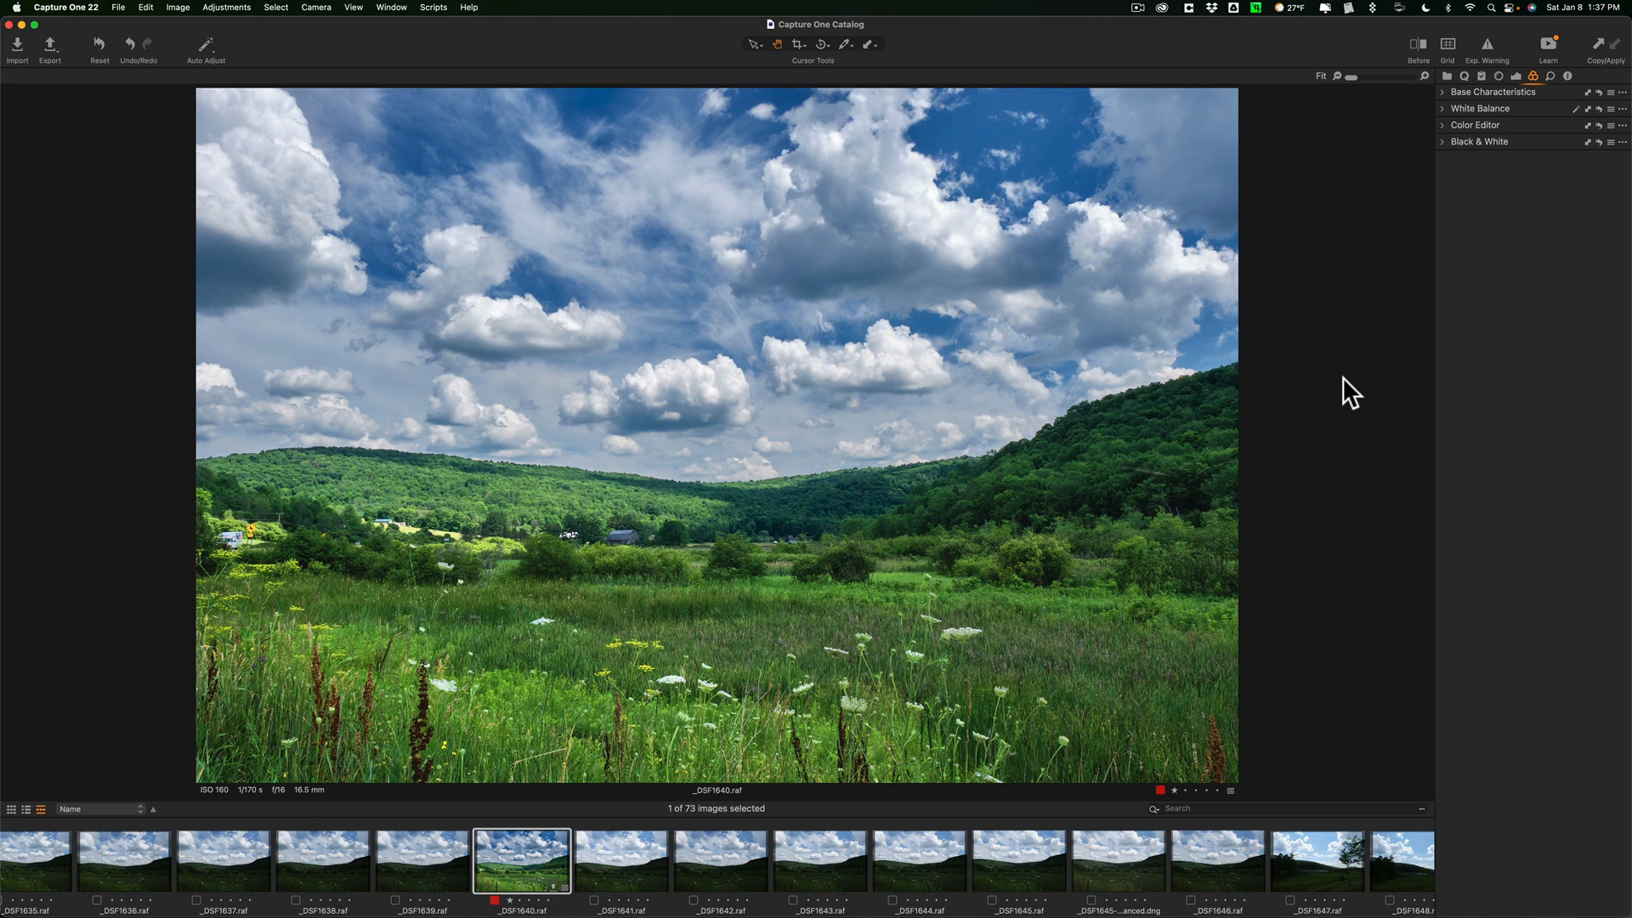
pyautogui.press('y')
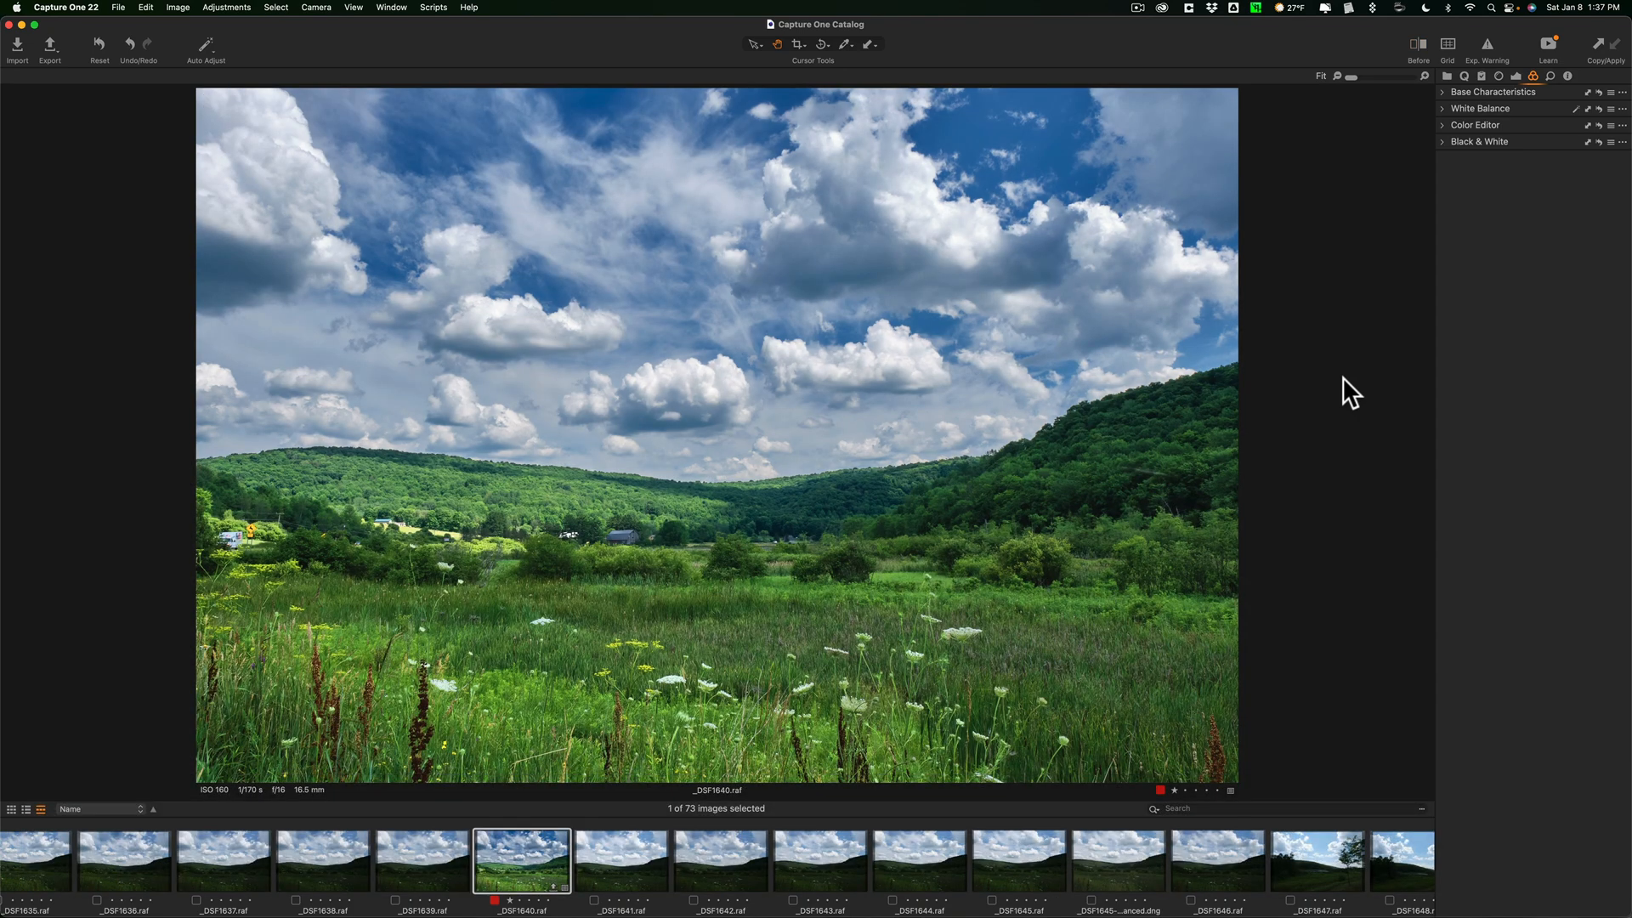
pyautogui.moveTo(1279, 427)
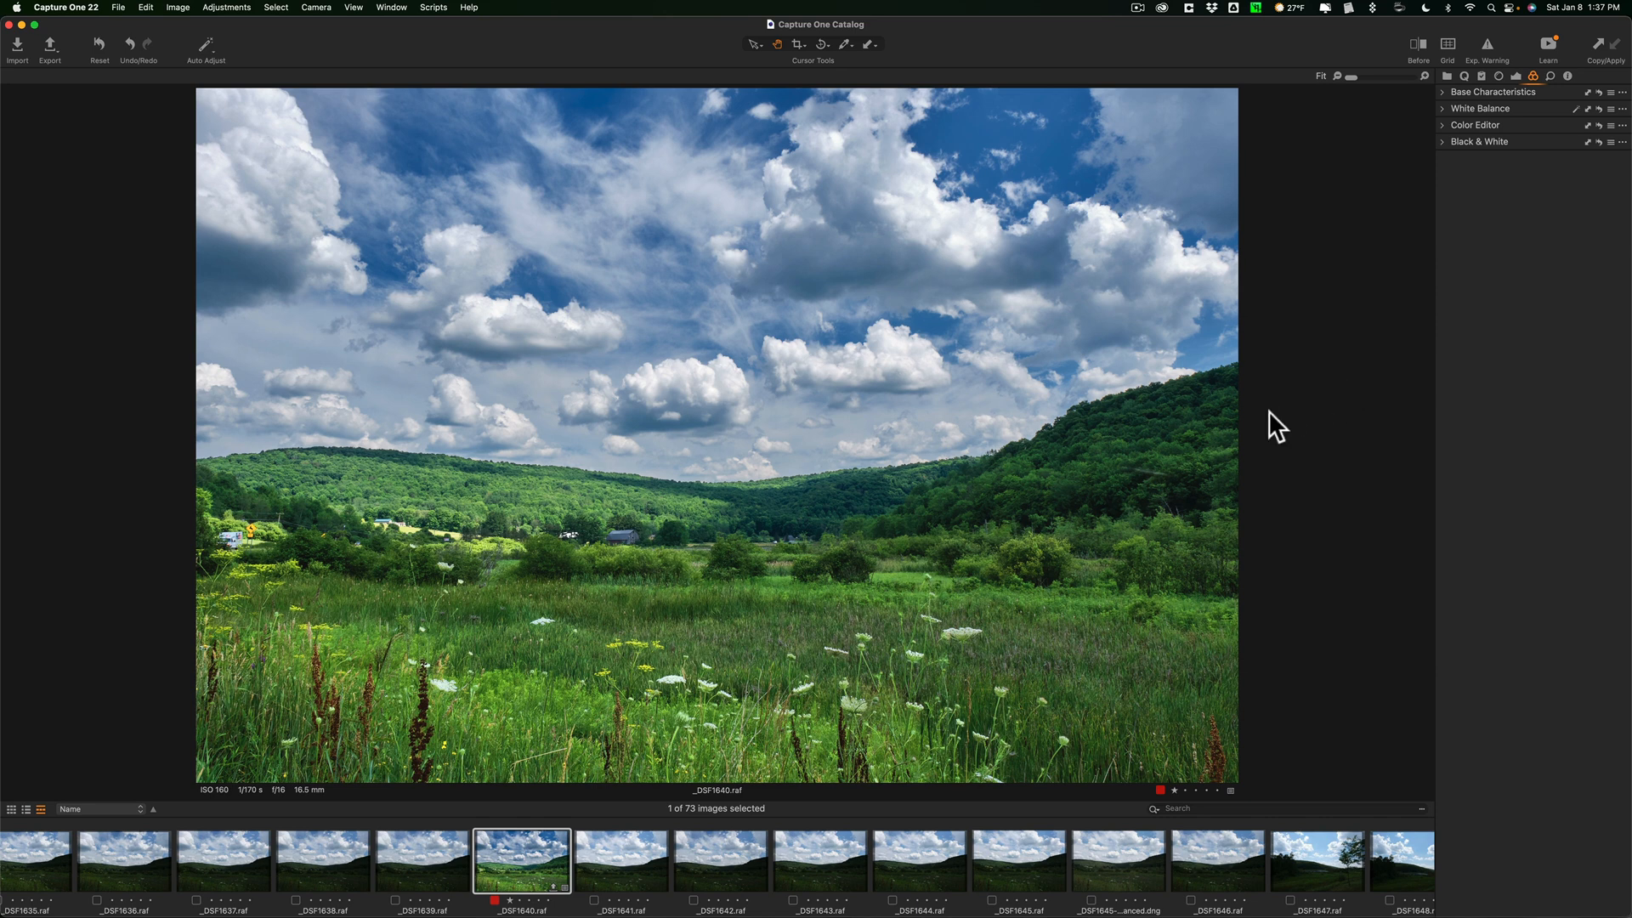
pyautogui.moveTo(1277, 419)
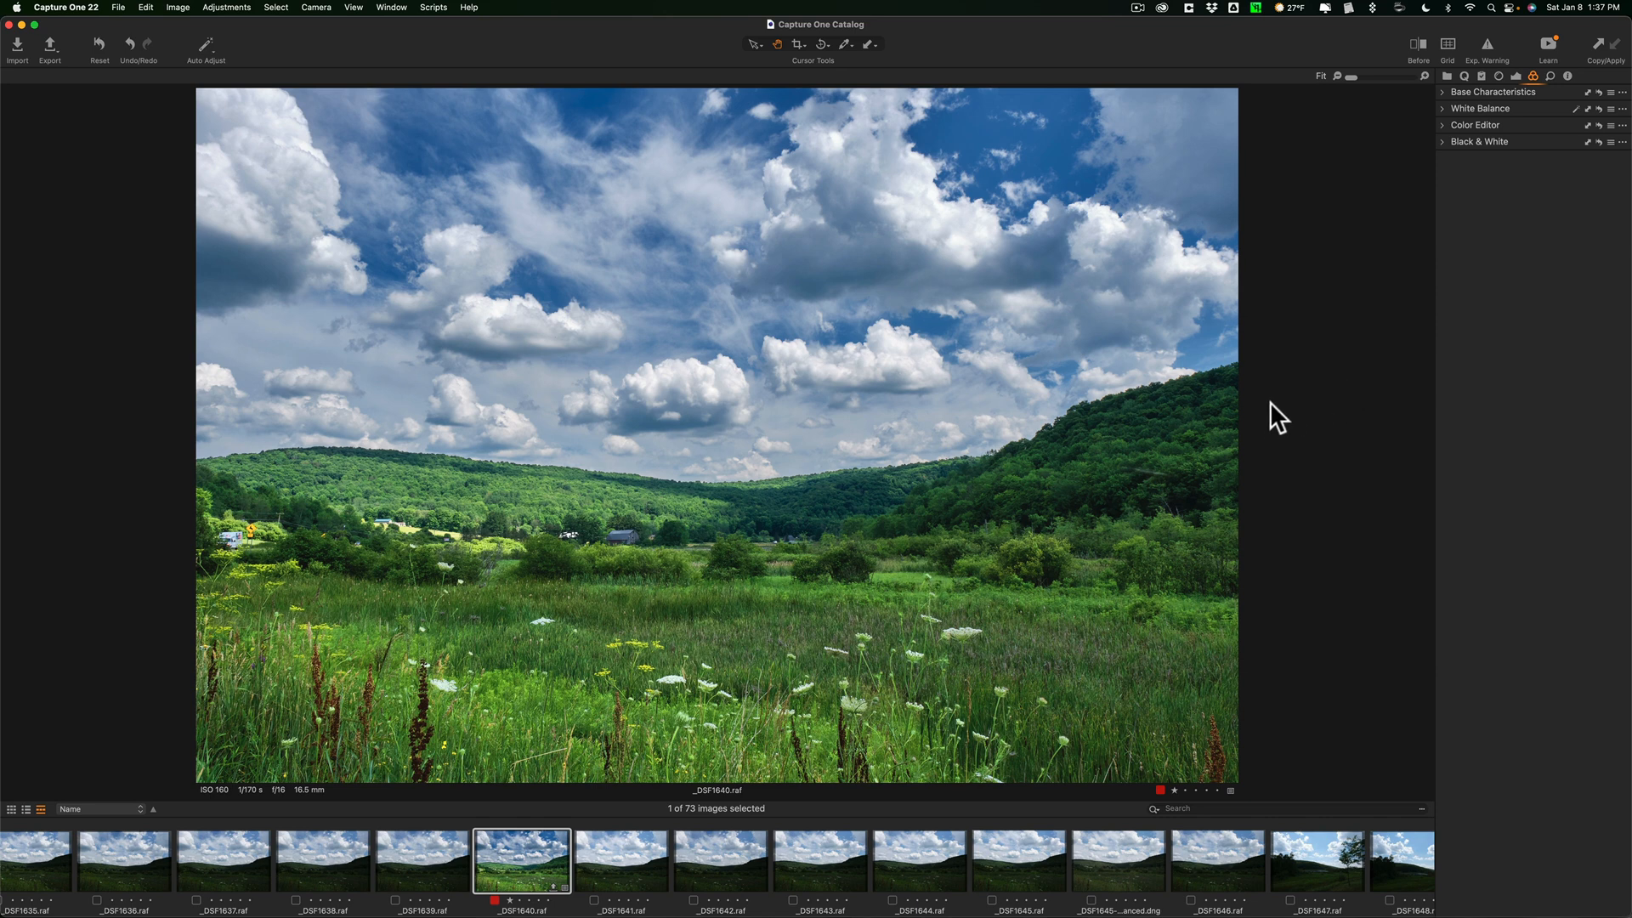